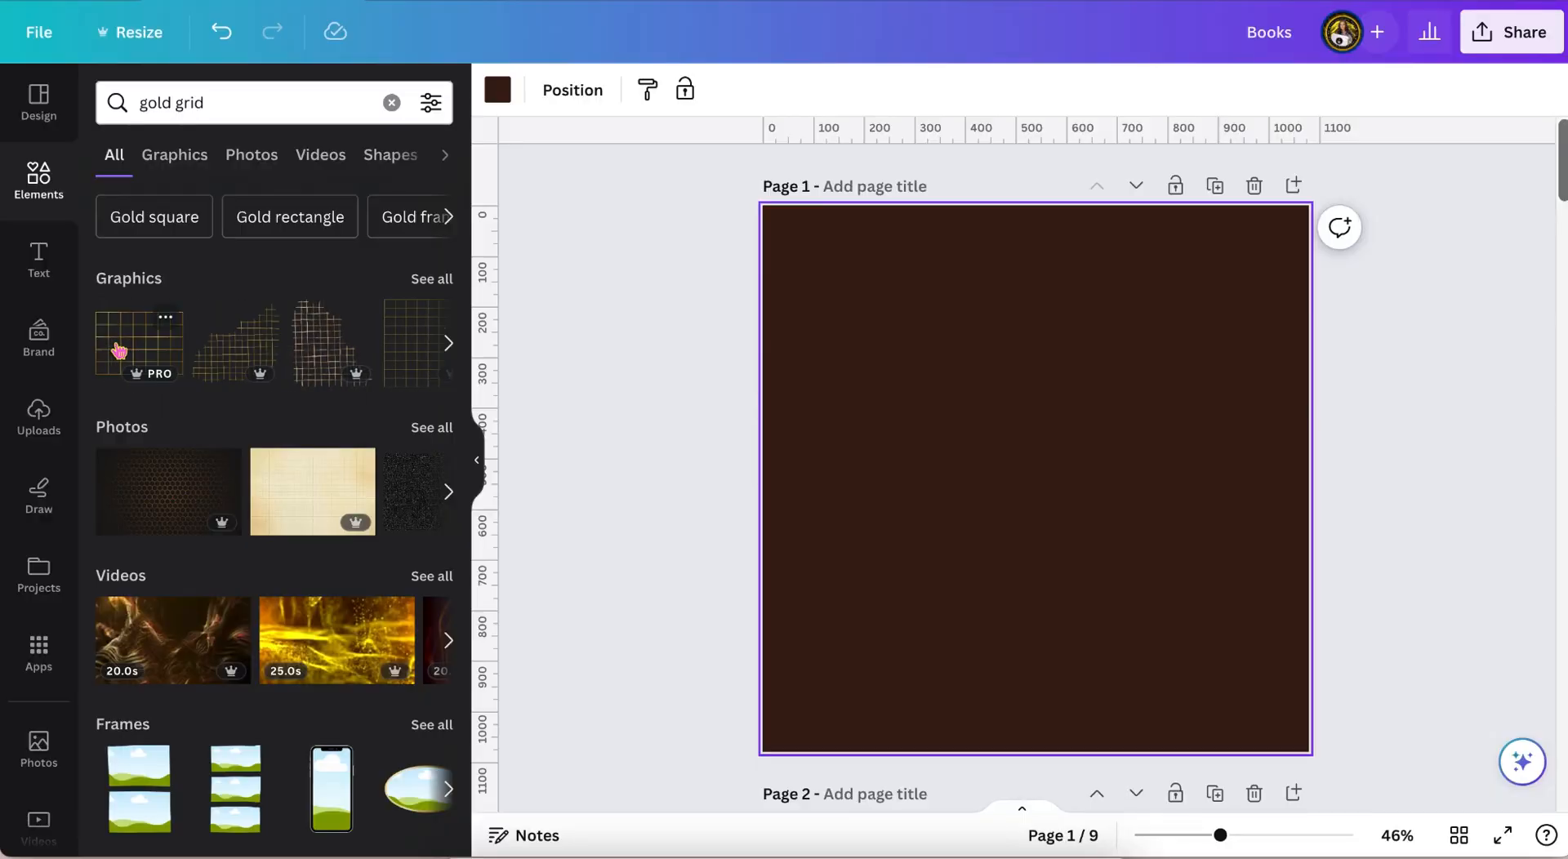
# Add the gold grid graphic from the 'gold grid' search results to the dark brown page
pyautogui.click(138, 343)
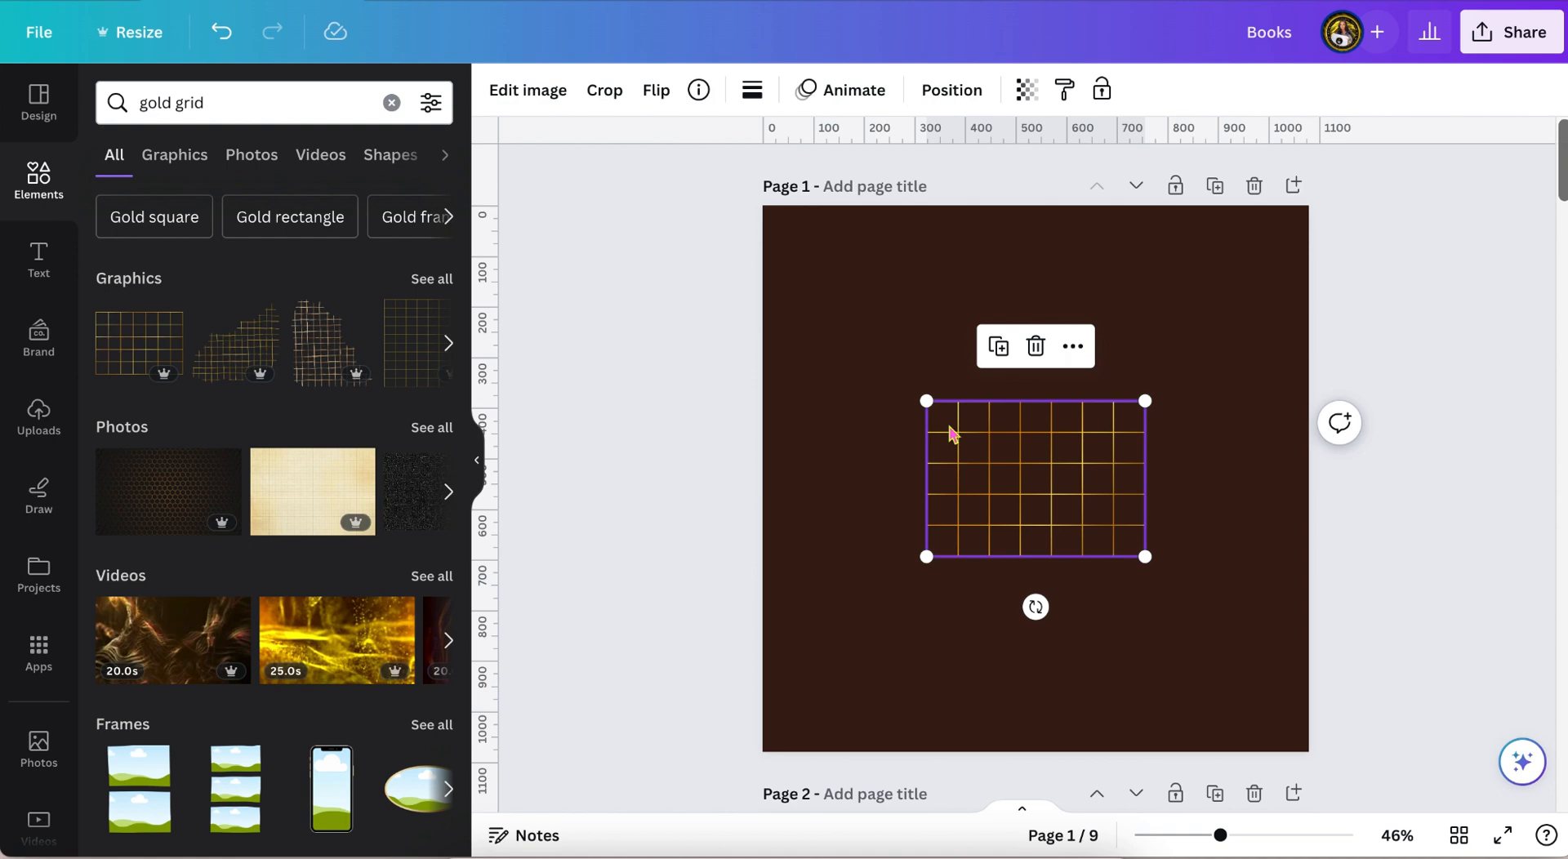
pyautogui.moveTo(970, 432)
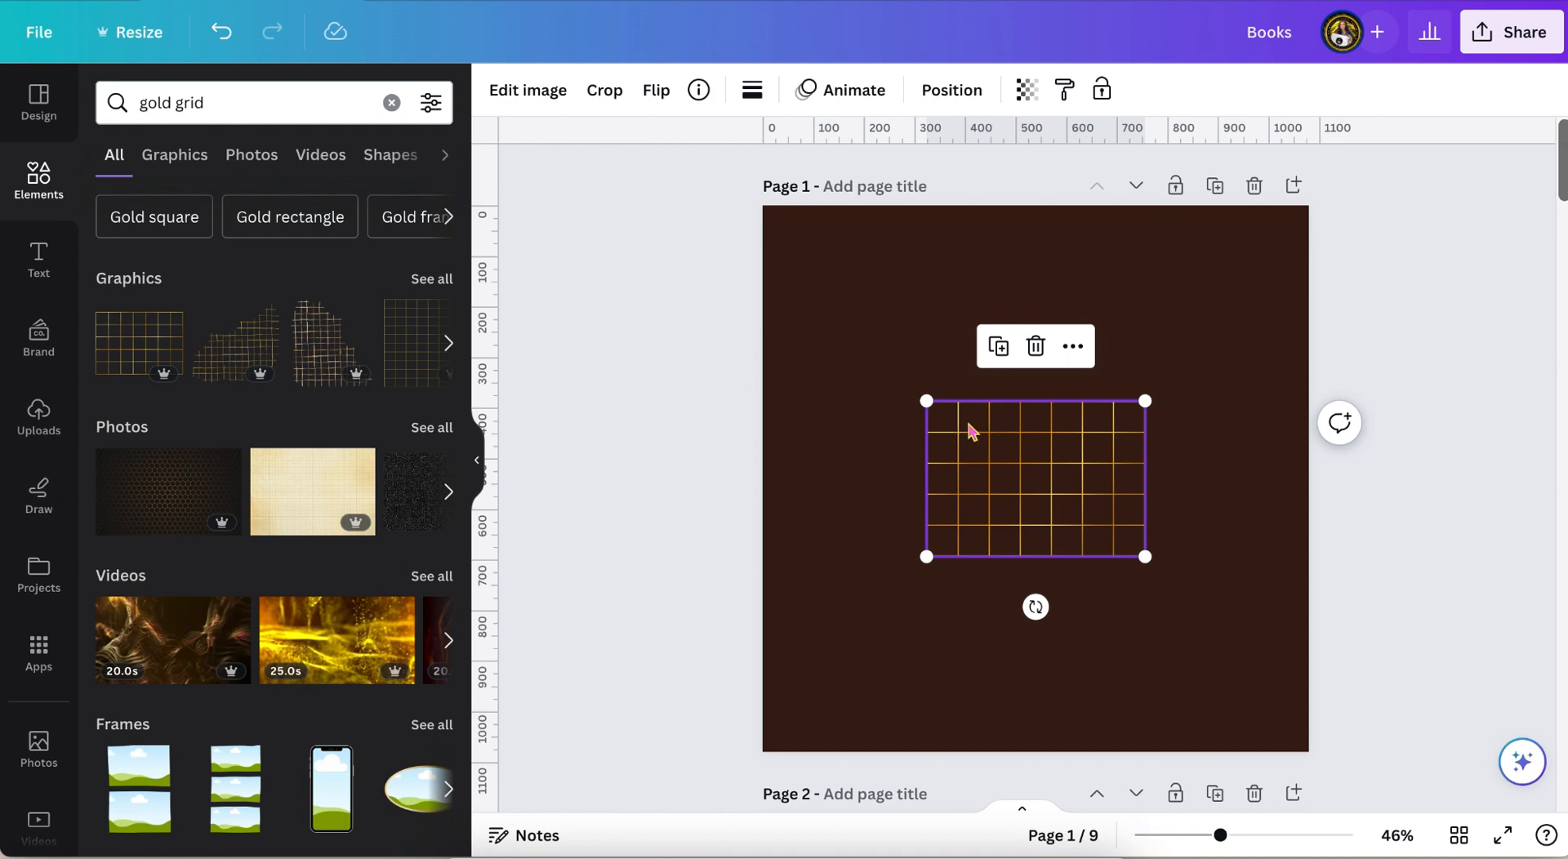
pyautogui.moveTo(1009, 427)
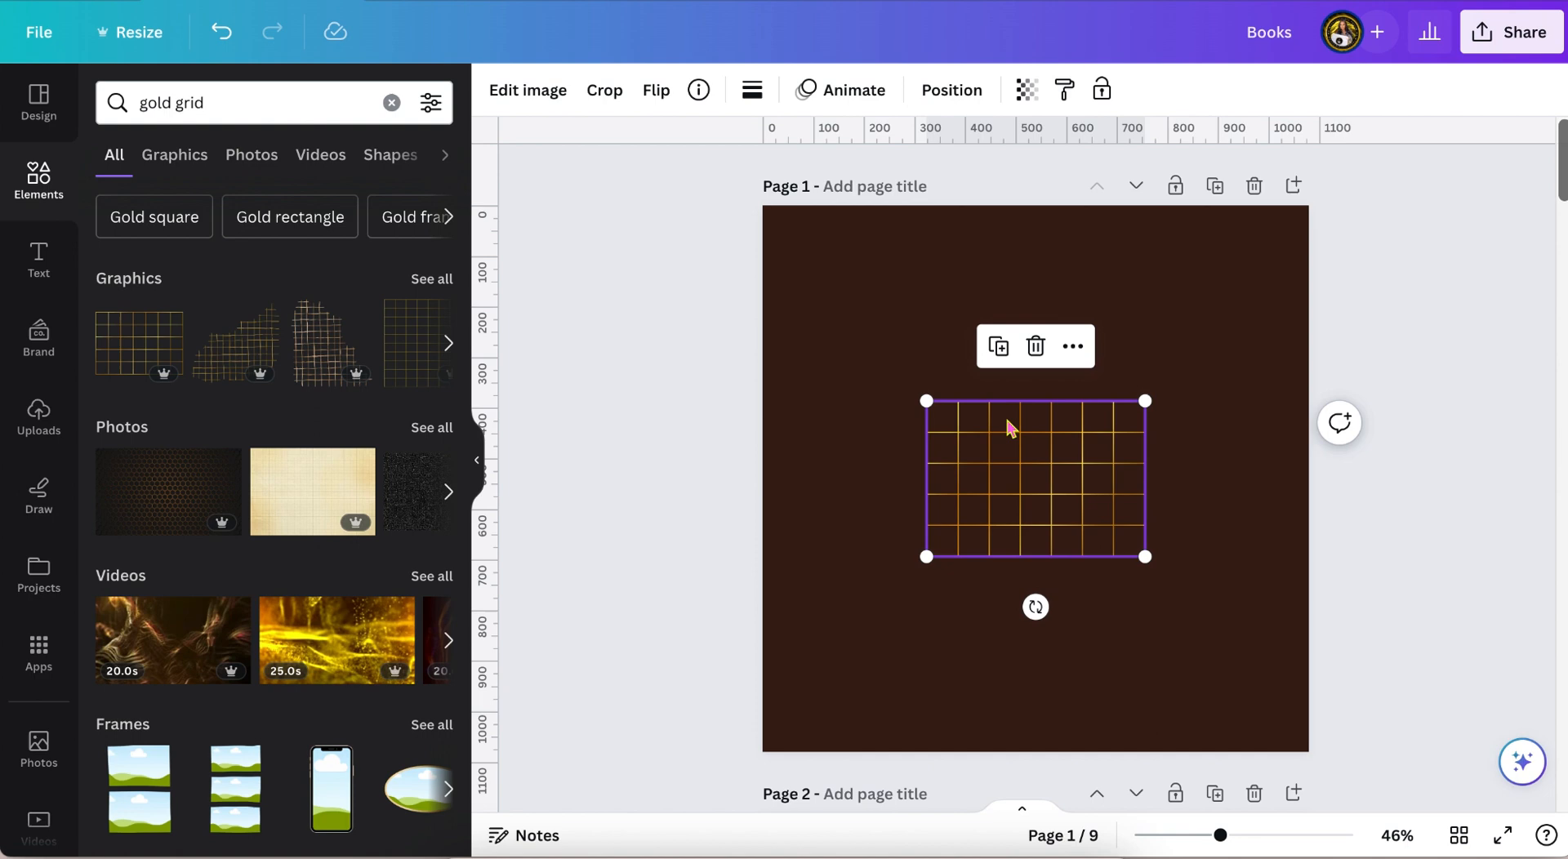
pyautogui.moveTo(1108, 432)
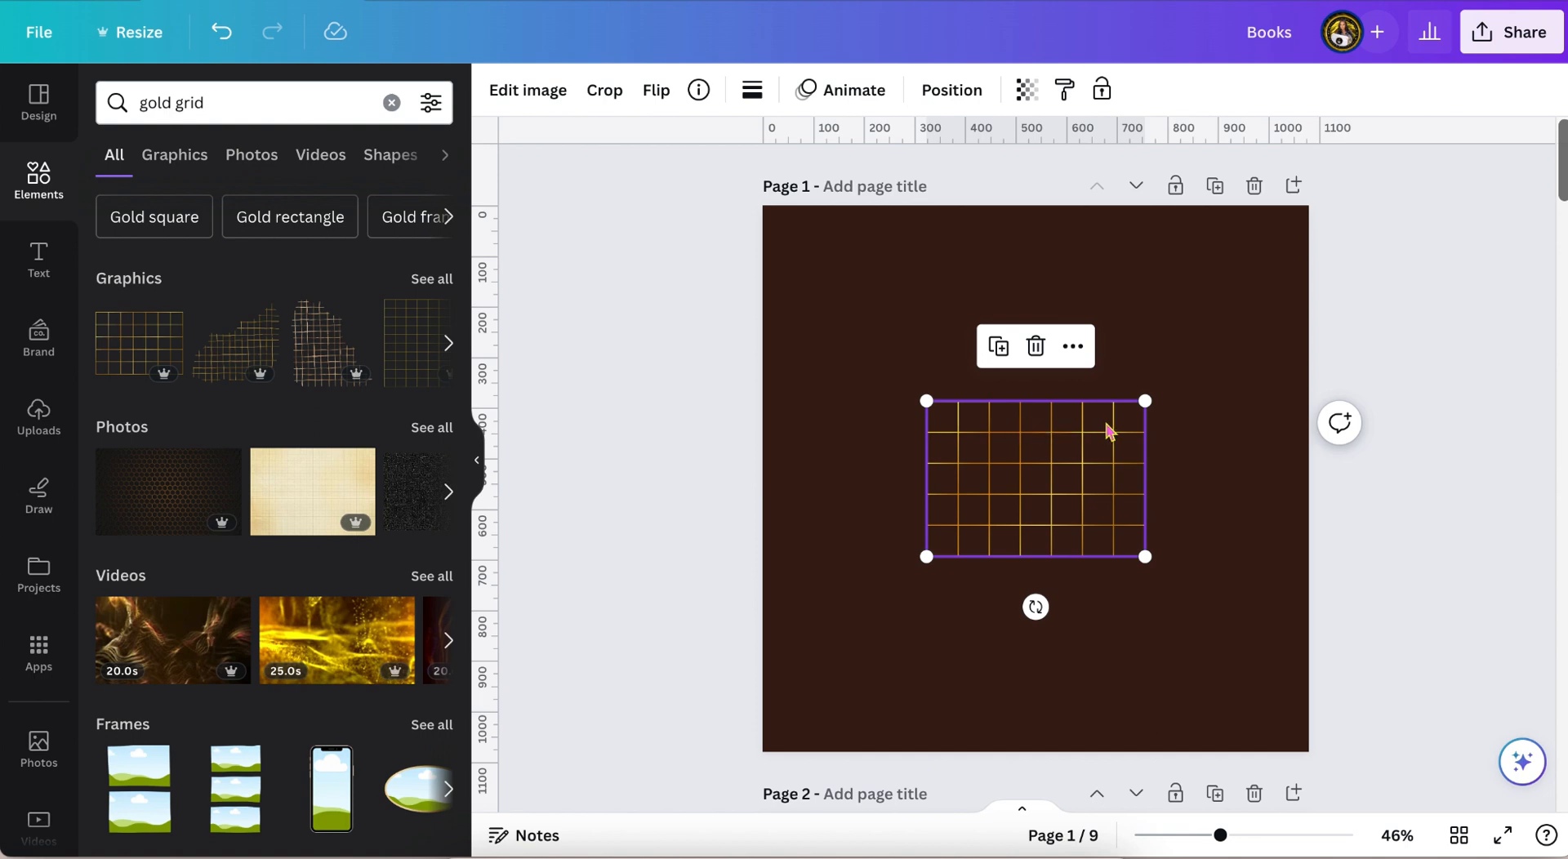
pyautogui.moveTo(965, 435)
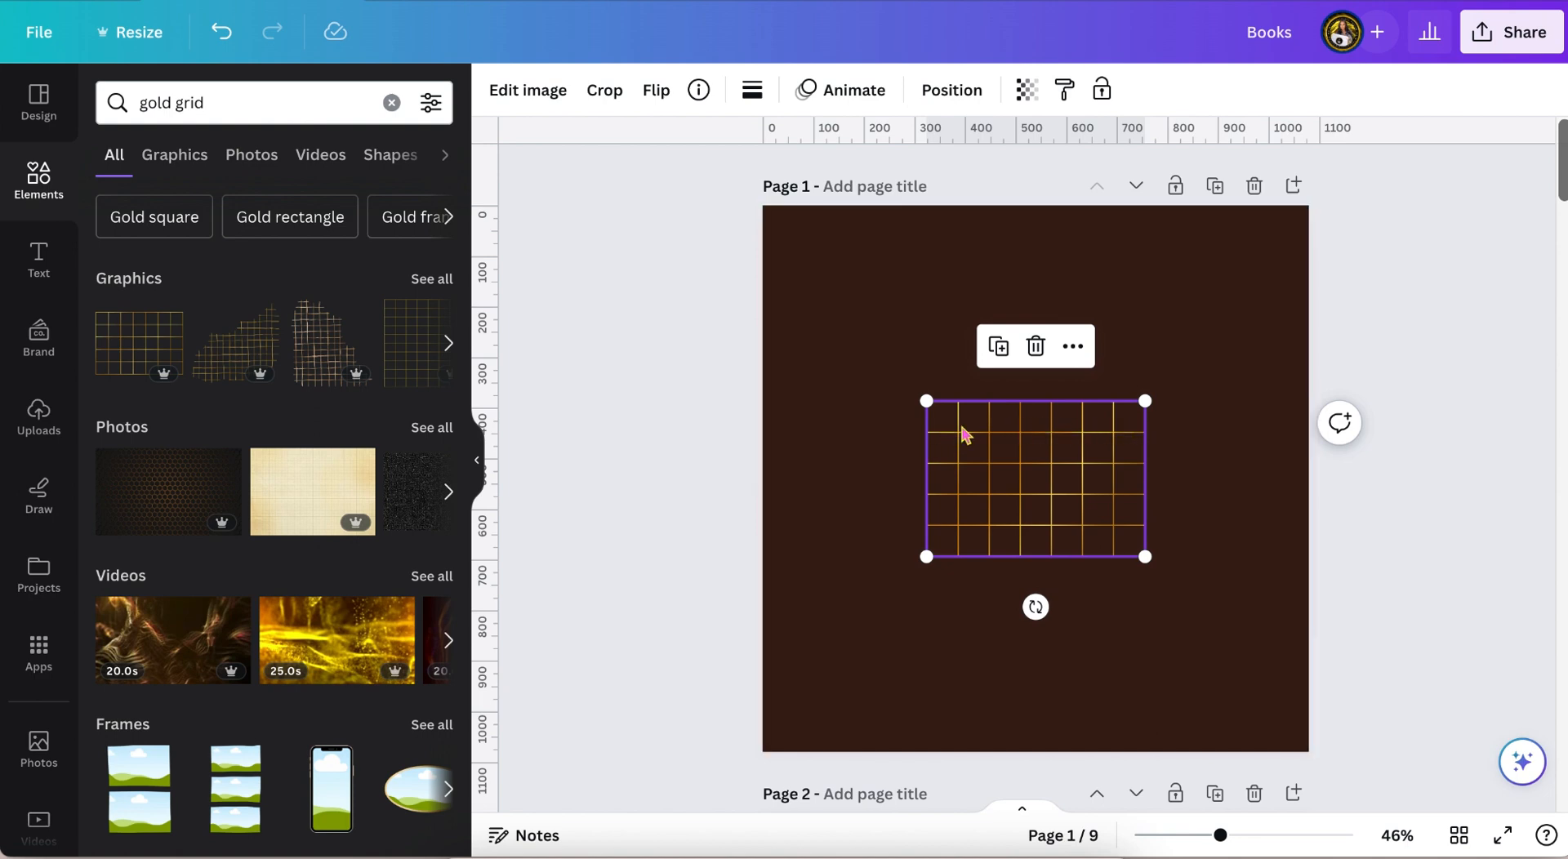
pyautogui.moveTo(1036, 424)
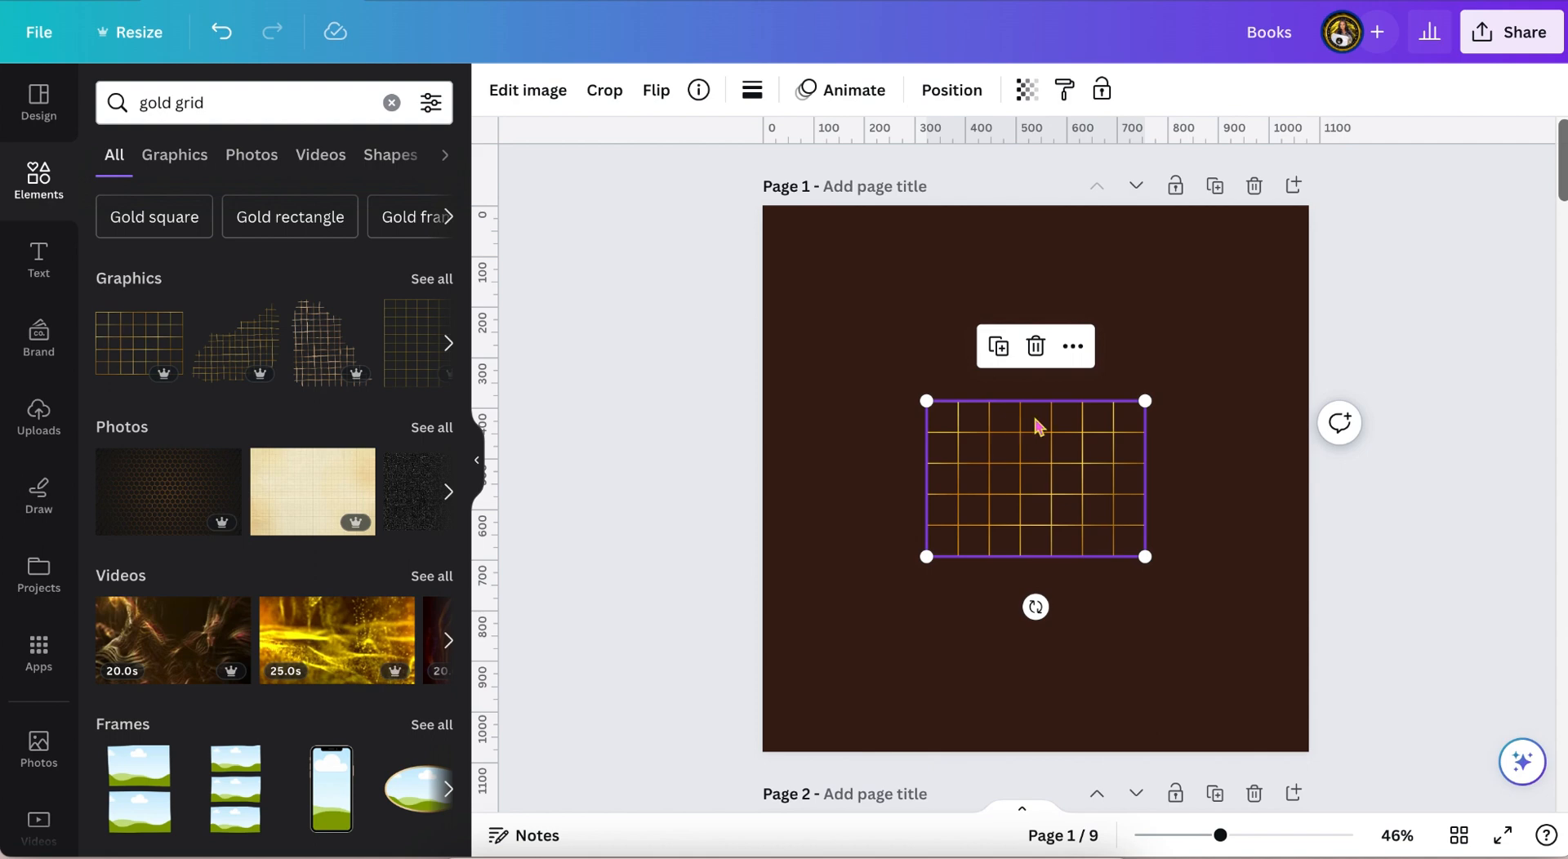
pyautogui.moveTo(1134, 424)
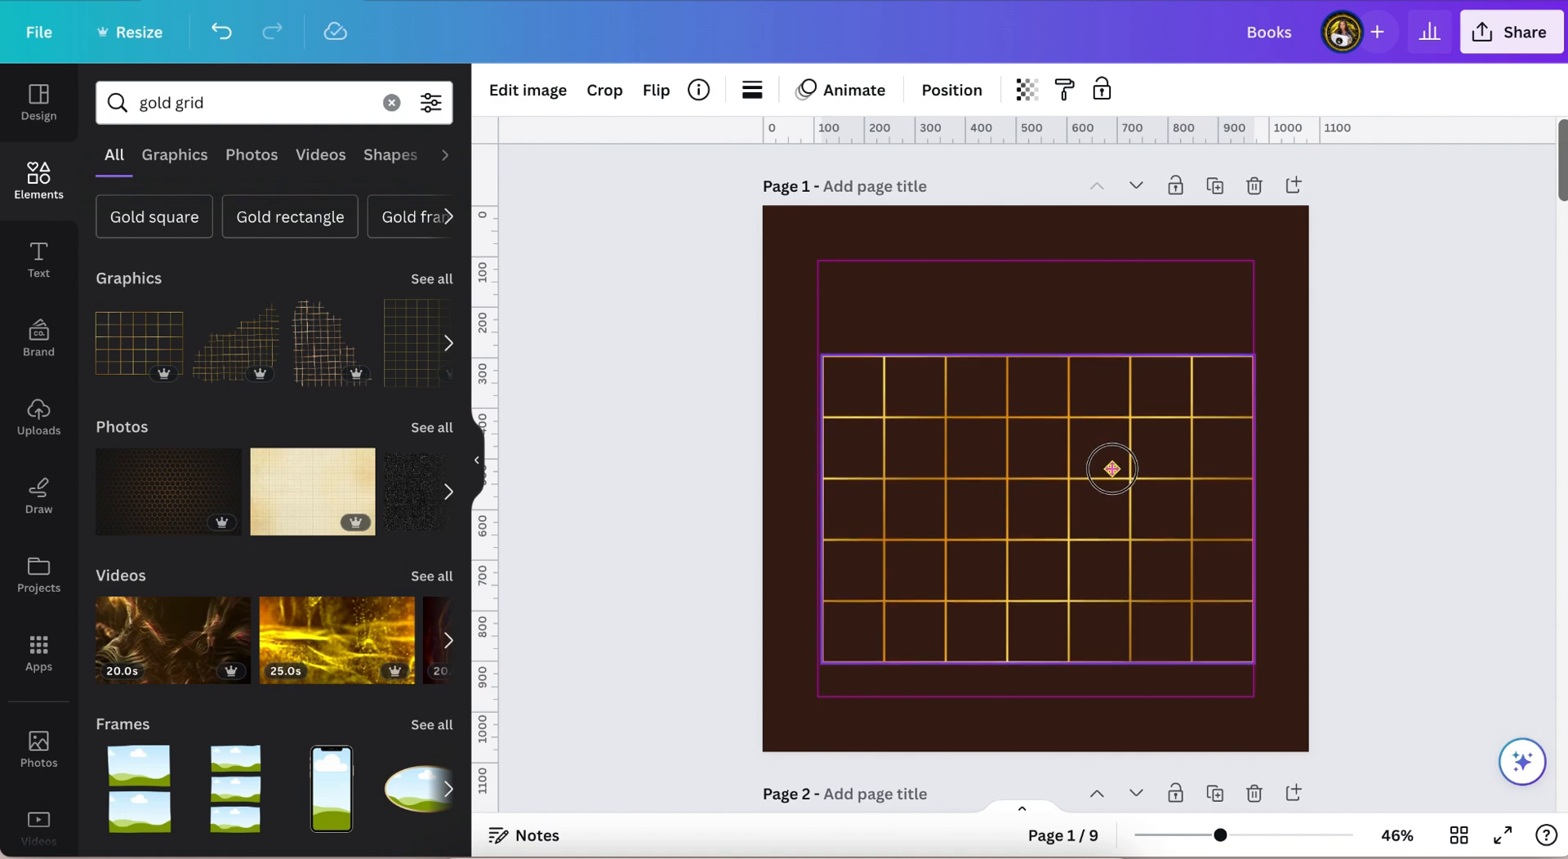
# Add an 'OCTOBER' heading above the grid and set it in Dream Avenue font
pyautogui.click(1474, 365)
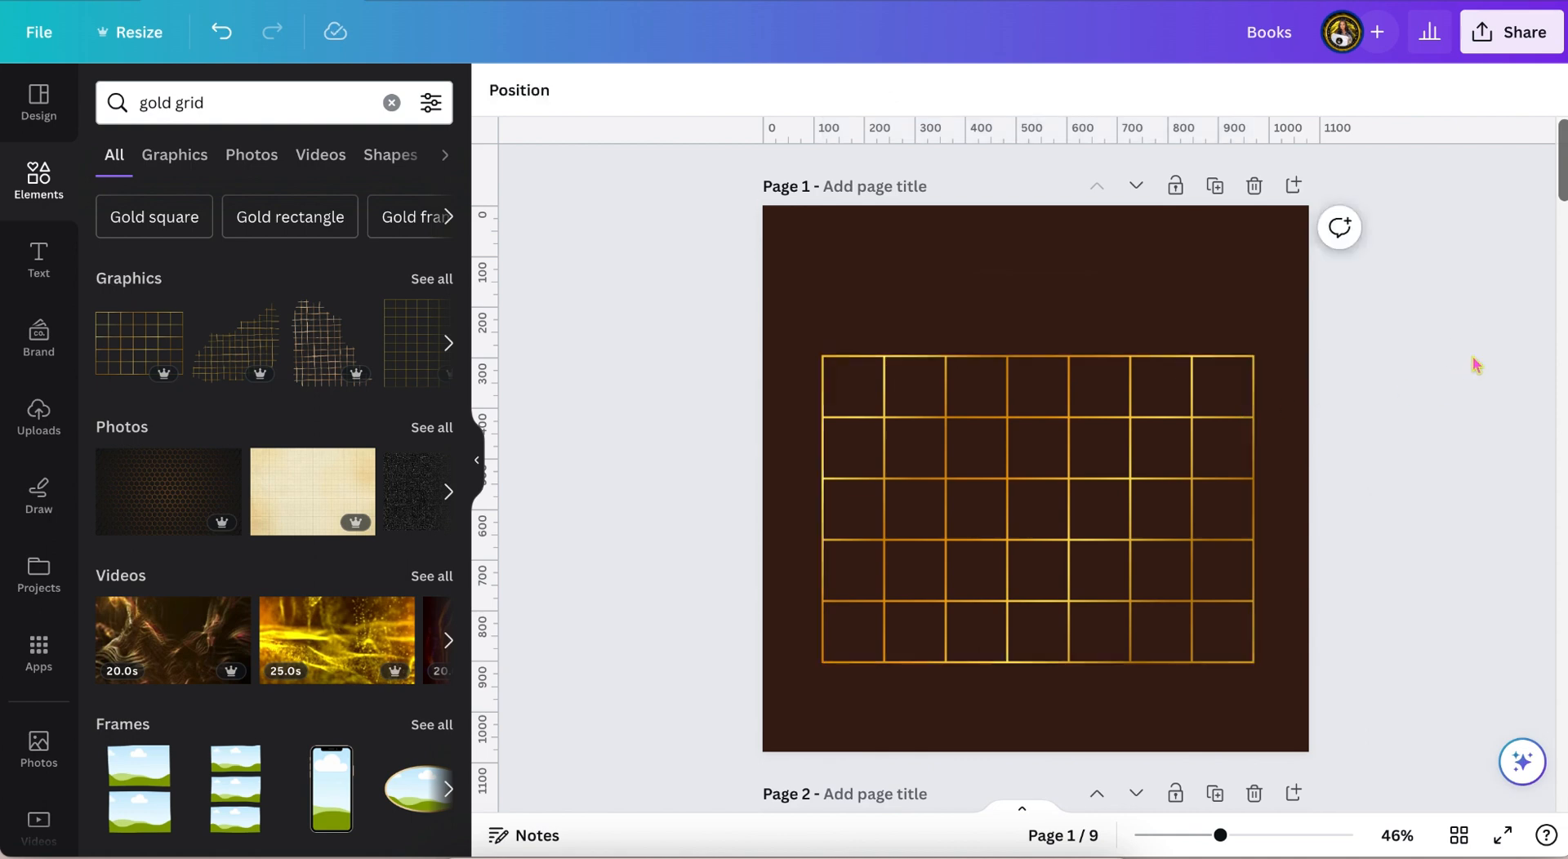
pyautogui.click(955, 284)
pyautogui.write('01')
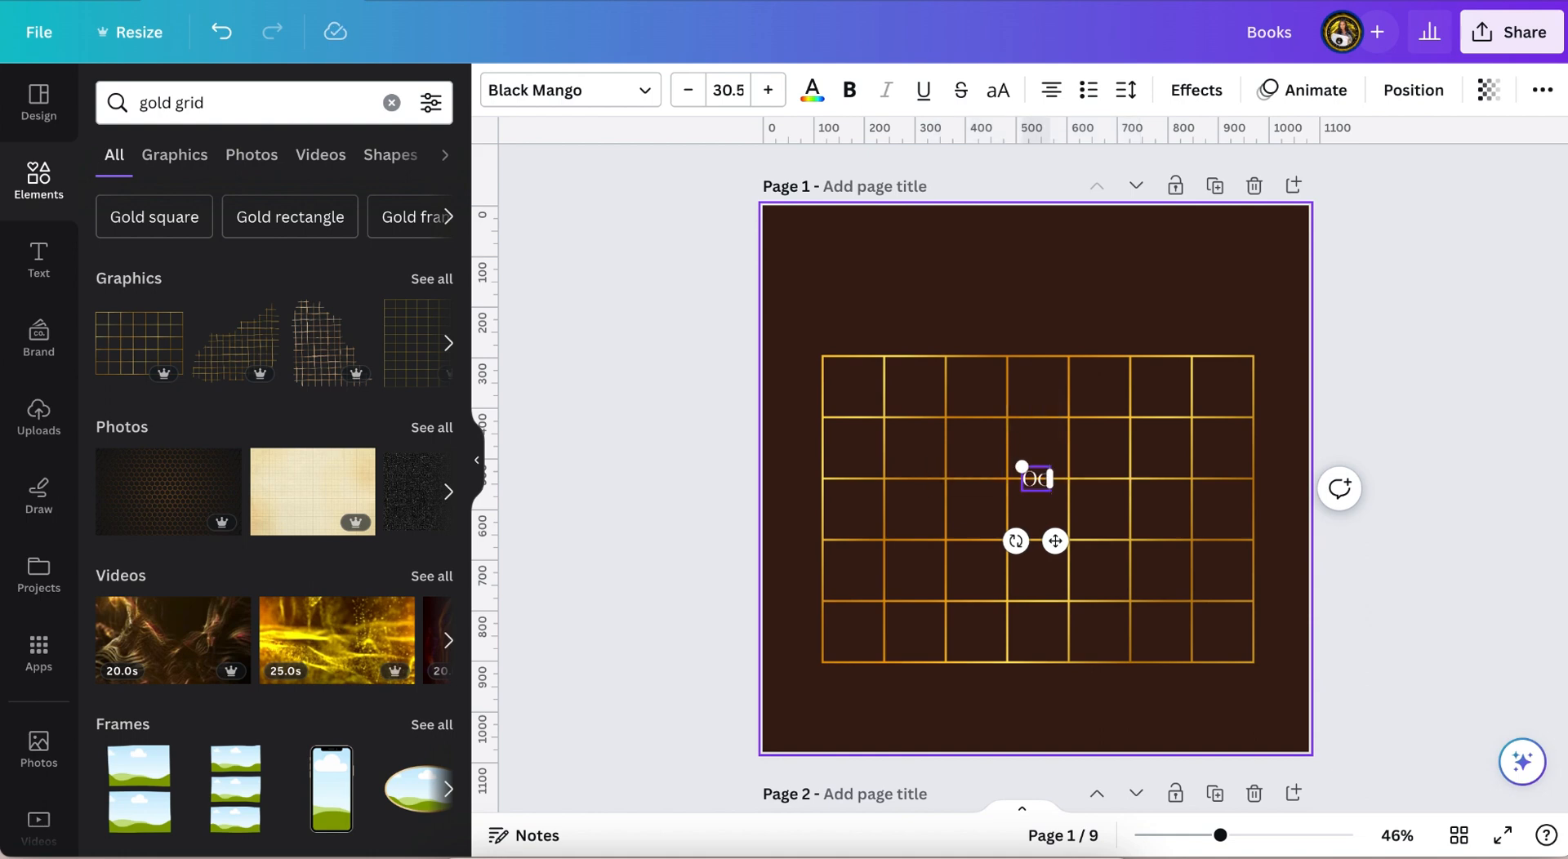
pyautogui.write('OCTOB')
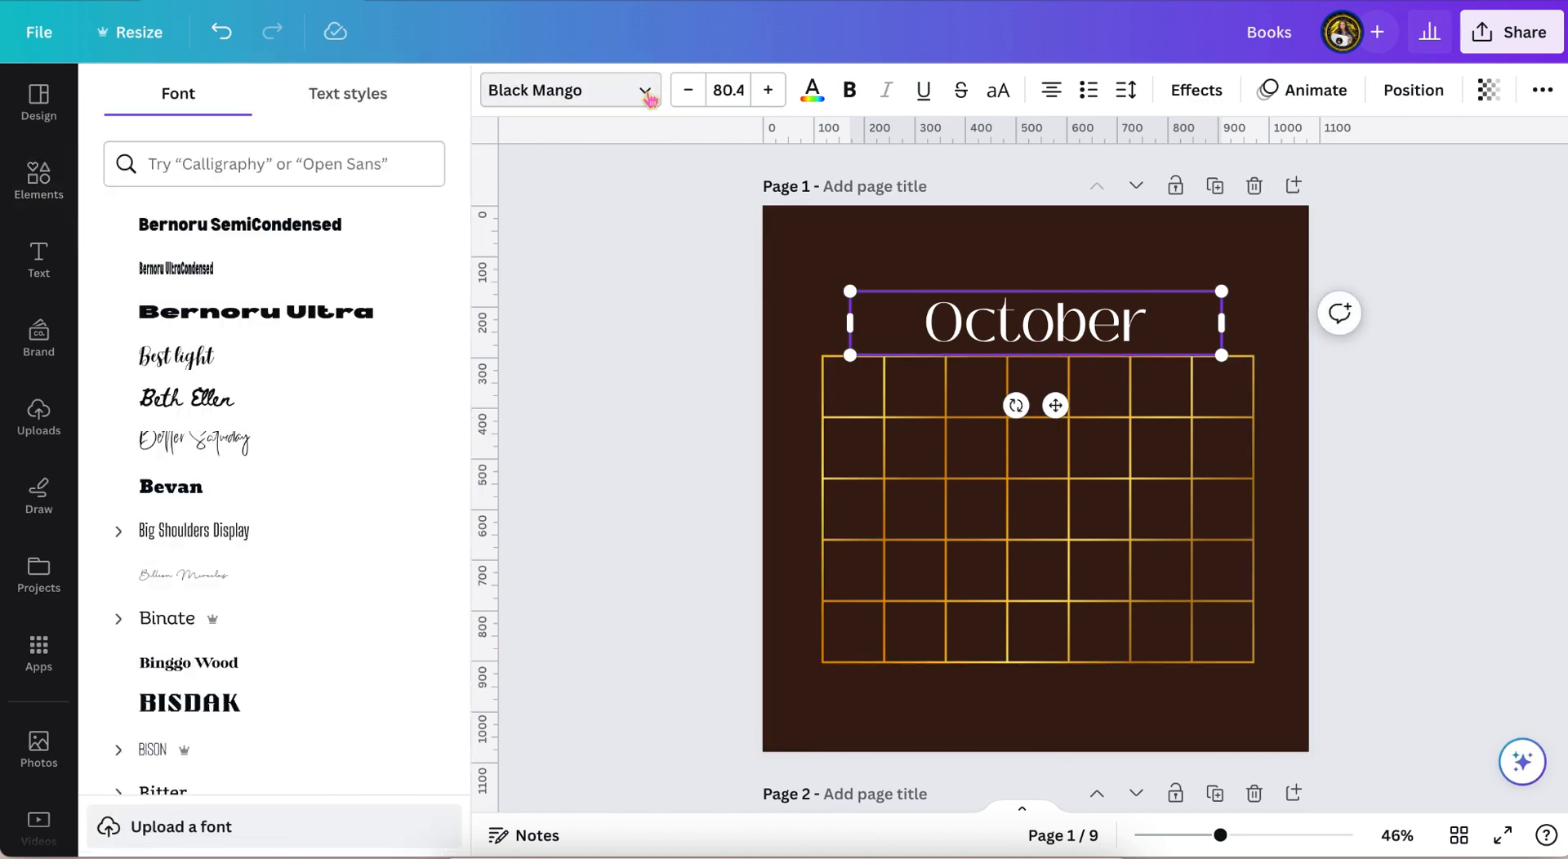
pyautogui.scroll(-3)
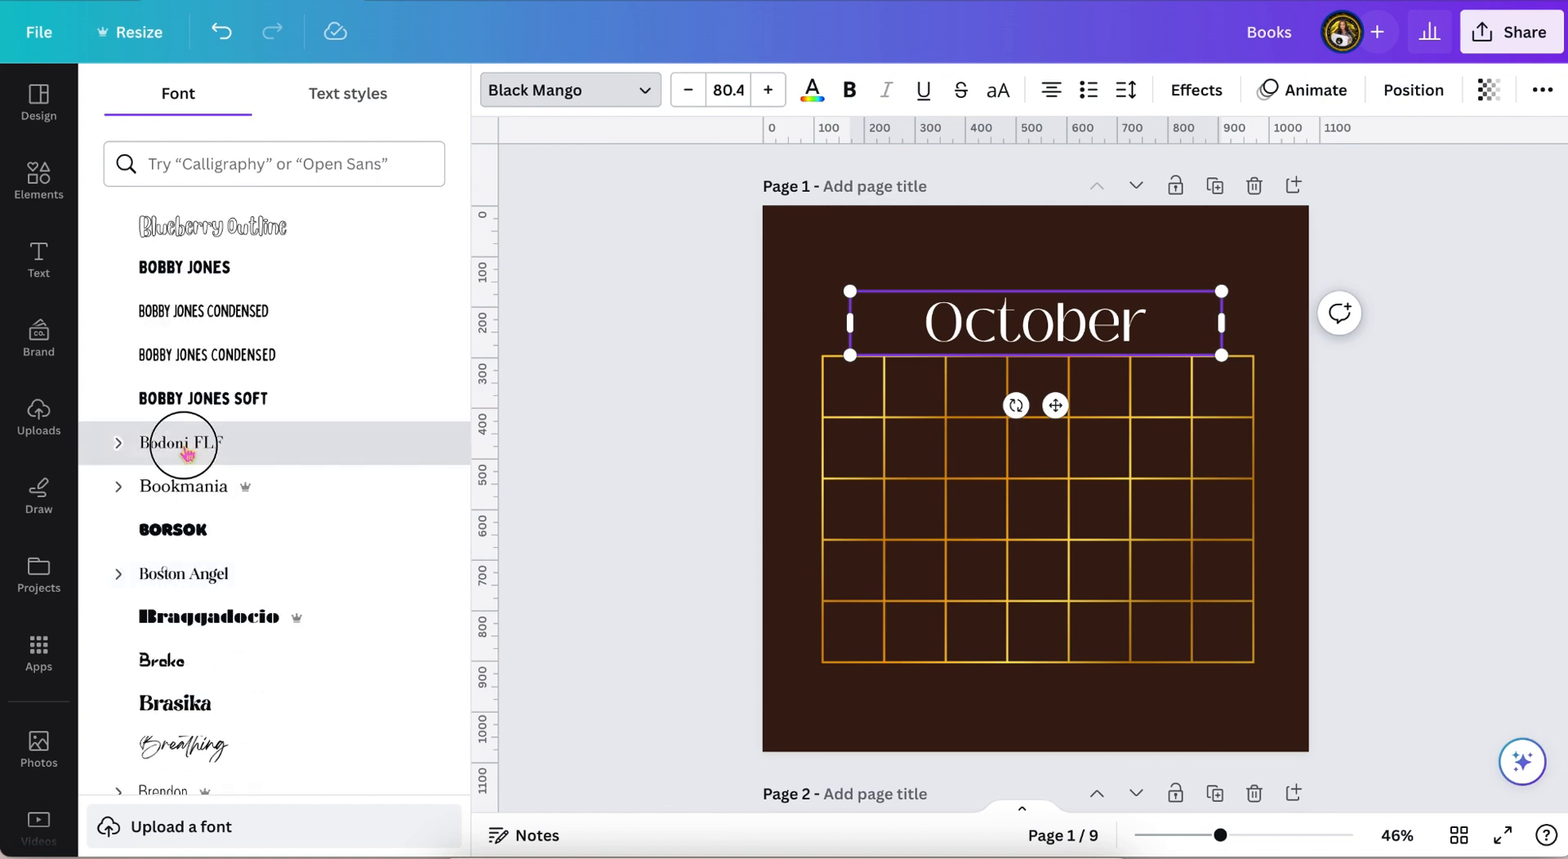
pyautogui.click(162, 508)
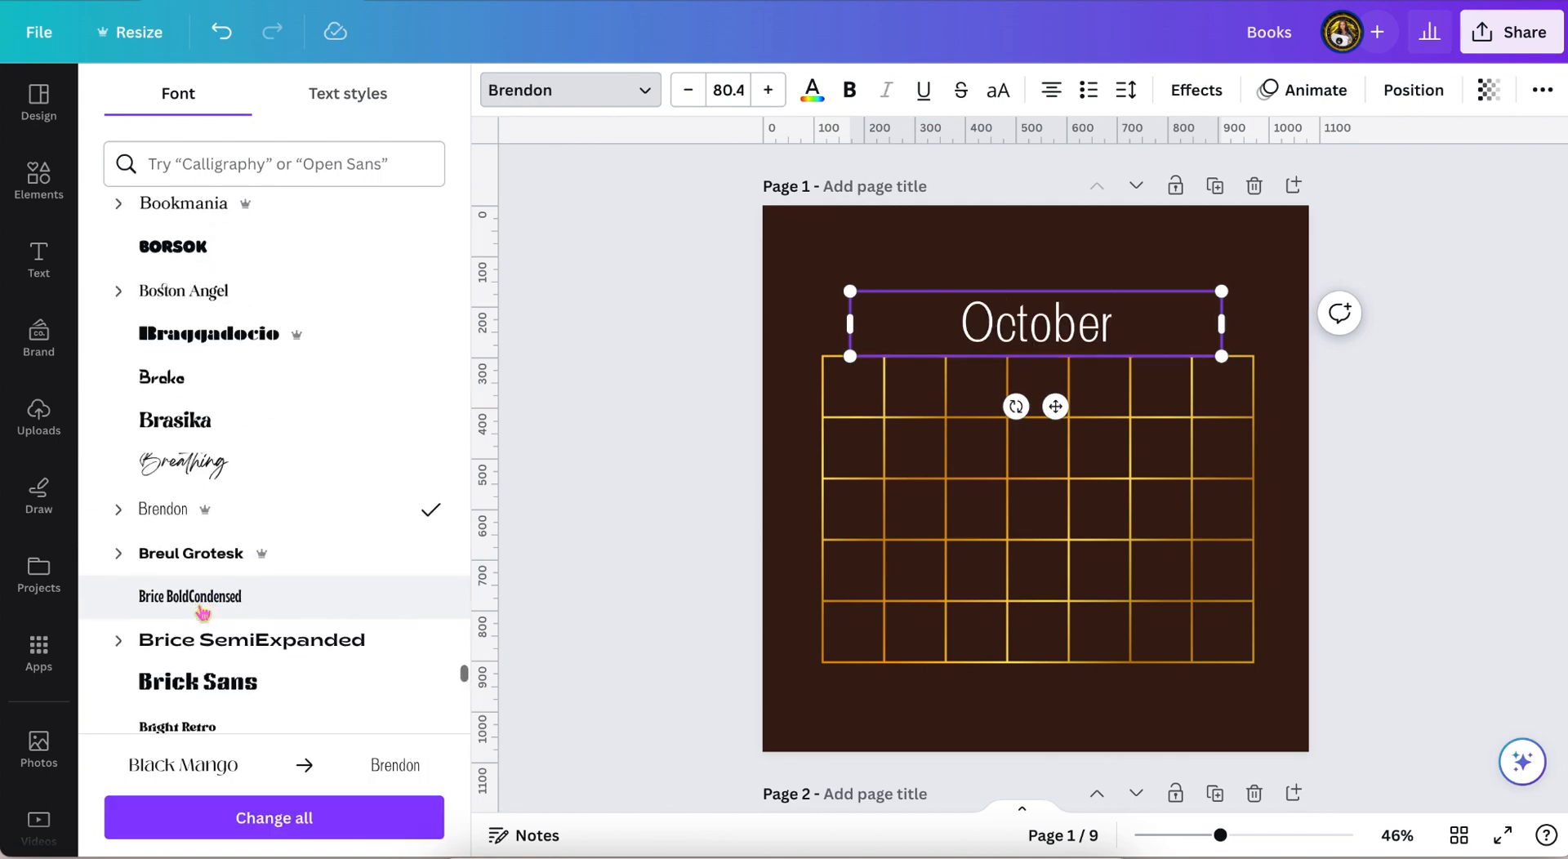
pyautogui.click(155, 349)
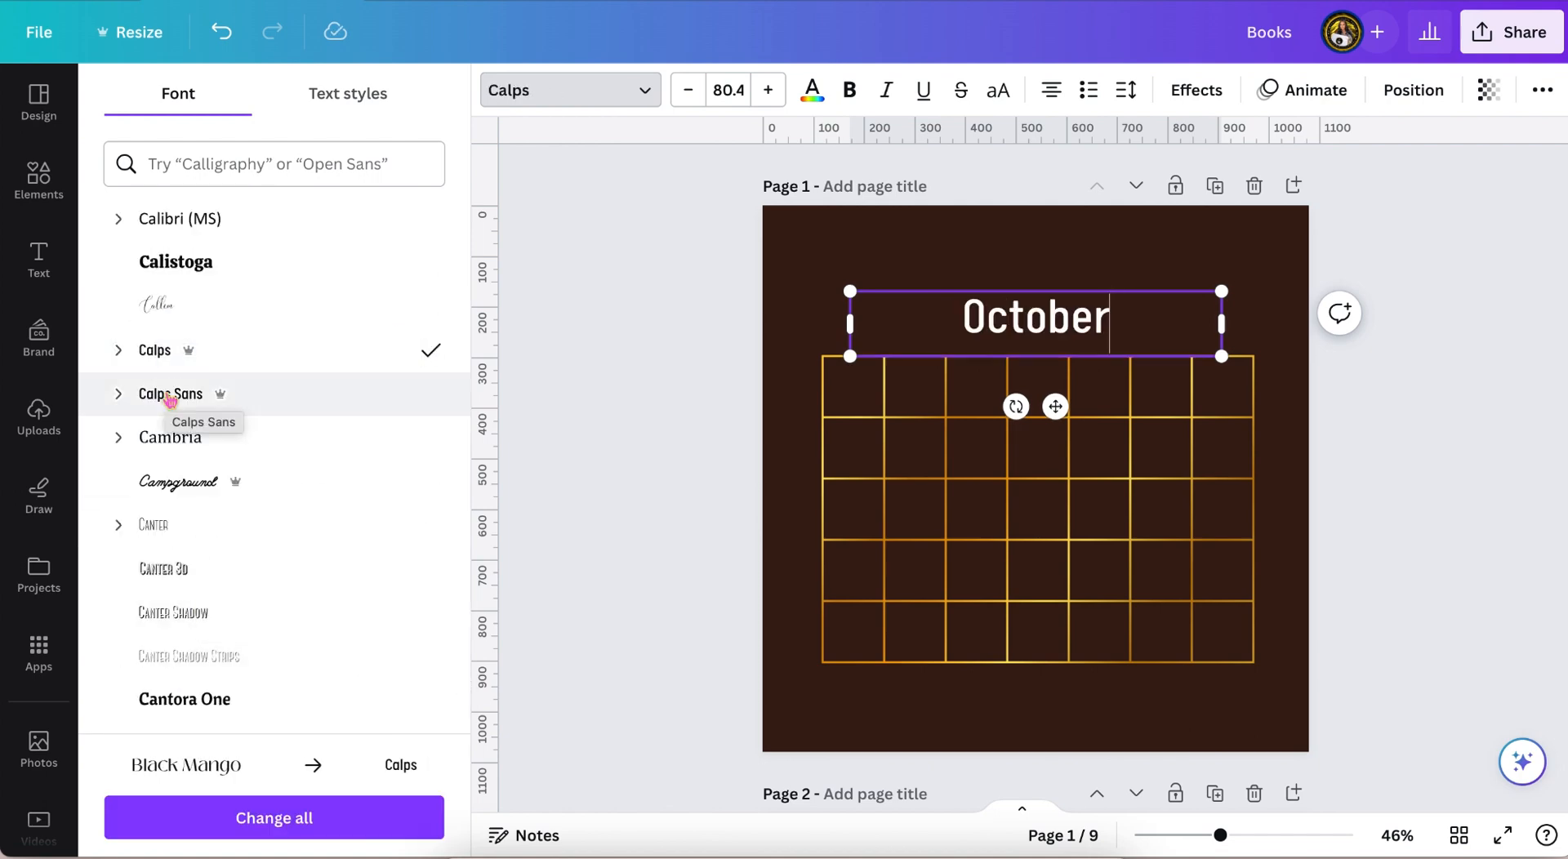
pyautogui.scroll(-3)
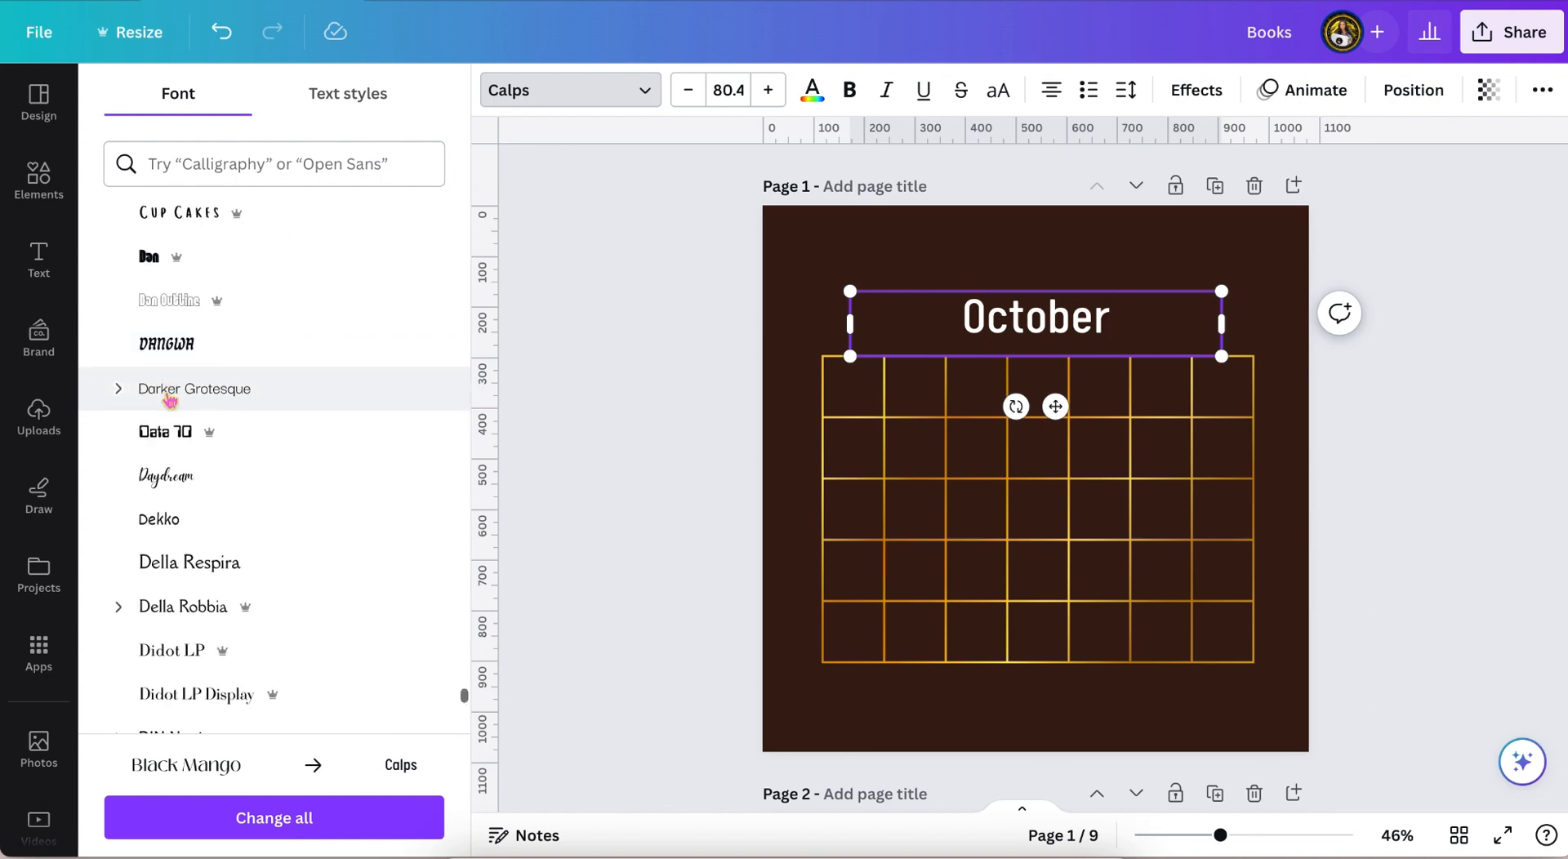
pyautogui.click(192, 437)
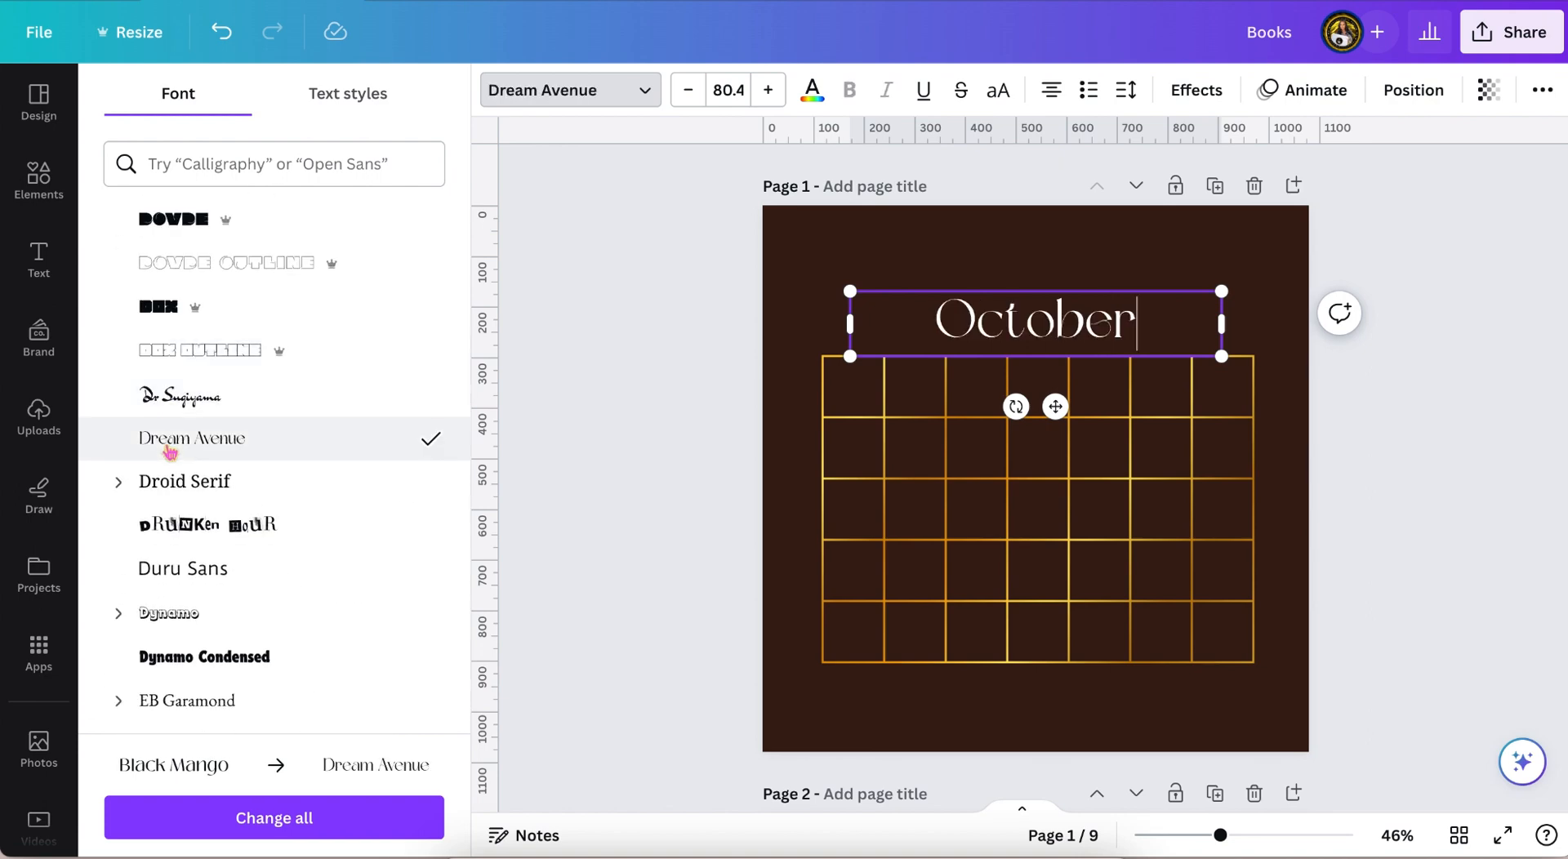
pyautogui.click(39, 179)
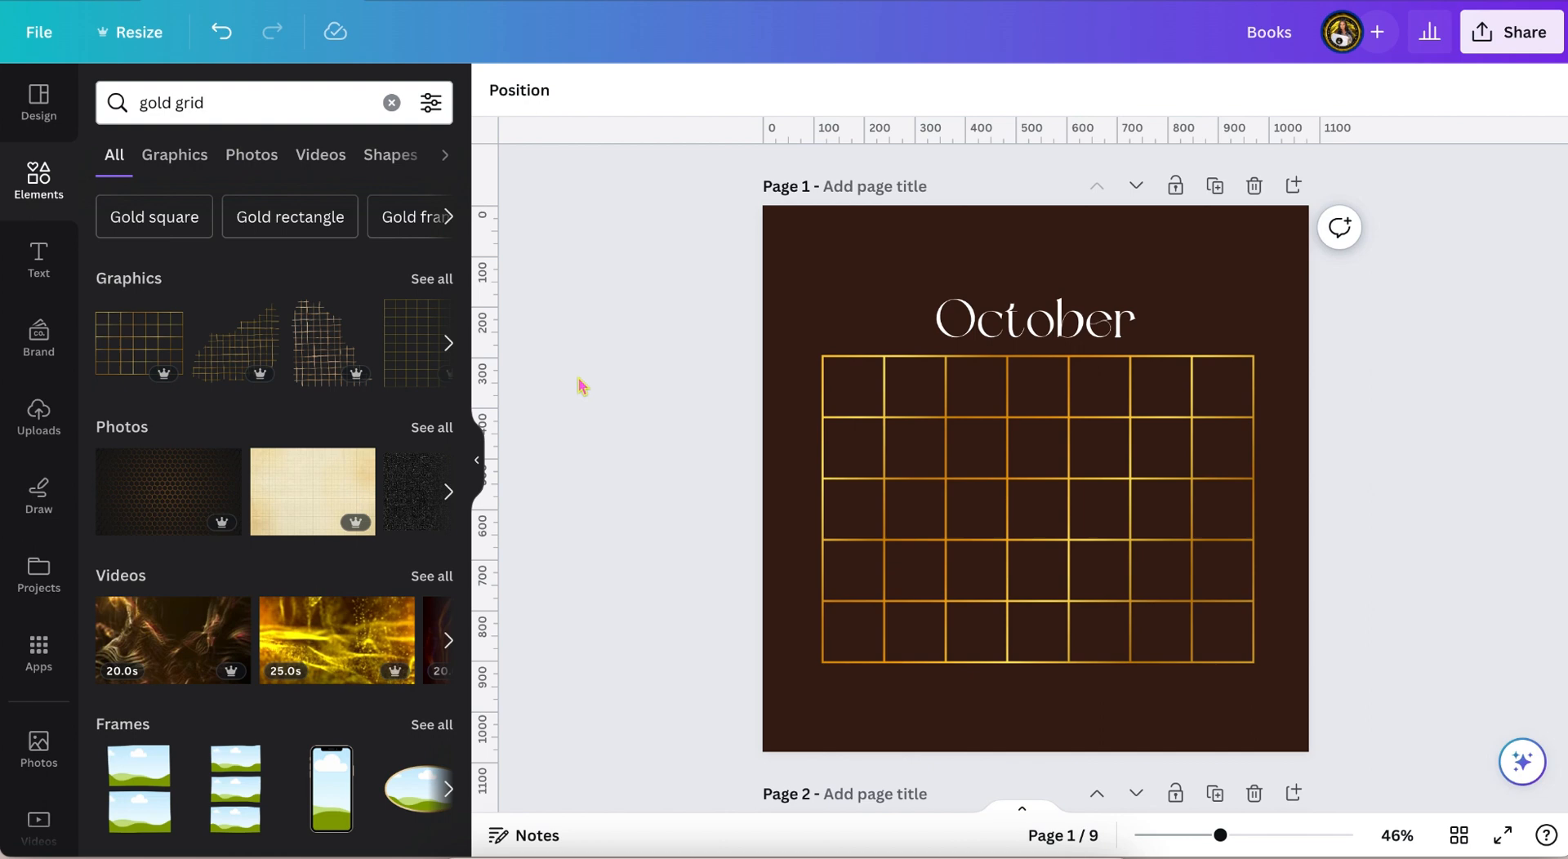
# Center the heading and place a tan square behind the calendar at 69 transparency
pyautogui.click(1034, 320)
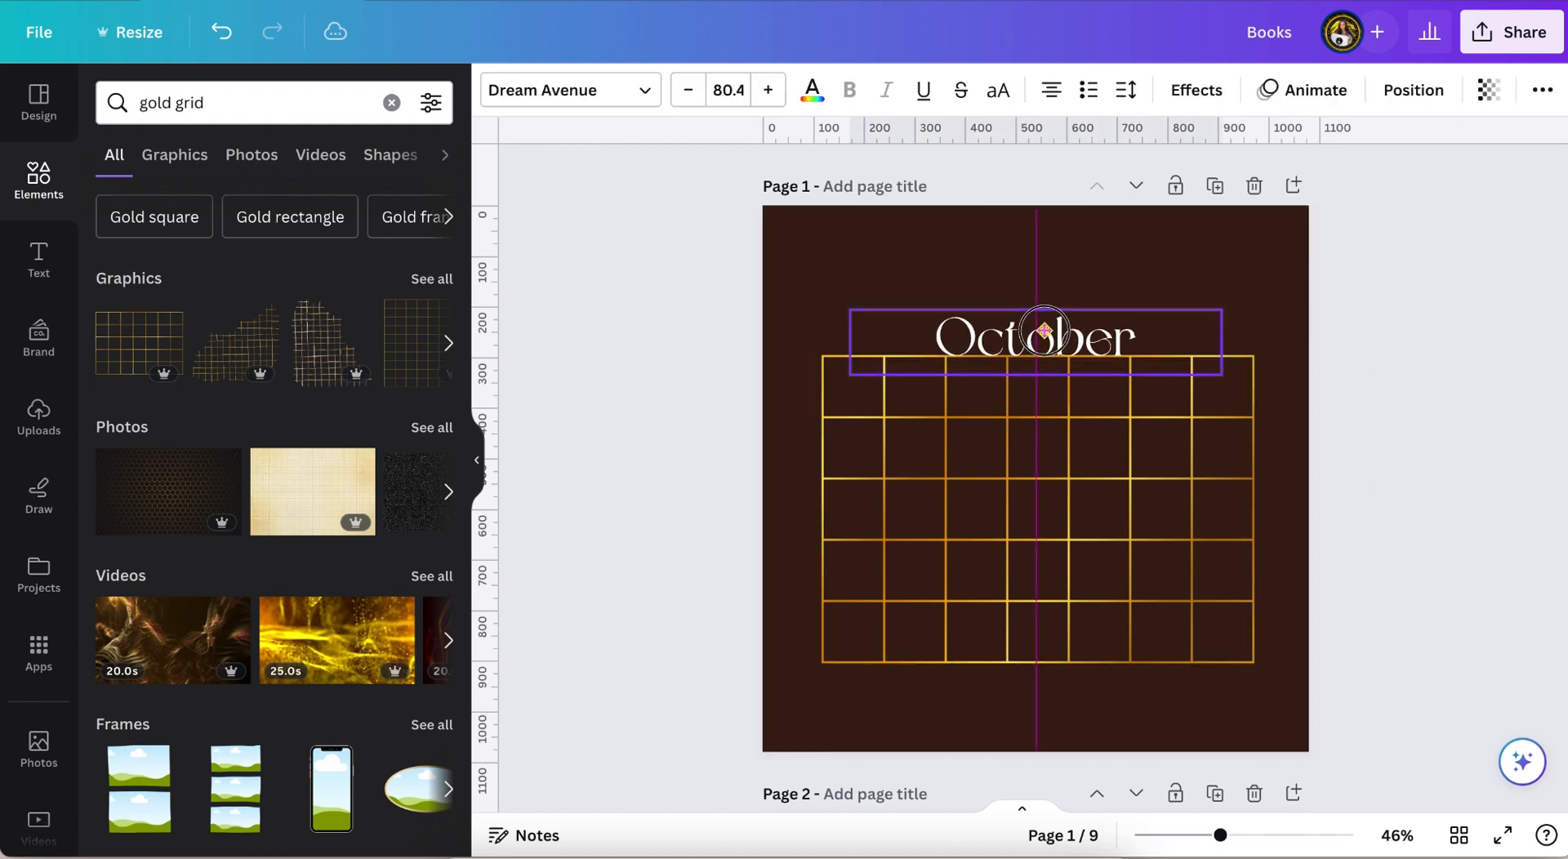
pyautogui.click(1034, 336)
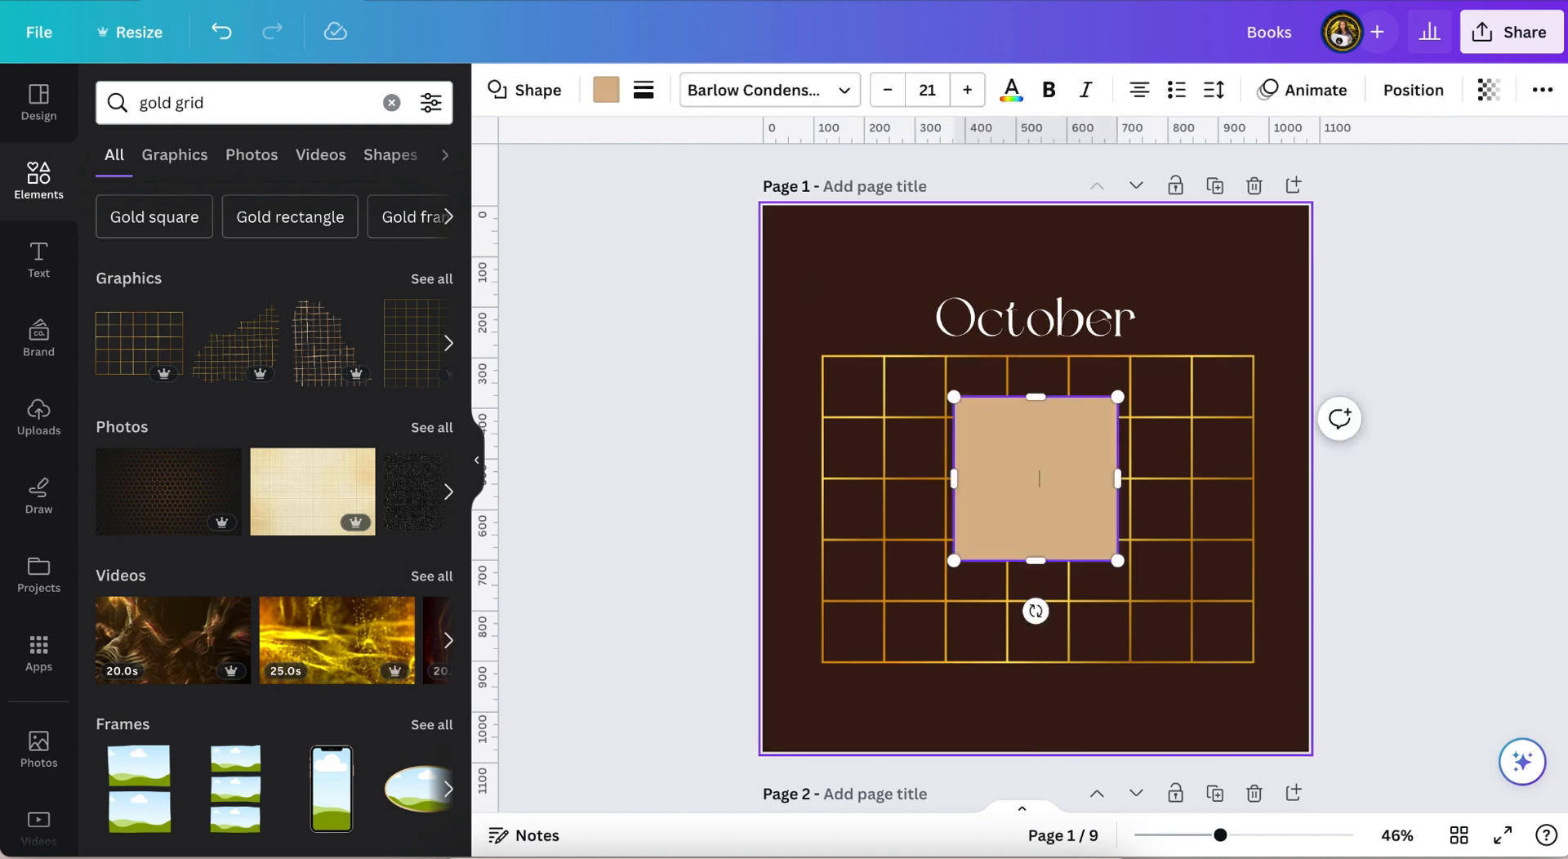
pyautogui.click(838, 413)
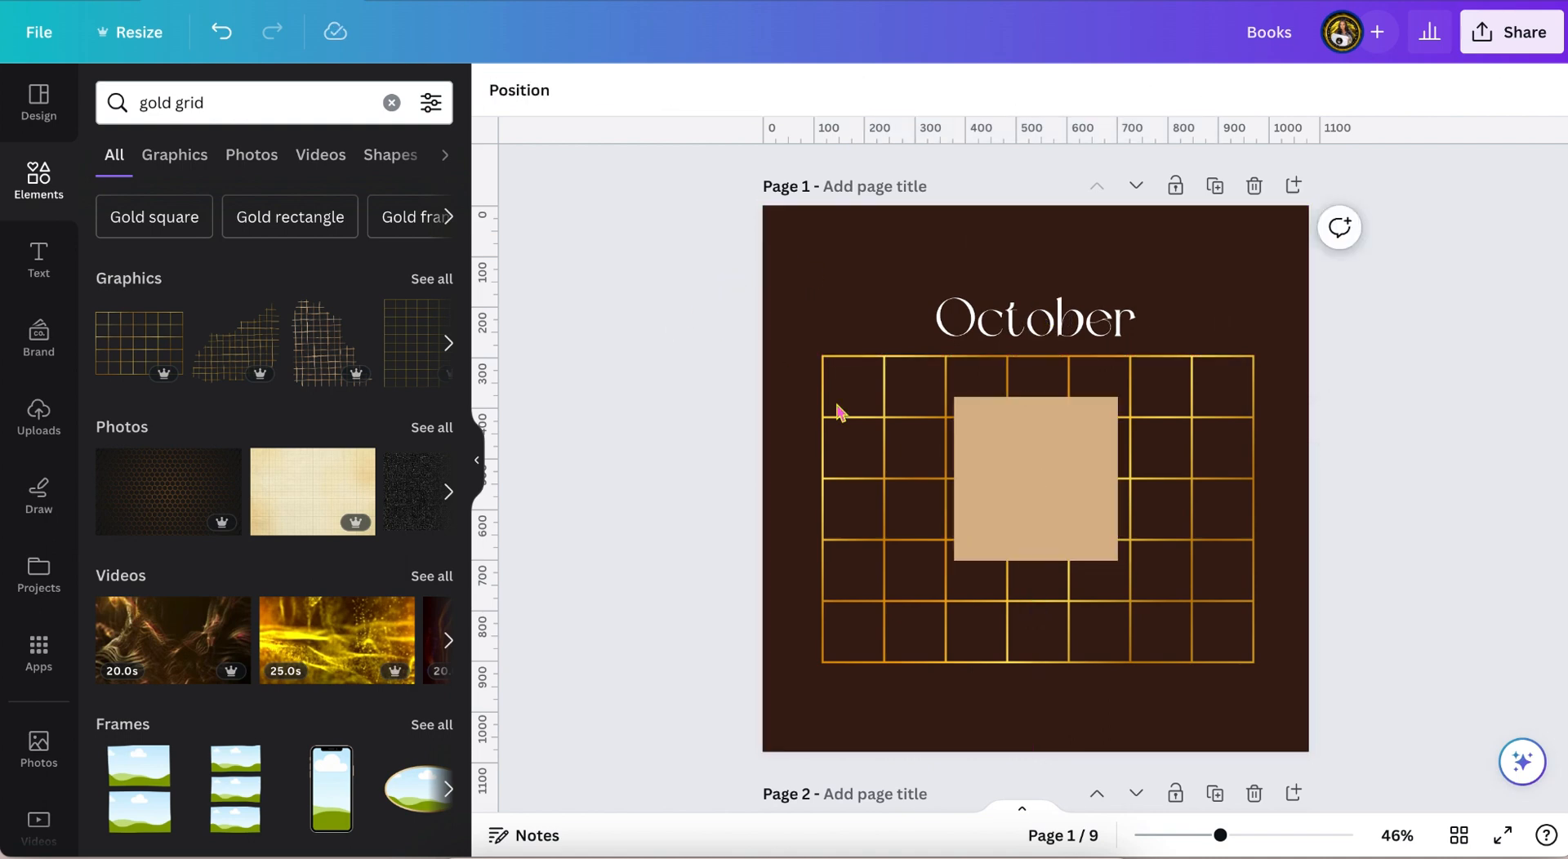
pyautogui.click(1034, 477)
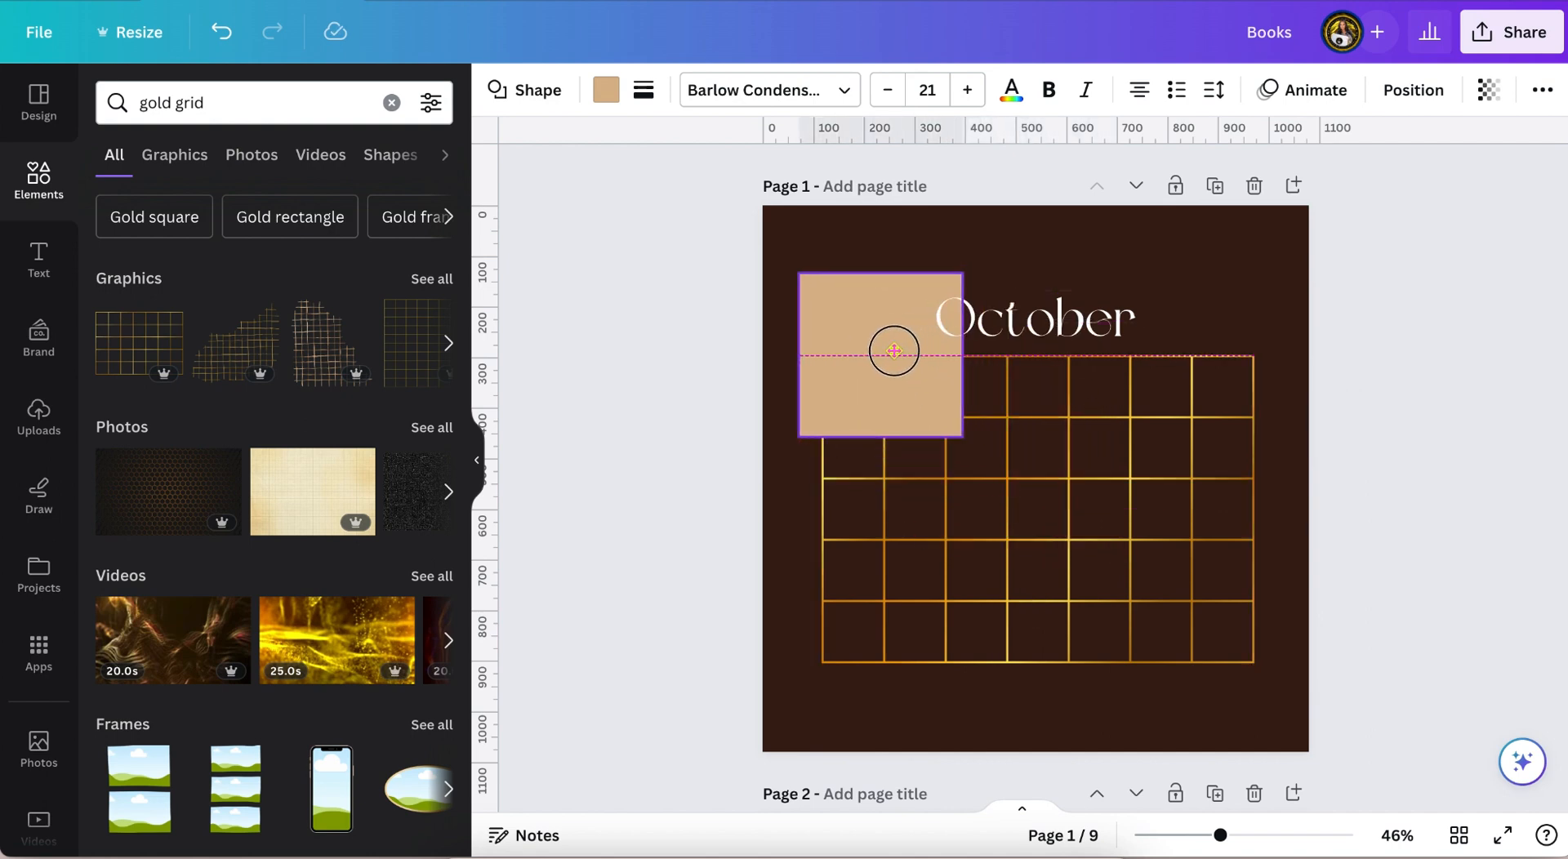
pyautogui.click(880, 355)
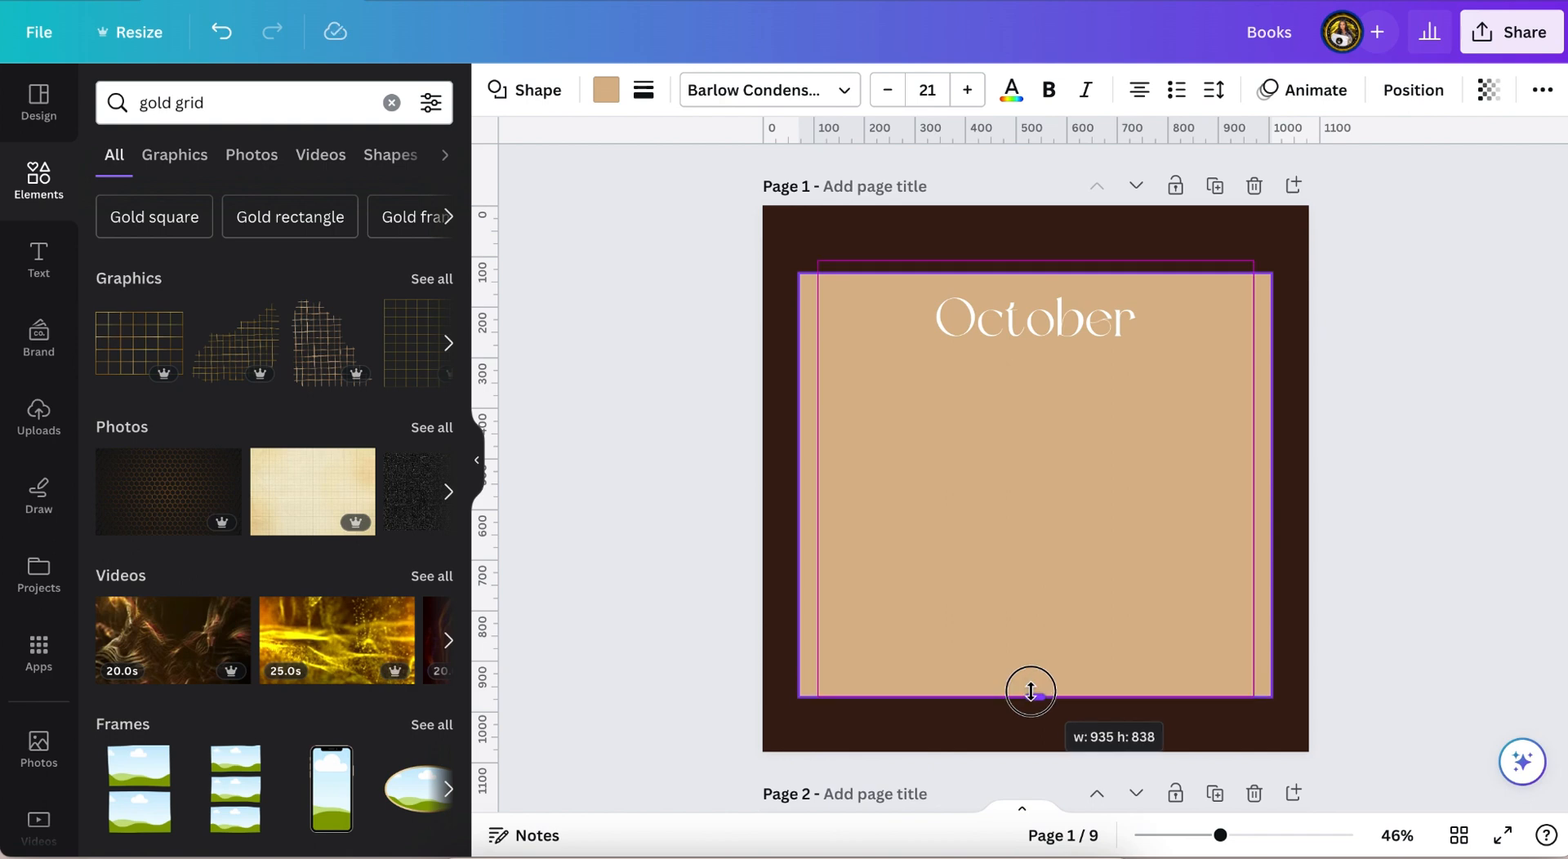
pyautogui.click(1489, 90)
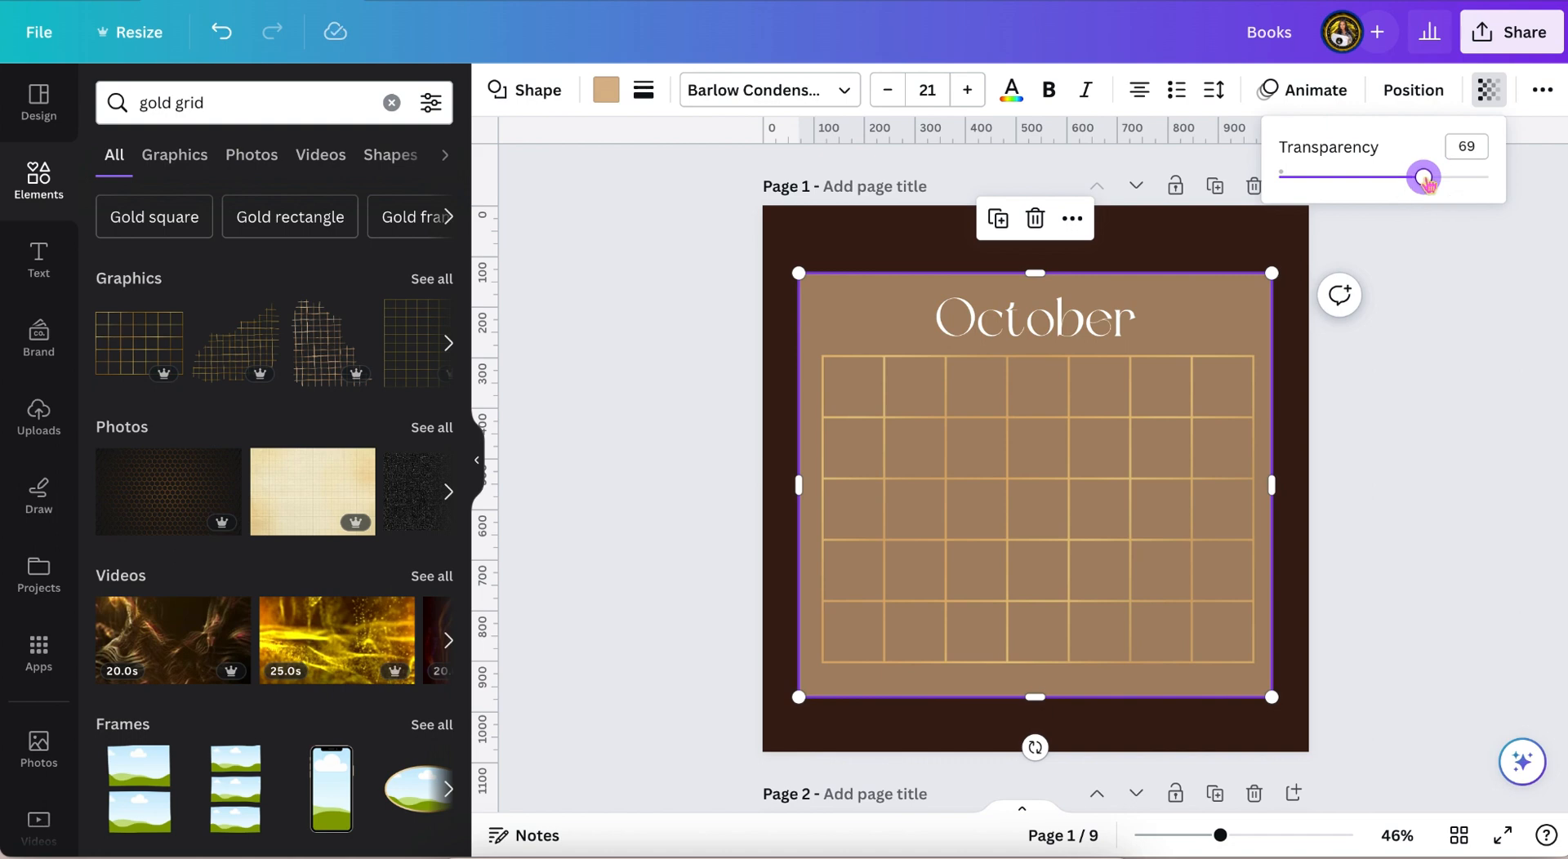
pyautogui.moveTo(1309, 252)
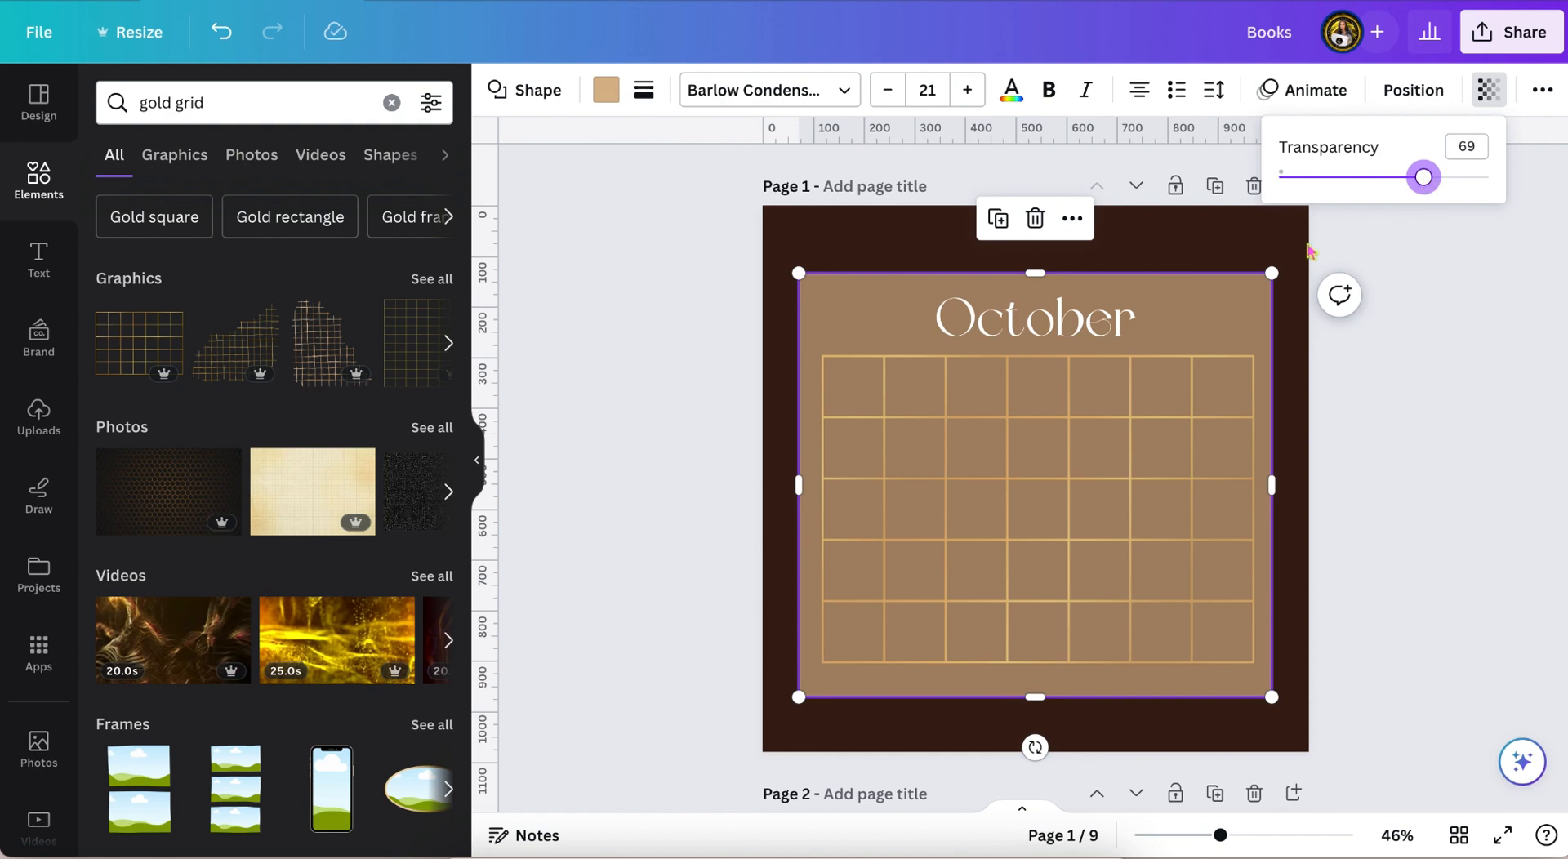
pyautogui.click(724, 322)
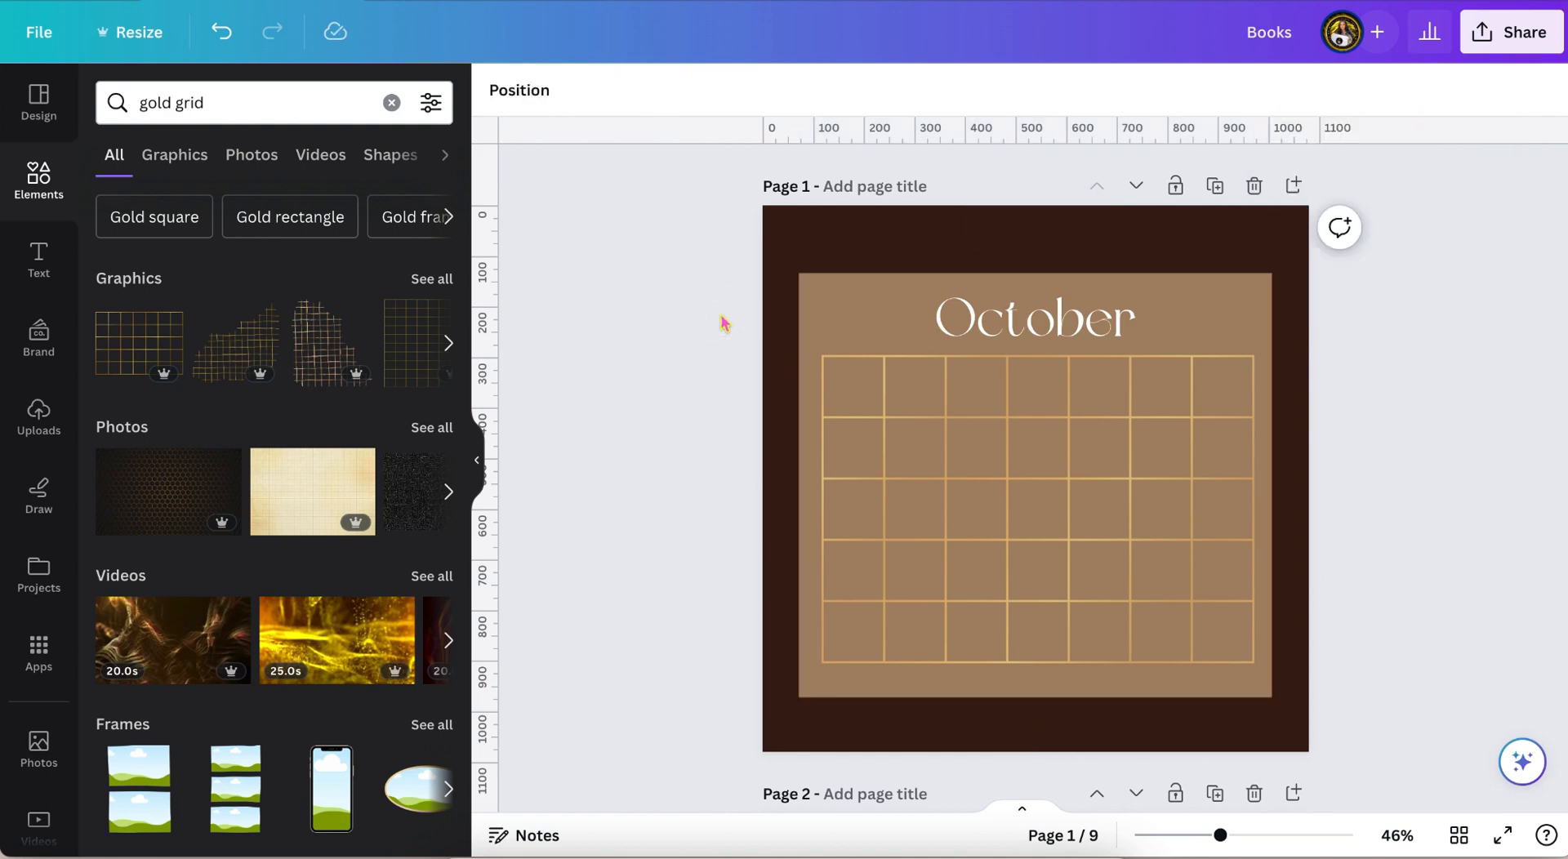
# Align the gold grid and tan panel on their middles
pyautogui.click(1034, 453)
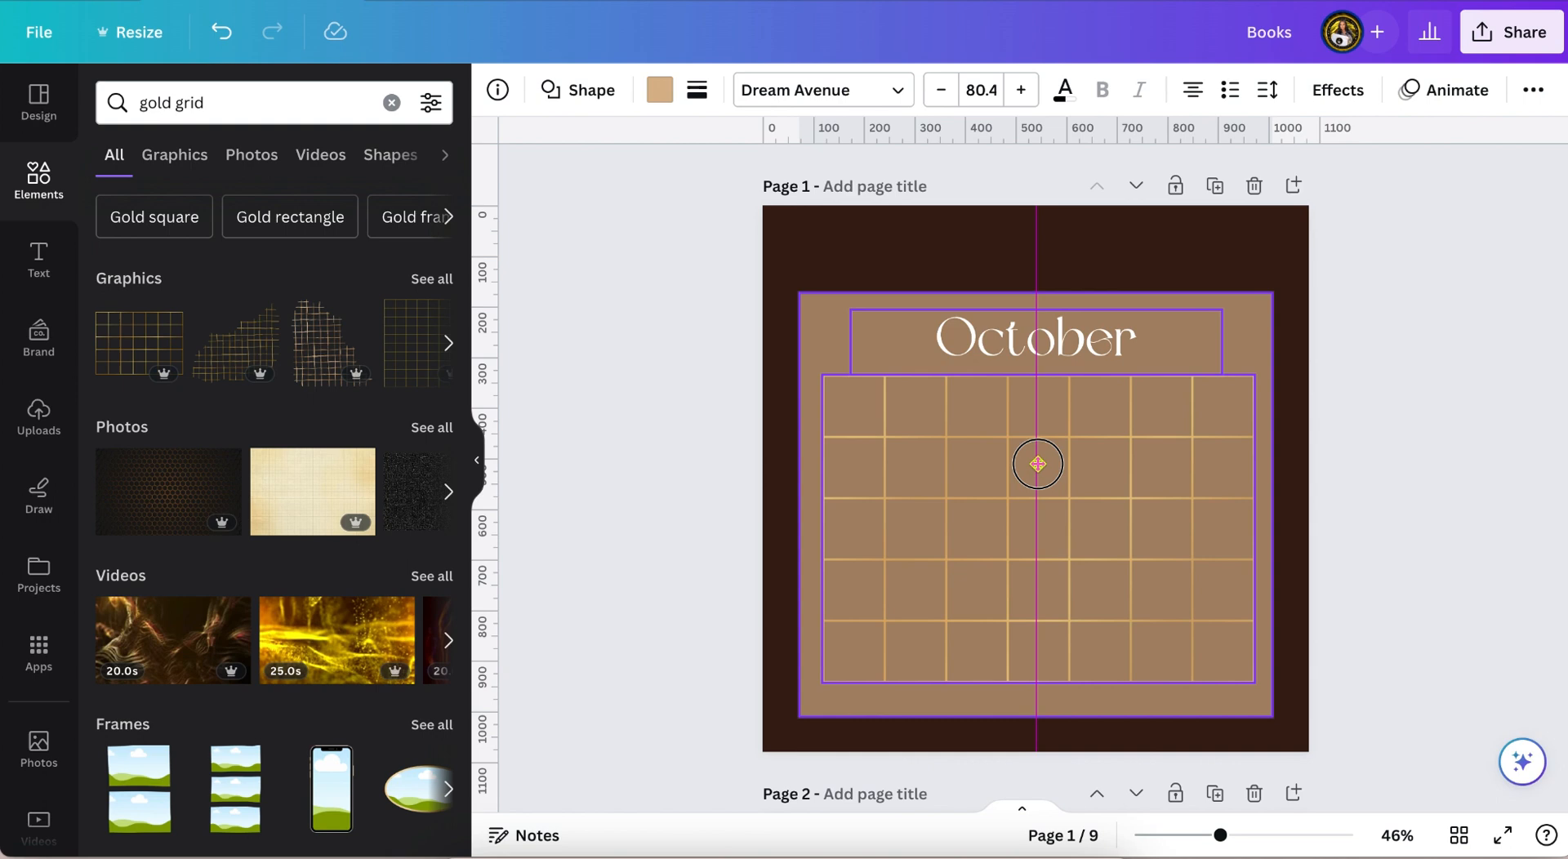
pyautogui.click(1036, 463)
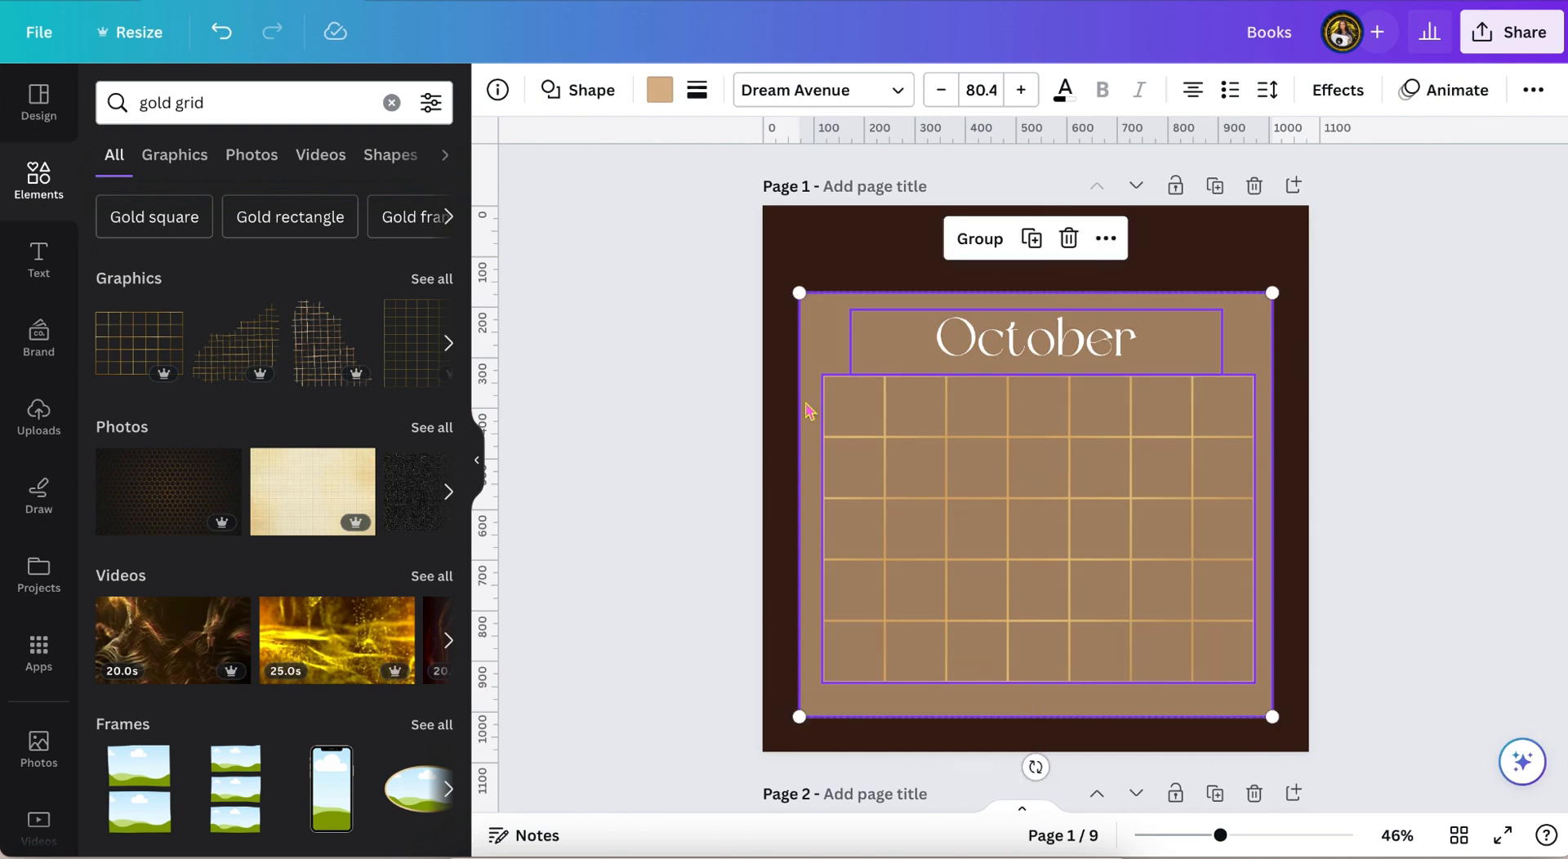
pyautogui.click(680, 382)
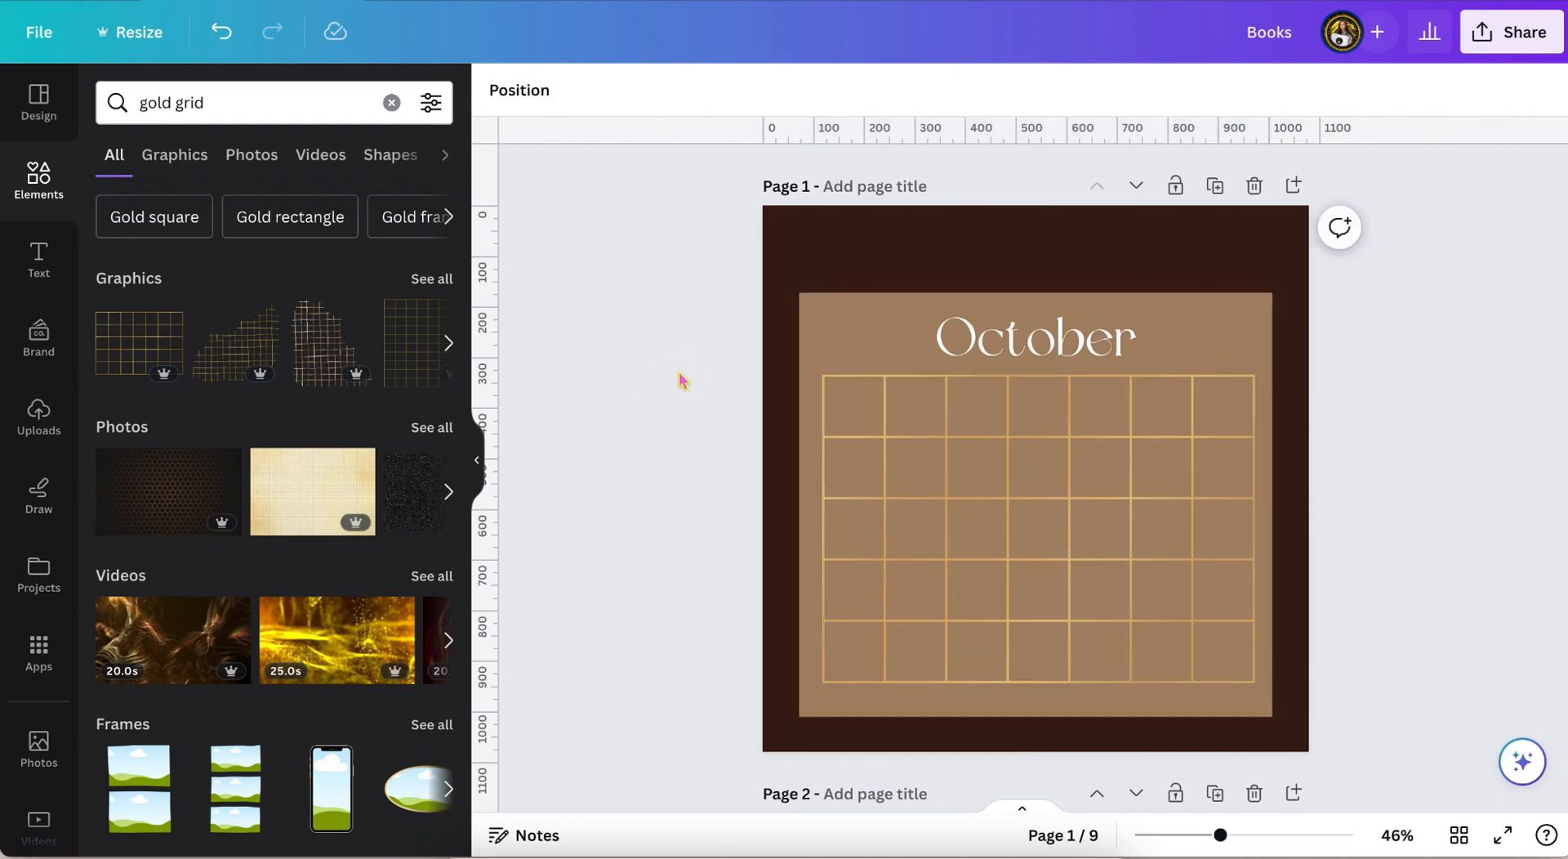
pyautogui.click(1035, 520)
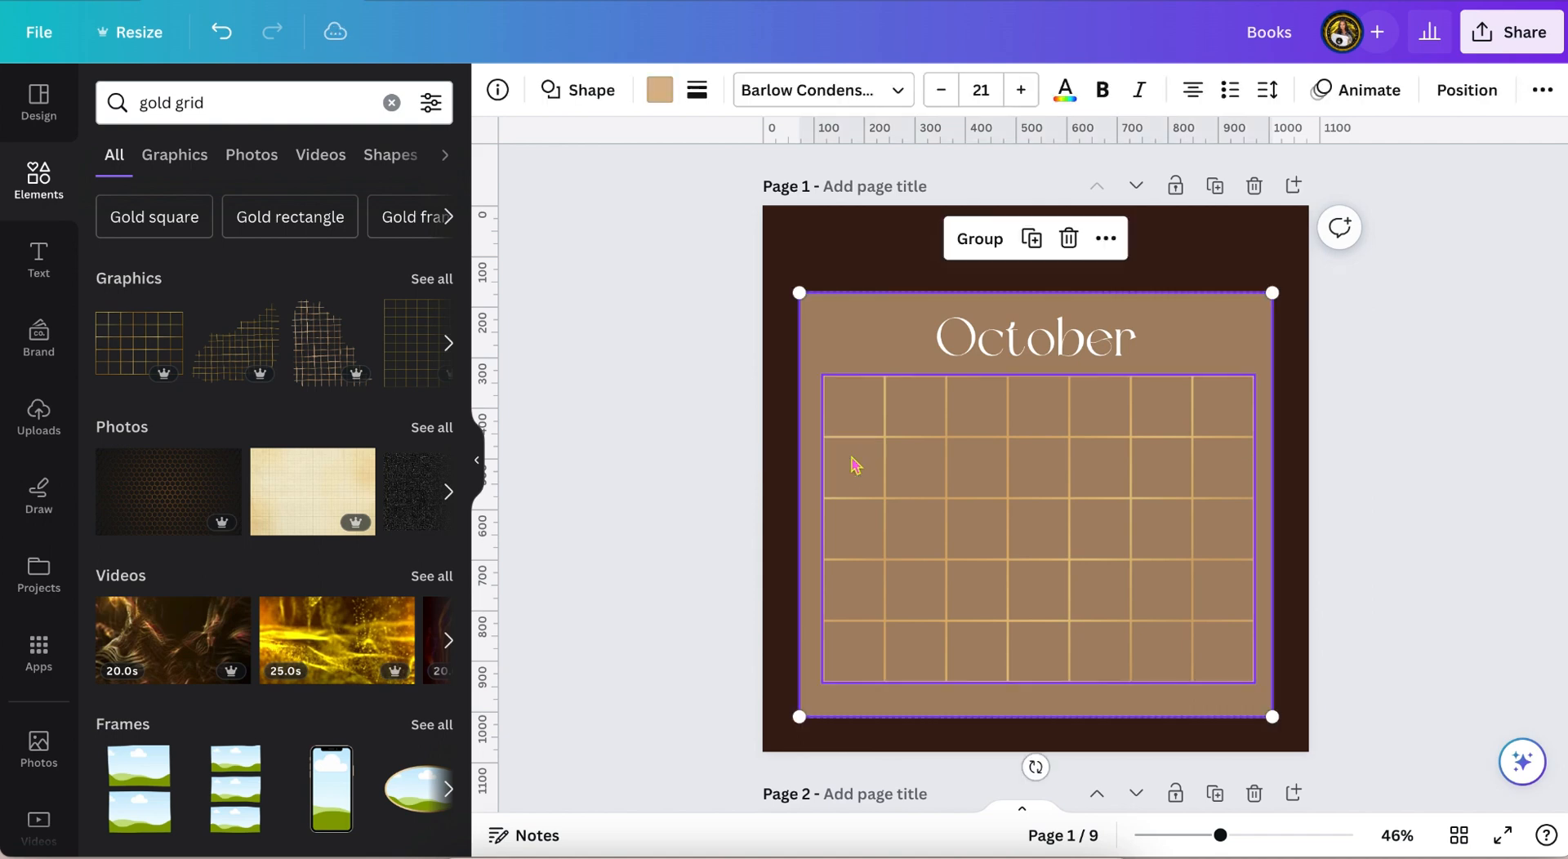
pyautogui.moveTo(1466, 89)
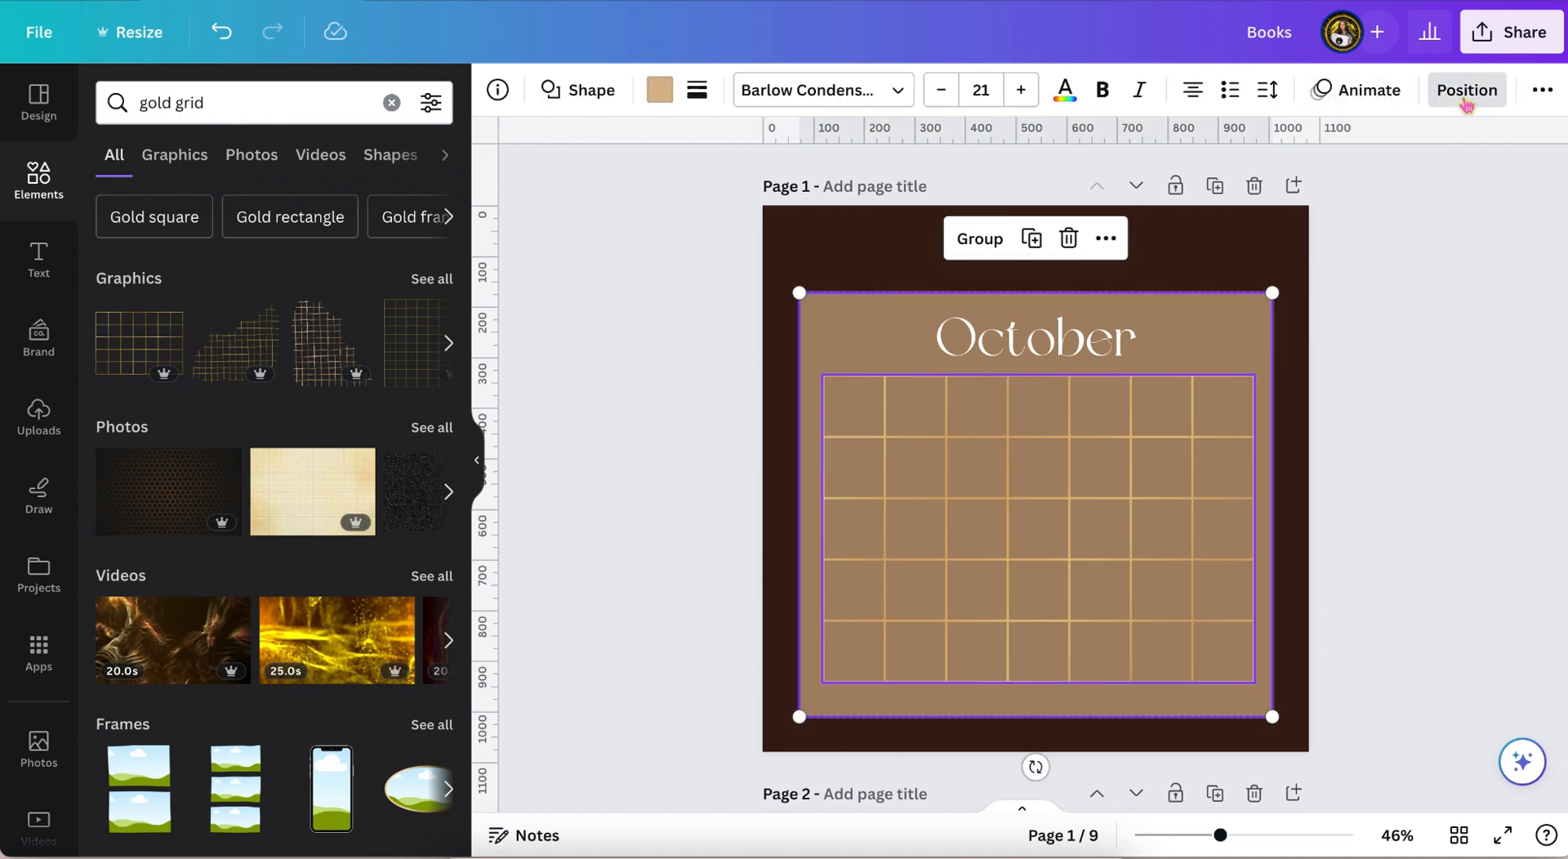
pyautogui.click(1466, 90)
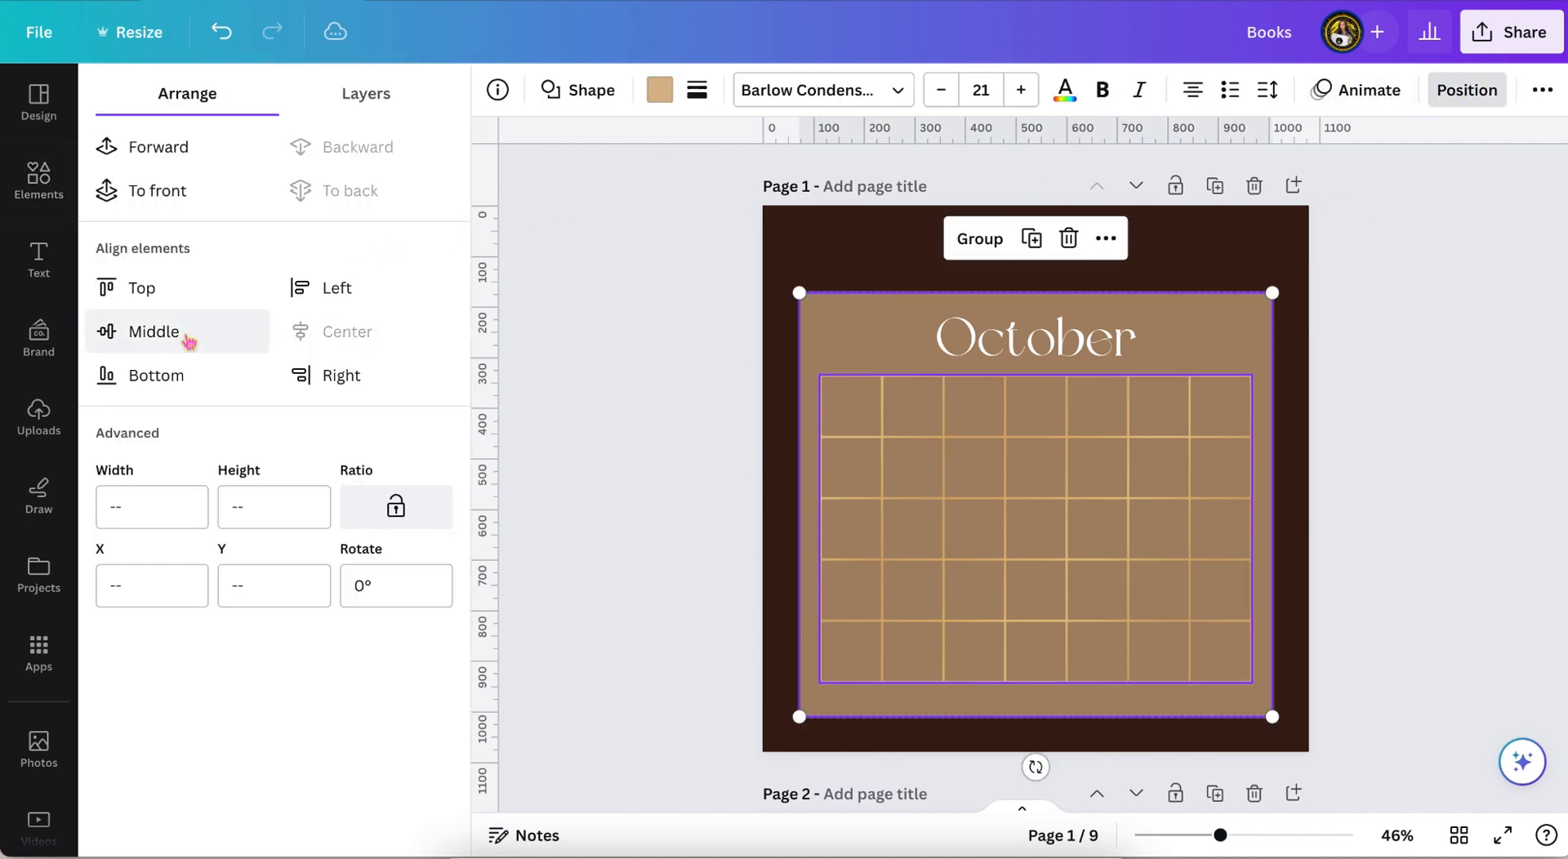
pyautogui.click(153, 331)
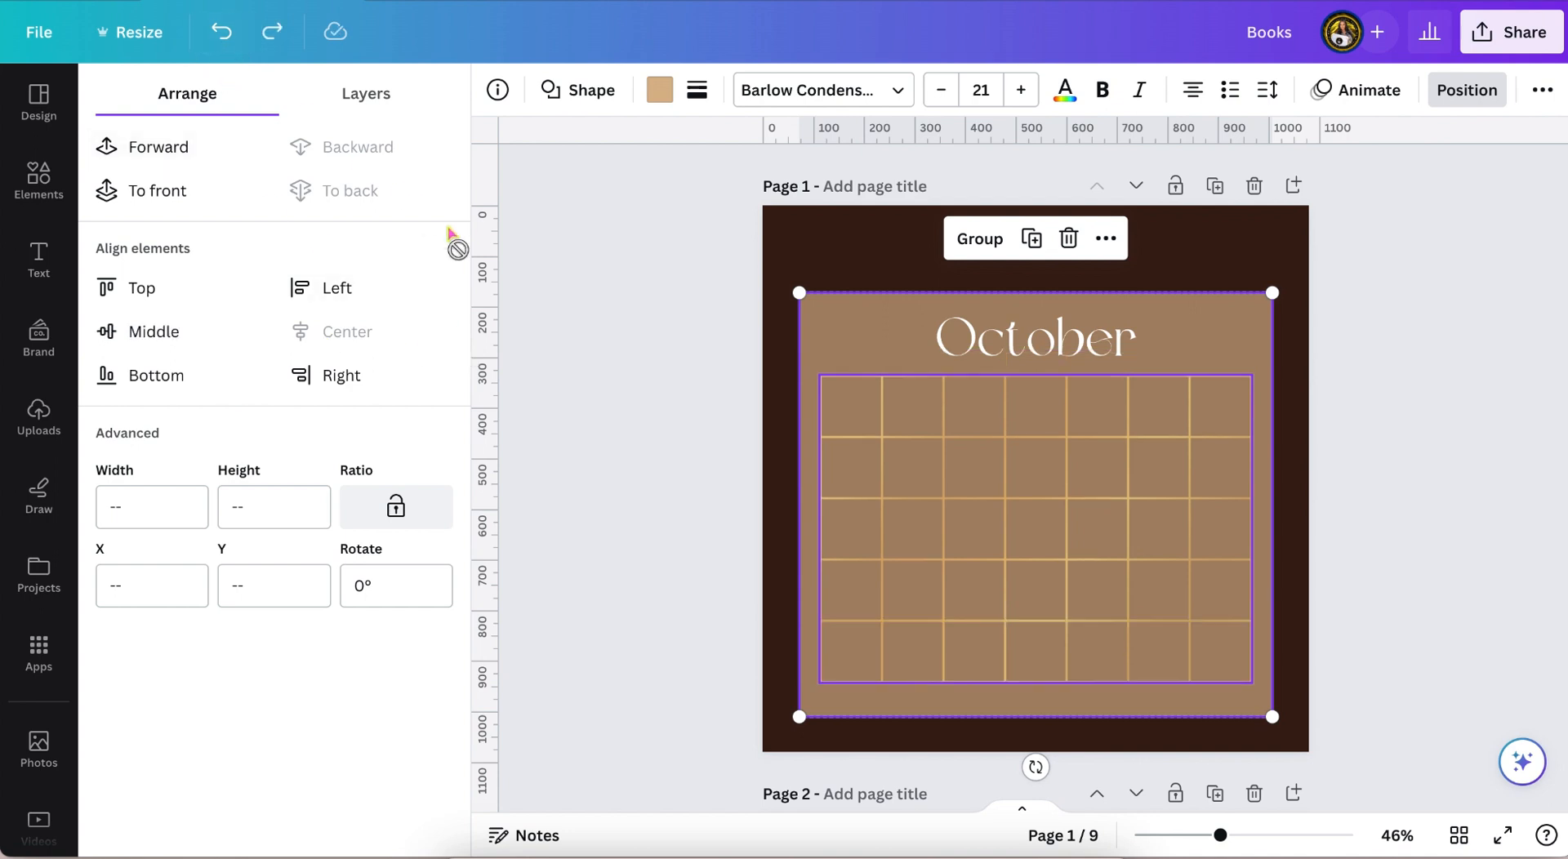
# Select the tan panel behind the grid and bring up its Position options
pyautogui.click(39, 181)
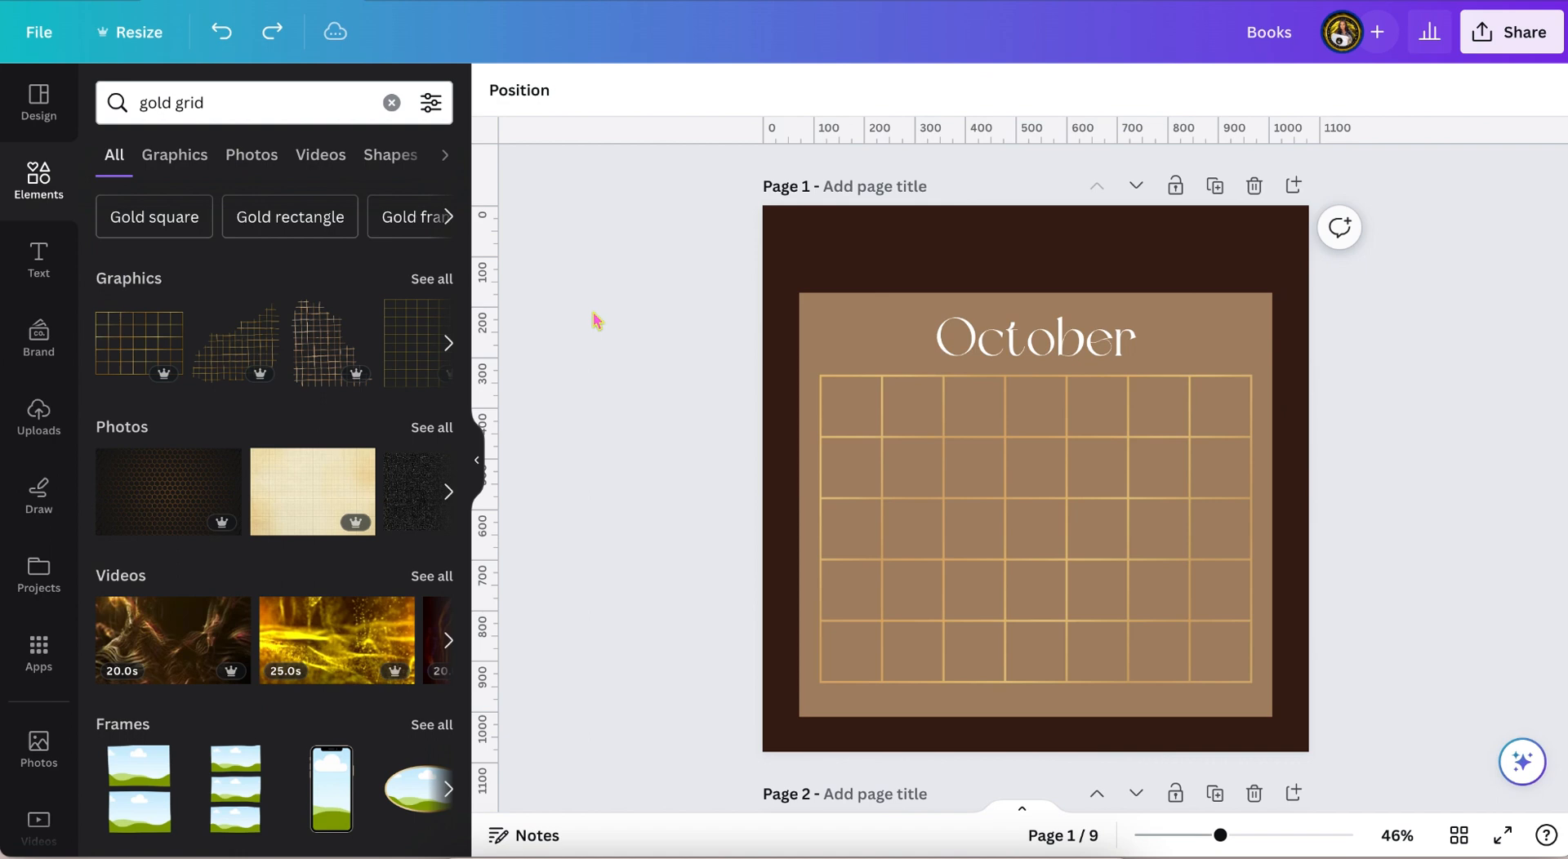
pyautogui.click(1034, 480)
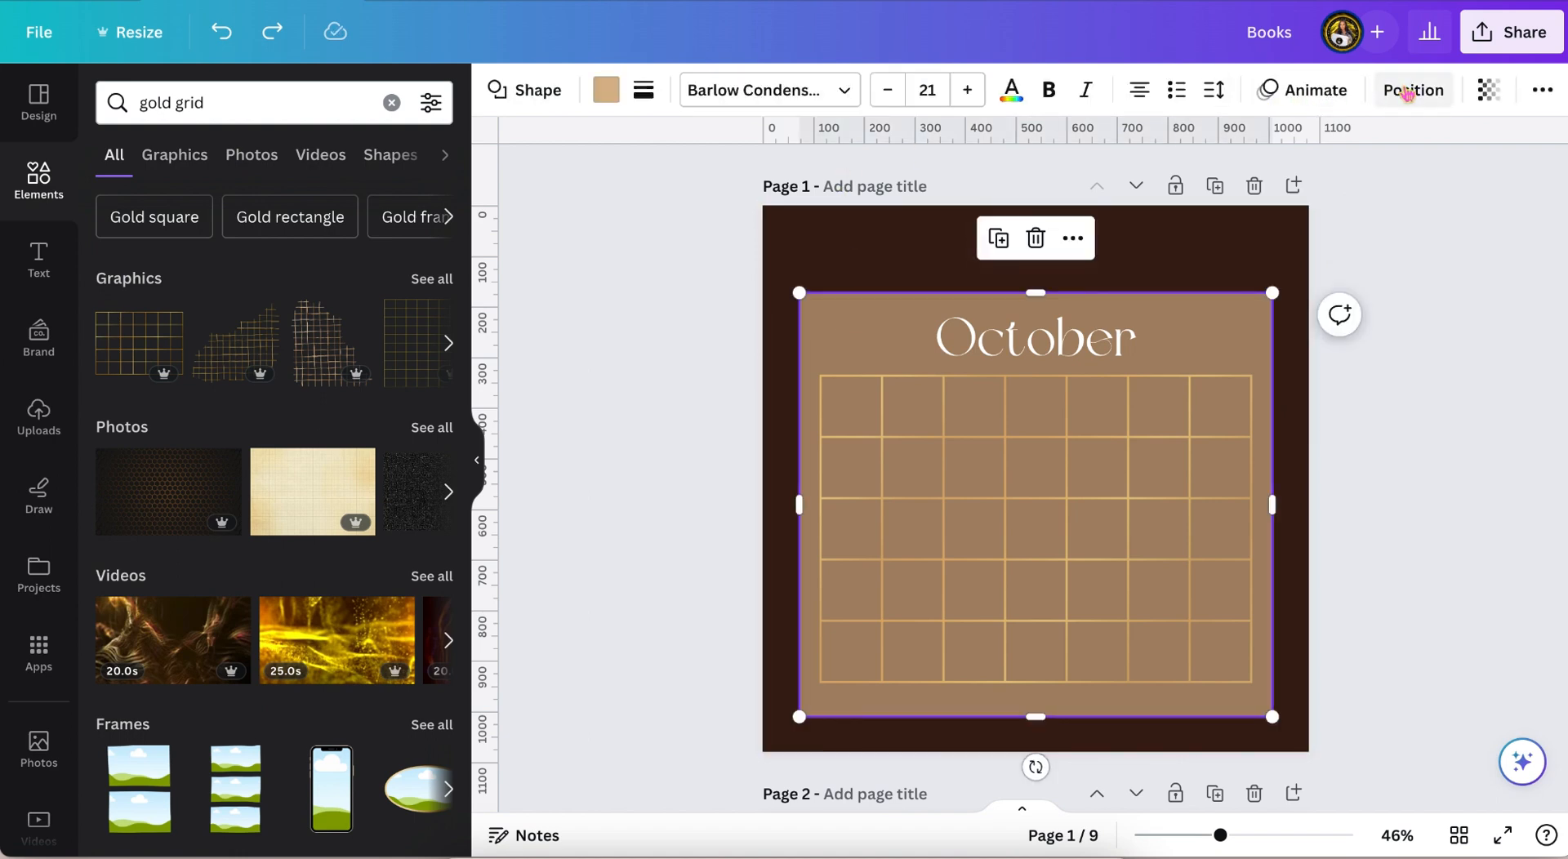
pyautogui.click(1412, 90)
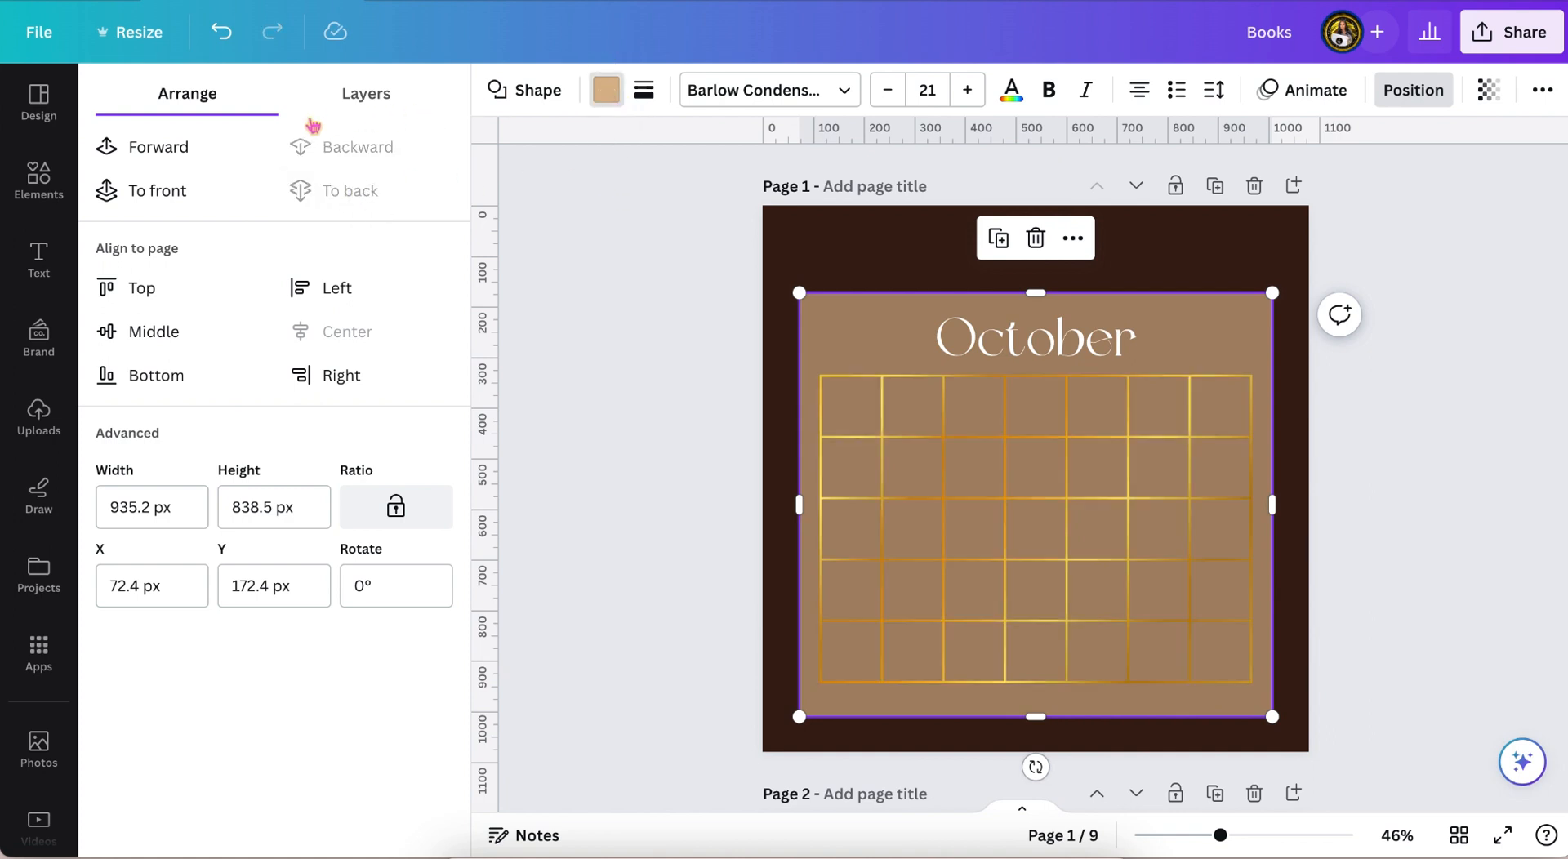
# Fill the panel with black (#000000) from Document colors
pyautogui.click(605, 90)
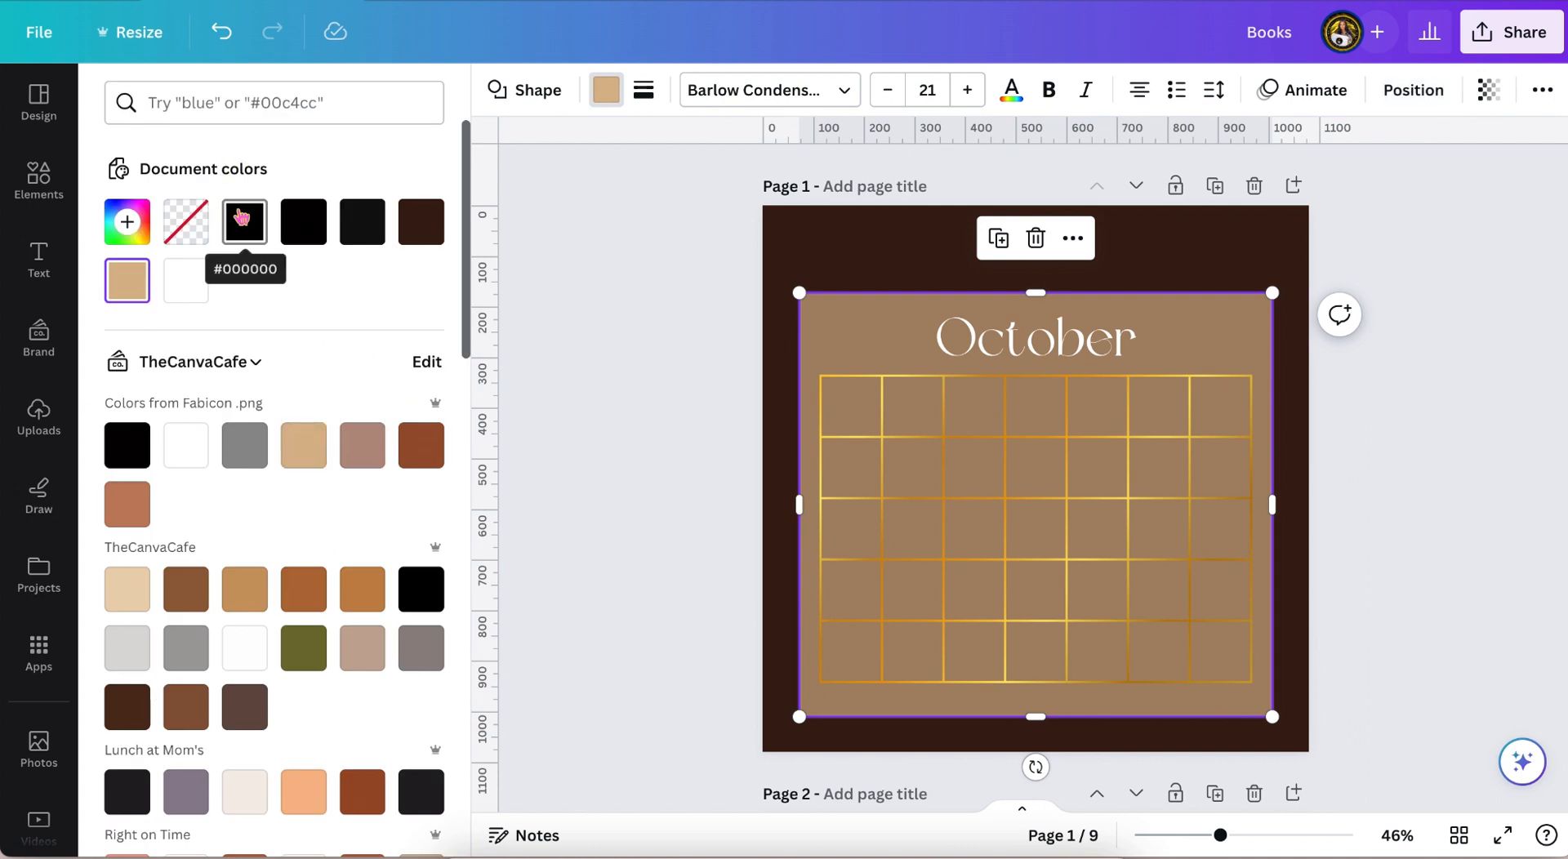
pyautogui.click(245, 221)
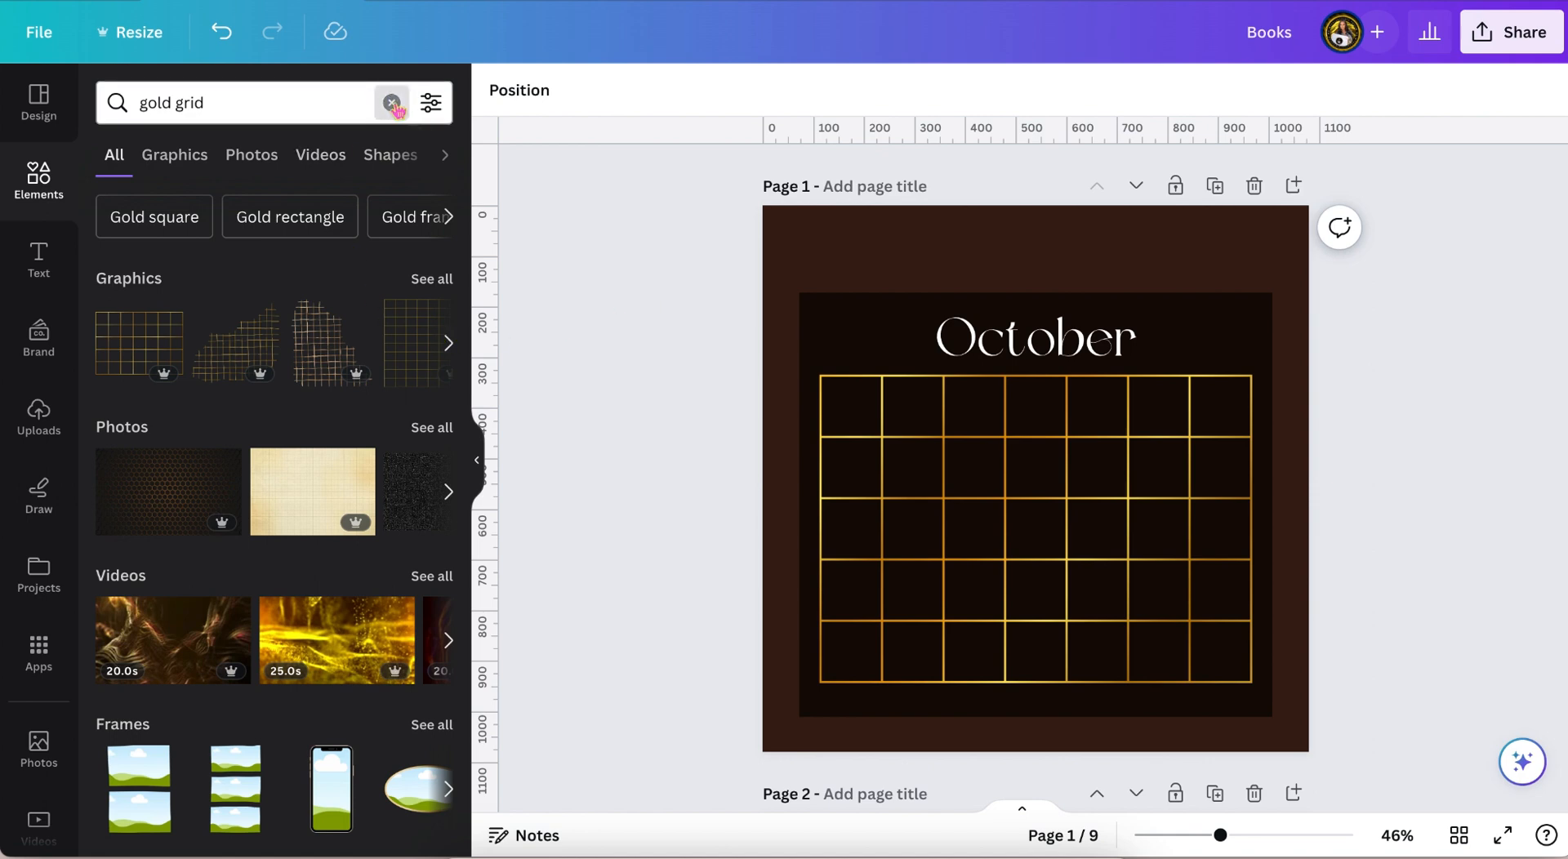
# Replace the Elements search with 'gold binder'
pyautogui.click(391, 102)
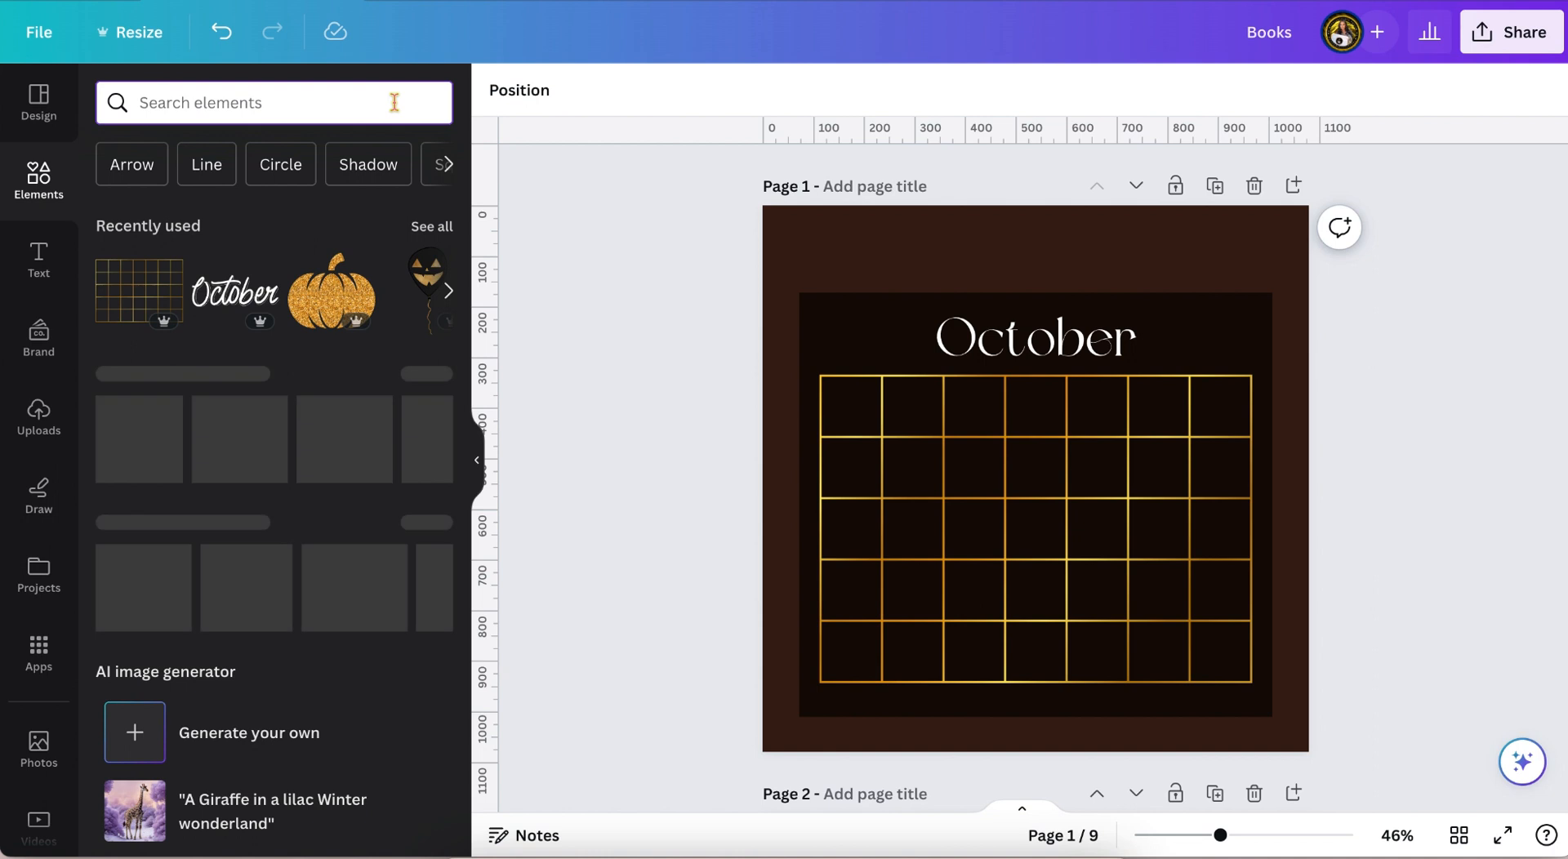
pyautogui.write('gold')
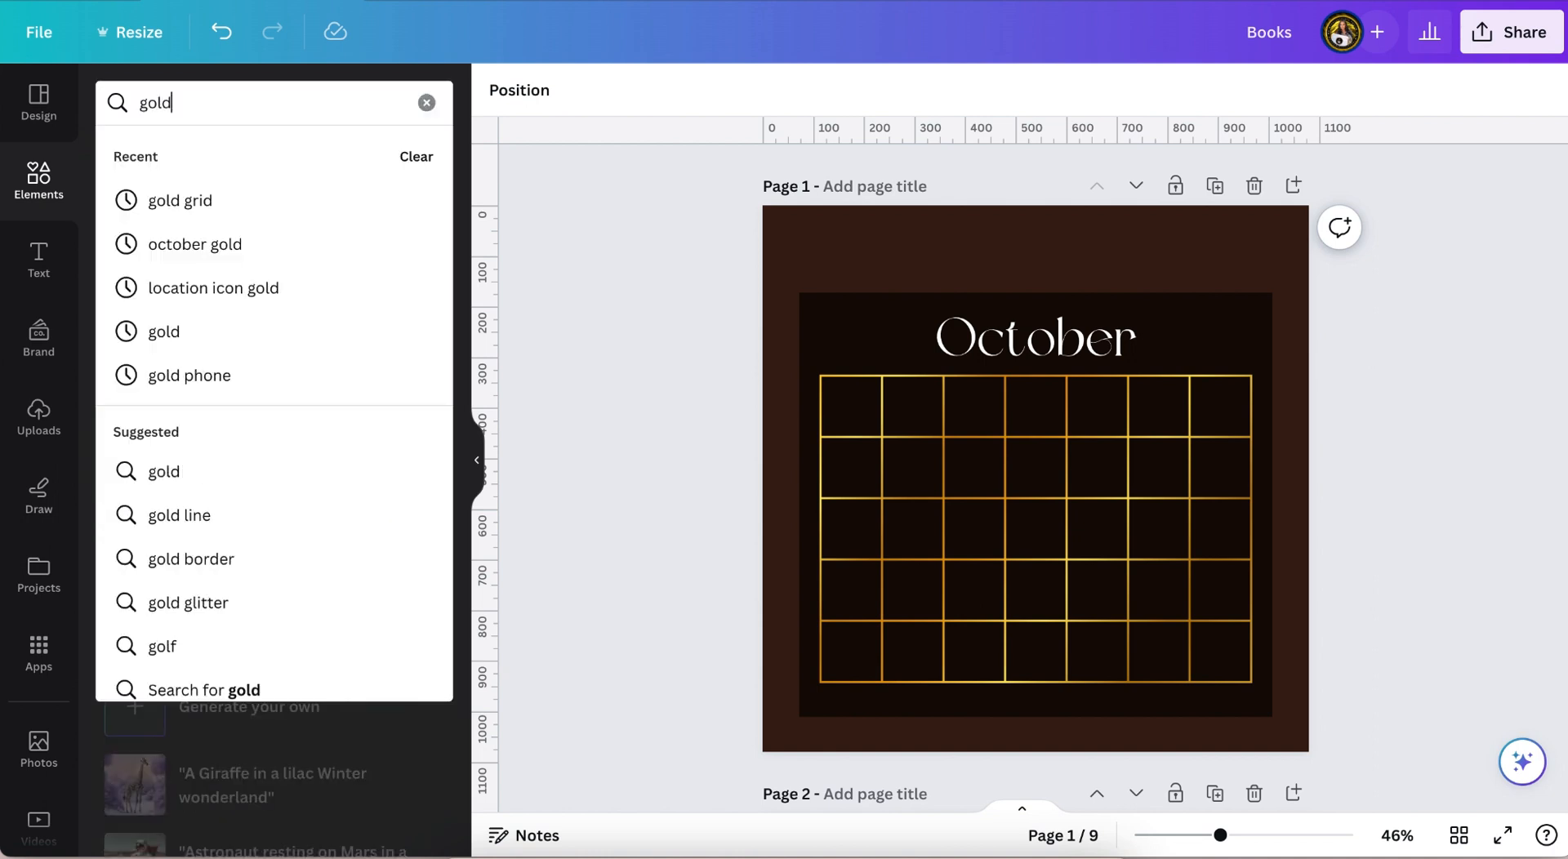
pyautogui.write('b')
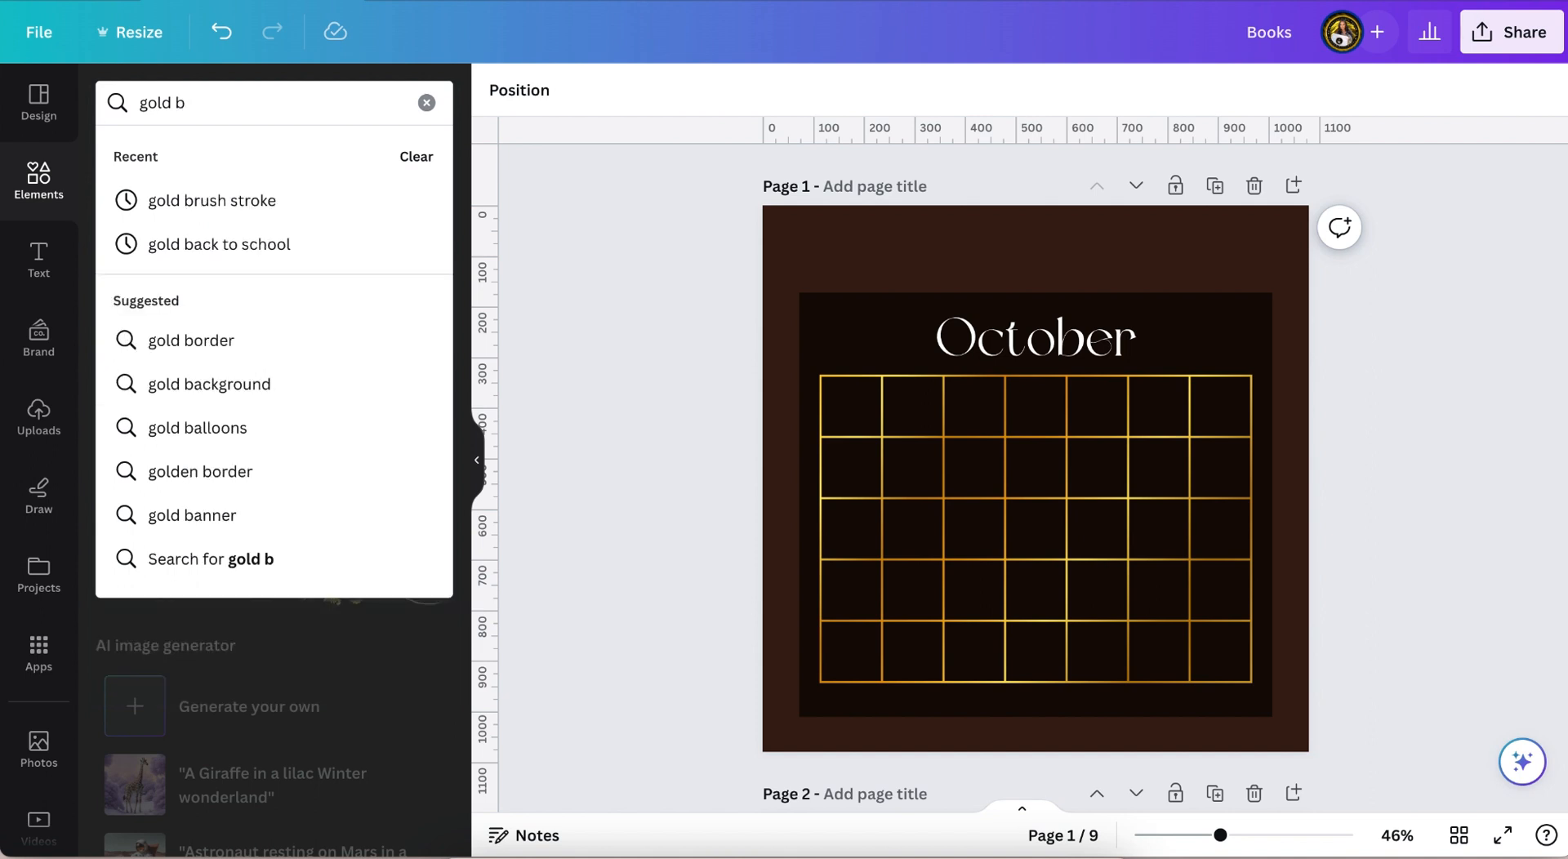
pyautogui.write('inder')
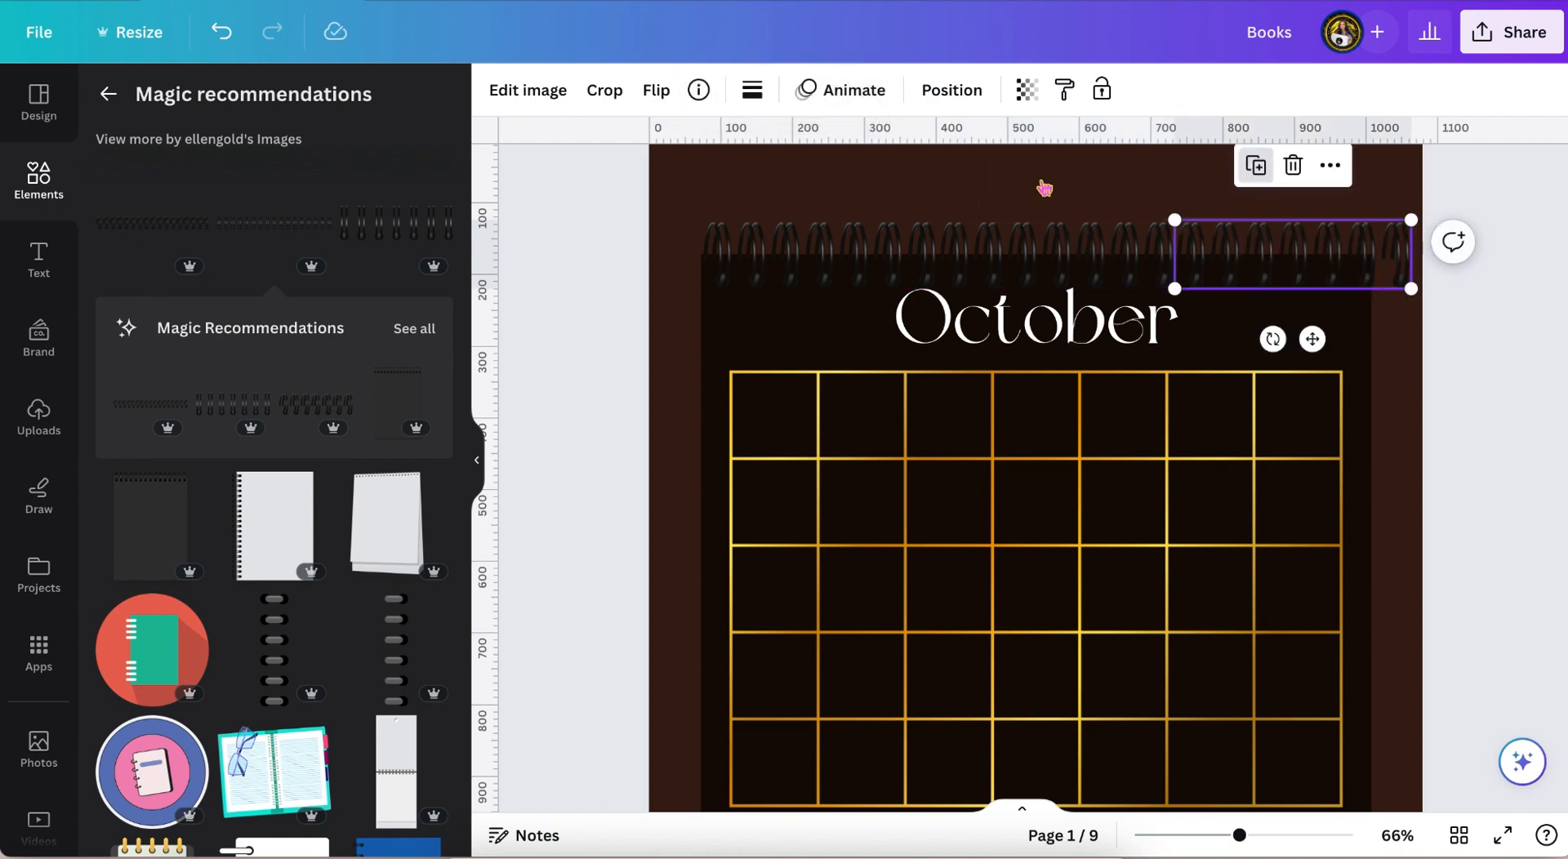
pyautogui.moveTo(1248, 257)
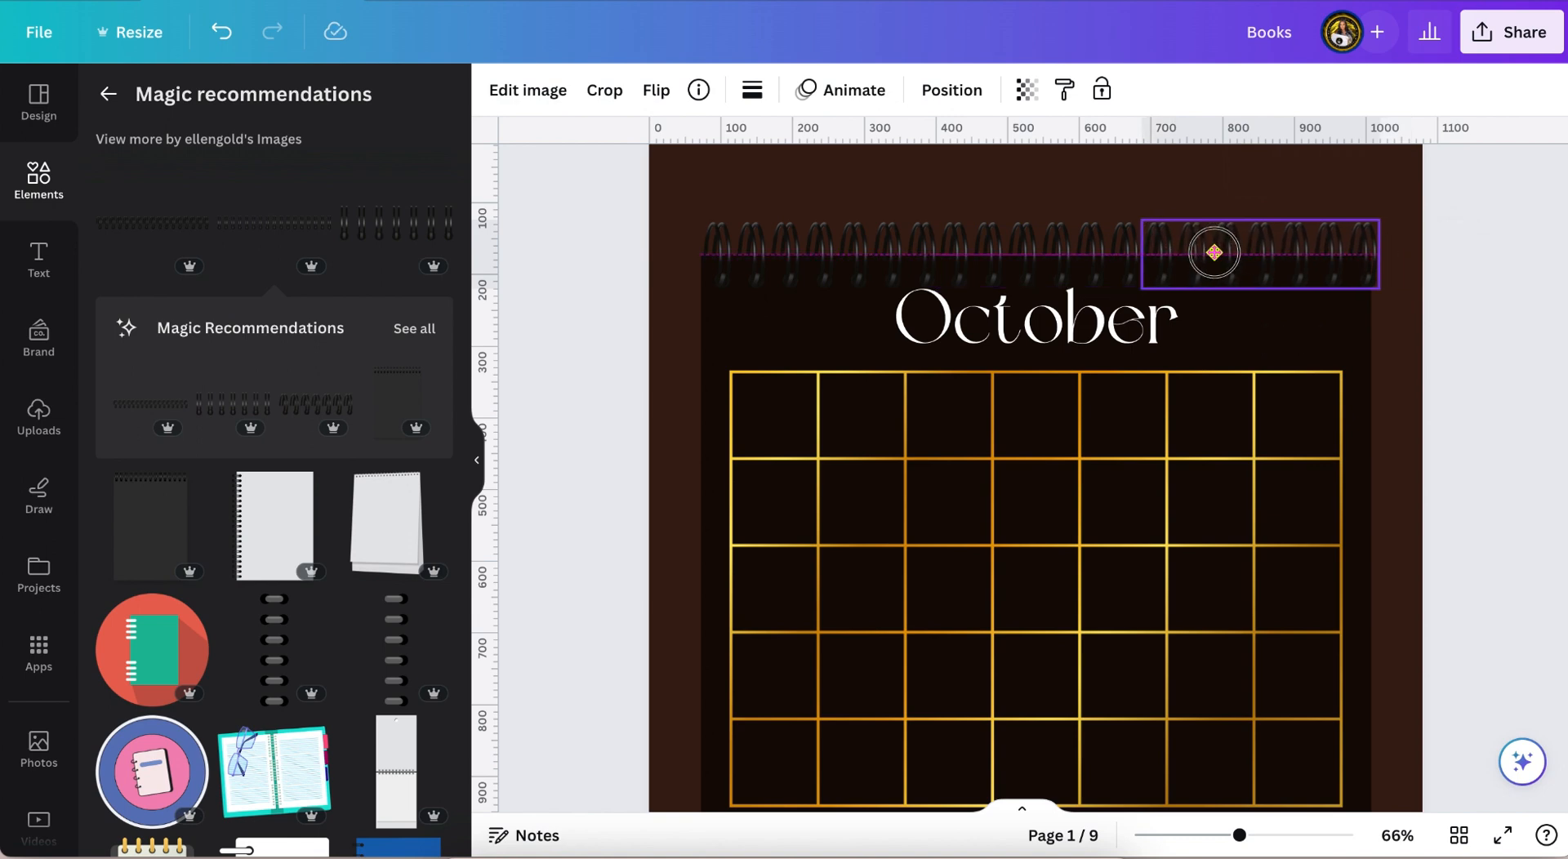
# Line up the spiral binding pieces in one continuous row along the panel's top edge
pyautogui.click(1212, 252)
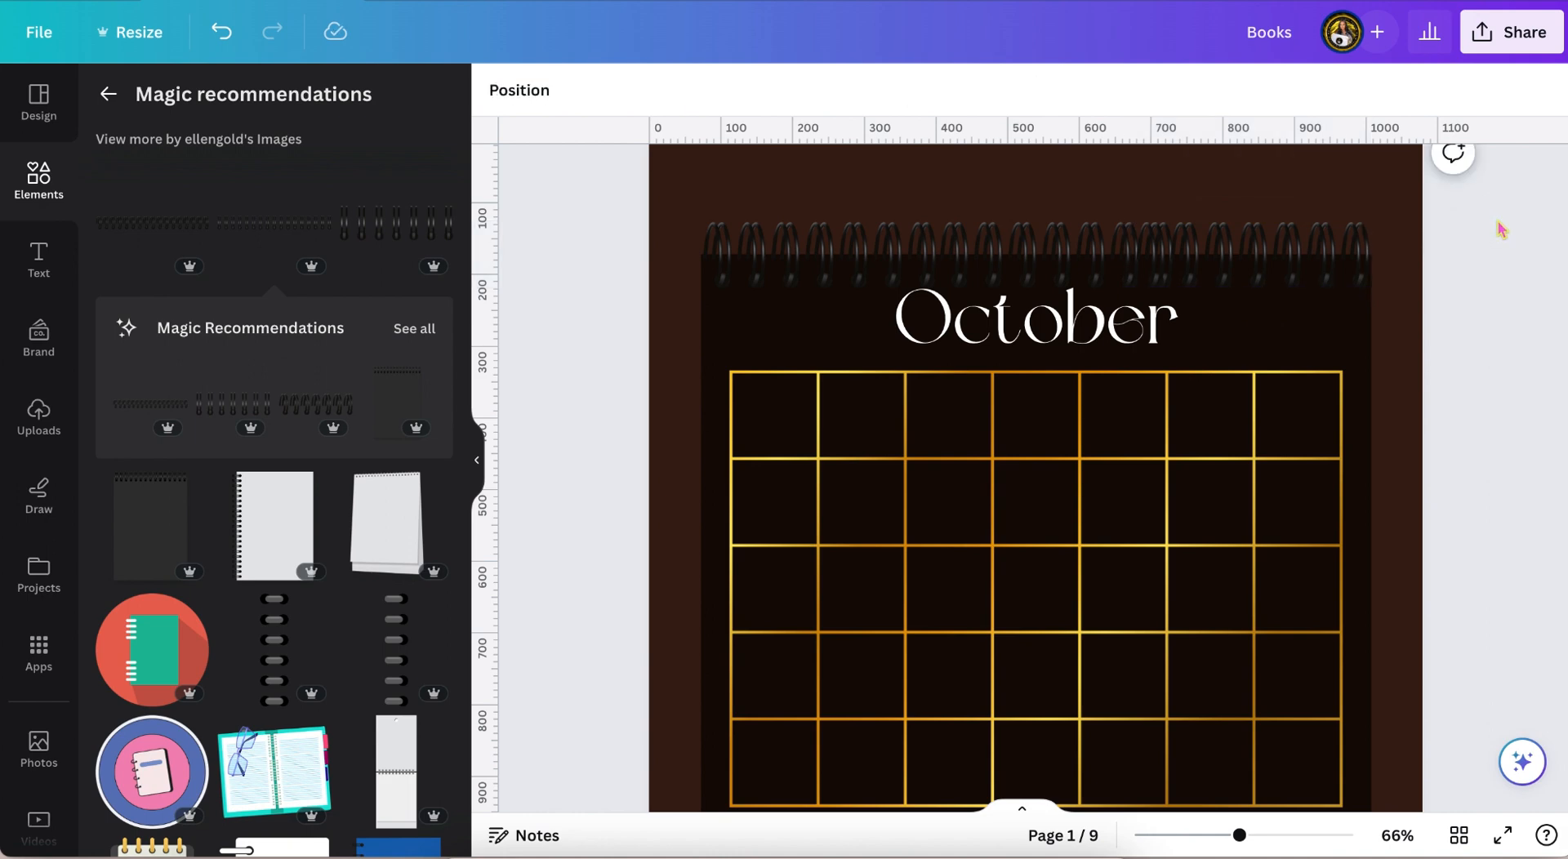
pyautogui.scroll(3)
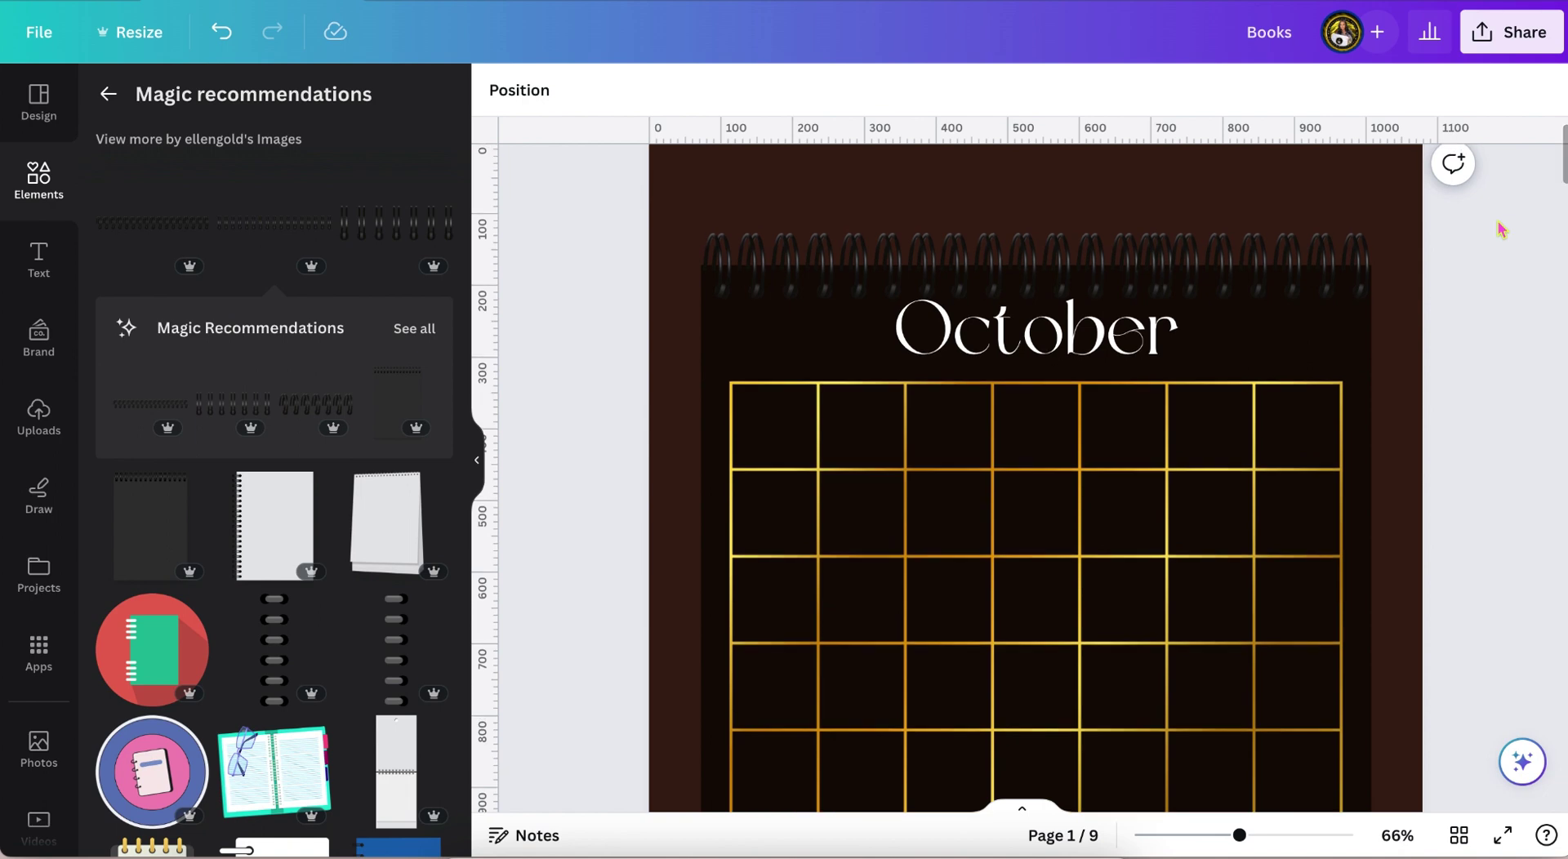
pyautogui.click(1248, 247)
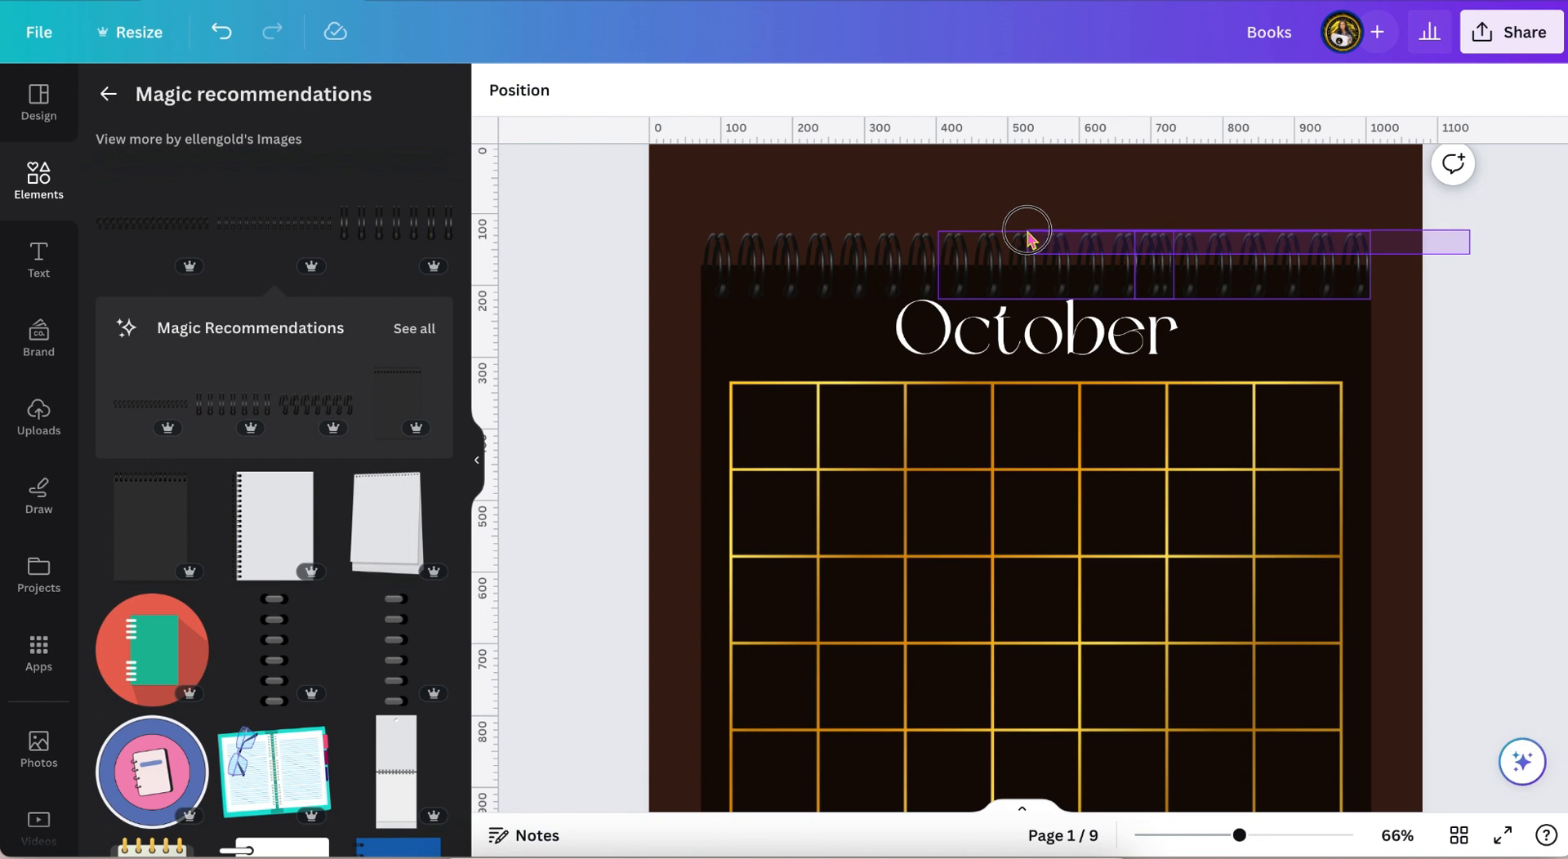
pyautogui.click(1025, 240)
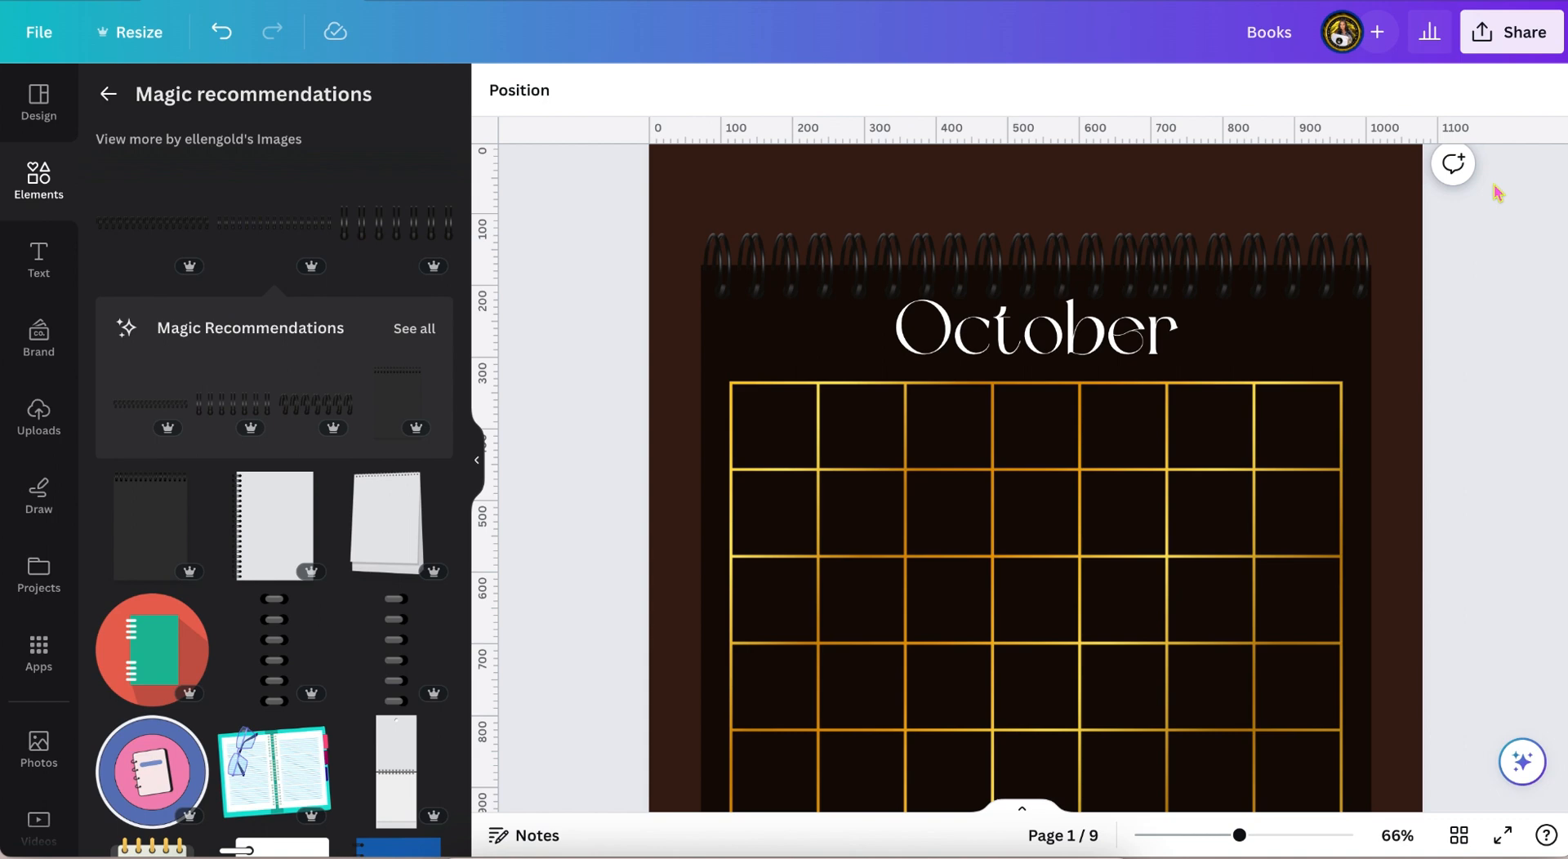
# Create an '8a' time label at font size 40.4 in a second-row grid cell
pyautogui.click(1034, 459)
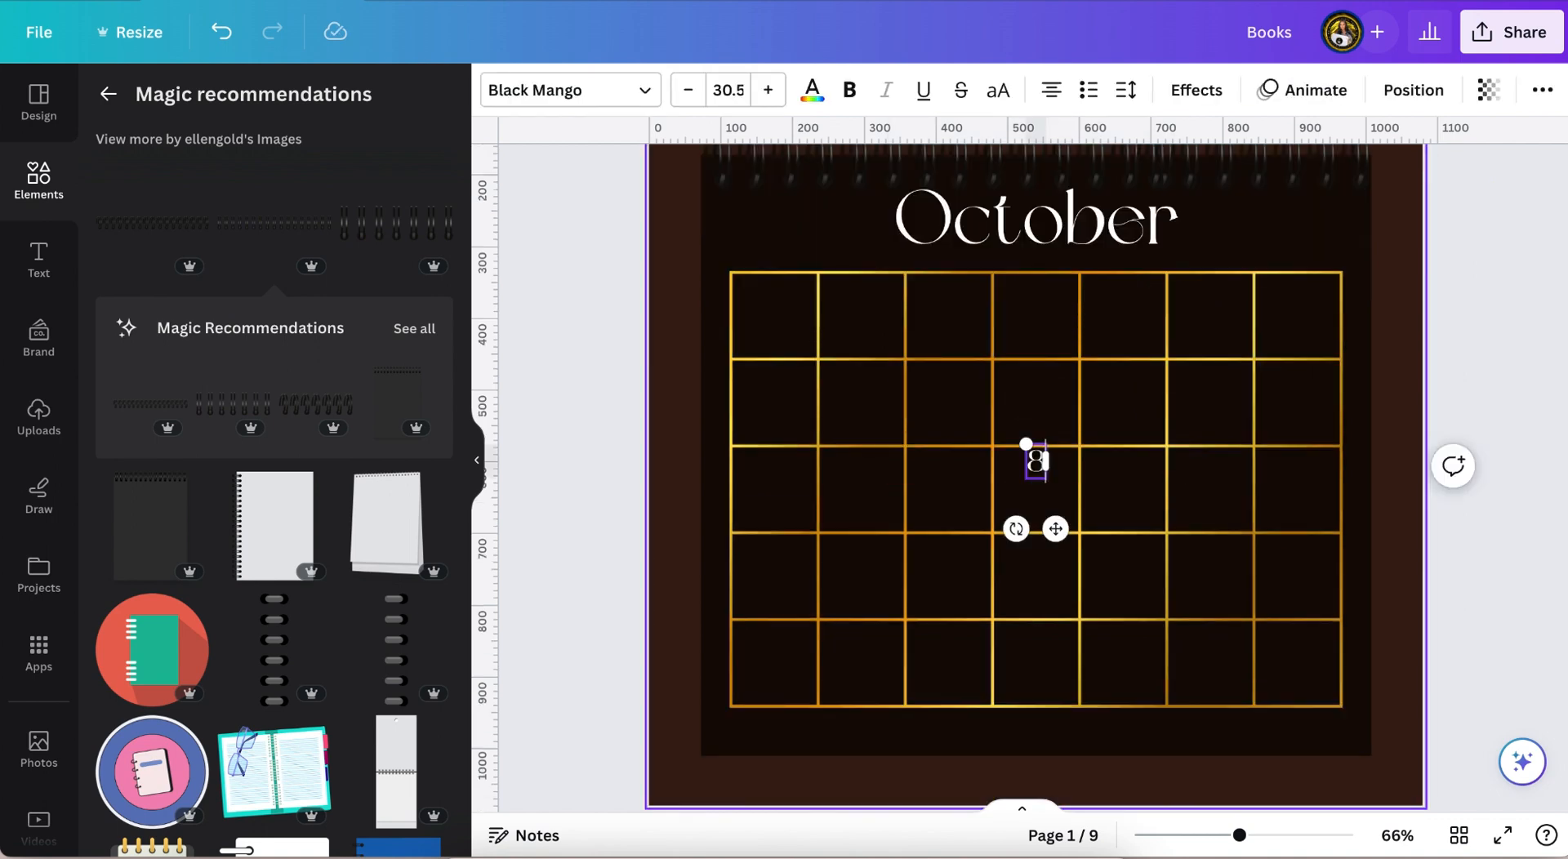
pyautogui.write('a')
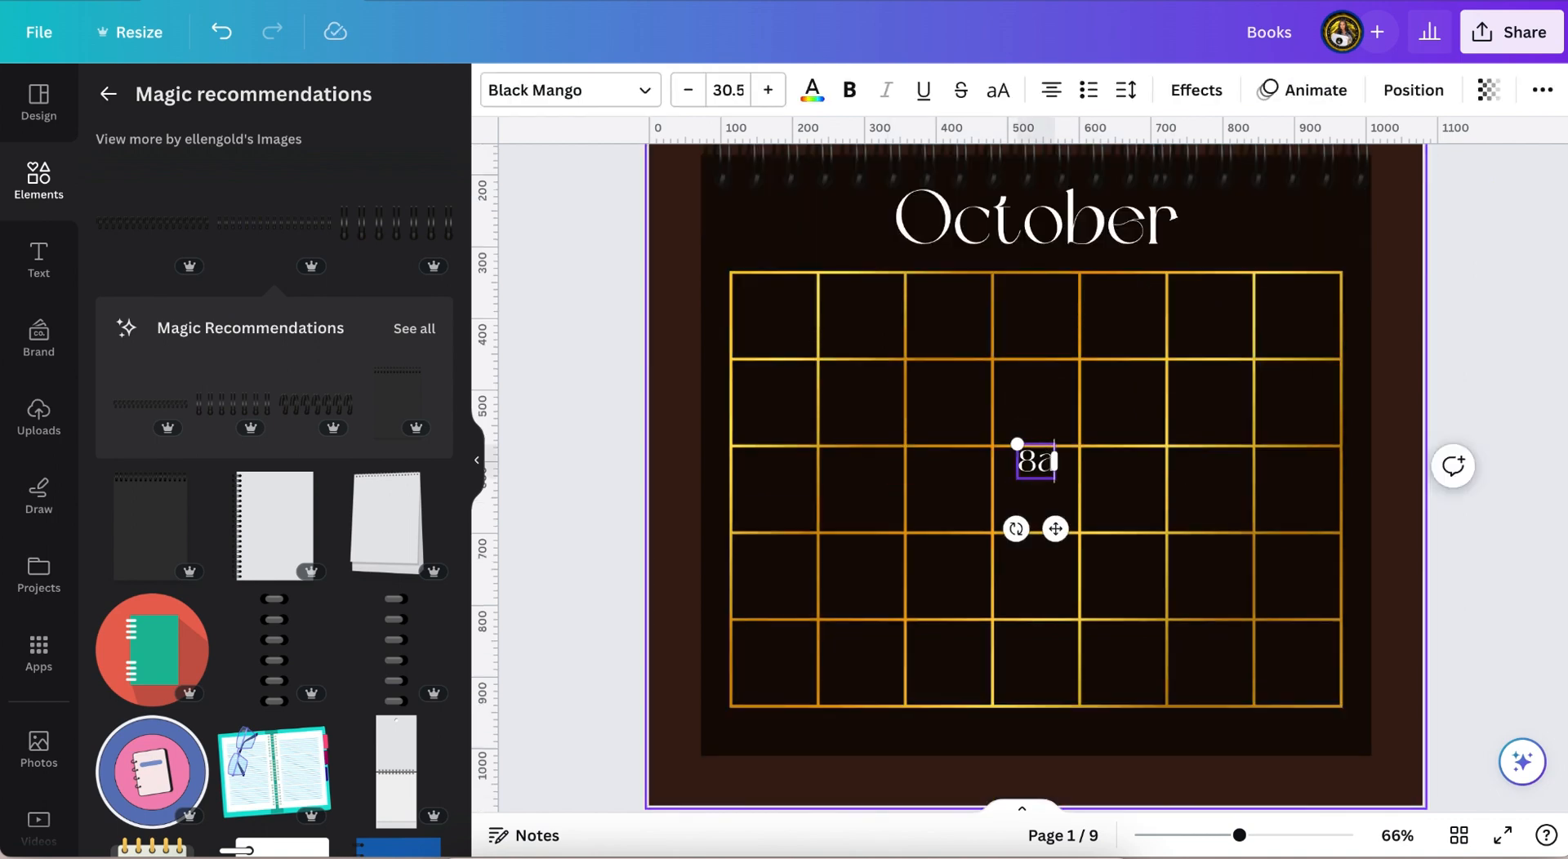
pyautogui.moveTo(1054, 528)
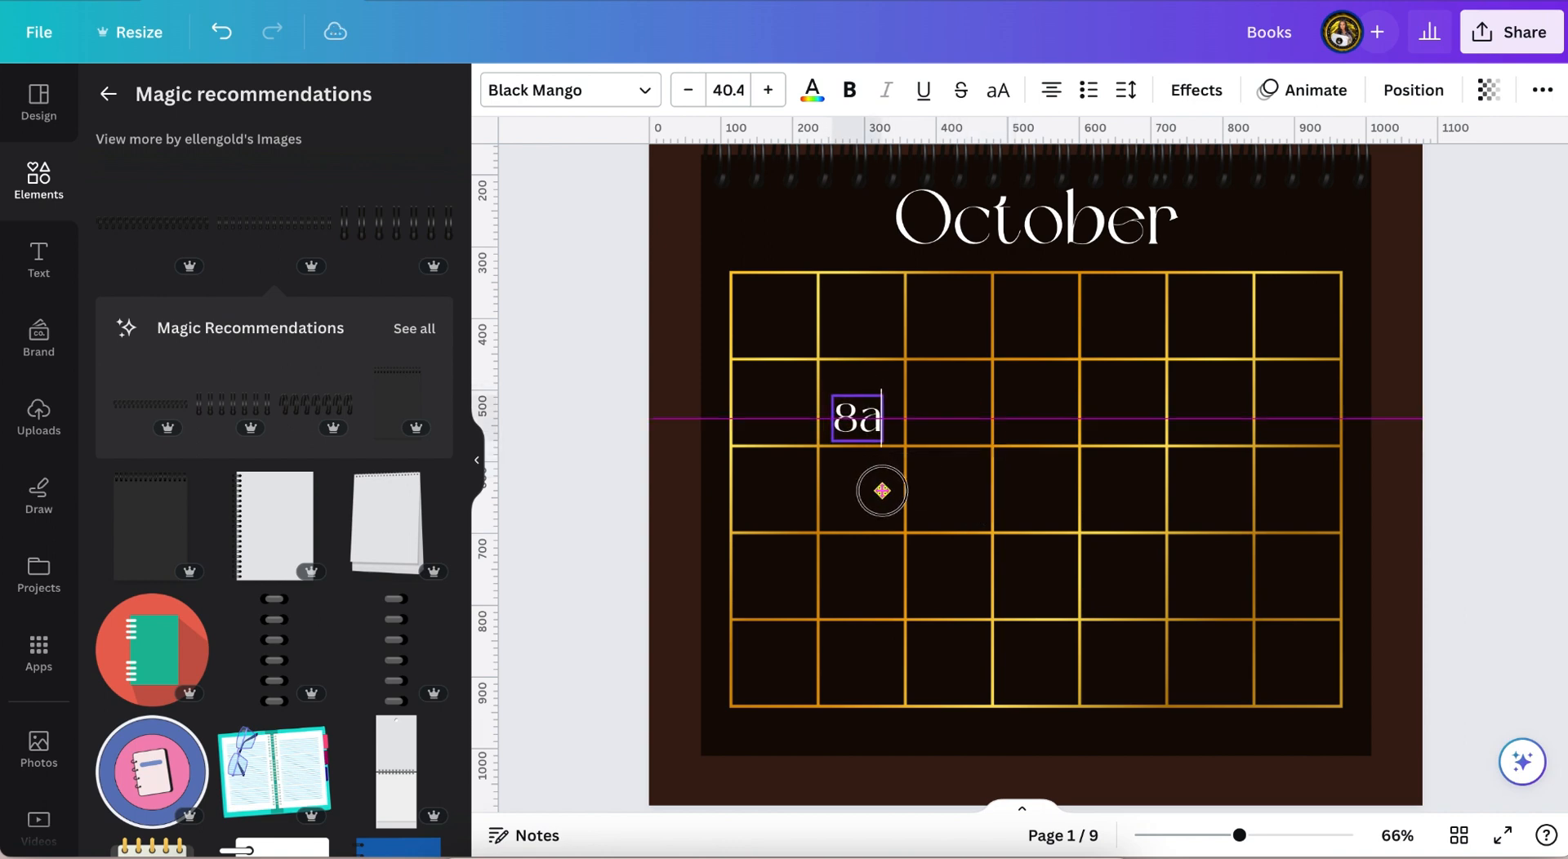
pyautogui.click(659, 413)
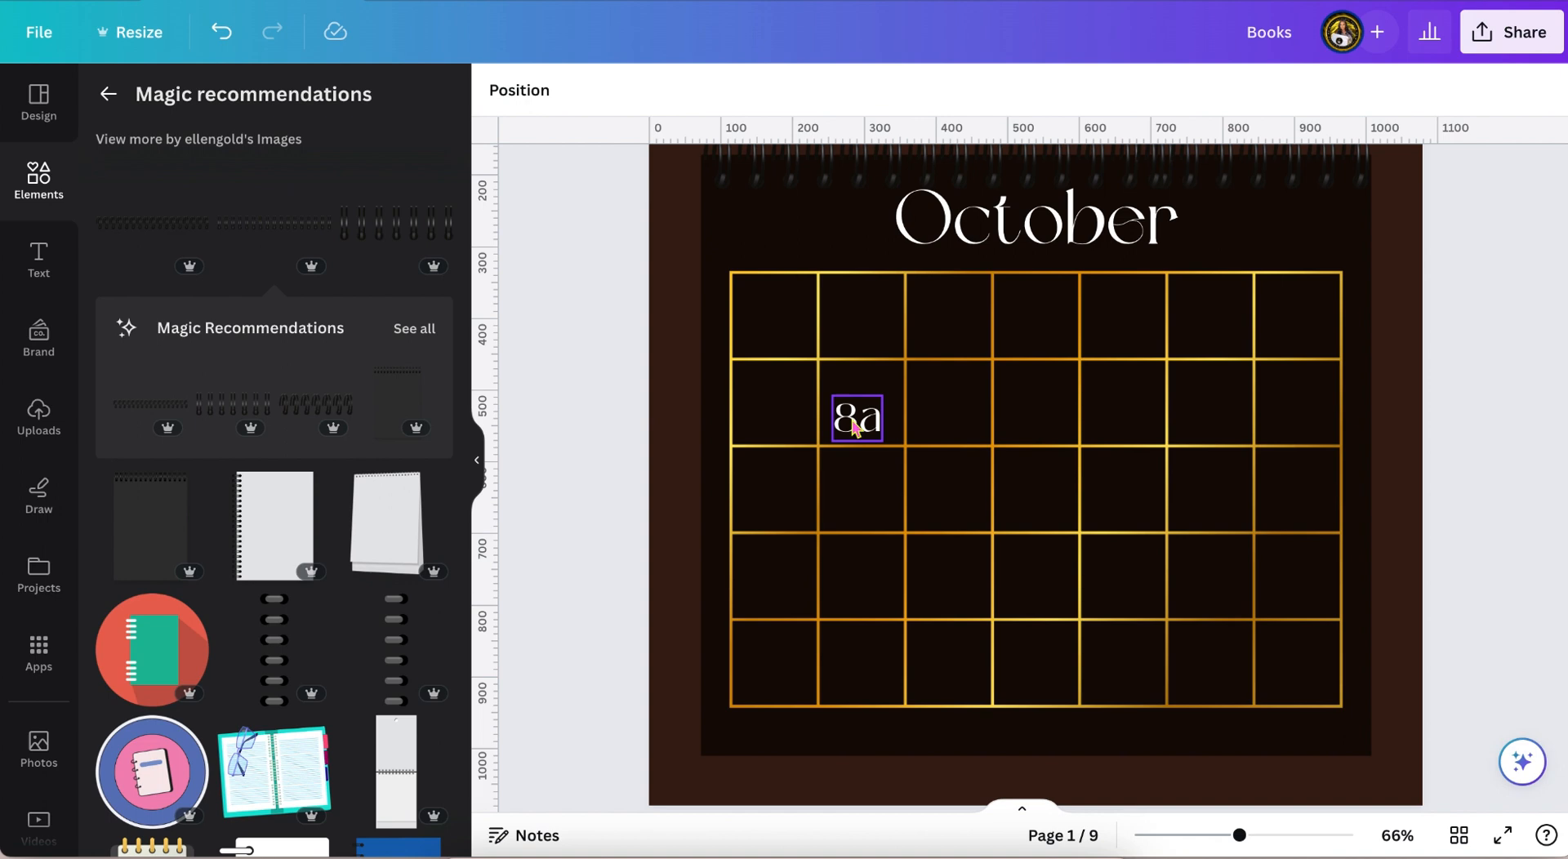
# Duplicate the 8a label into the top-right and bottom-left grid cells
pyautogui.click(856, 418)
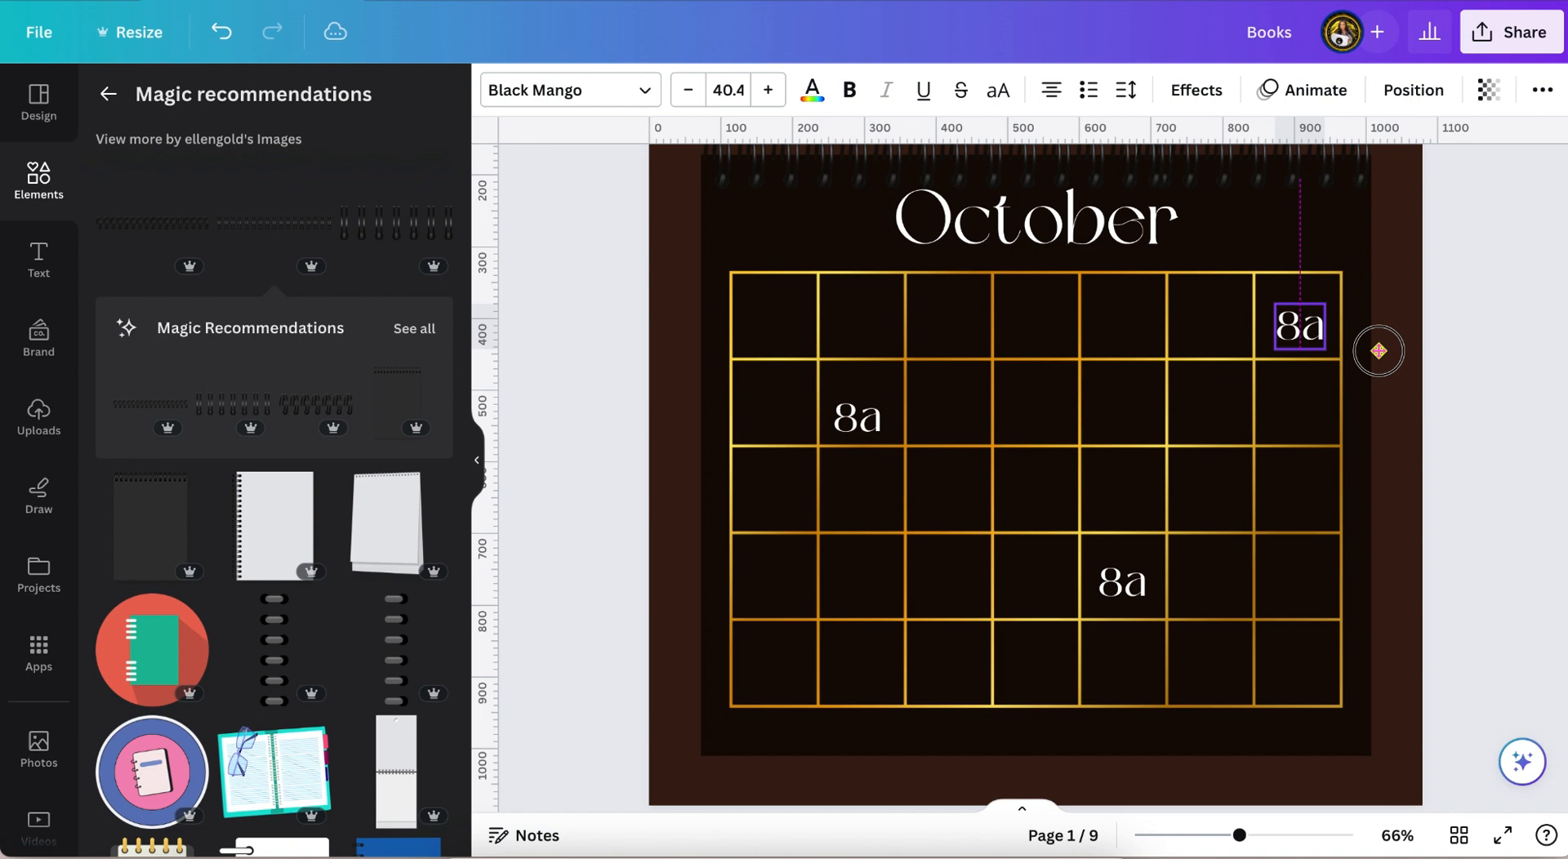
pyautogui.click(1299, 325)
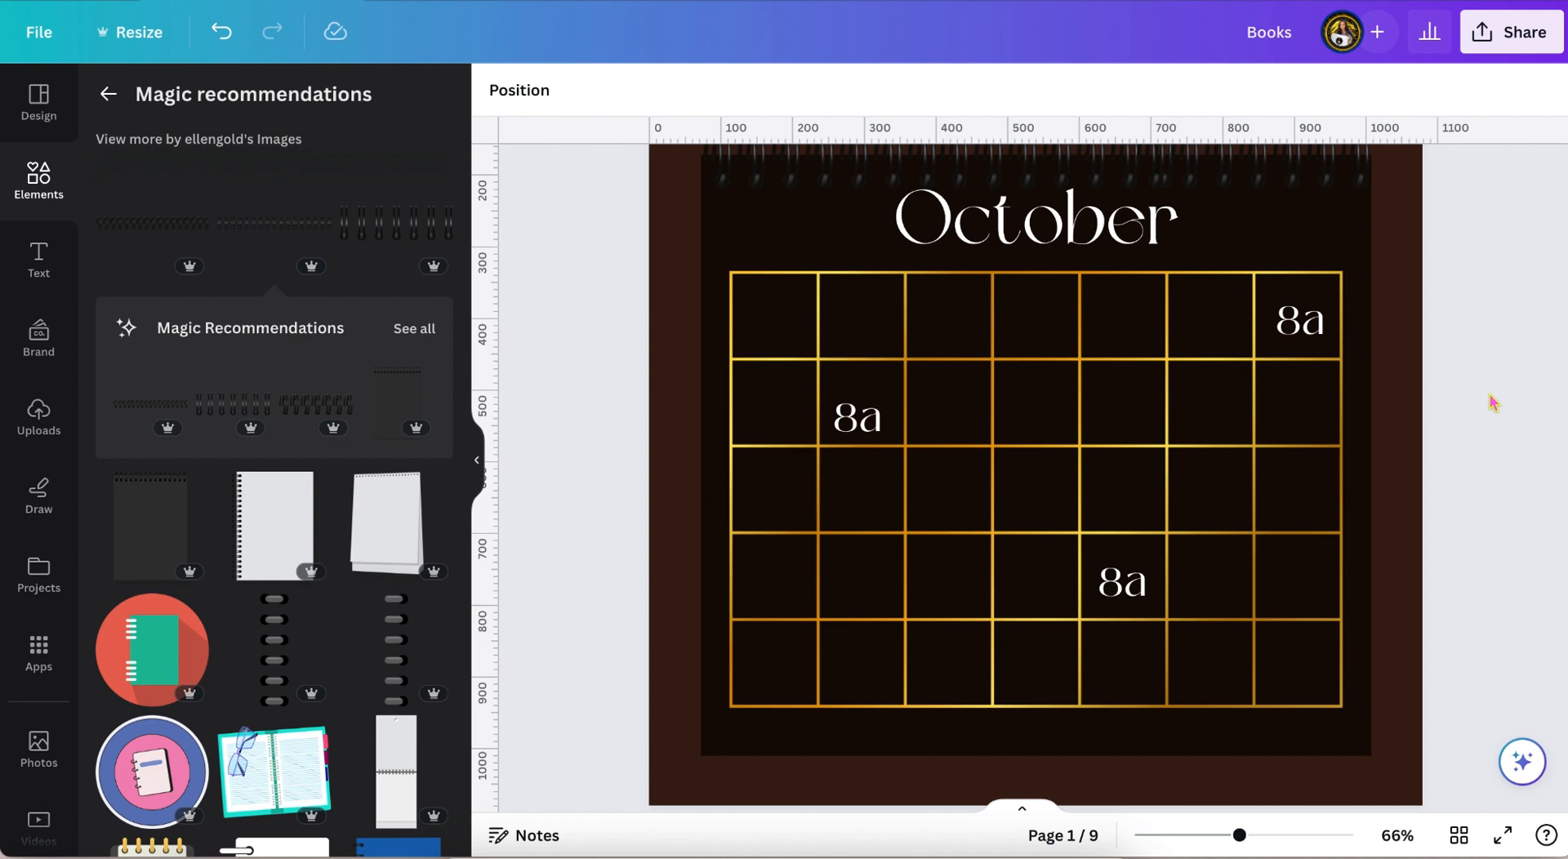
pyautogui.scroll(-3)
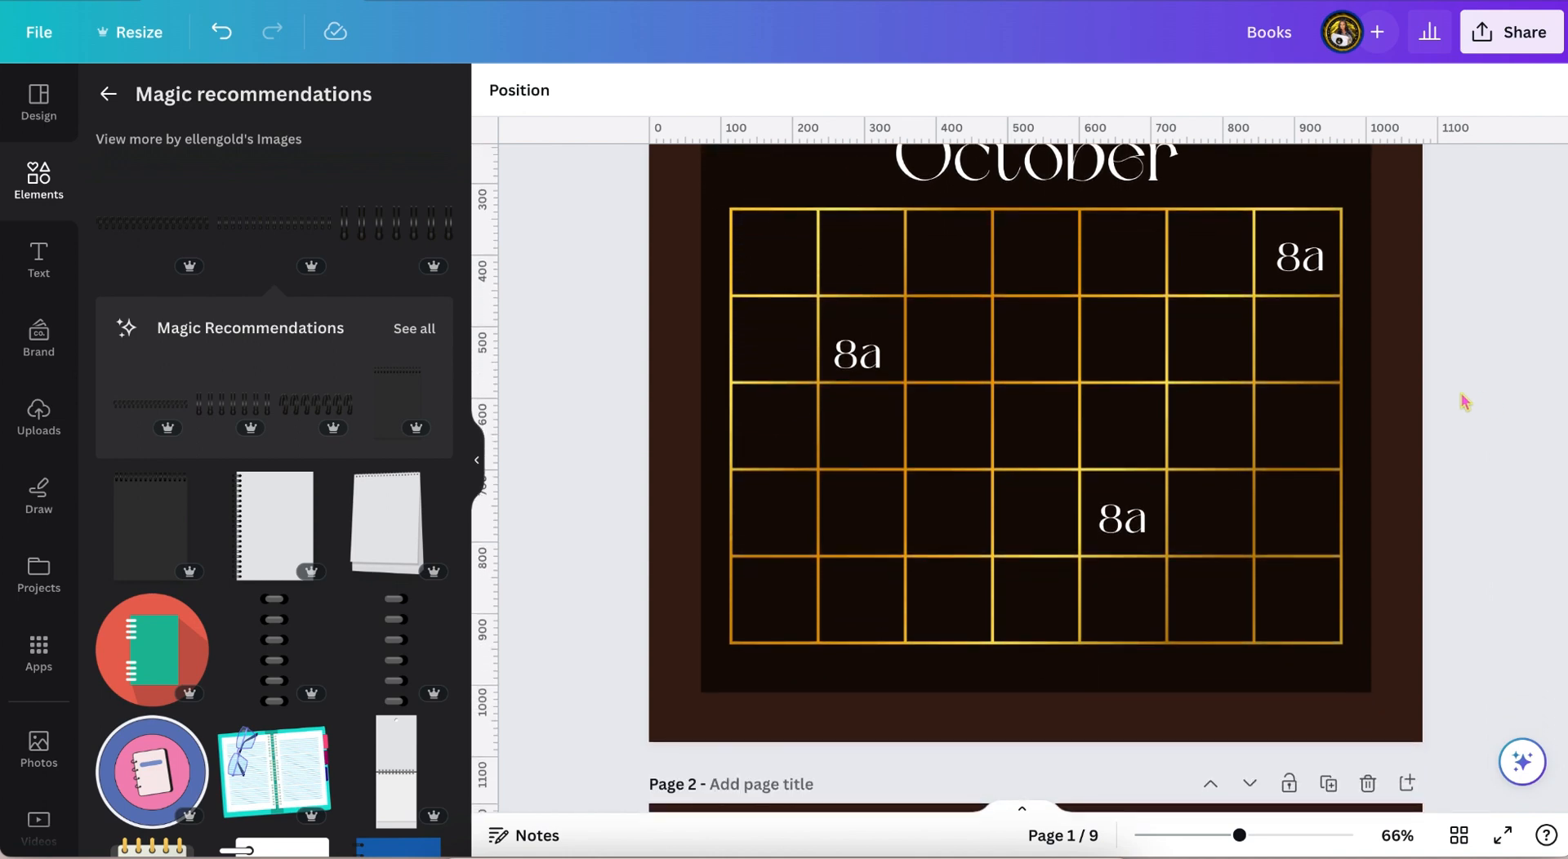
pyautogui.click(1122, 517)
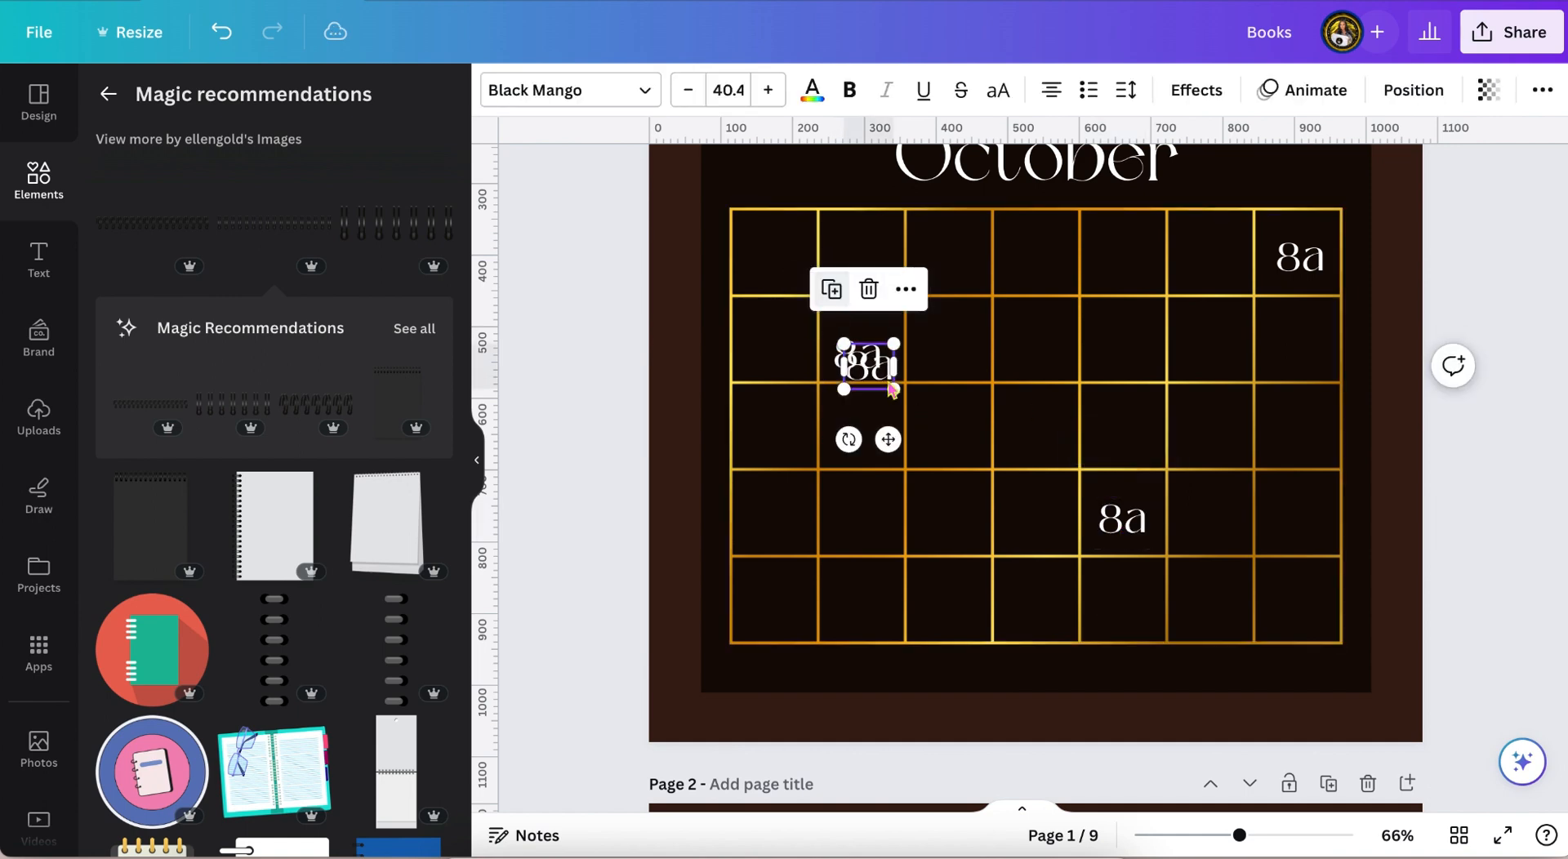
pyautogui.moveTo(867, 362); pyautogui.dragTo(843, 390)
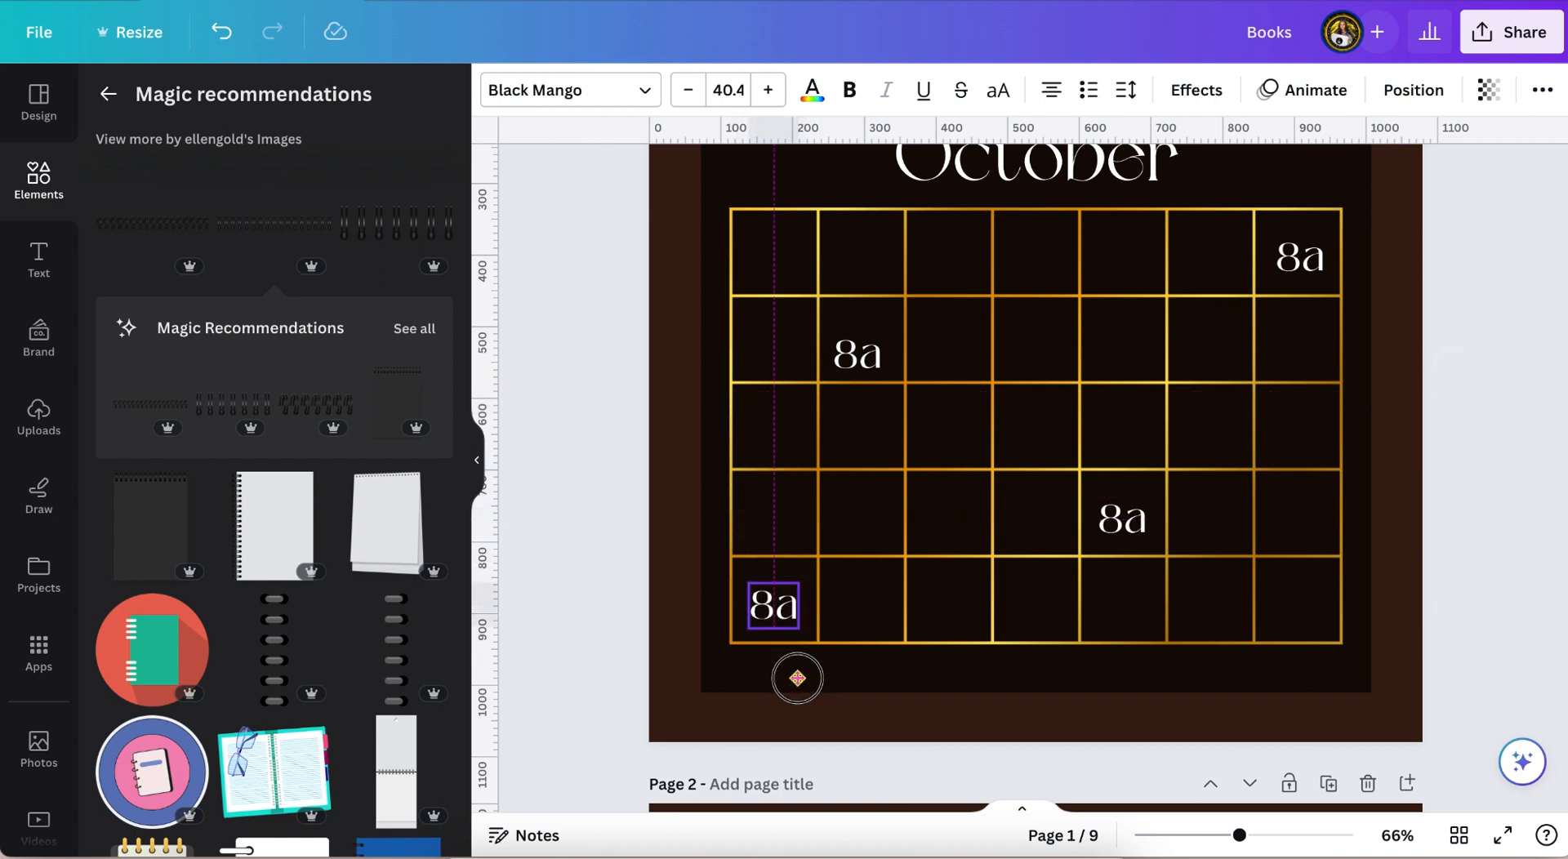
pyautogui.click(578, 566)
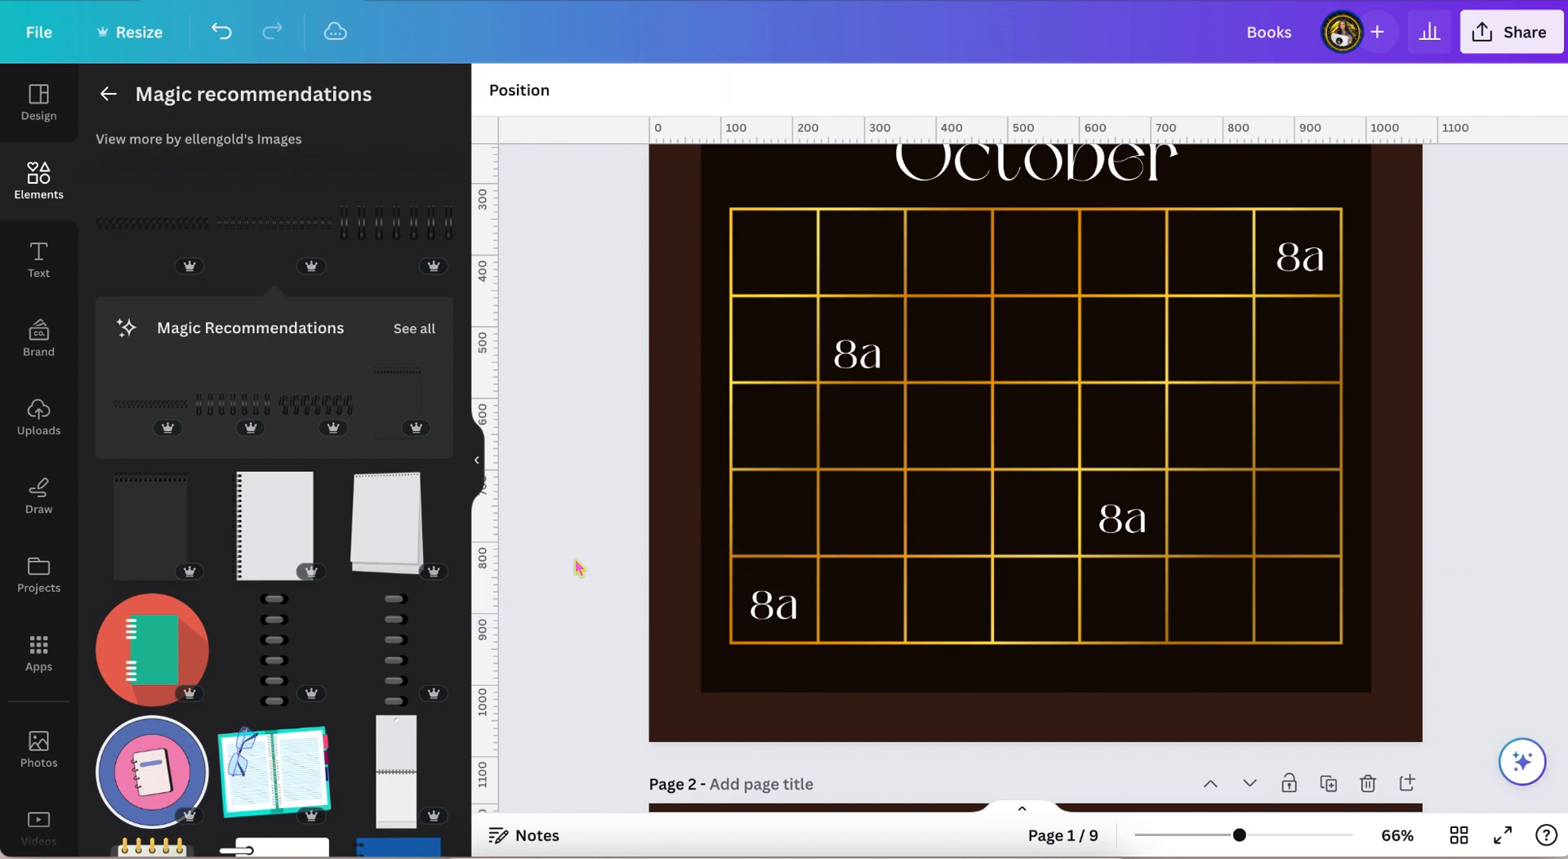
pyautogui.click(1034, 471)
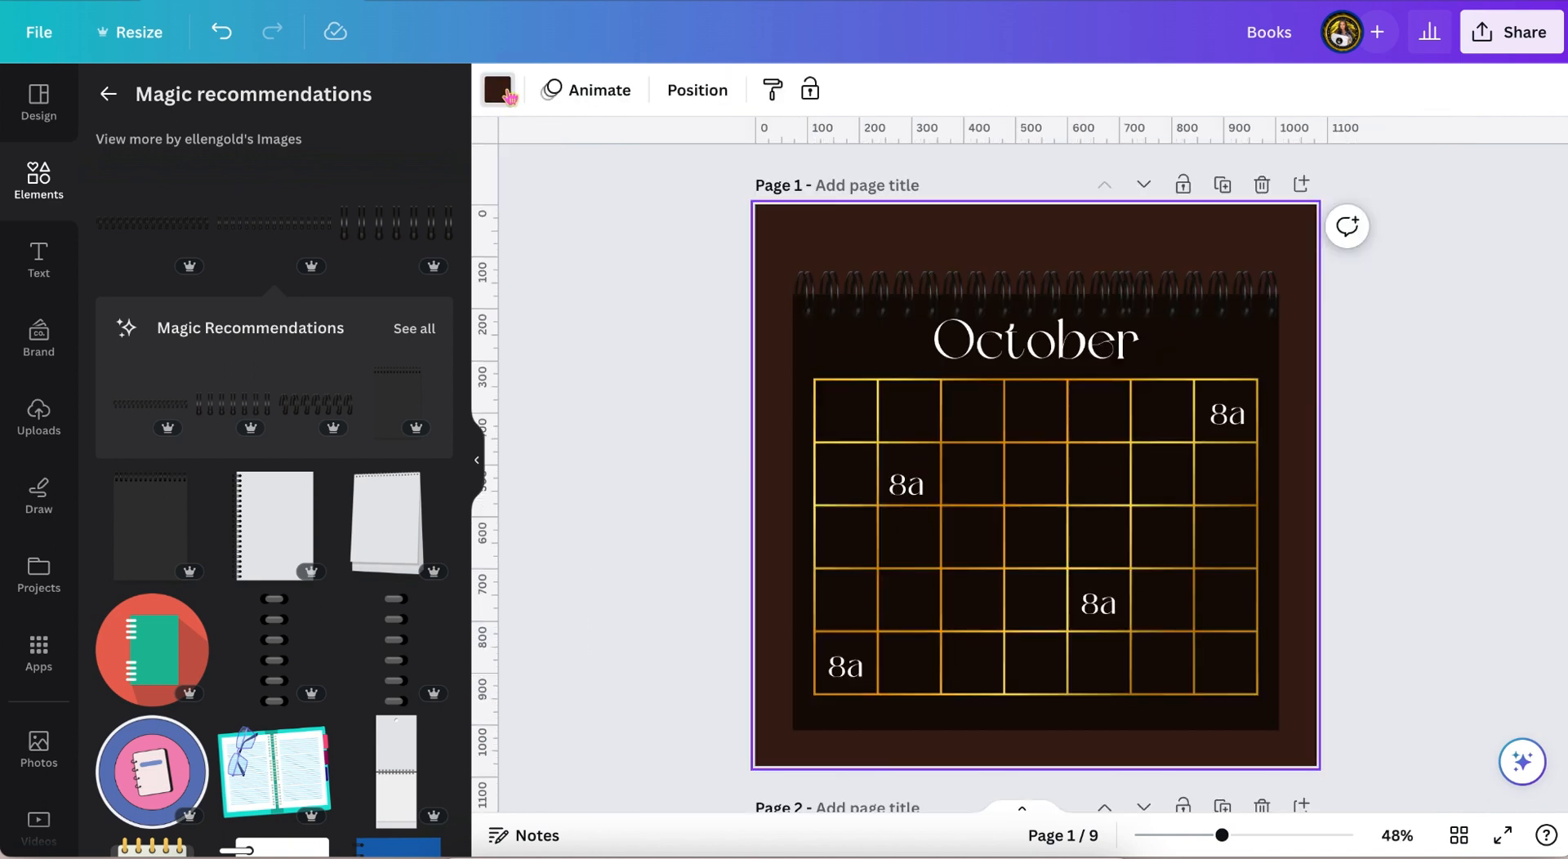
pyautogui.click(497, 89)
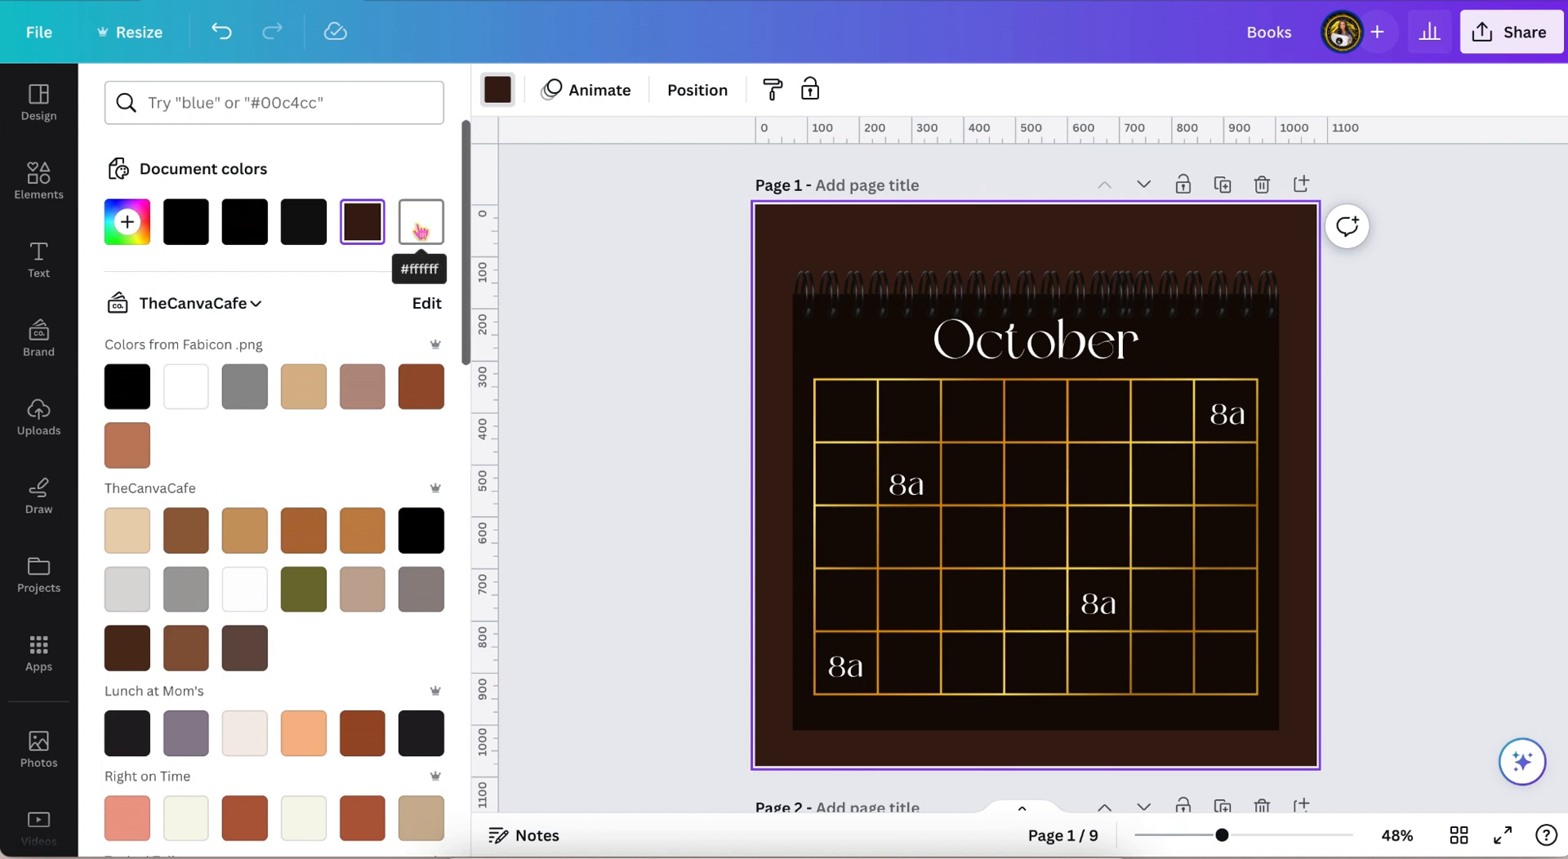
pyautogui.click(419, 221)
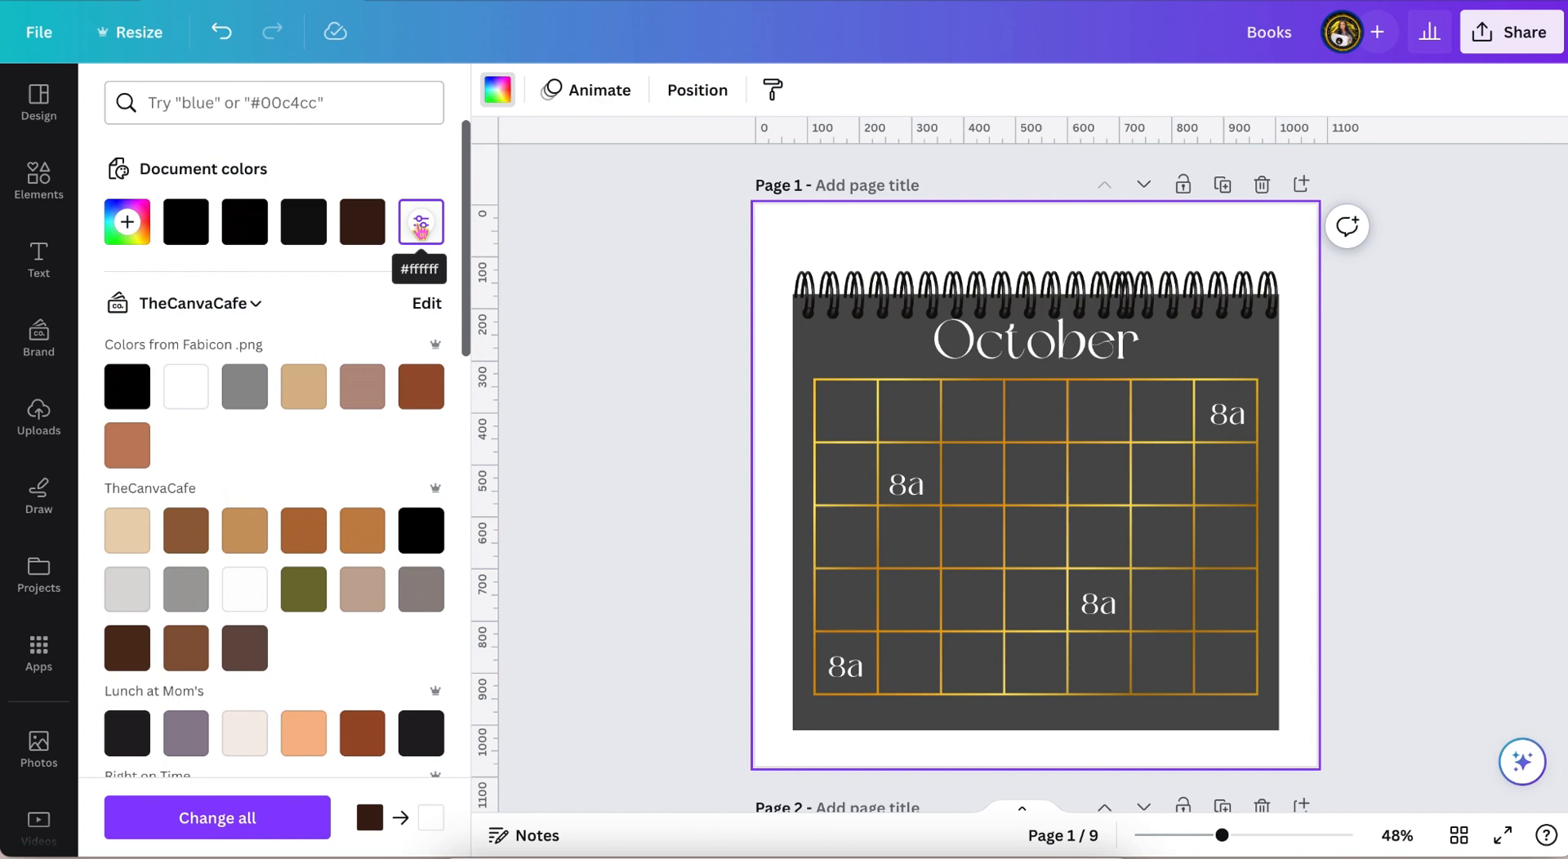
pyautogui.click(1034, 500)
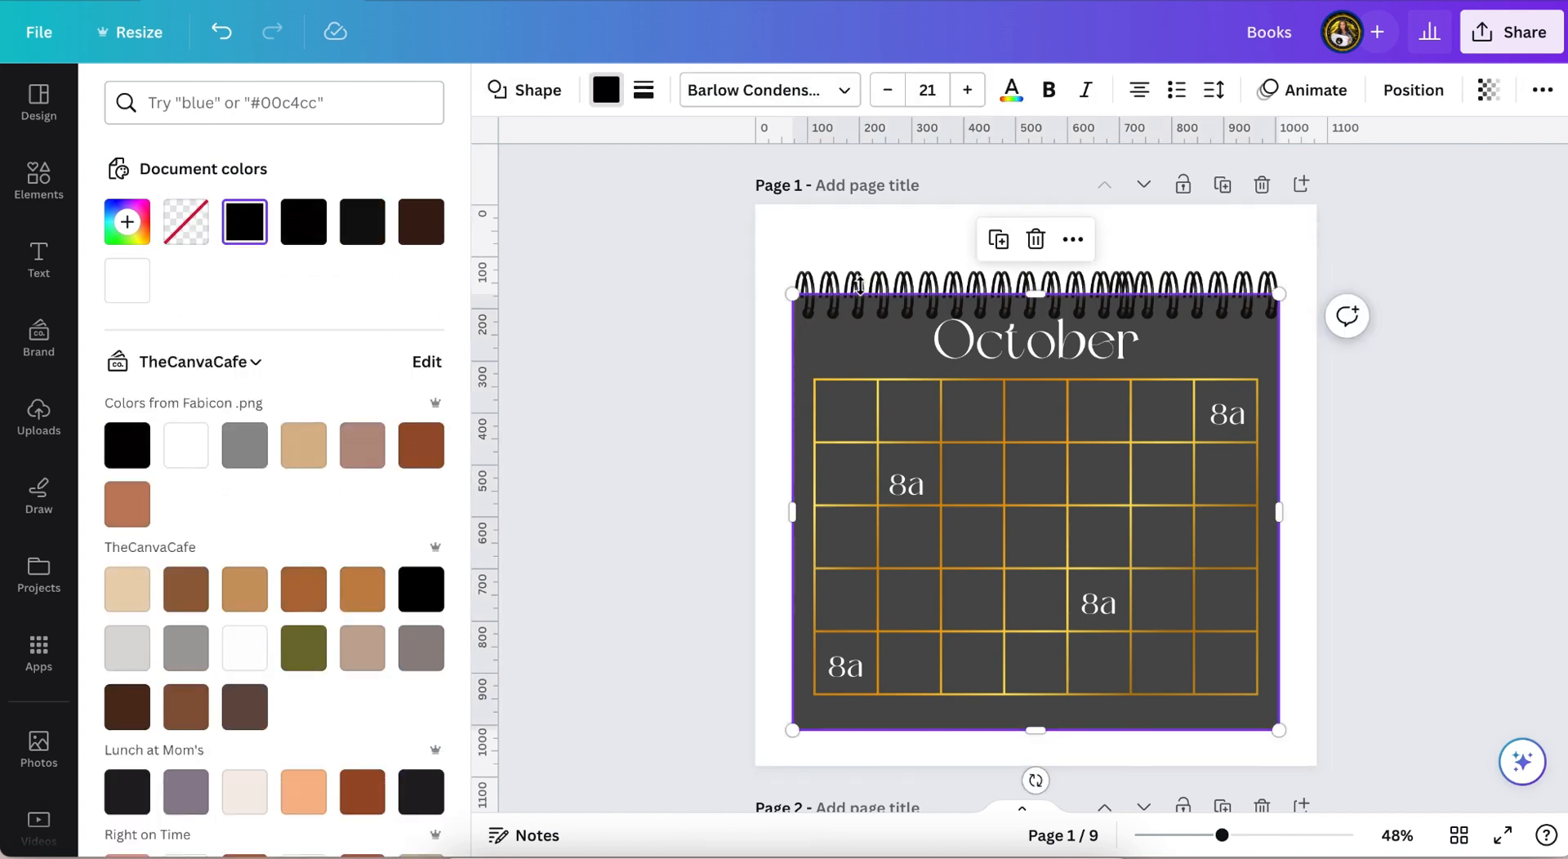
pyautogui.click(1489, 90)
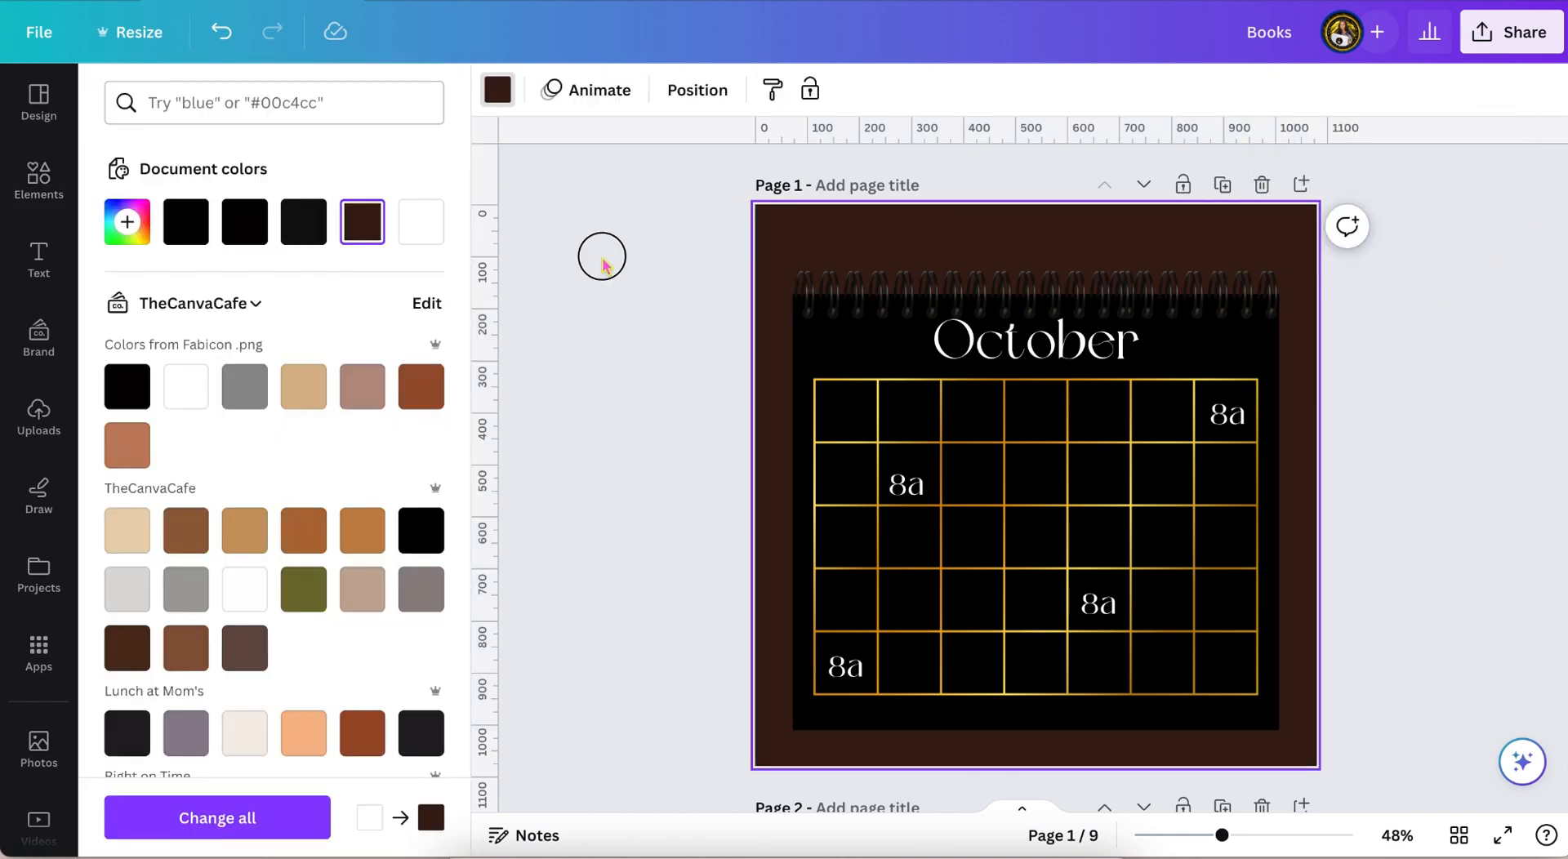
pyautogui.click(38, 180)
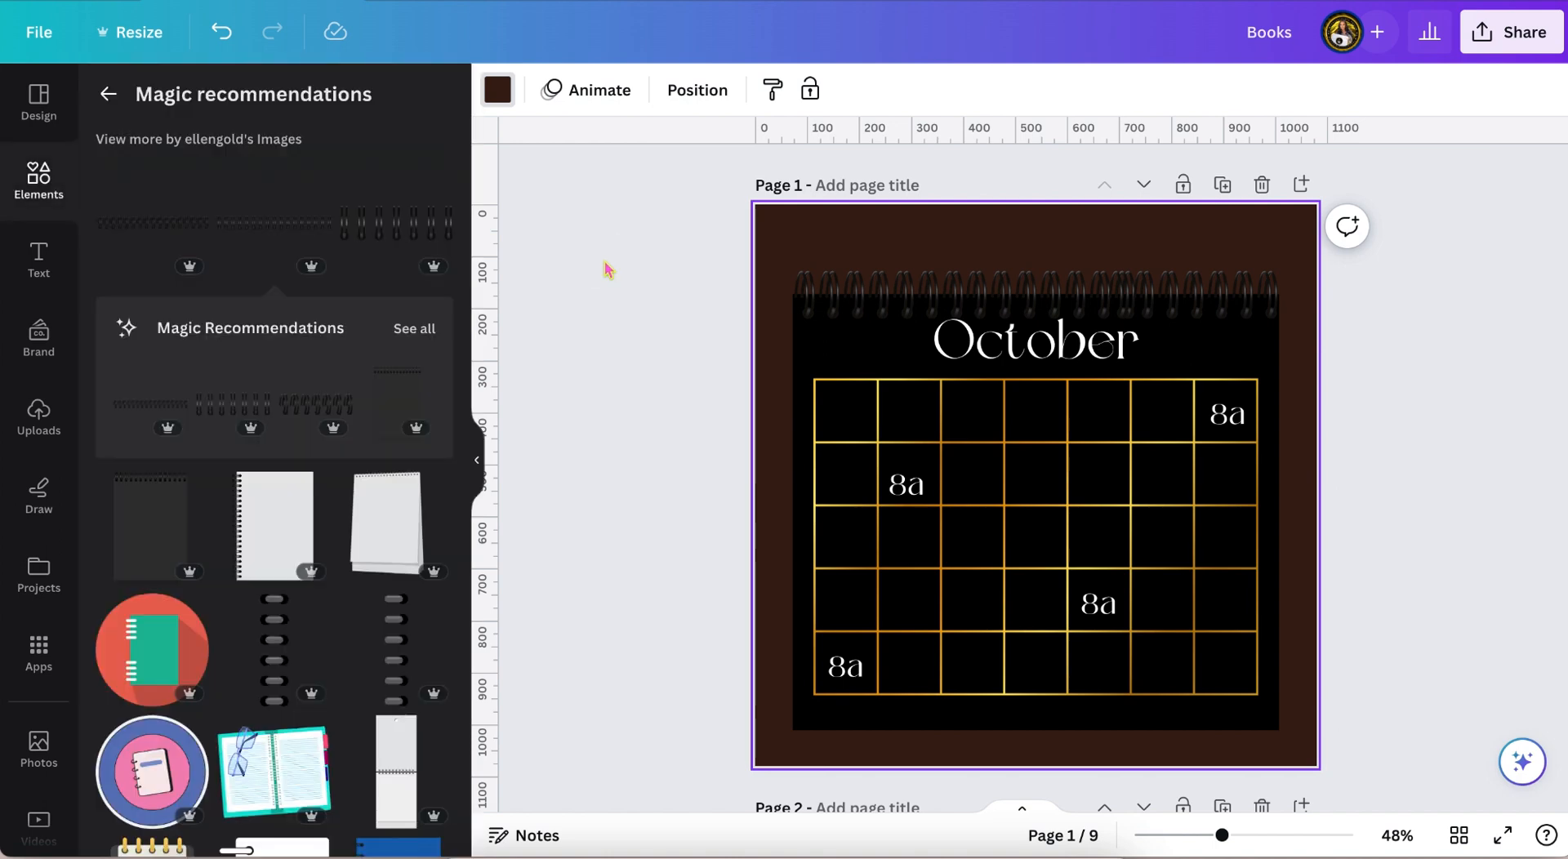
# Add a gold spiderweb graphic over the calendar's top-left corner
pyautogui.write('gold spiderweb')
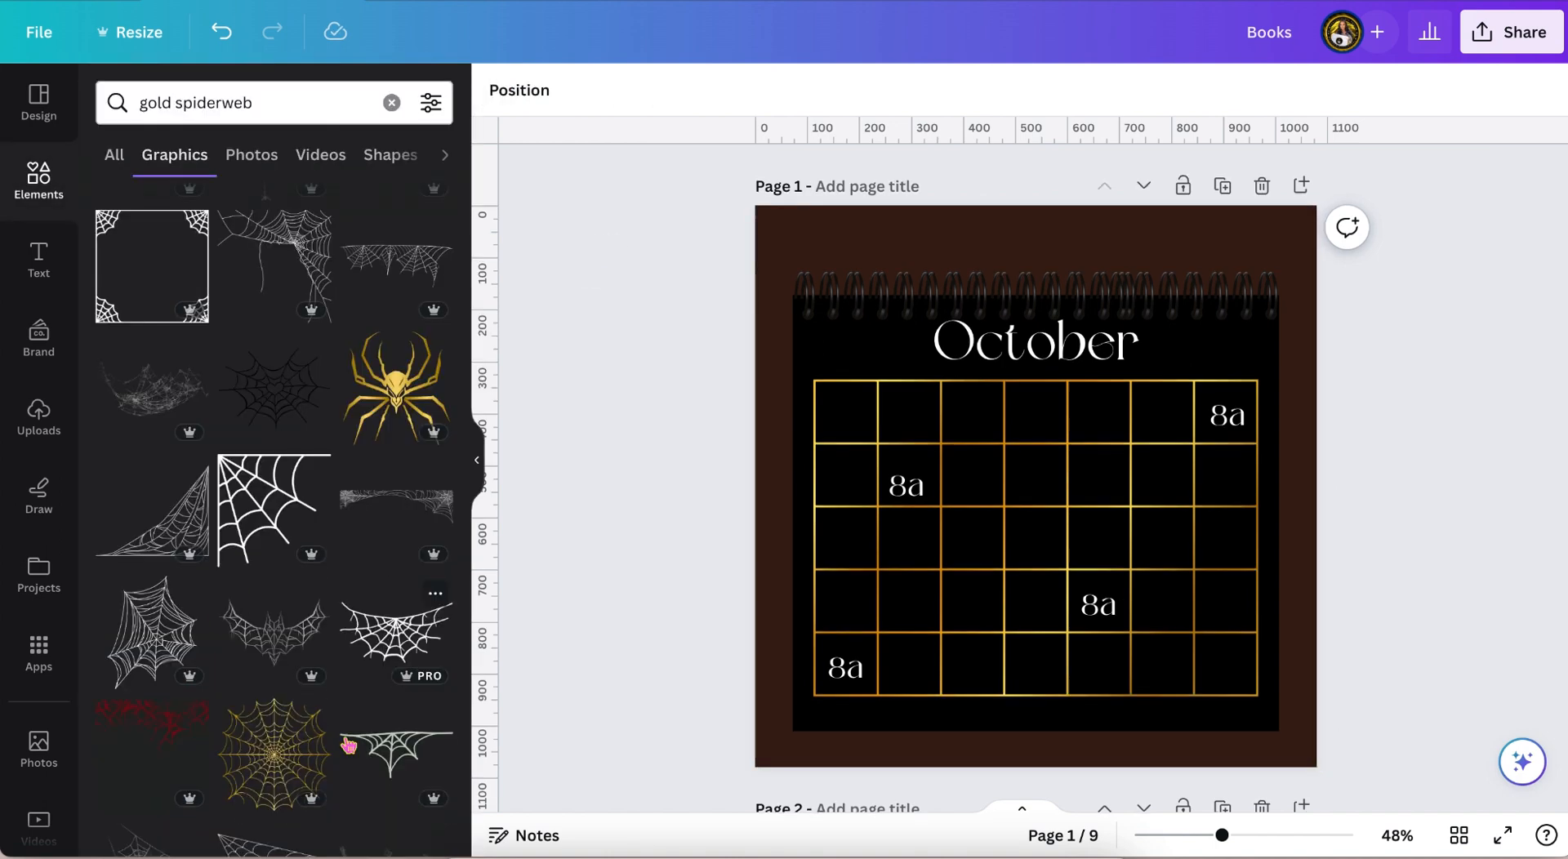
pyautogui.click(273, 751)
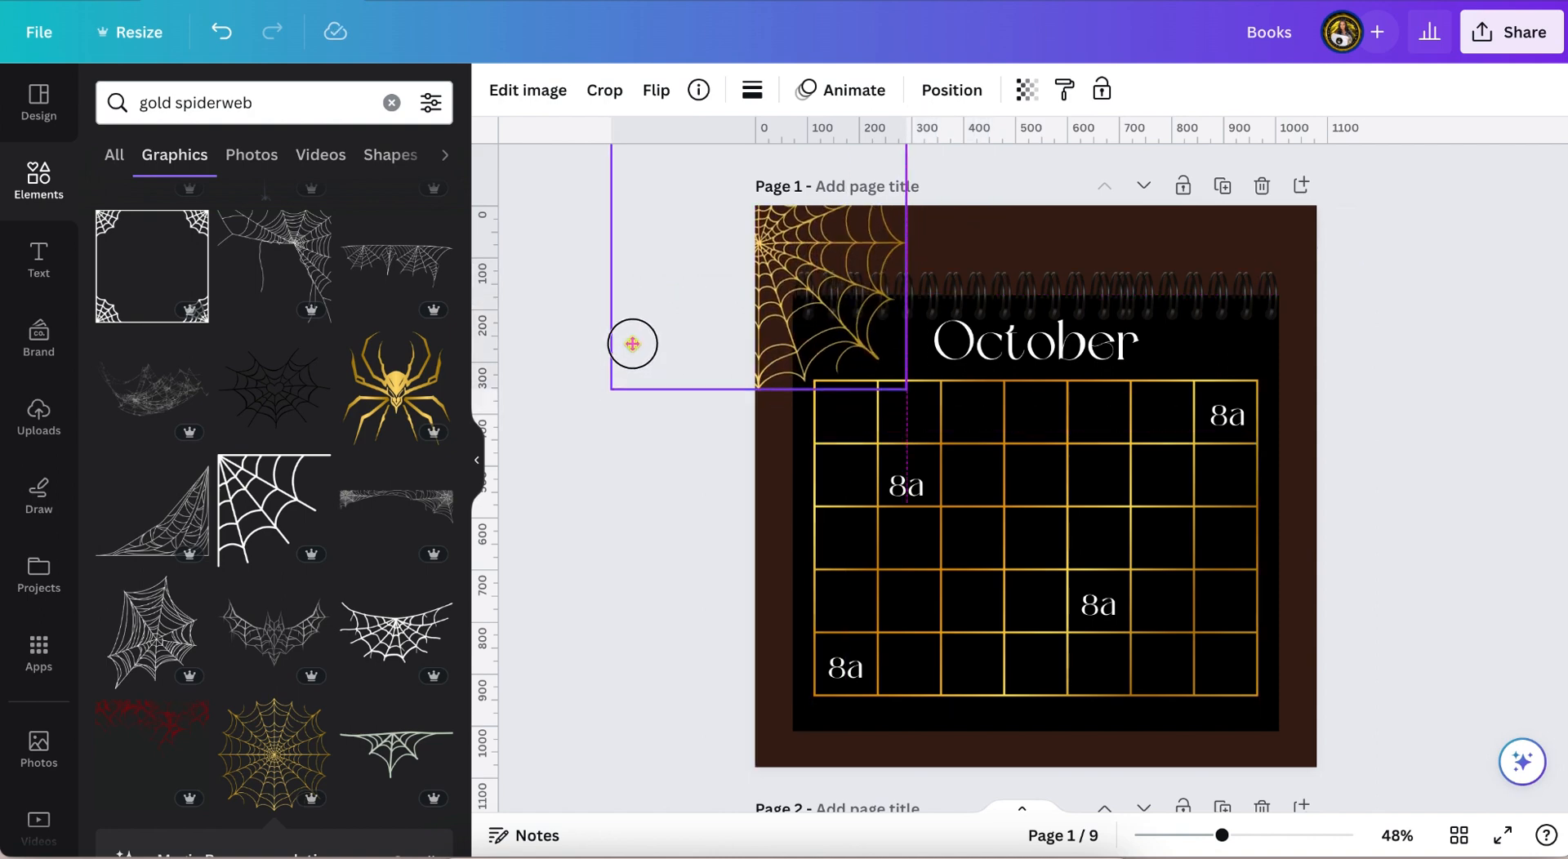
pyautogui.click(632, 343)
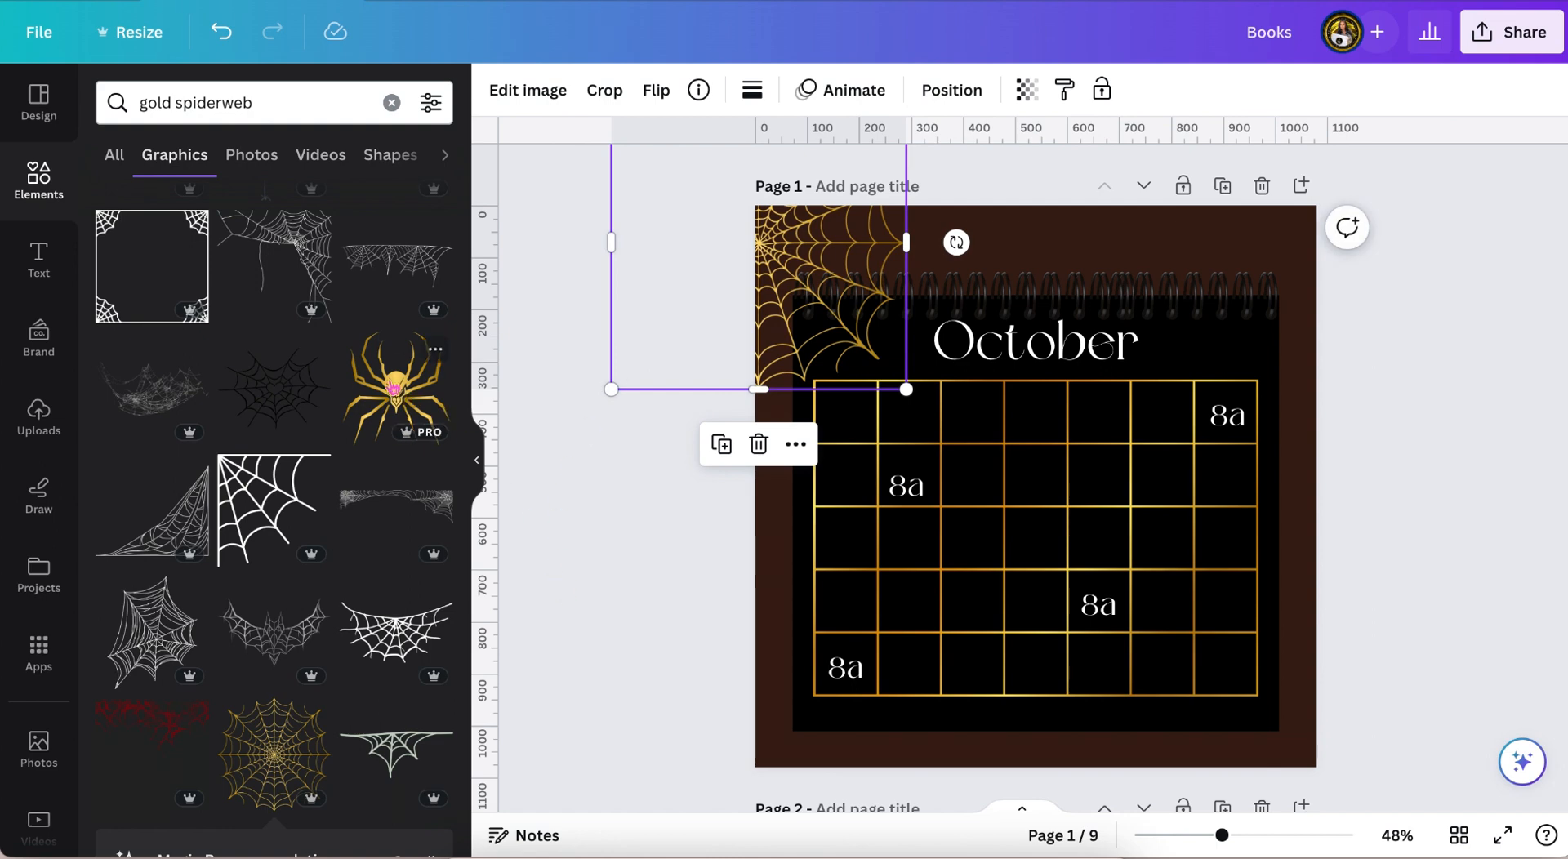
# Add a gold spider, resized and tilted, in the page's top-right corner
pyautogui.click(396, 384)
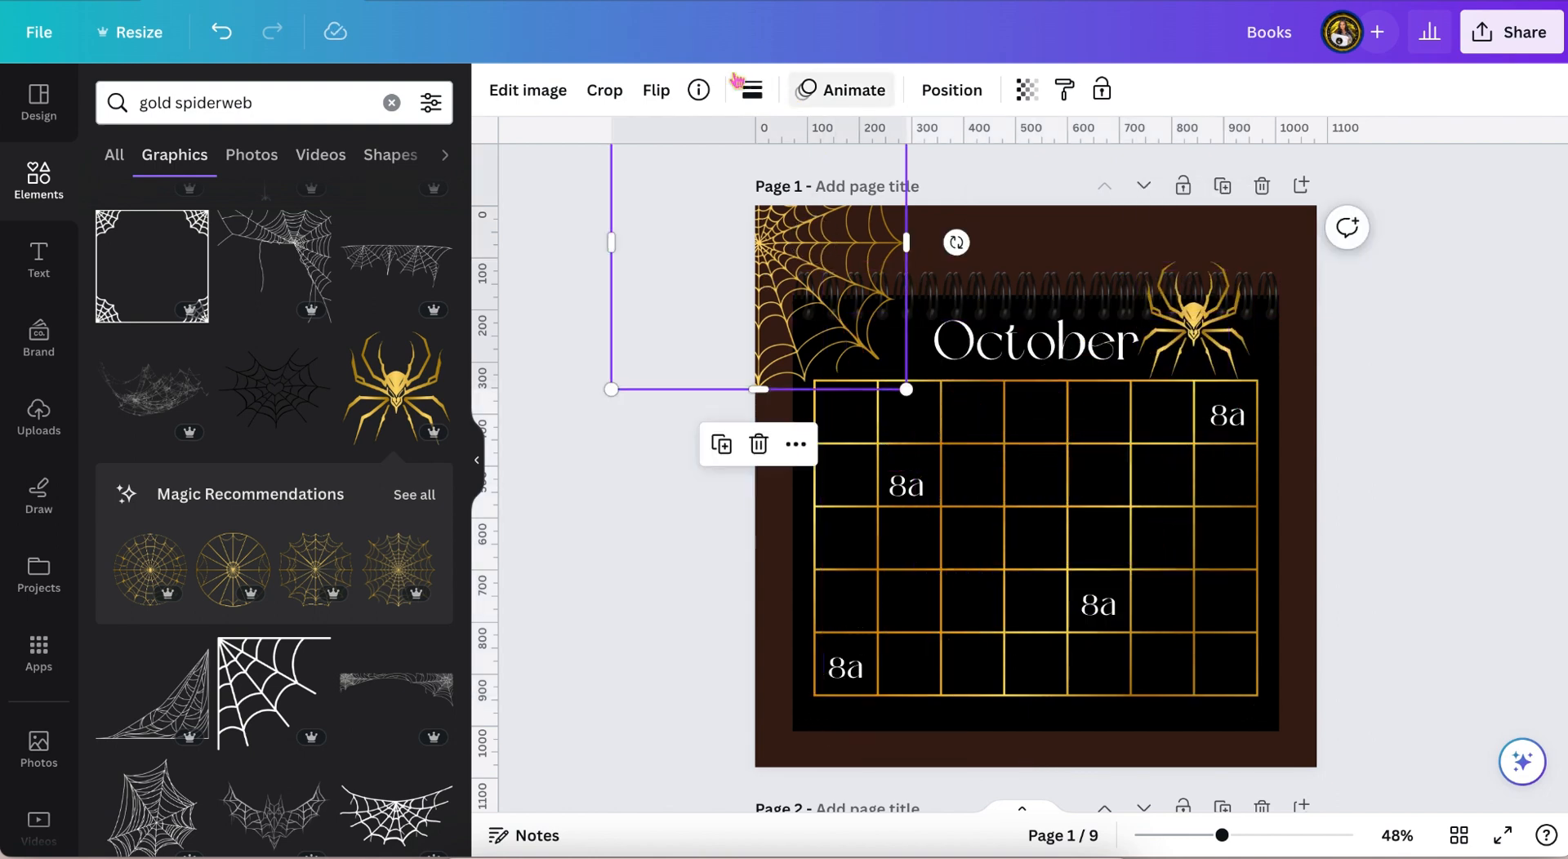
pyautogui.click(698, 90)
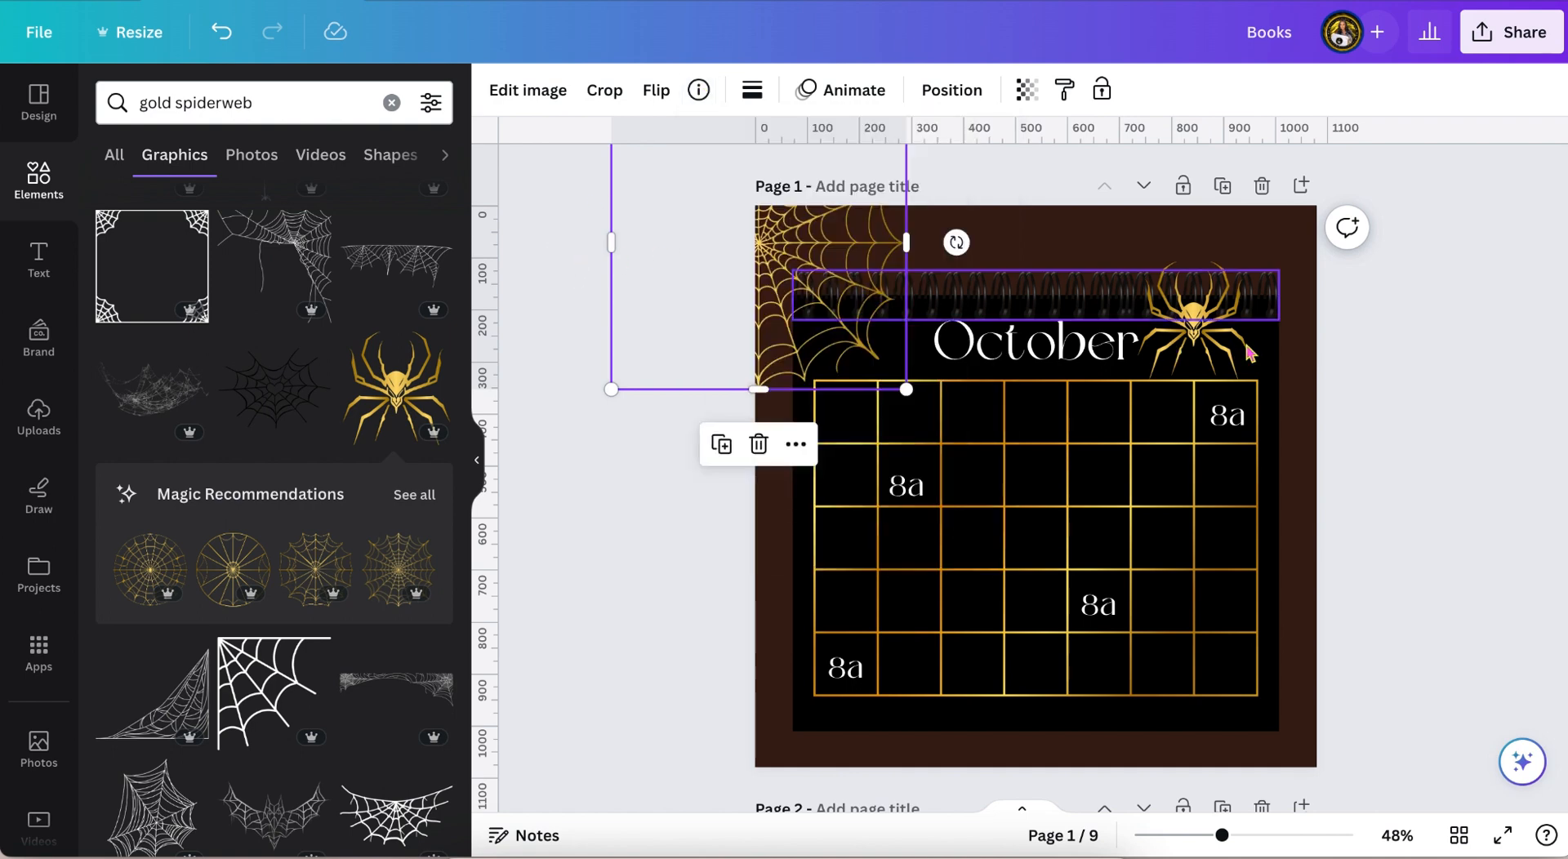
pyautogui.click(1225, 290)
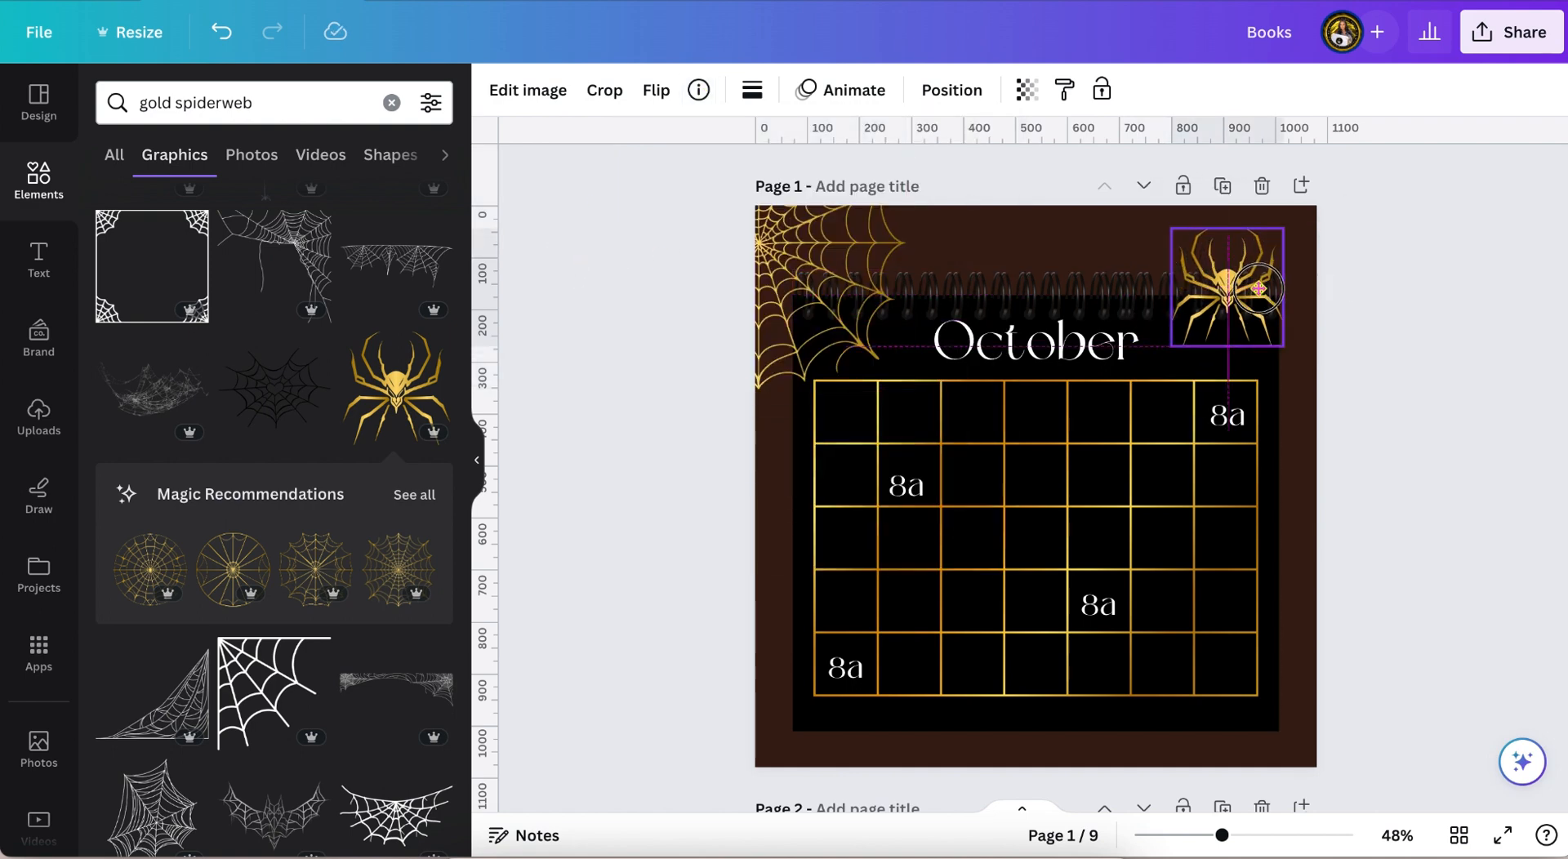
pyautogui.click(1225, 285)
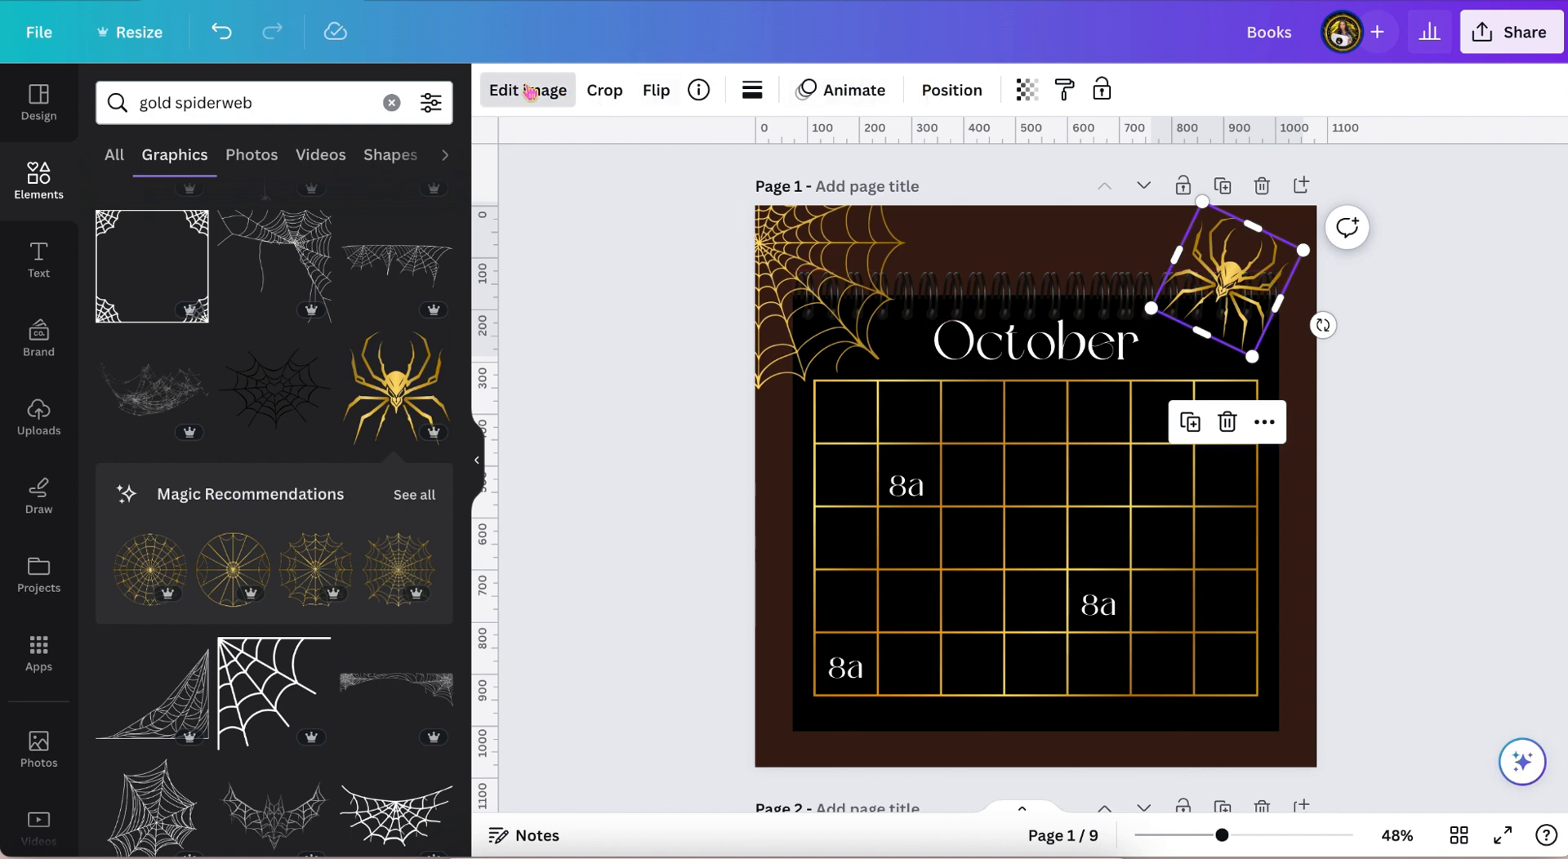
# Give the spider a Page Lift shadow, after trying Drop, and show its settings
pyautogui.click(527, 89)
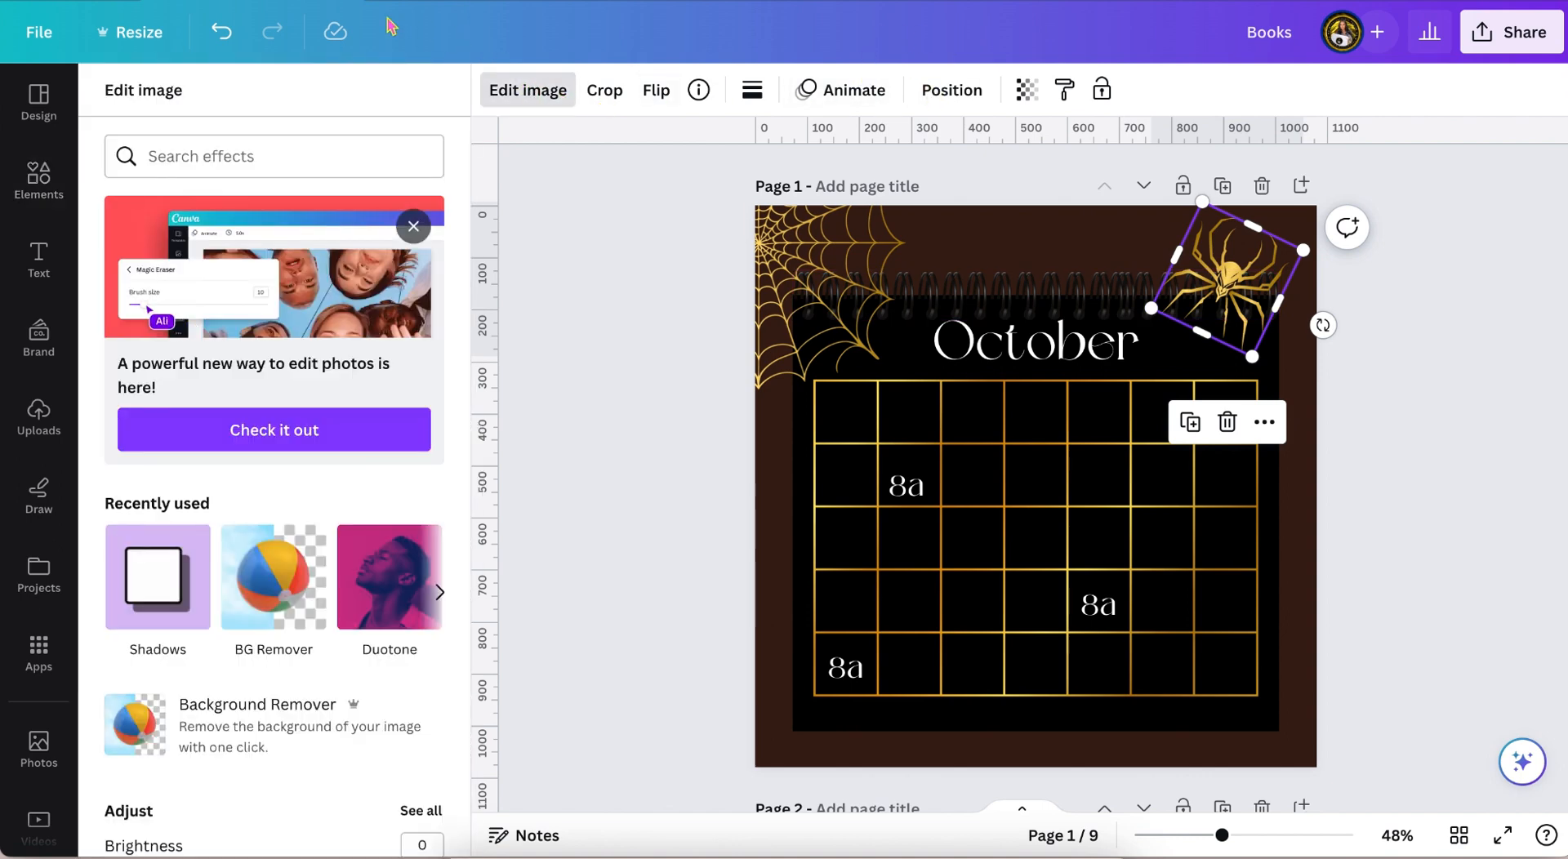
pyautogui.click(157, 577)
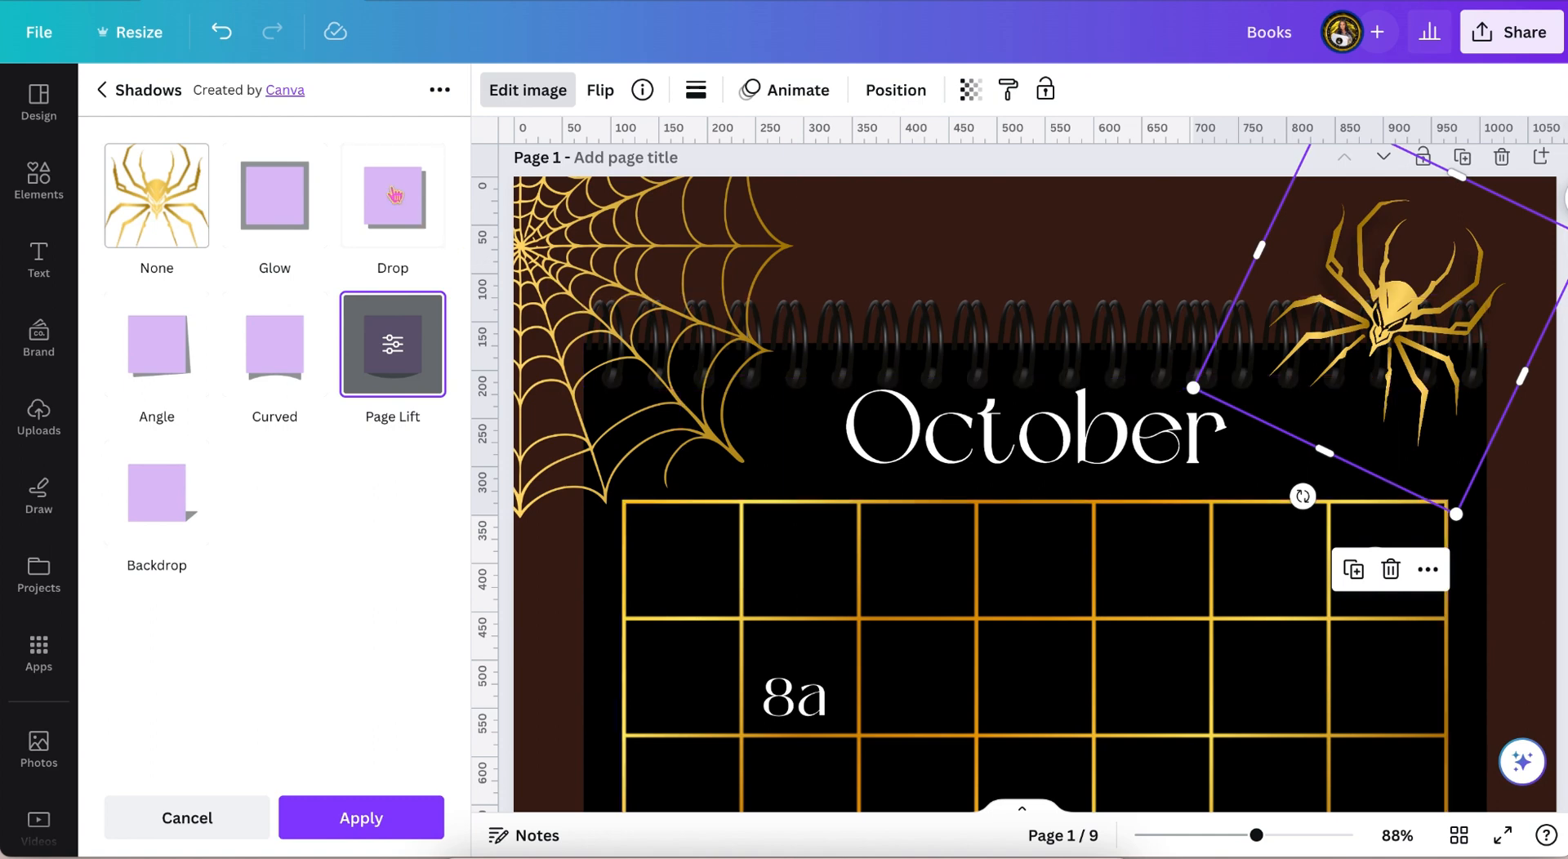
pyautogui.click(392, 195)
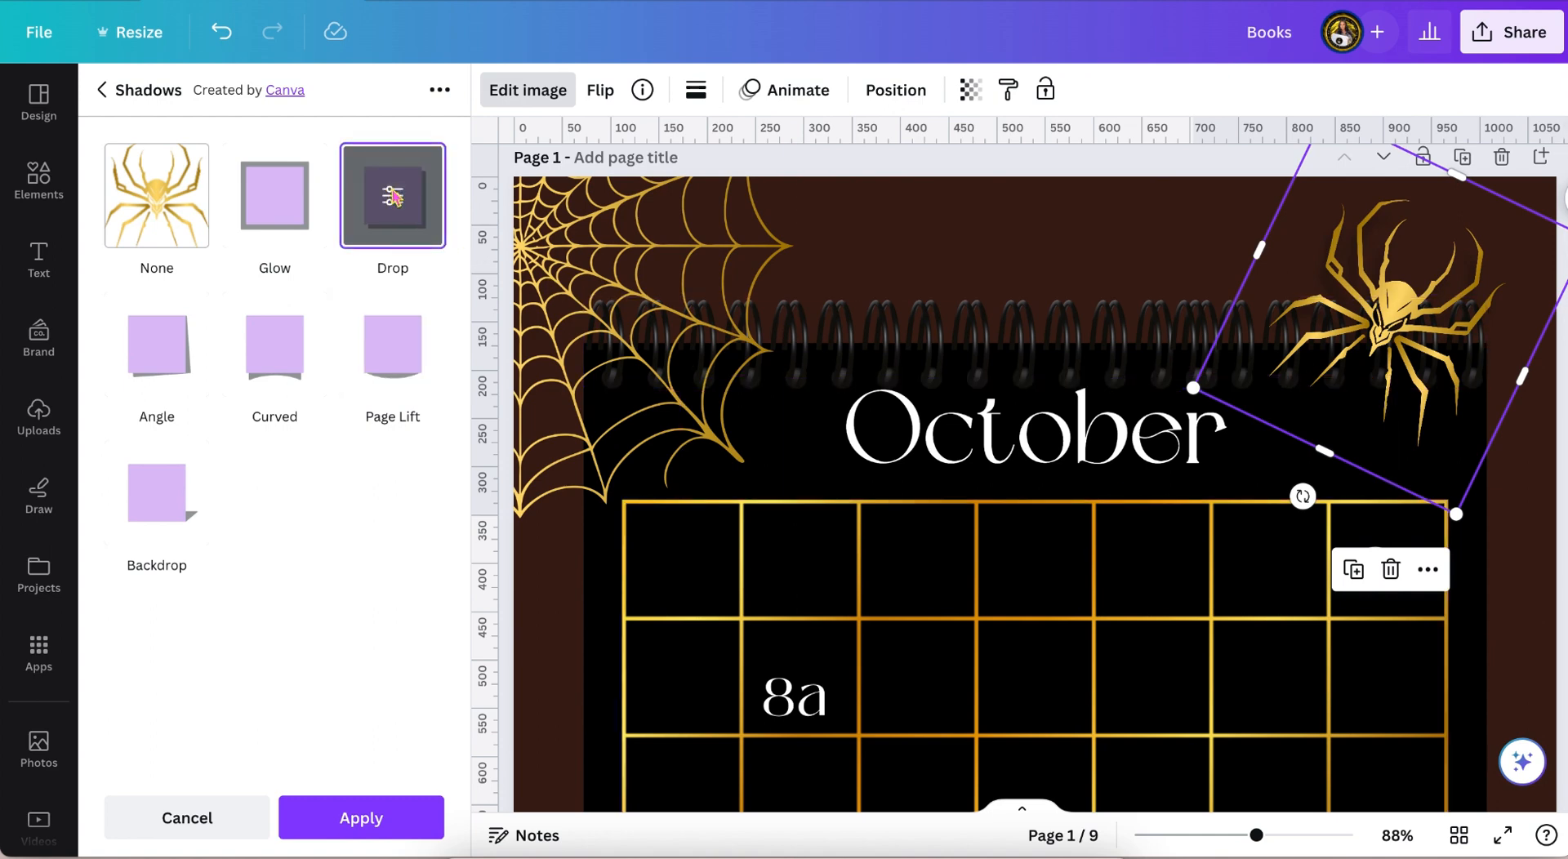
pyautogui.moveTo(392, 195)
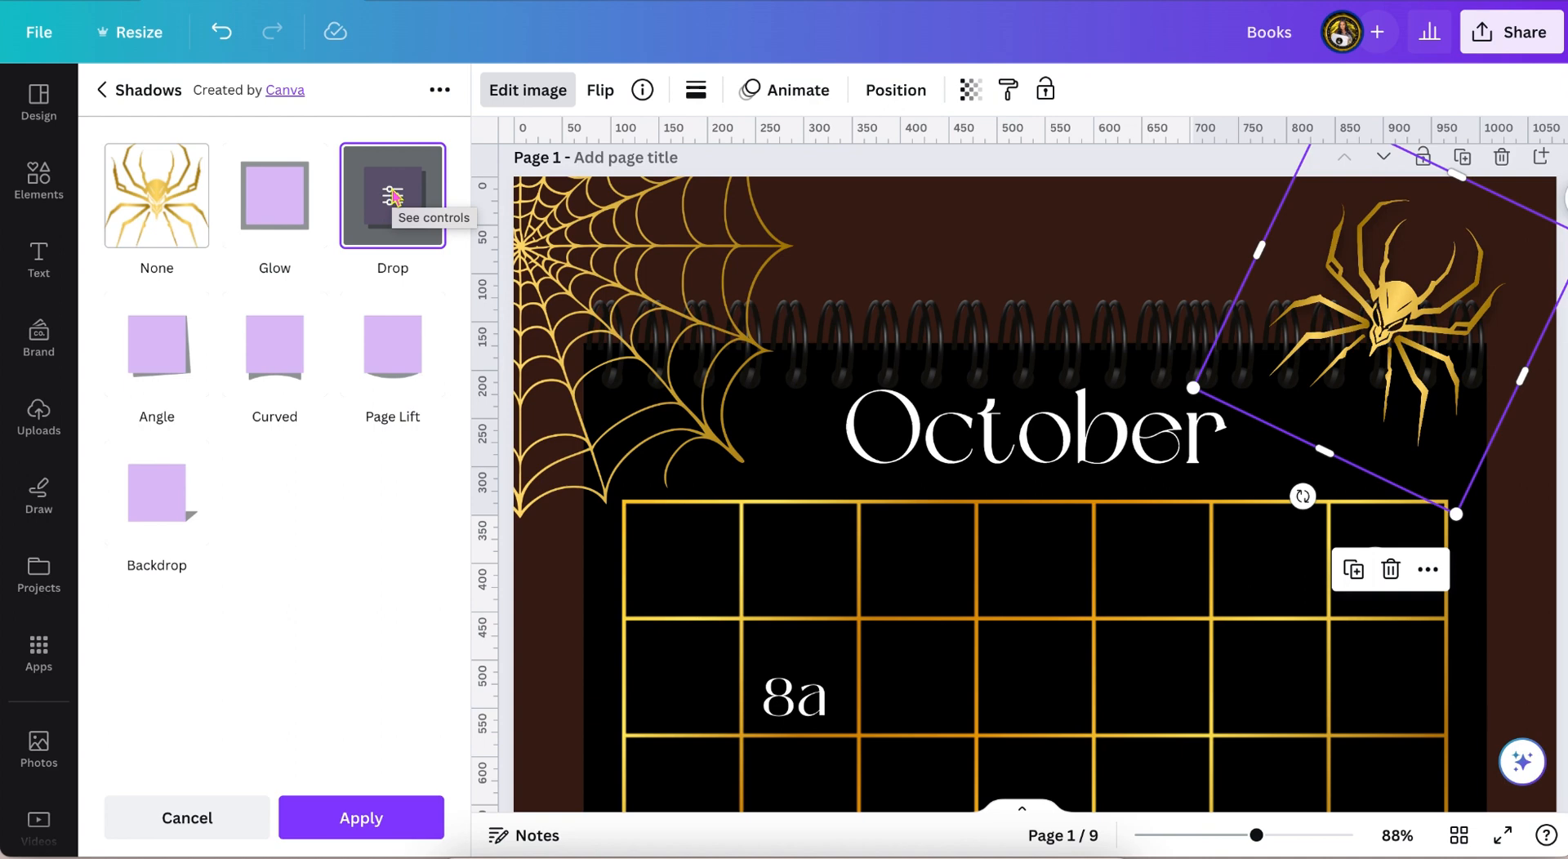
pyautogui.moveTo(274, 345)
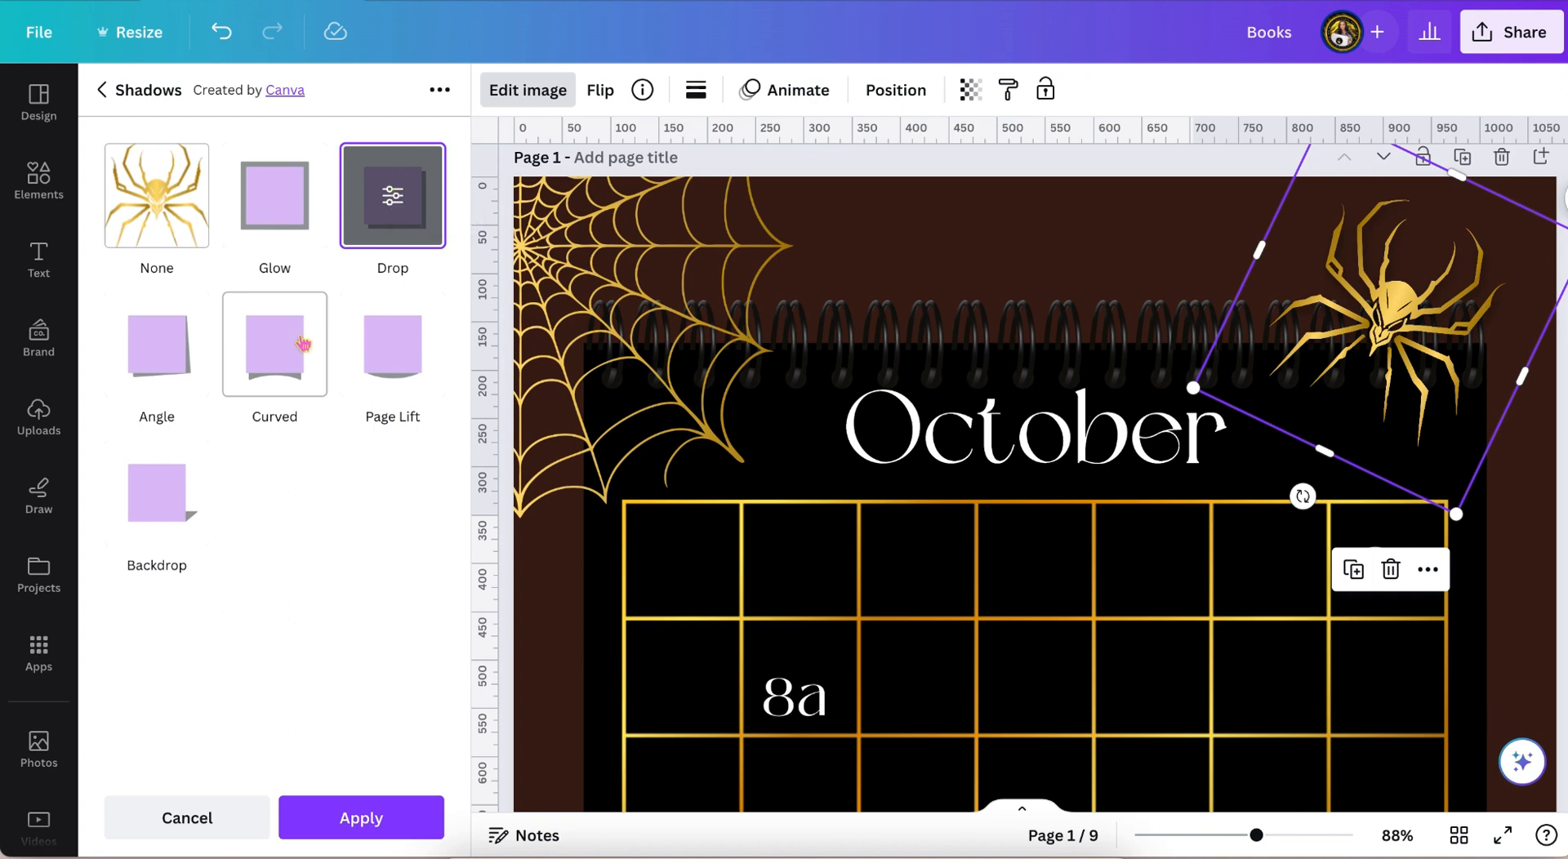
pyautogui.click(392, 343)
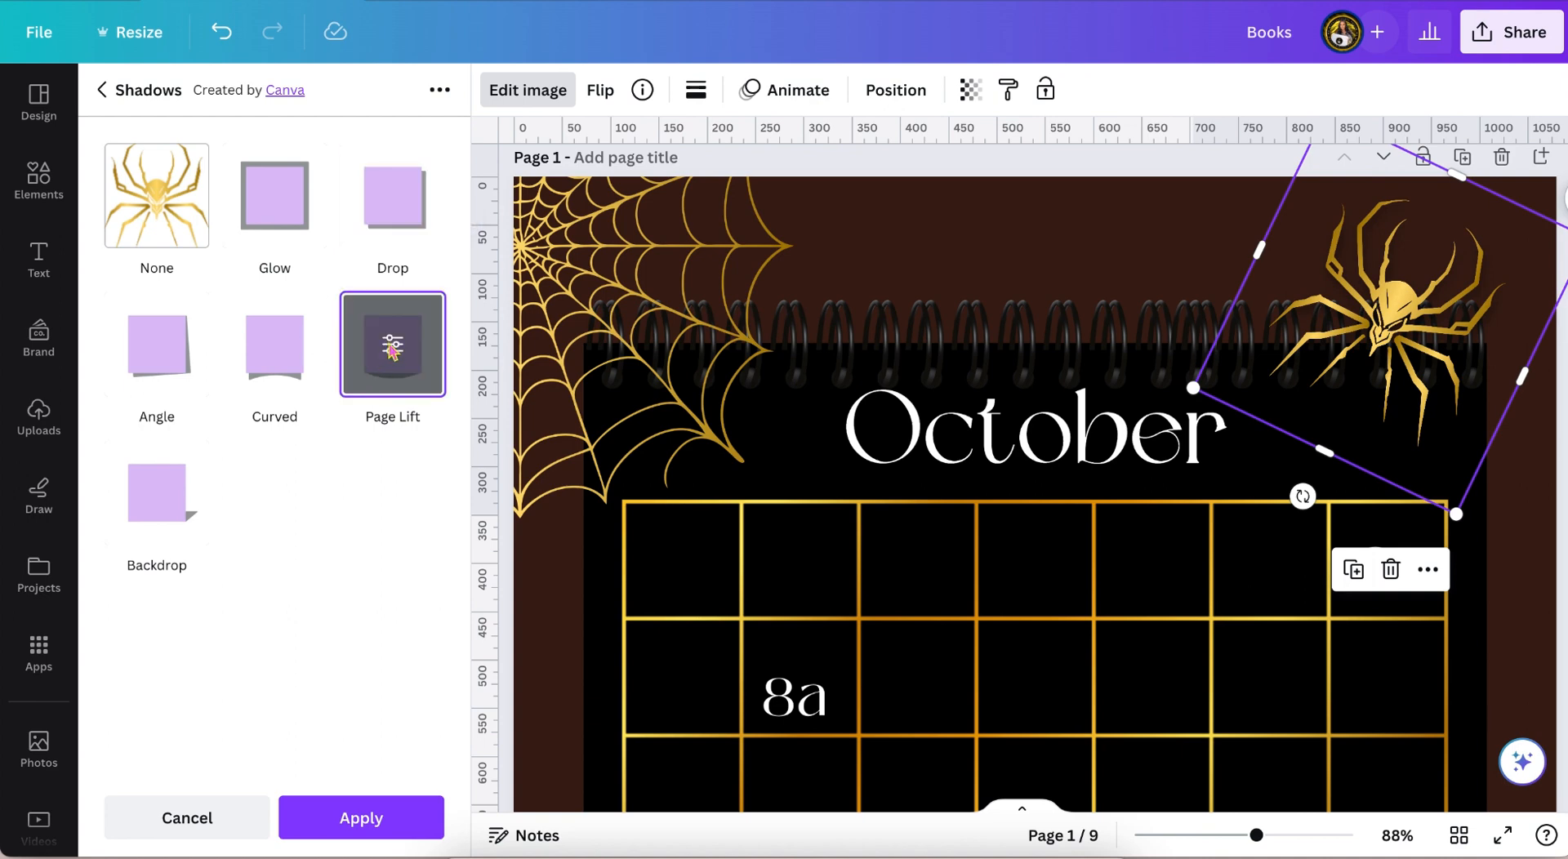
pyautogui.click(392, 344)
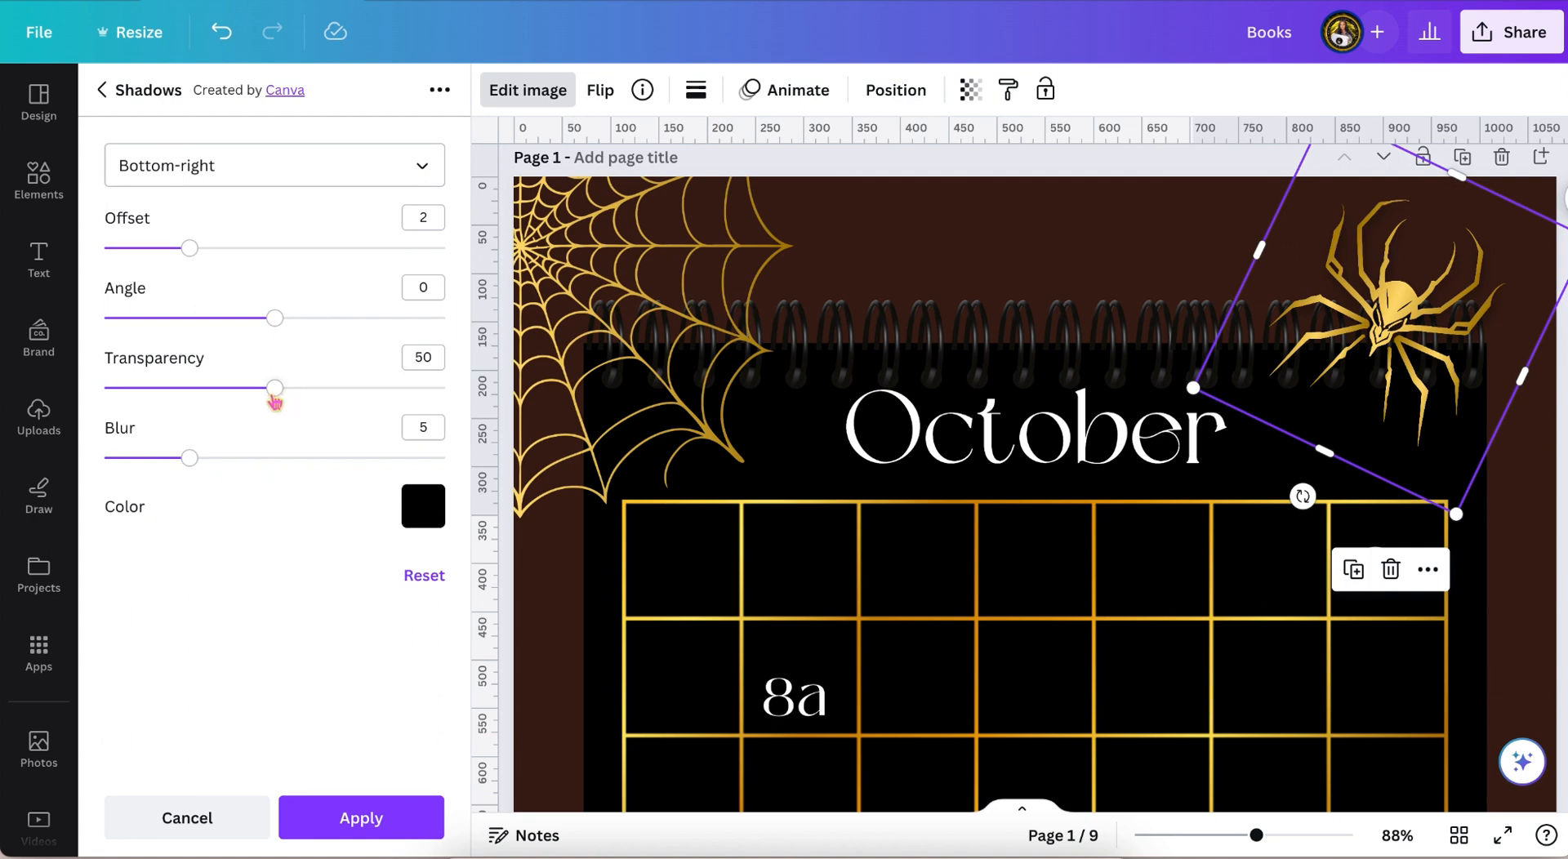
# Set the spider's shadow transparency to 100, colour it white, and apply it
pyautogui.moveTo(277, 388); pyautogui.dragTo(343, 327)
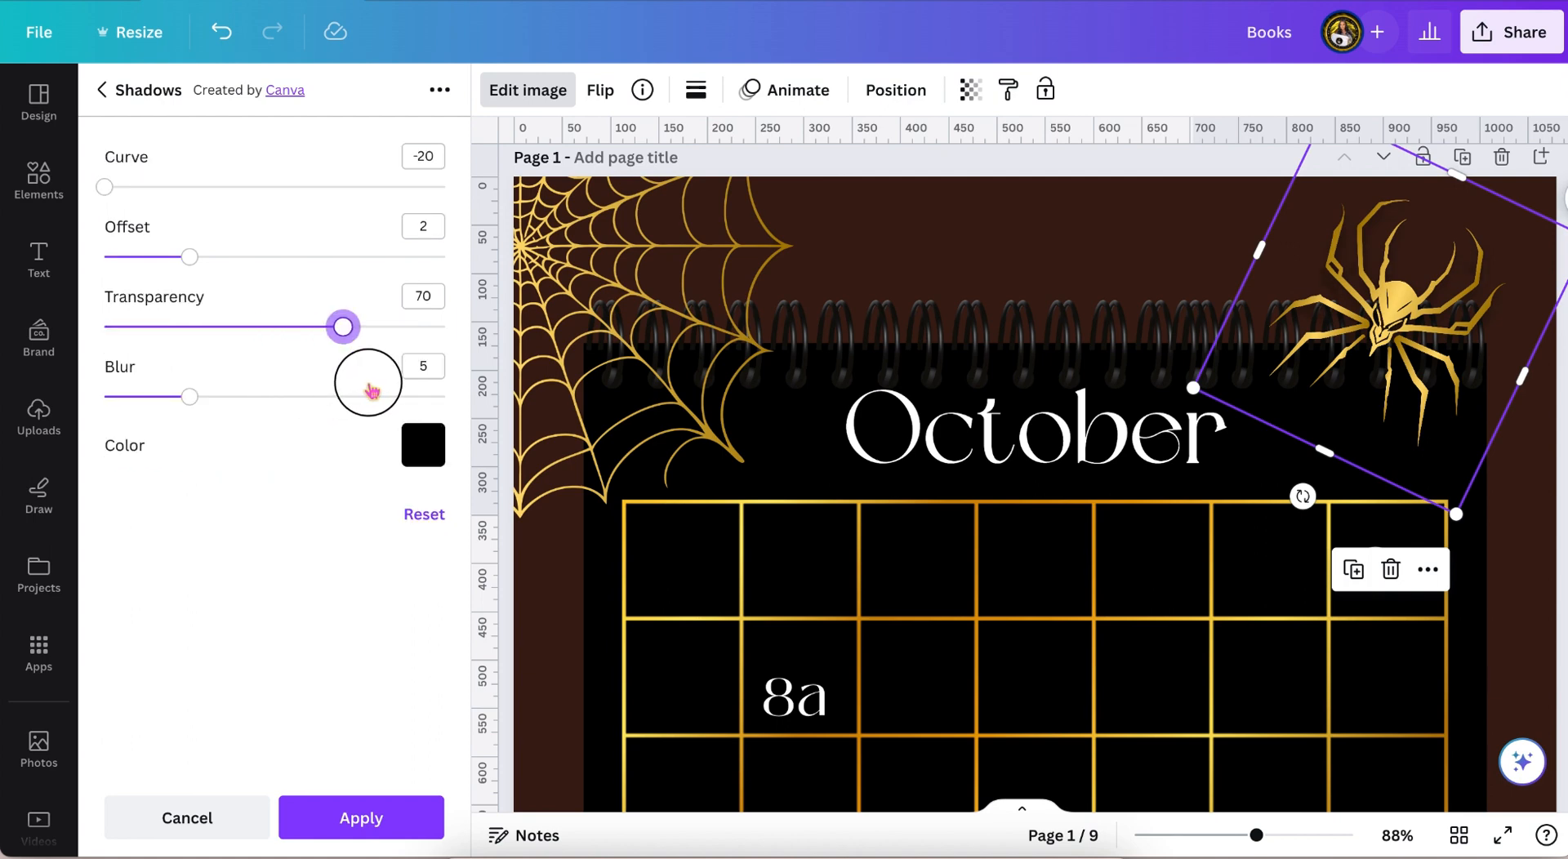
pyautogui.moveTo(342, 326); pyautogui.dragTo(287, 326)
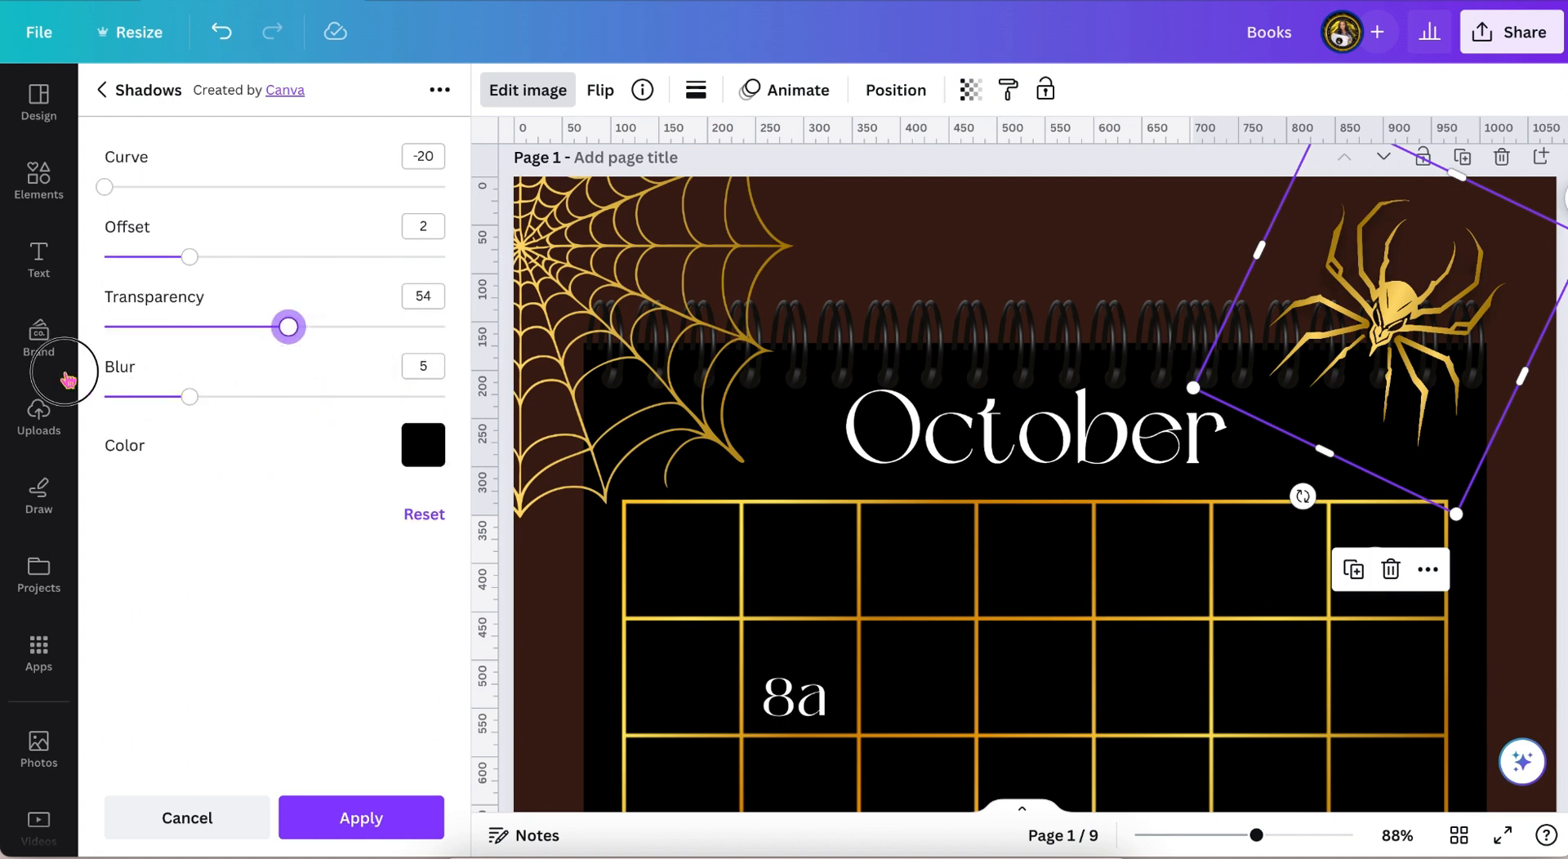
pyautogui.moveTo(288, 327); pyautogui.dragTo(432, 327)
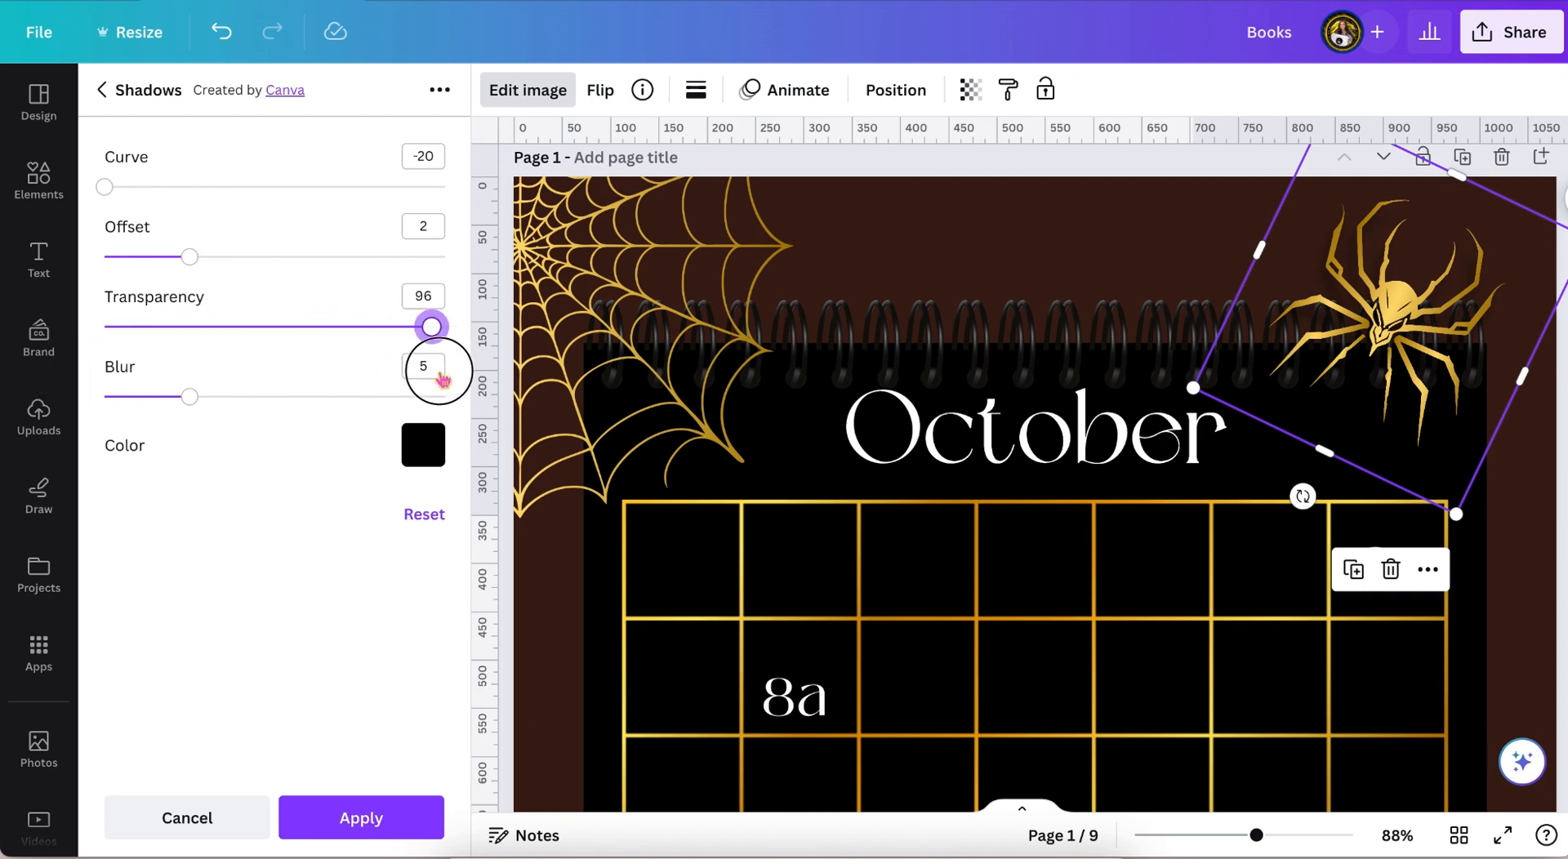
pyautogui.moveTo(432, 326); pyautogui.dragTo(445, 326)
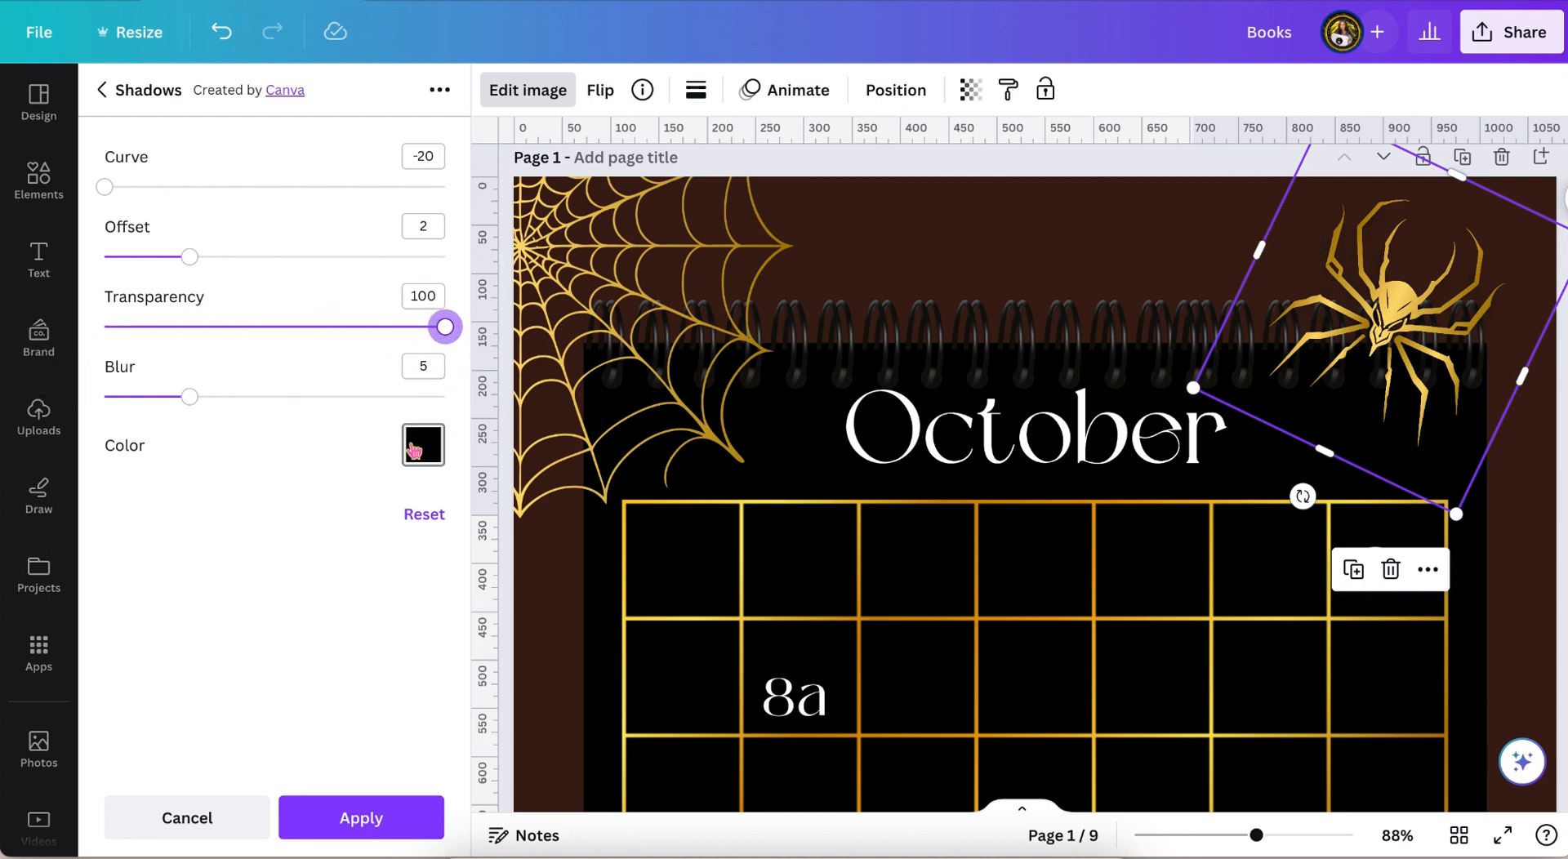
pyautogui.moveTo(422, 445)
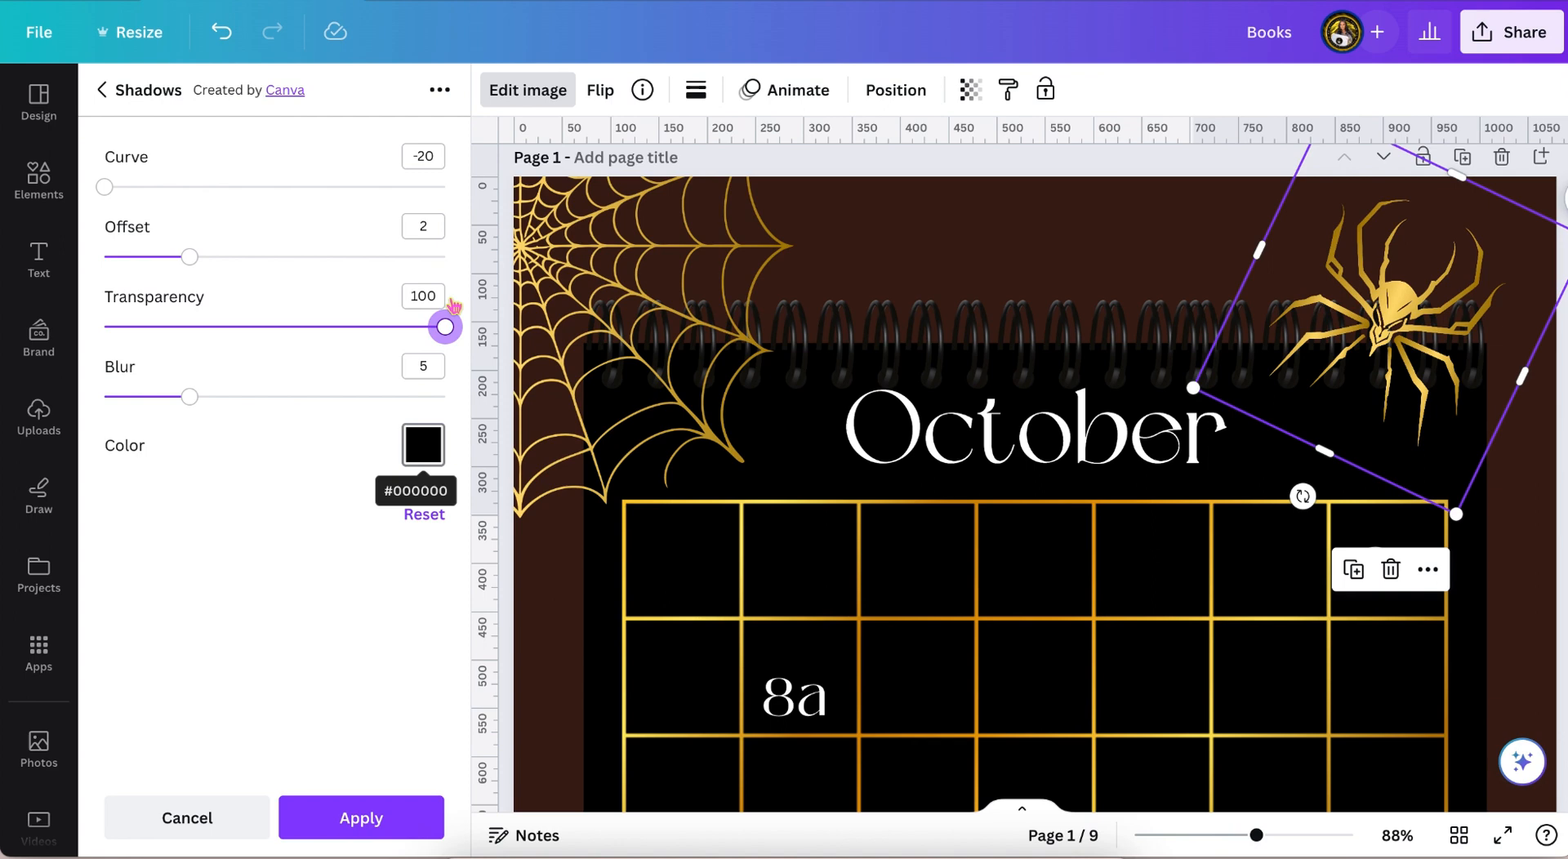
pyautogui.click(422, 445)
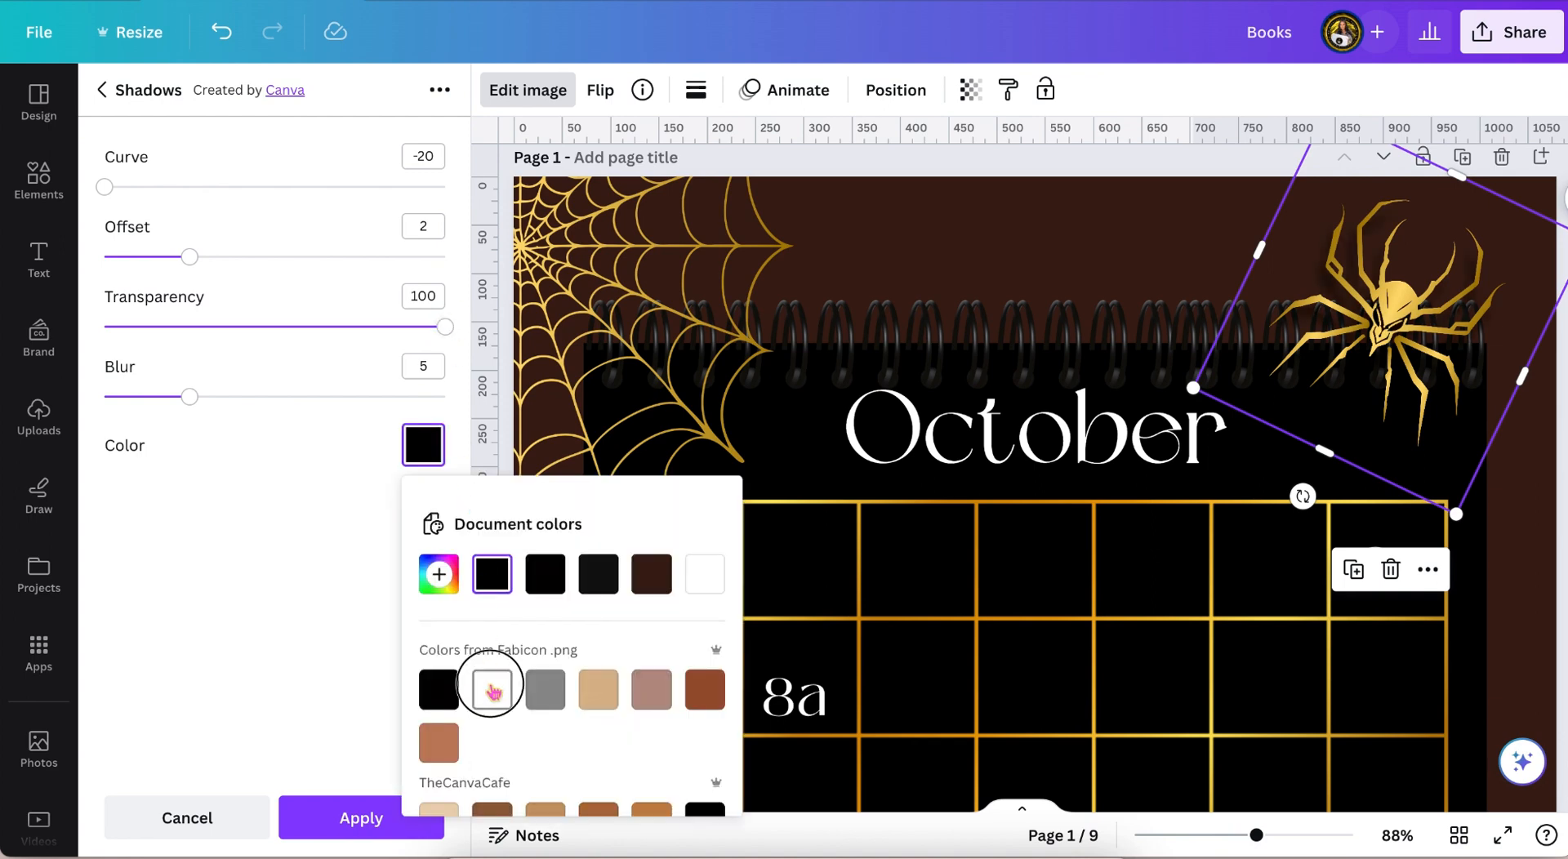
pyautogui.click(491, 688)
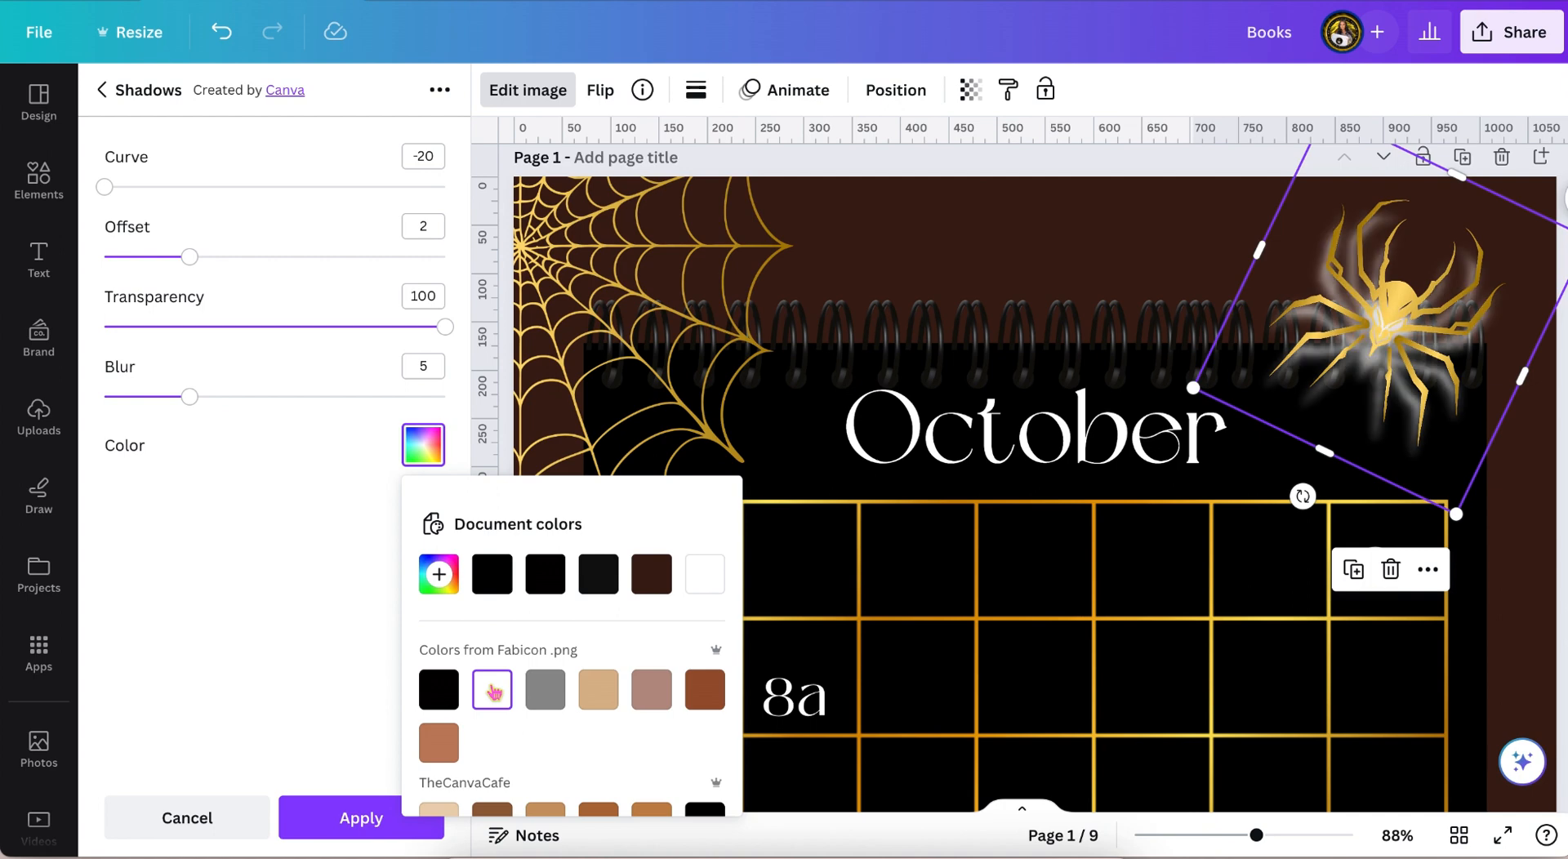
pyautogui.click(705, 531)
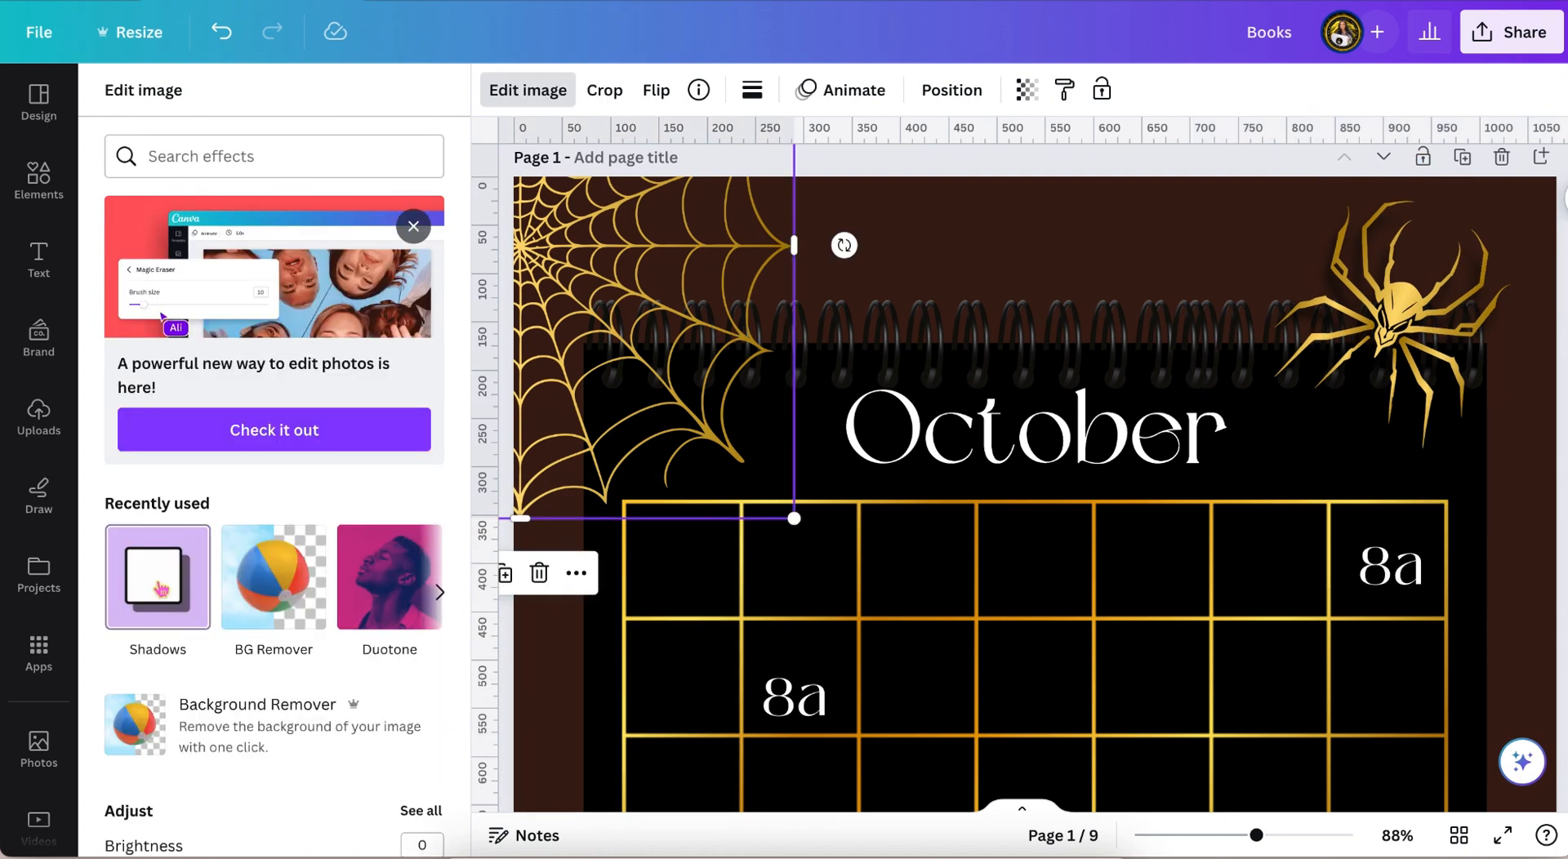
# Open Shadows for the spiderweb and raise its shadow transparency past 59
pyautogui.click(157, 577)
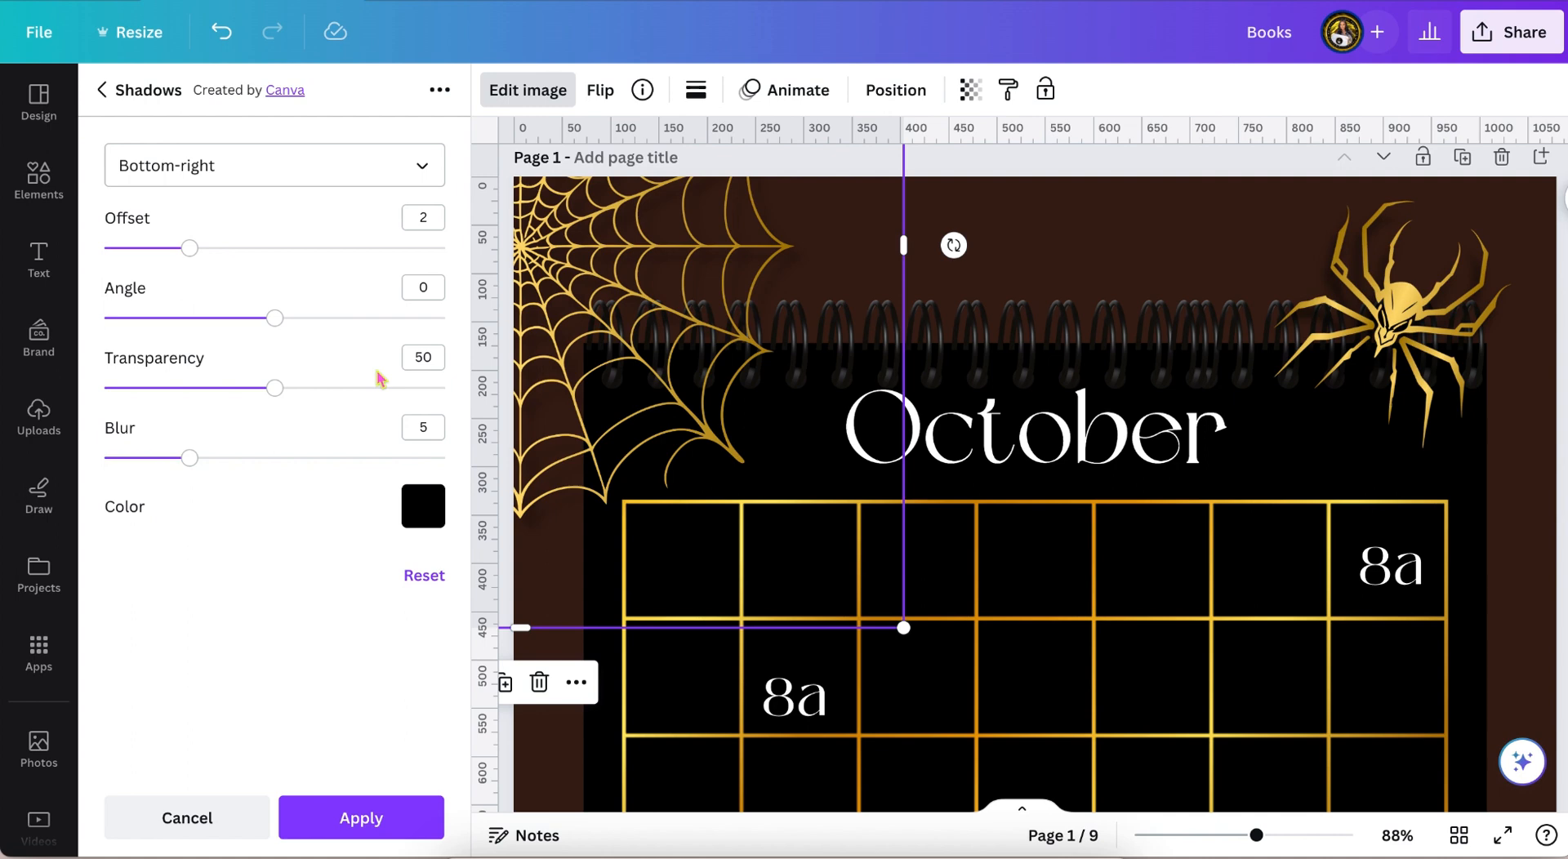
pyautogui.moveTo(275, 388); pyautogui.dragTo(305, 388)
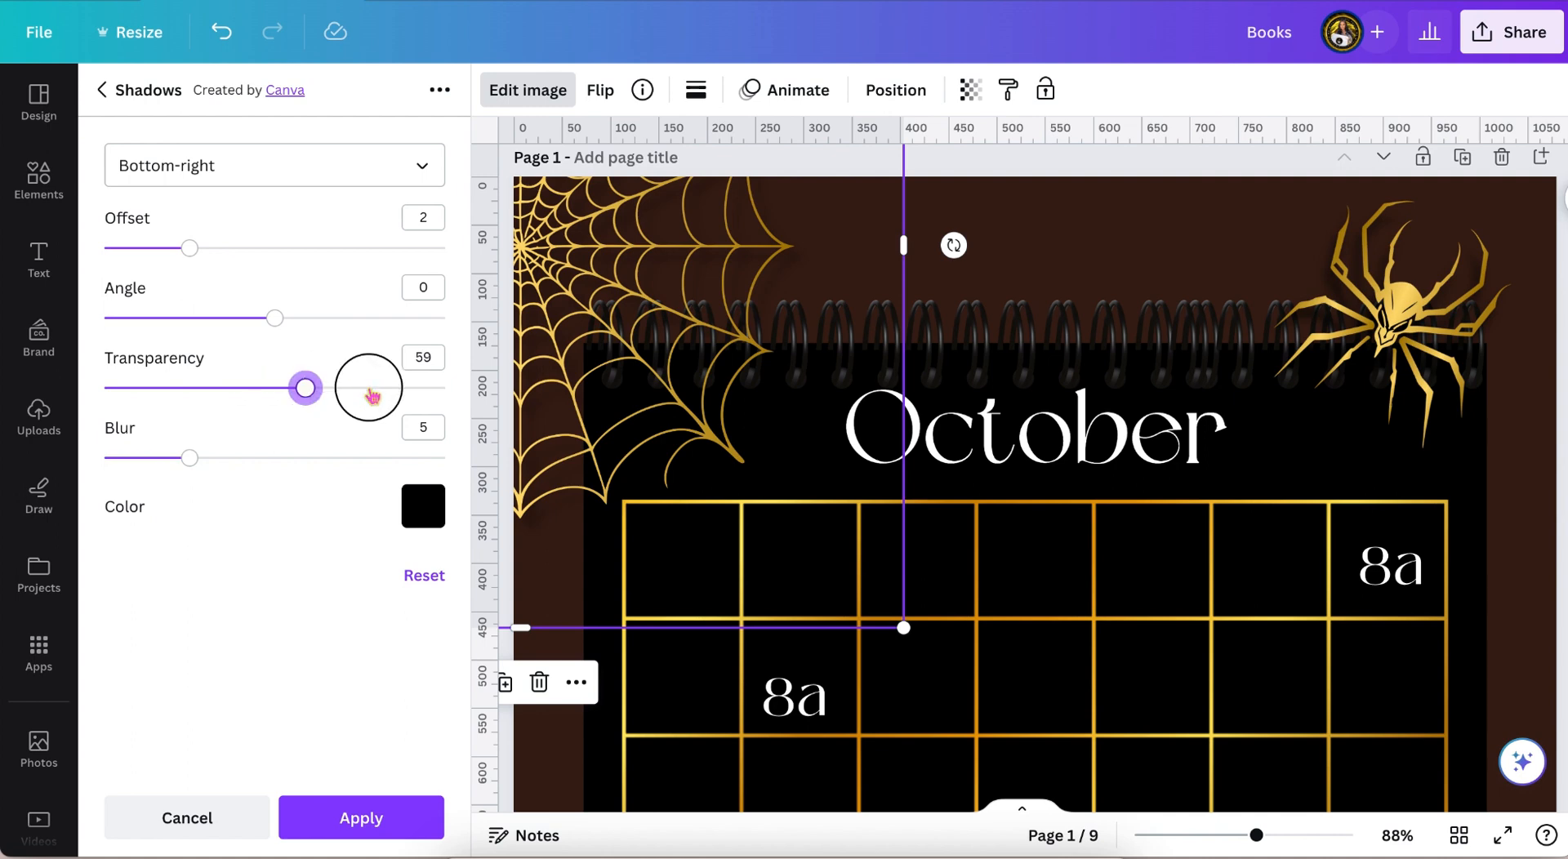
pyautogui.moveTo(305, 388); pyautogui.dragTo(410, 387)
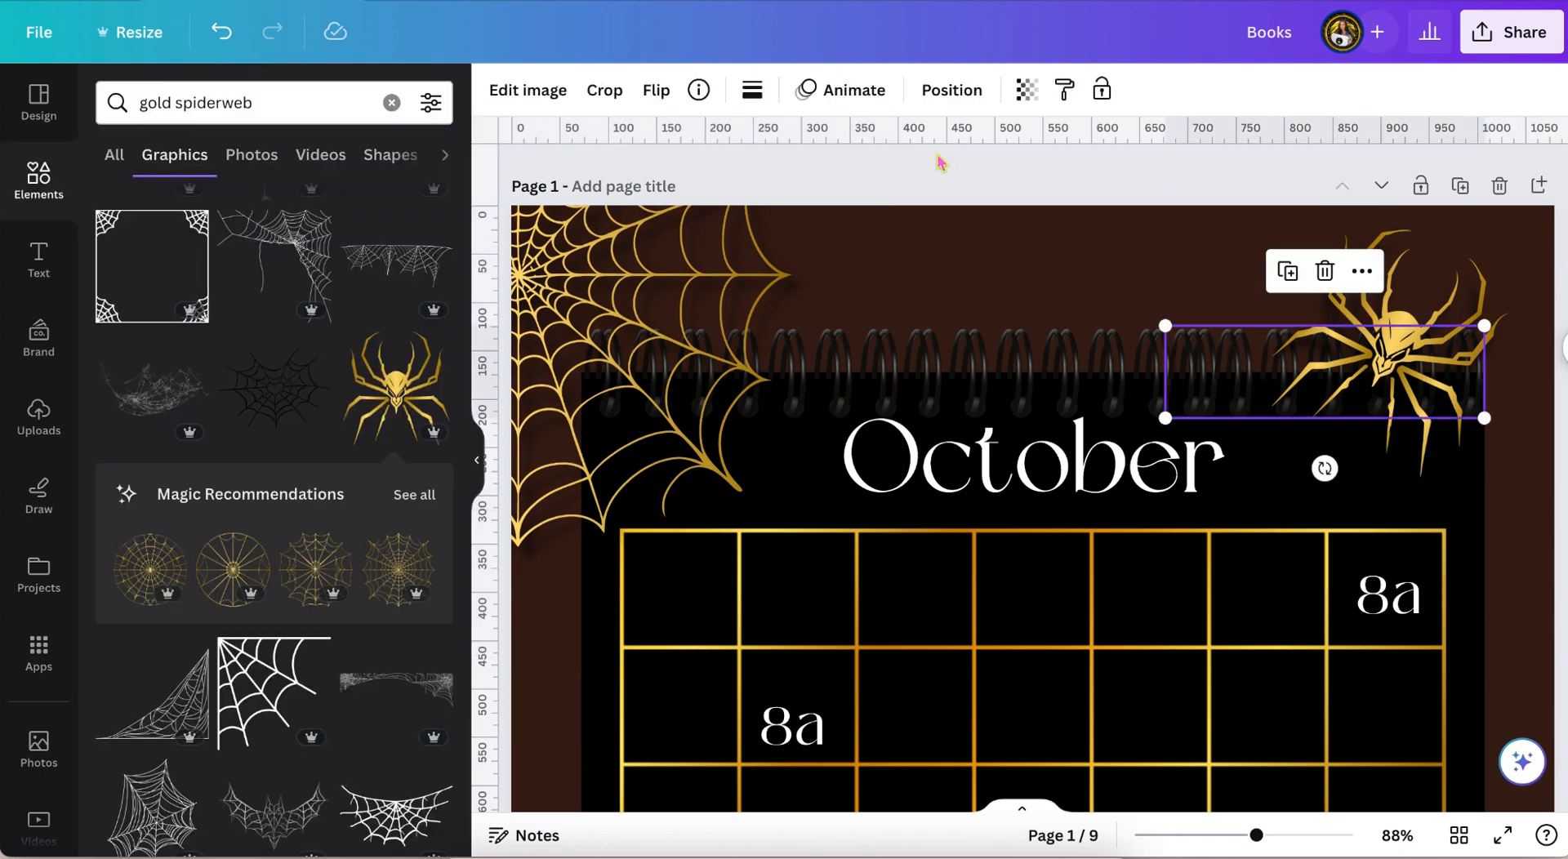
# Give the spiral binding a Backdrop shadow with transparency reduced to 53
pyautogui.click(529, 90)
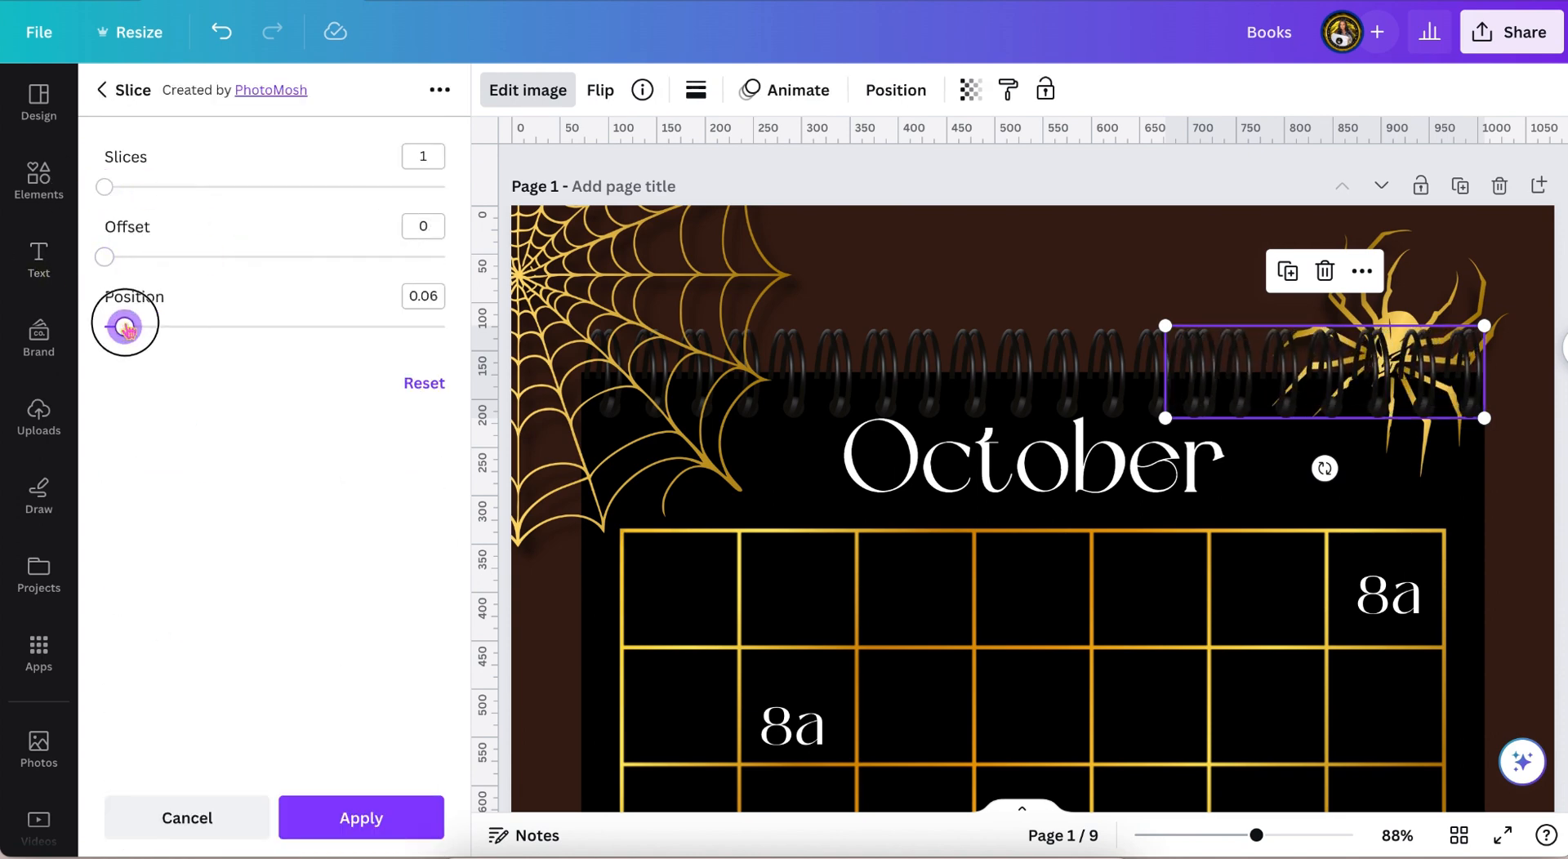
pyautogui.click(360, 817)
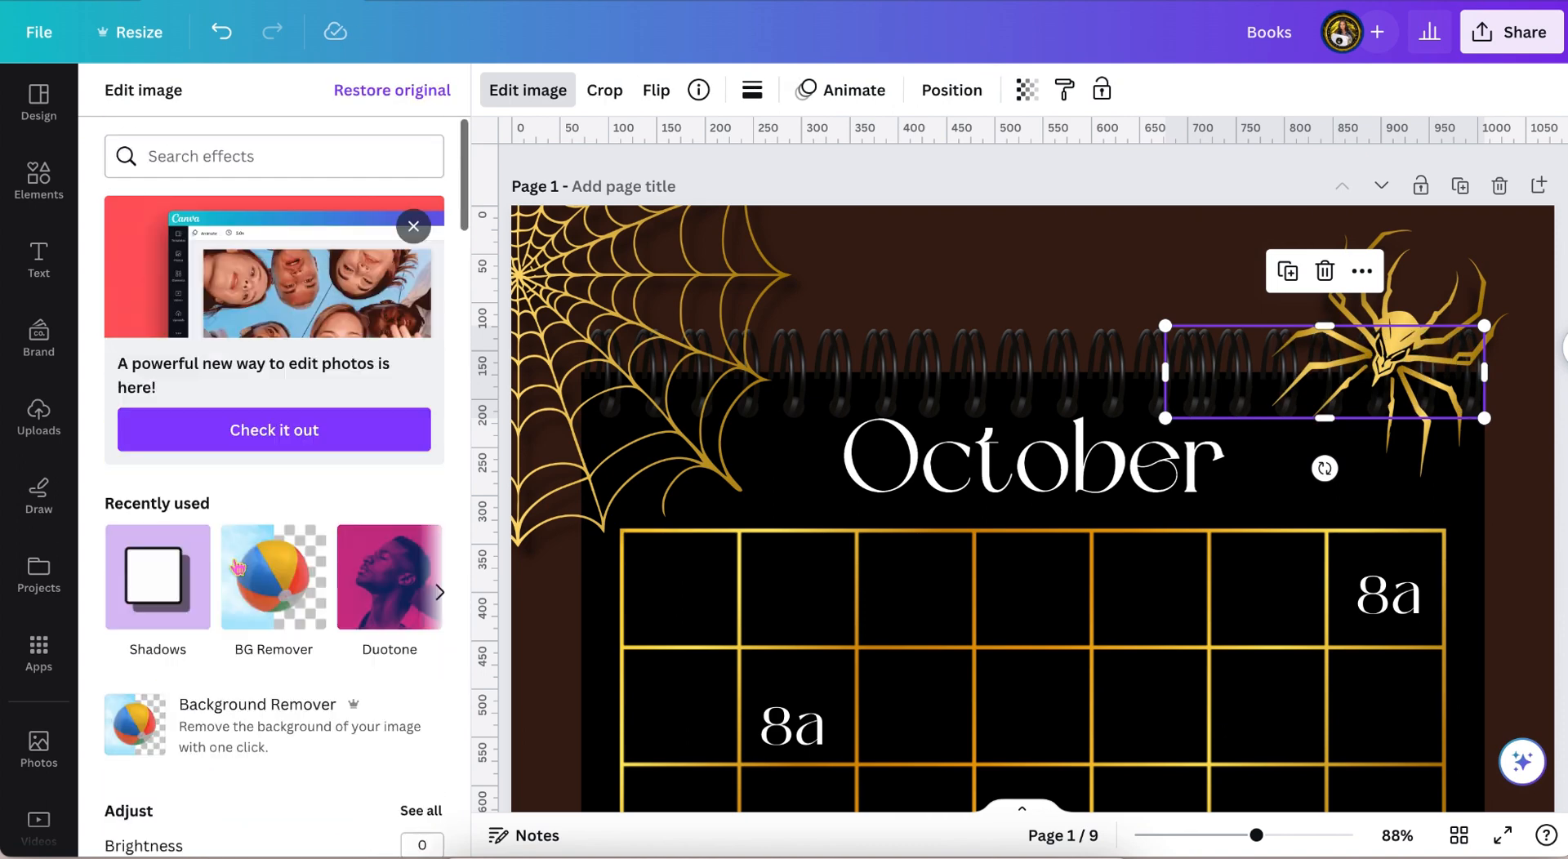
pyautogui.click(156, 577)
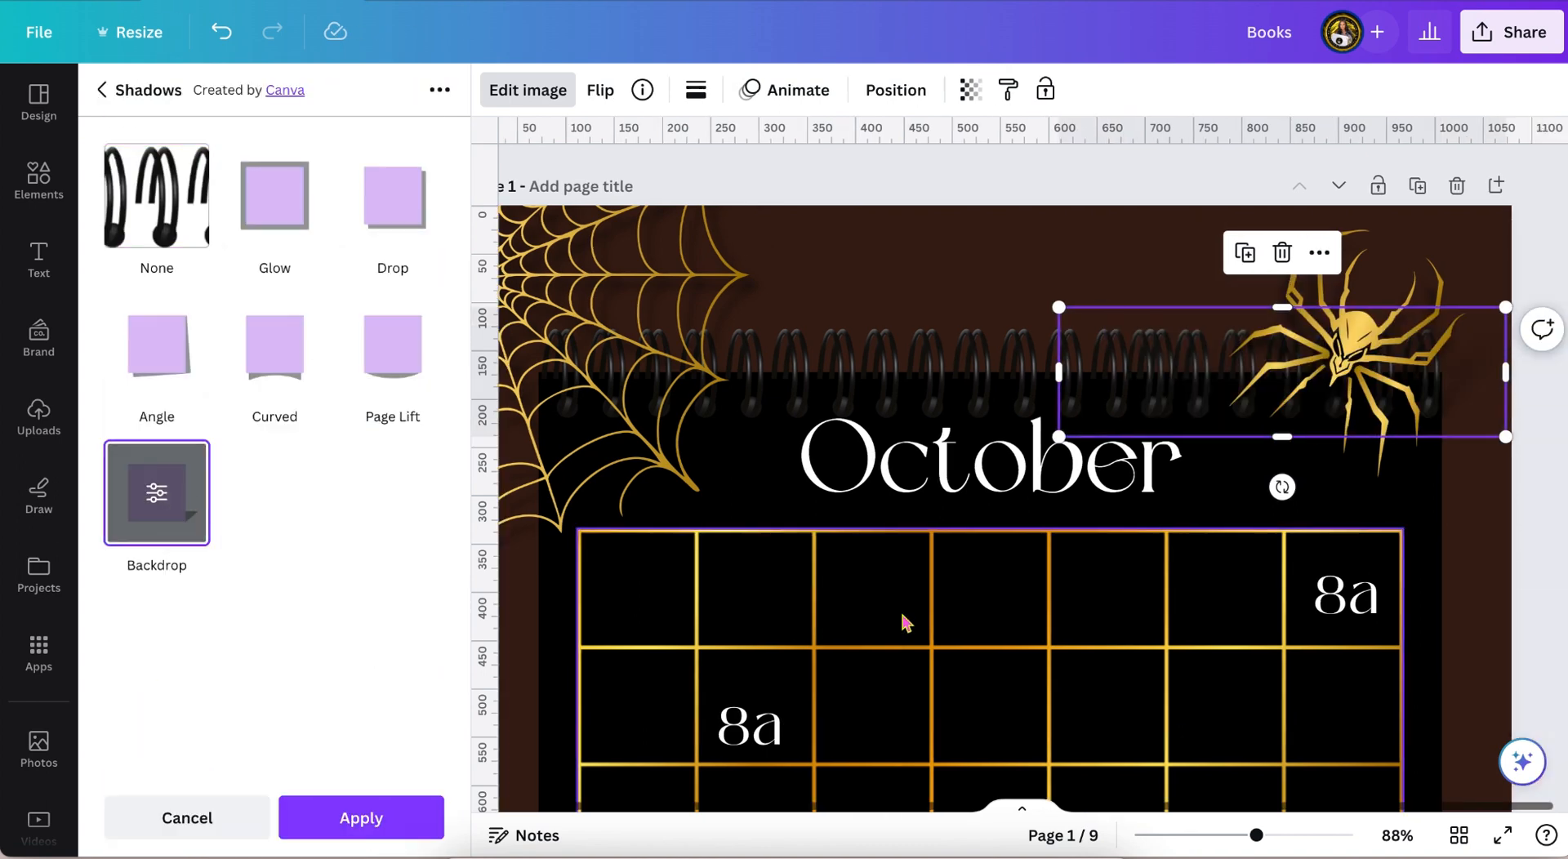
pyautogui.click(392, 195)
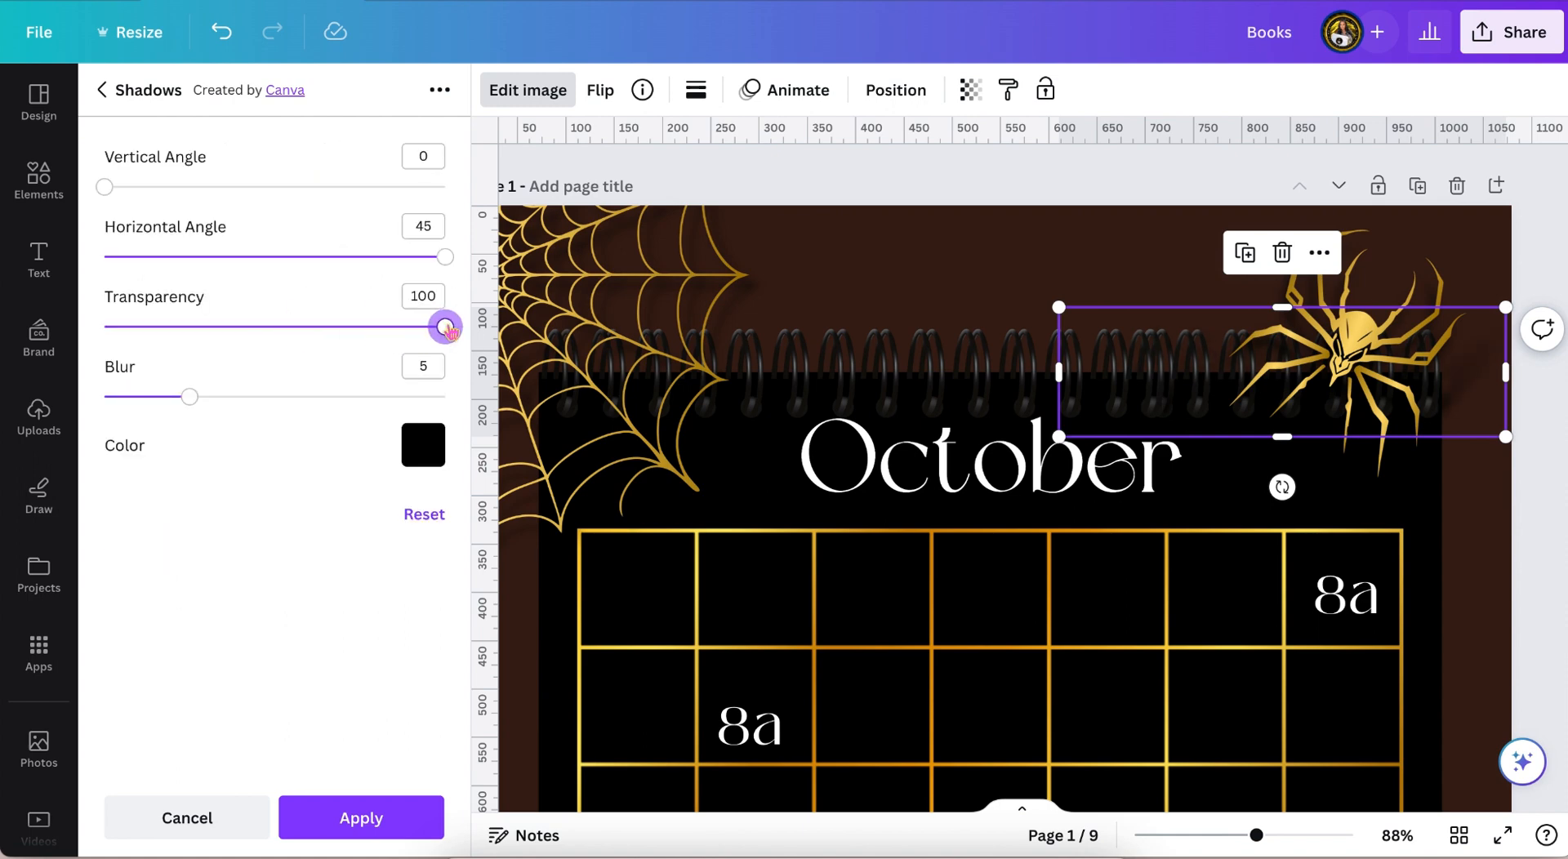
pyautogui.moveTo(445, 327); pyautogui.dragTo(285, 326)
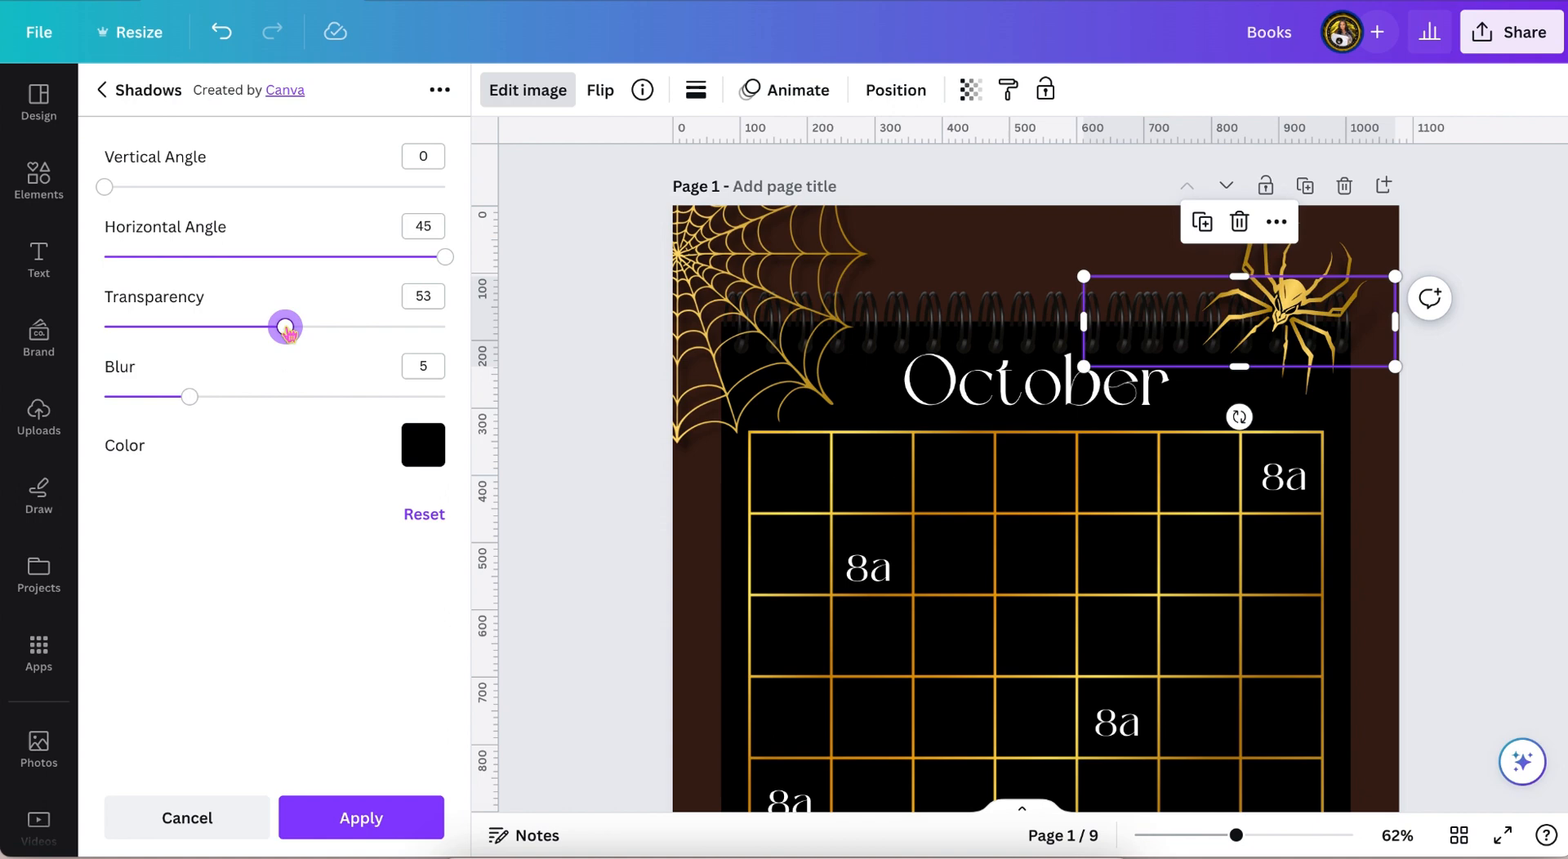
pyautogui.moveTo(285, 325); pyautogui.dragTo(276, 326)
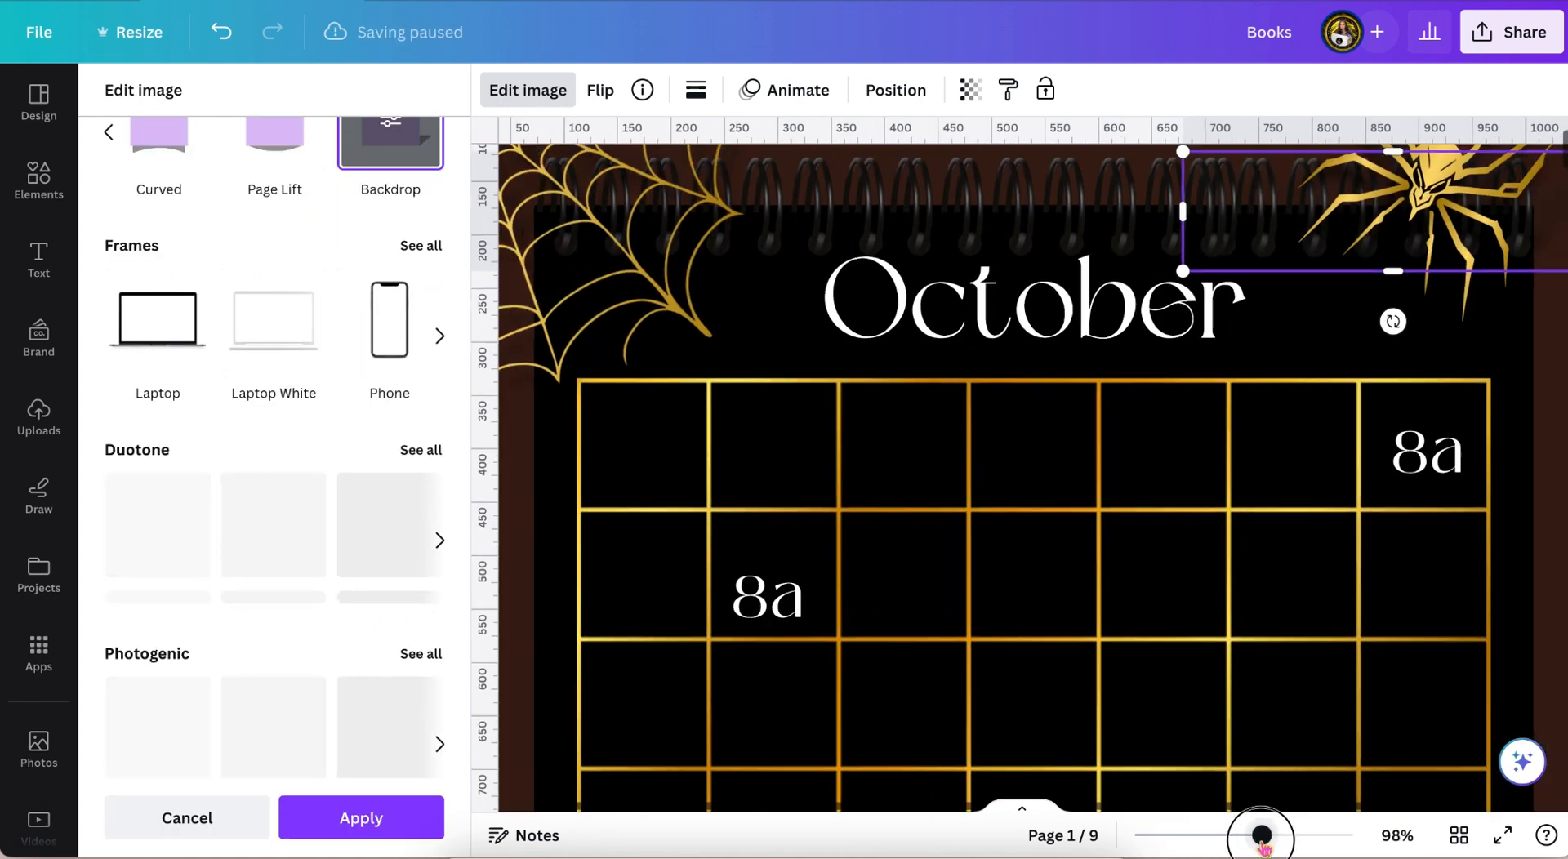
# Apply the binding's backdrop shadow, group the spiral binding pieces, then select the gold spider
pyautogui.click(38, 180)
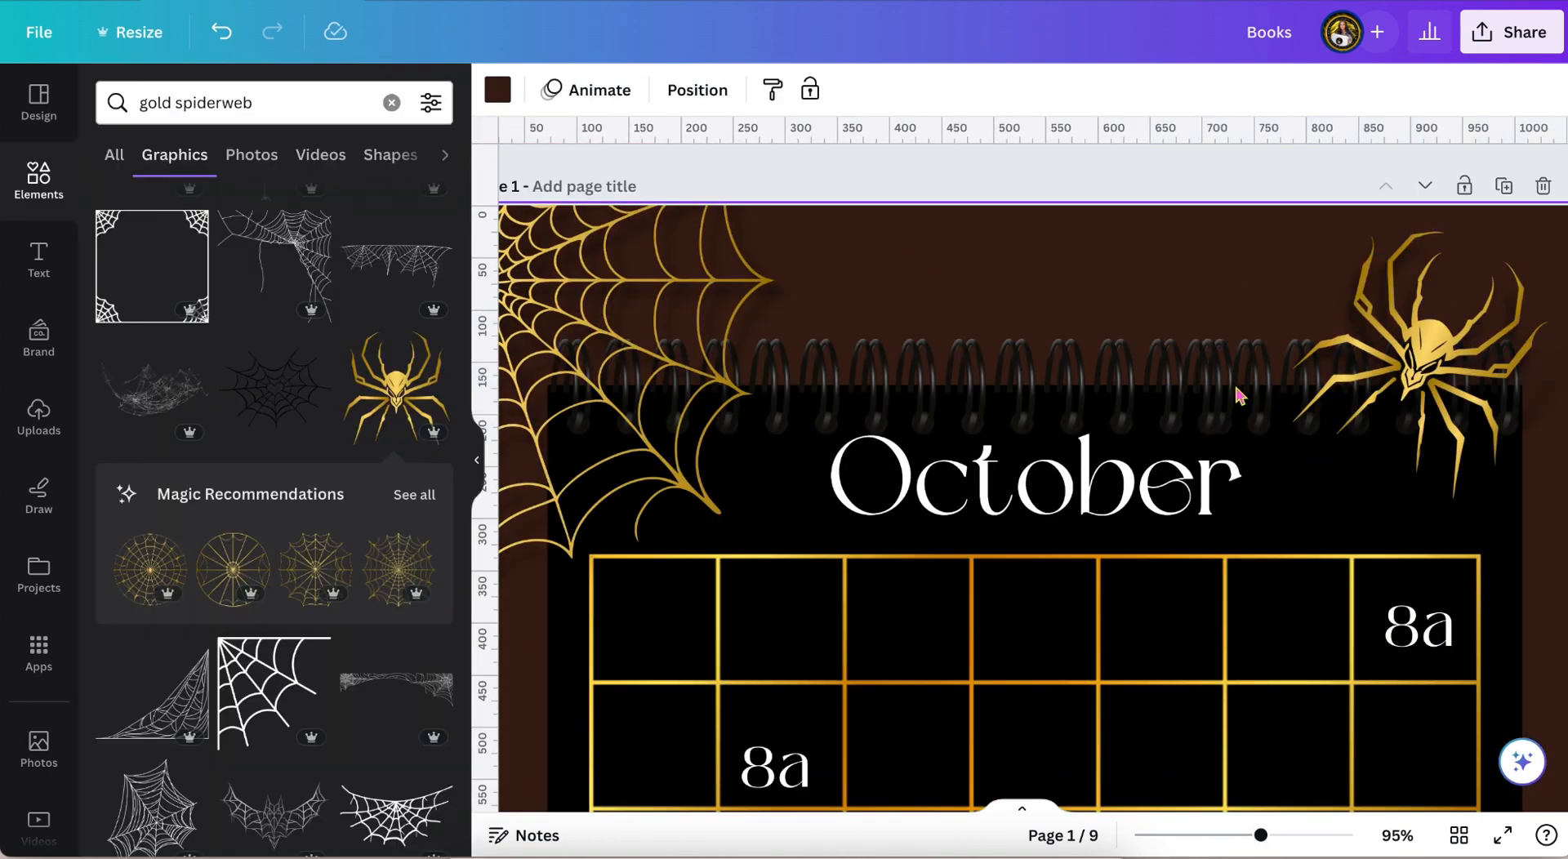
pyautogui.click(1115, 385)
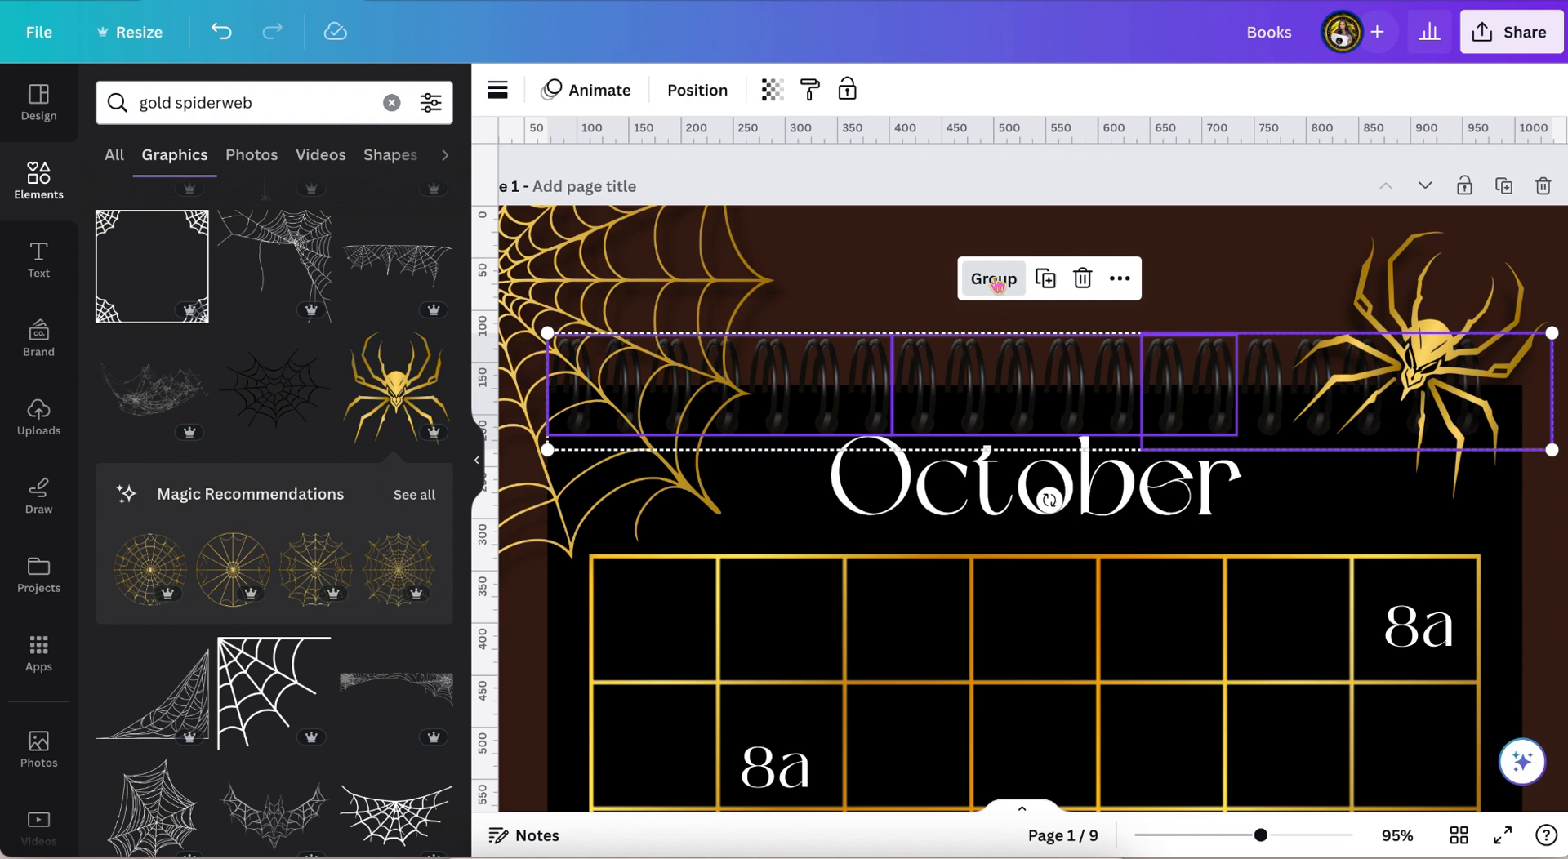
pyautogui.click(992, 277)
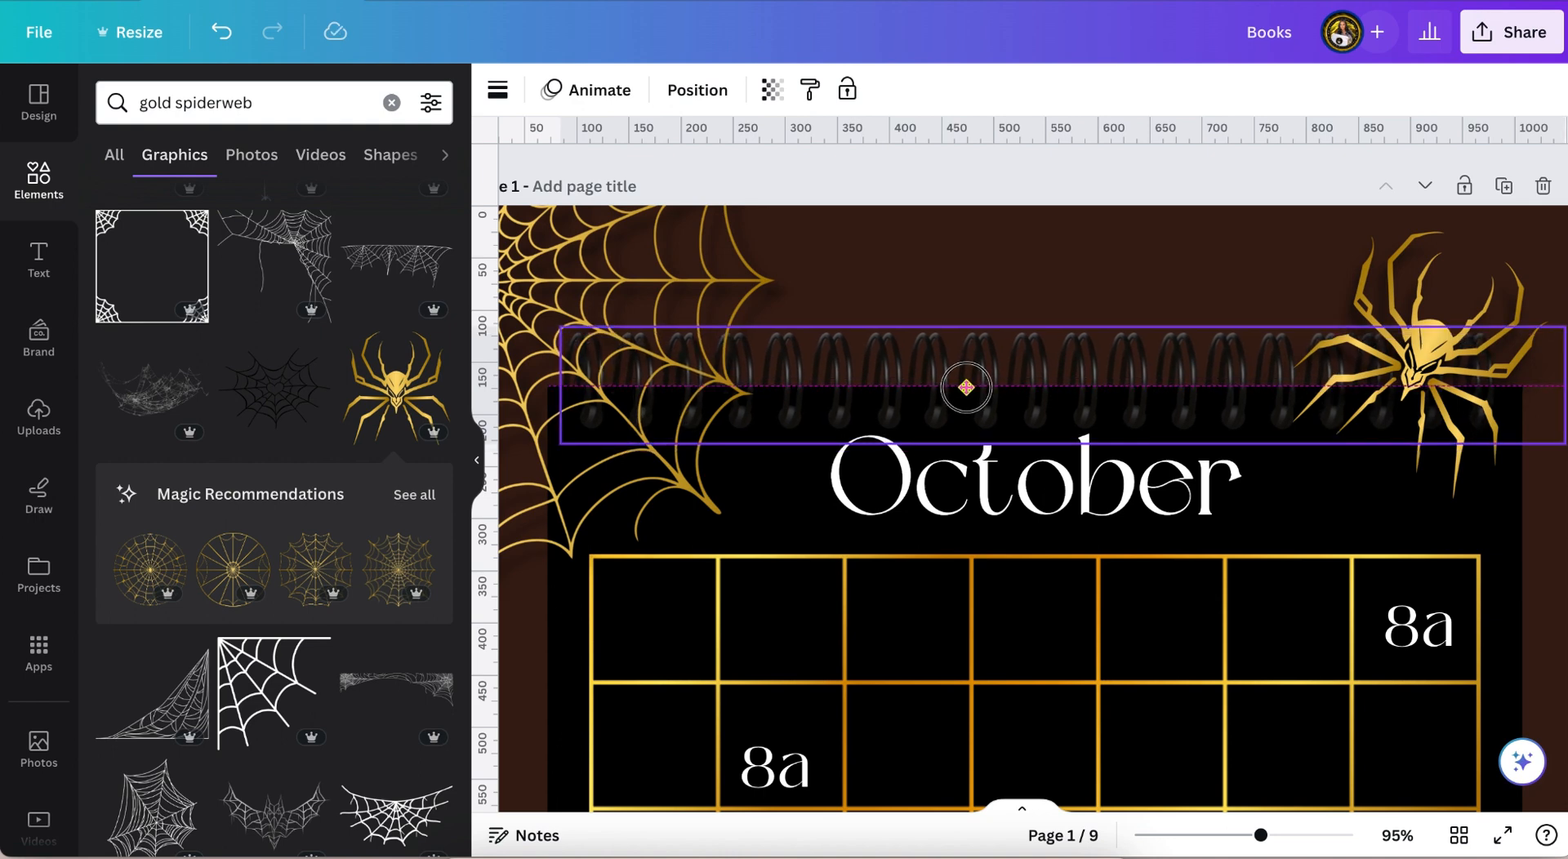
pyautogui.click(966, 388)
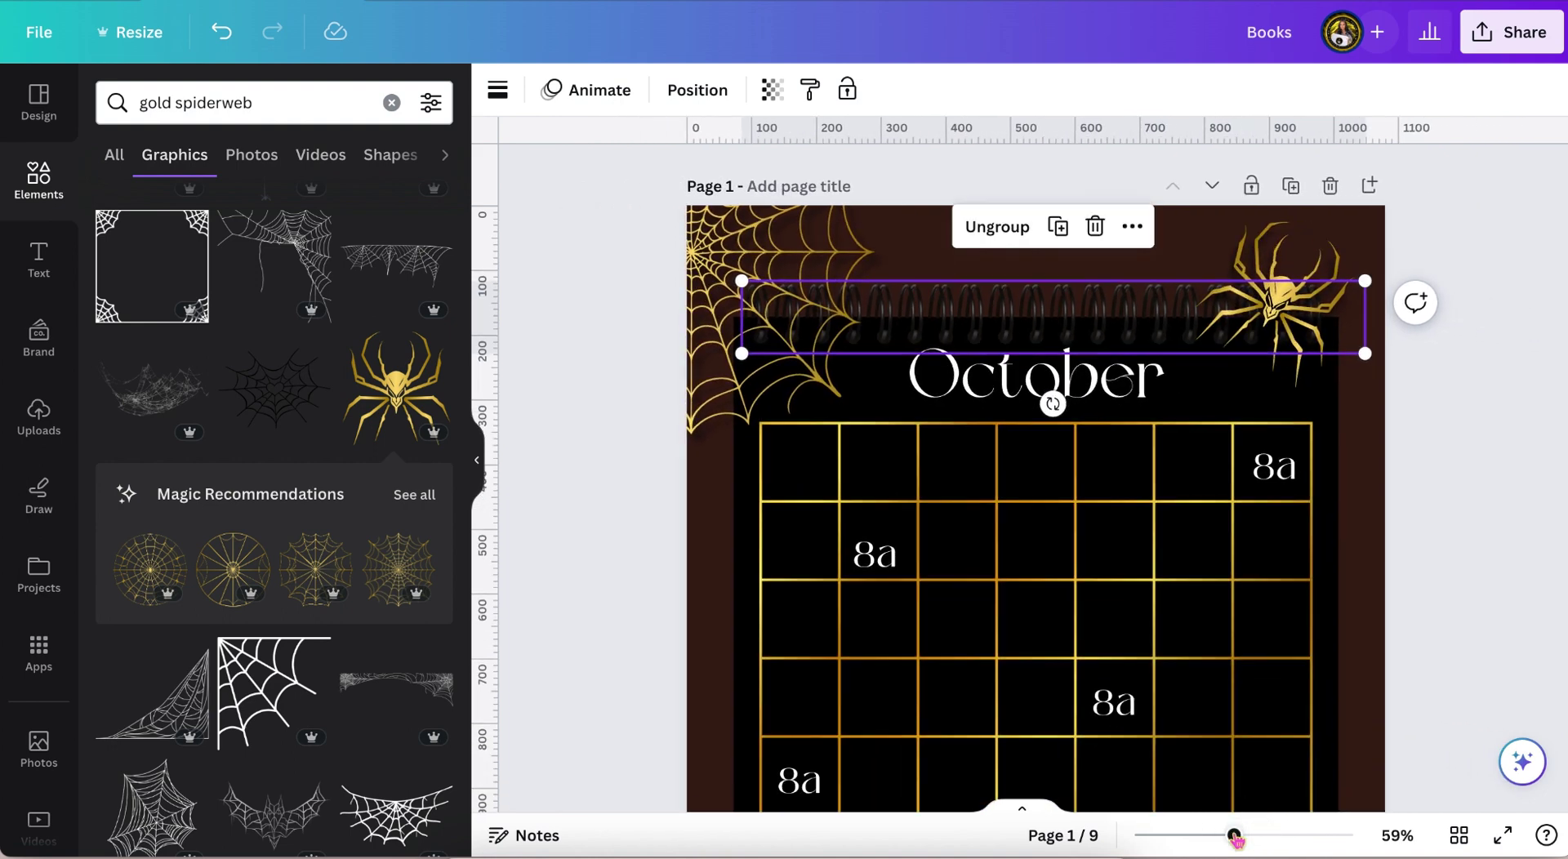
pyautogui.click(1495, 549)
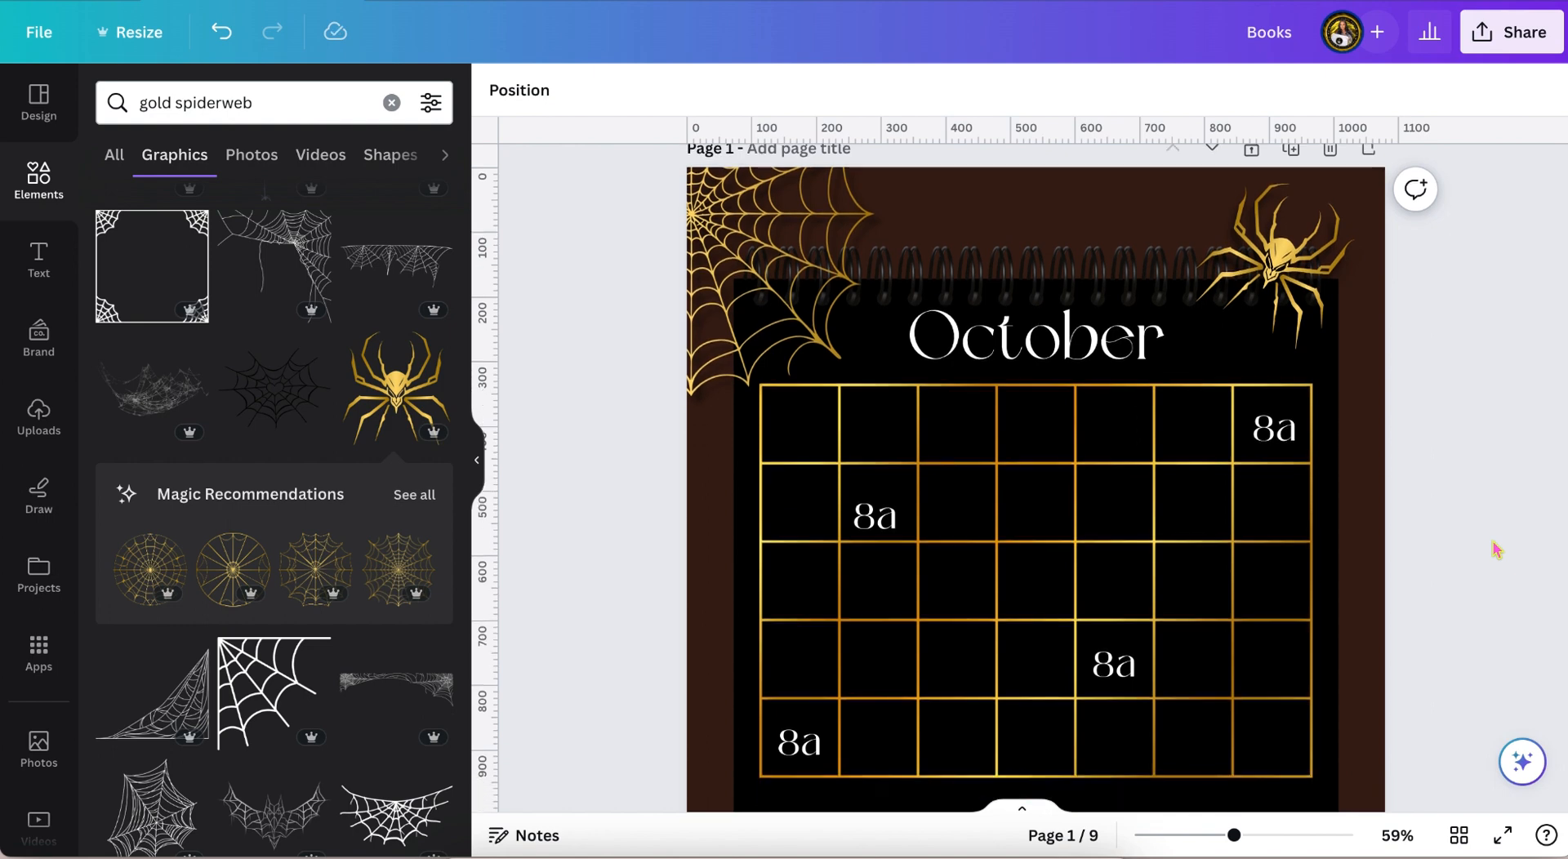
pyautogui.click(1270, 276)
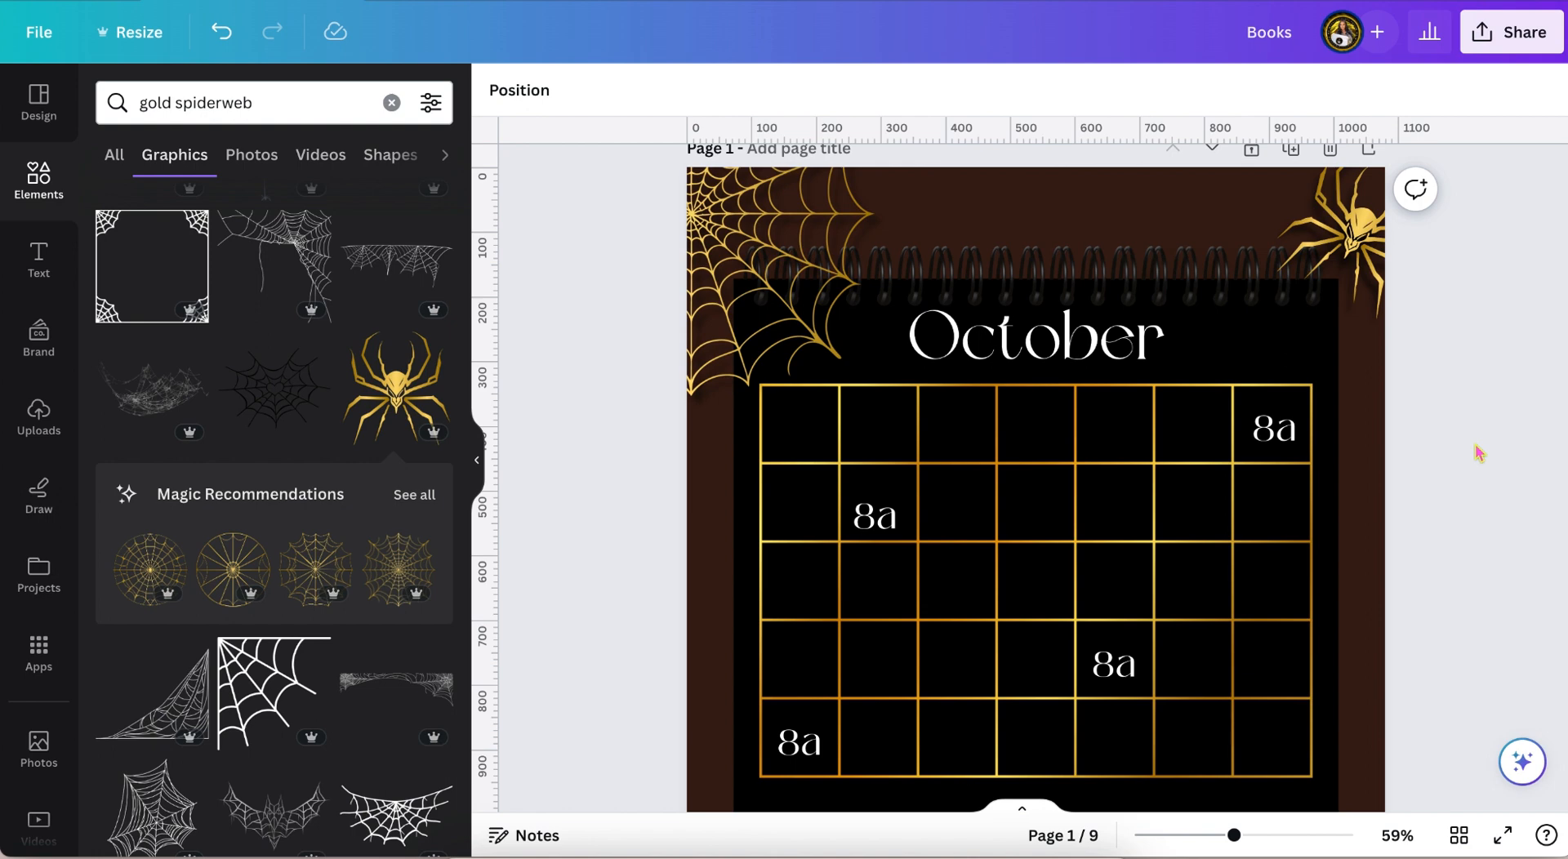
# Select the page background behind the October calendar
pyautogui.click(770, 290)
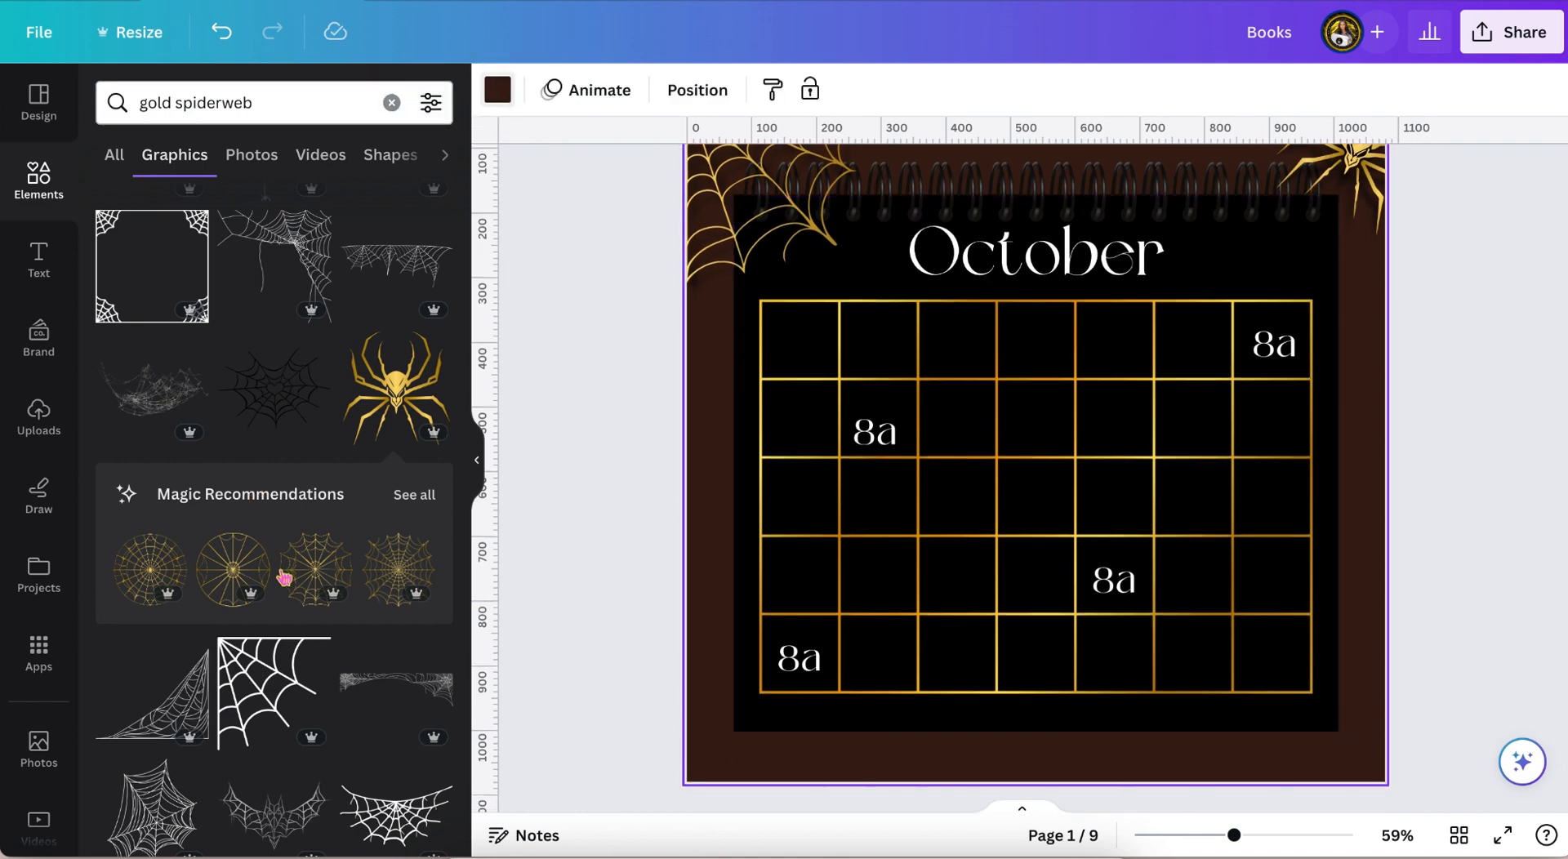
# Try white, olive green and black-to-gold gradient page backgrounds, ending back on white
pyautogui.click(495, 89)
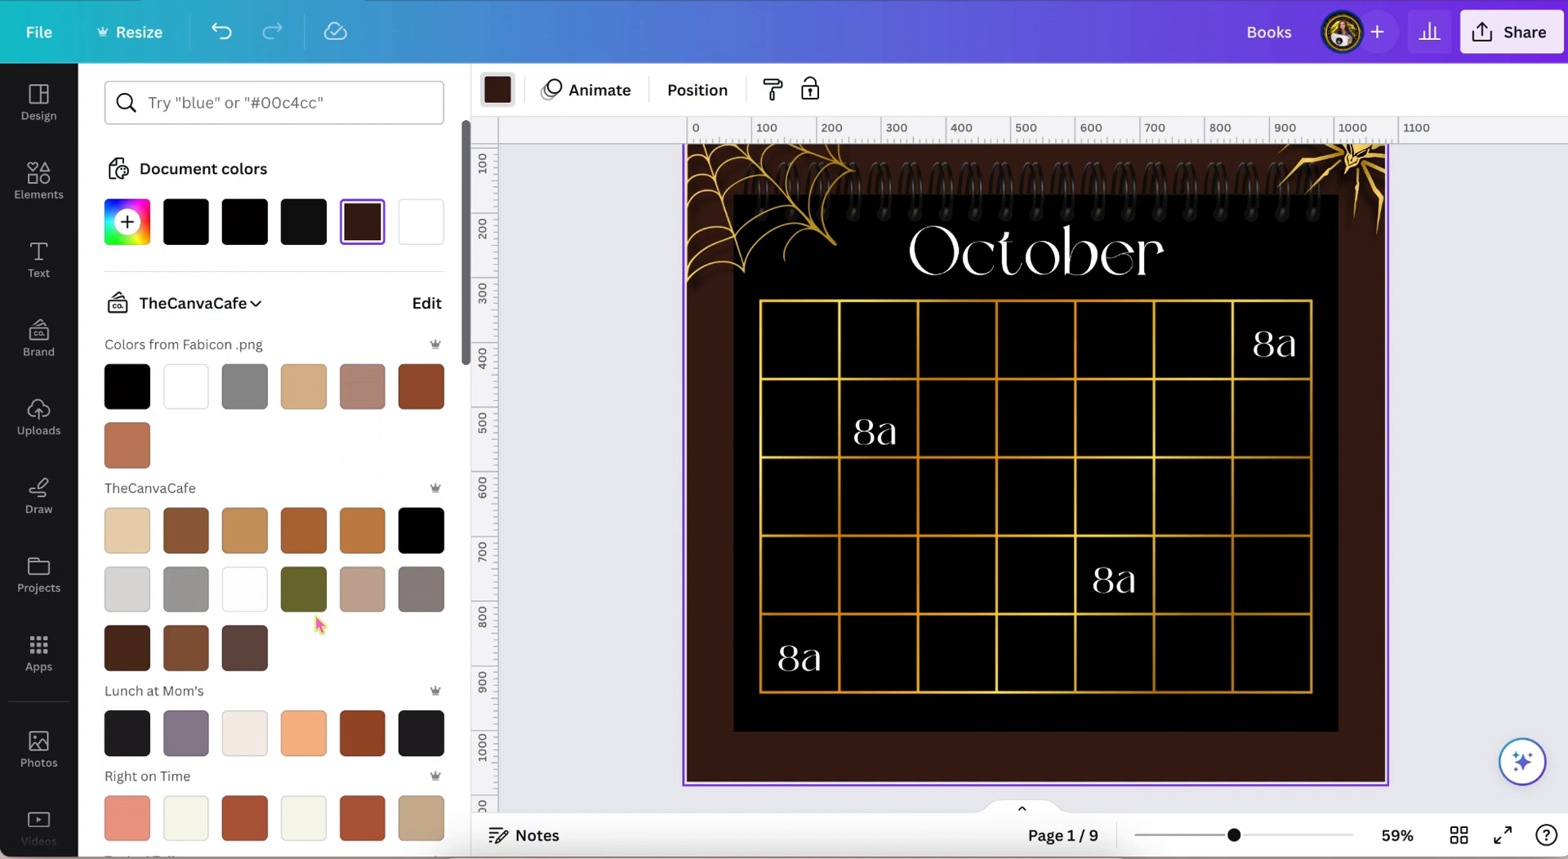
pyautogui.scroll(3)
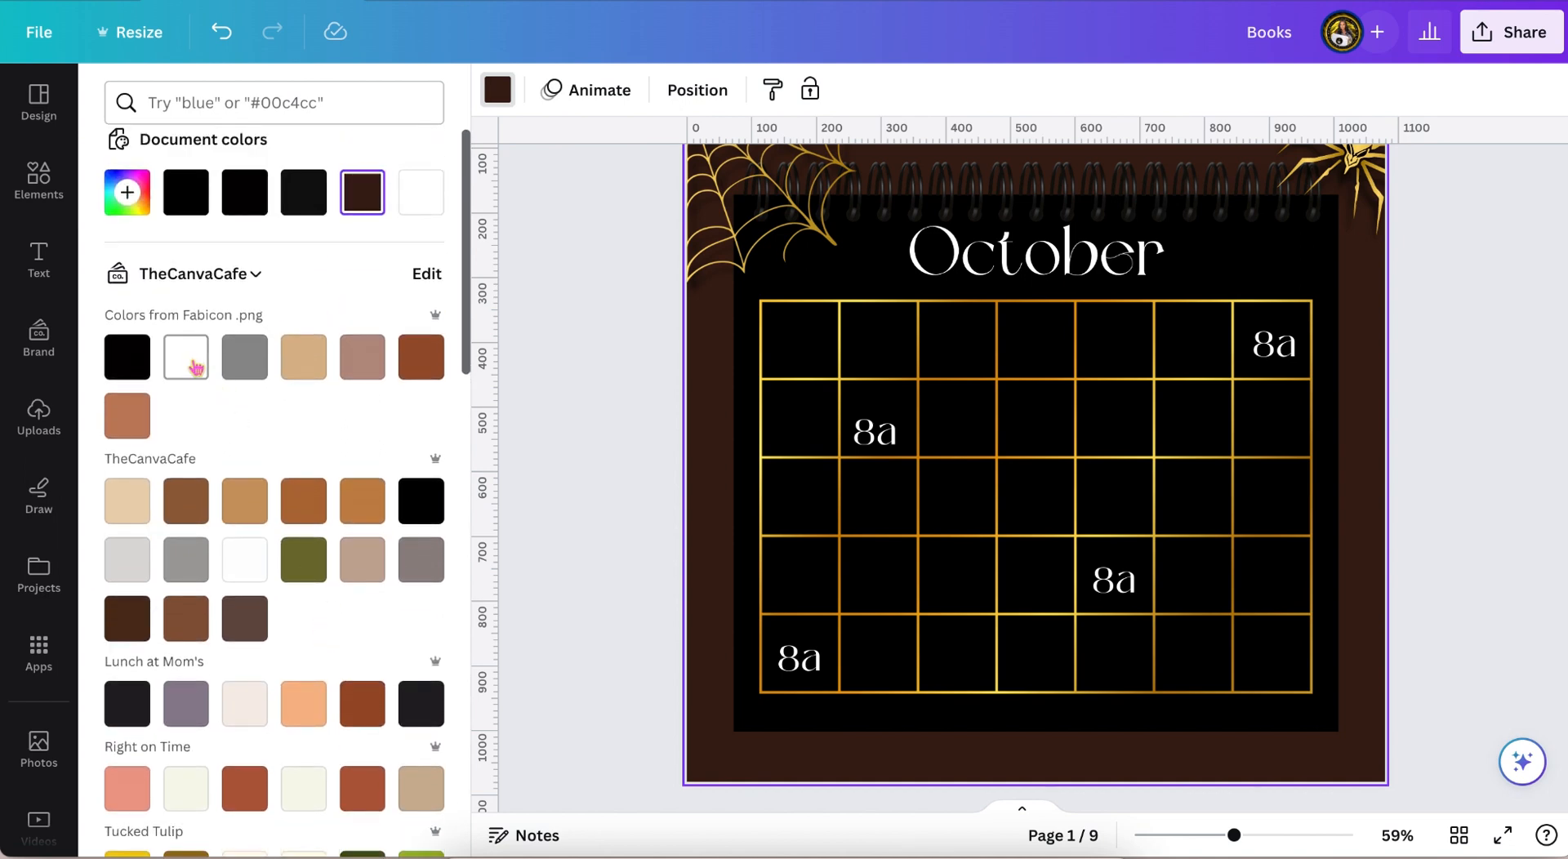
pyautogui.click(185, 357)
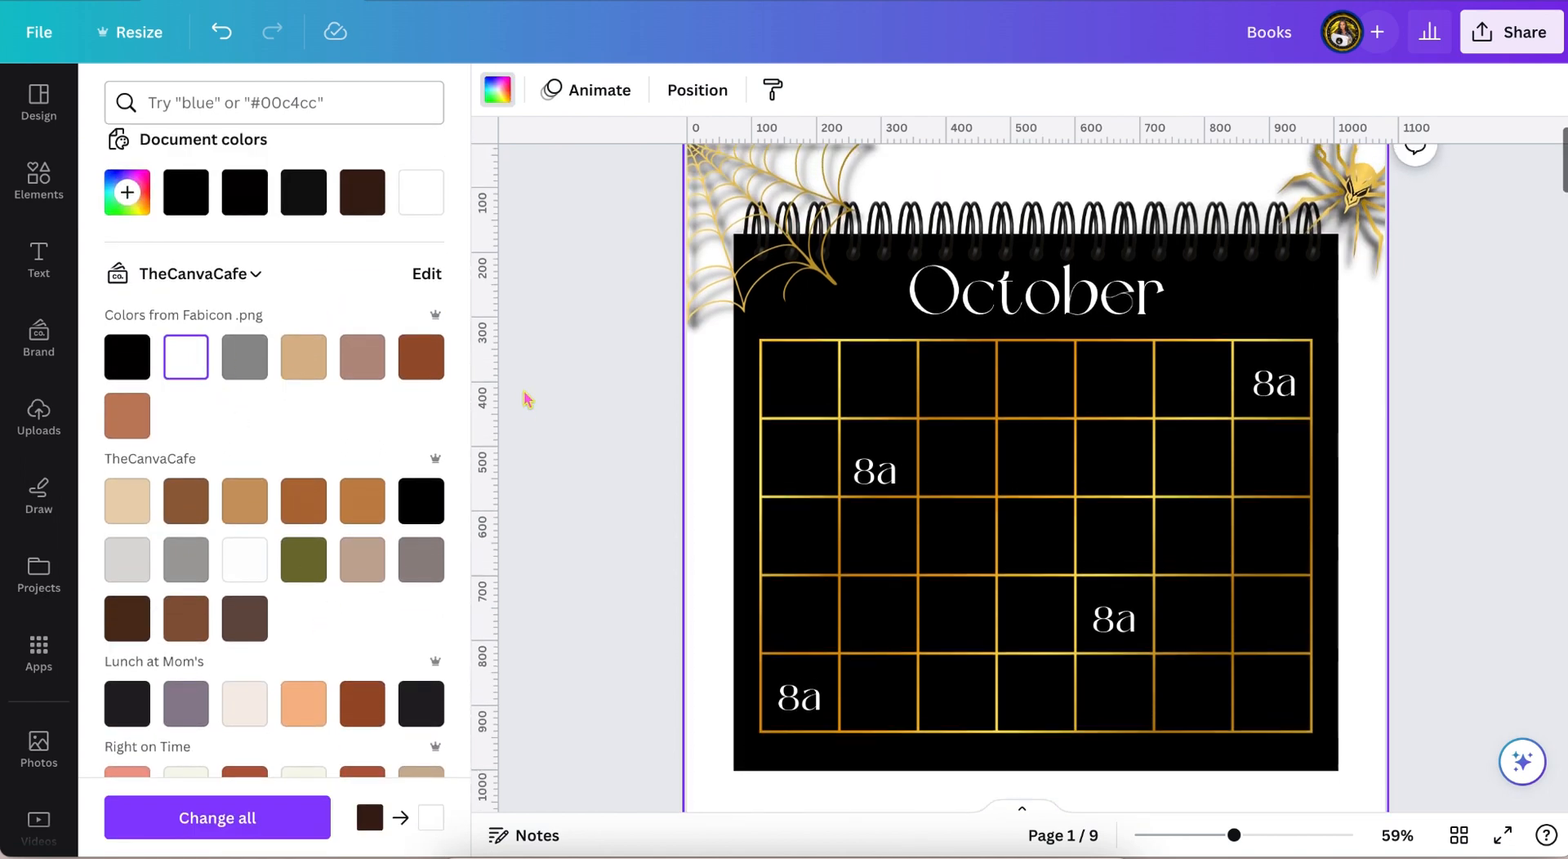
pyautogui.scroll(3)
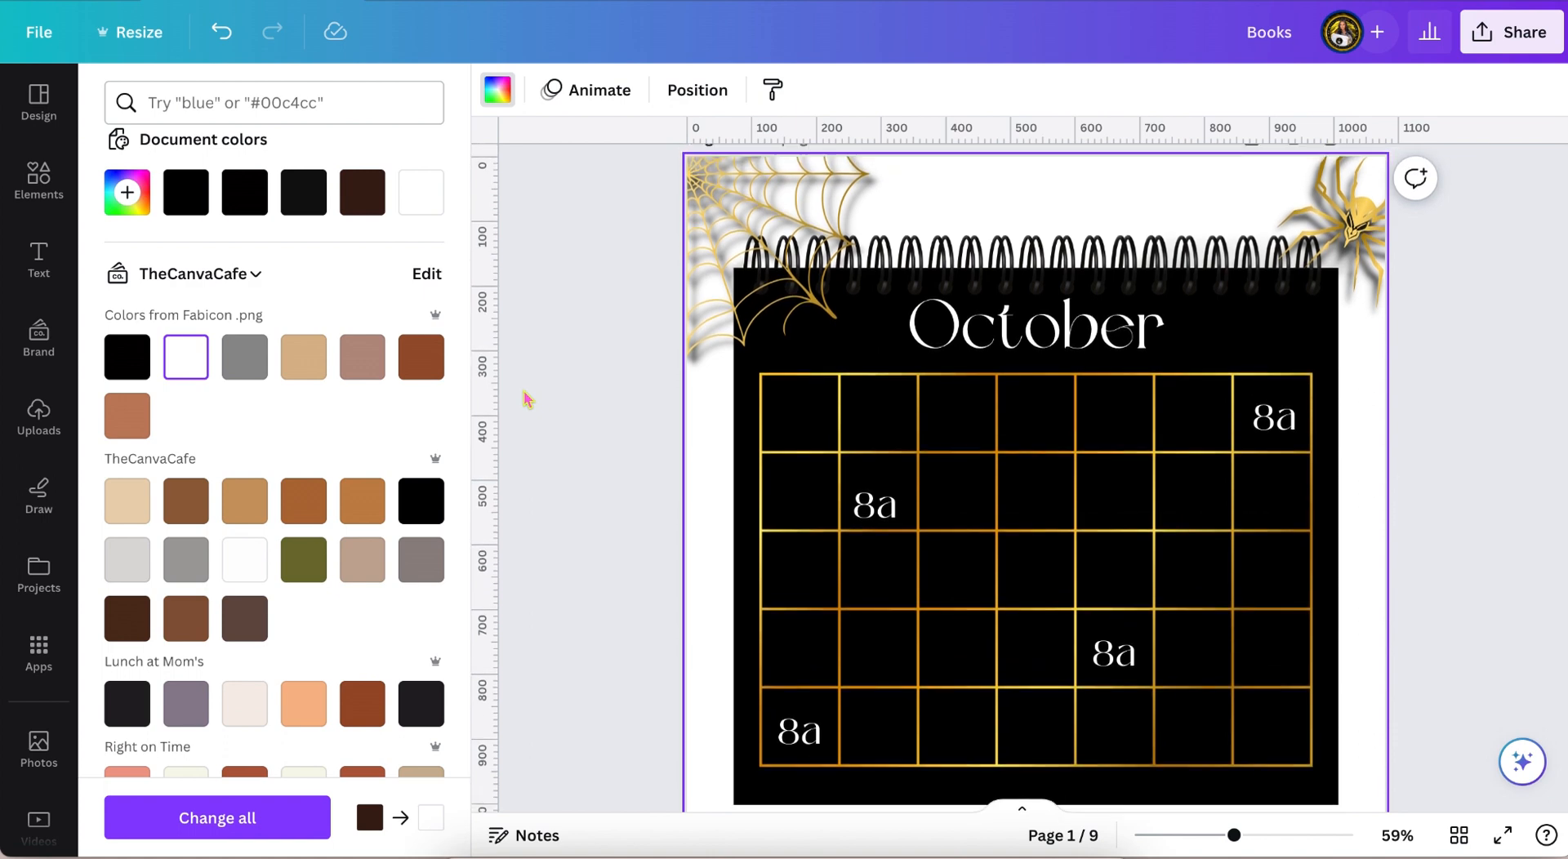
pyautogui.moveTo(330, 567)
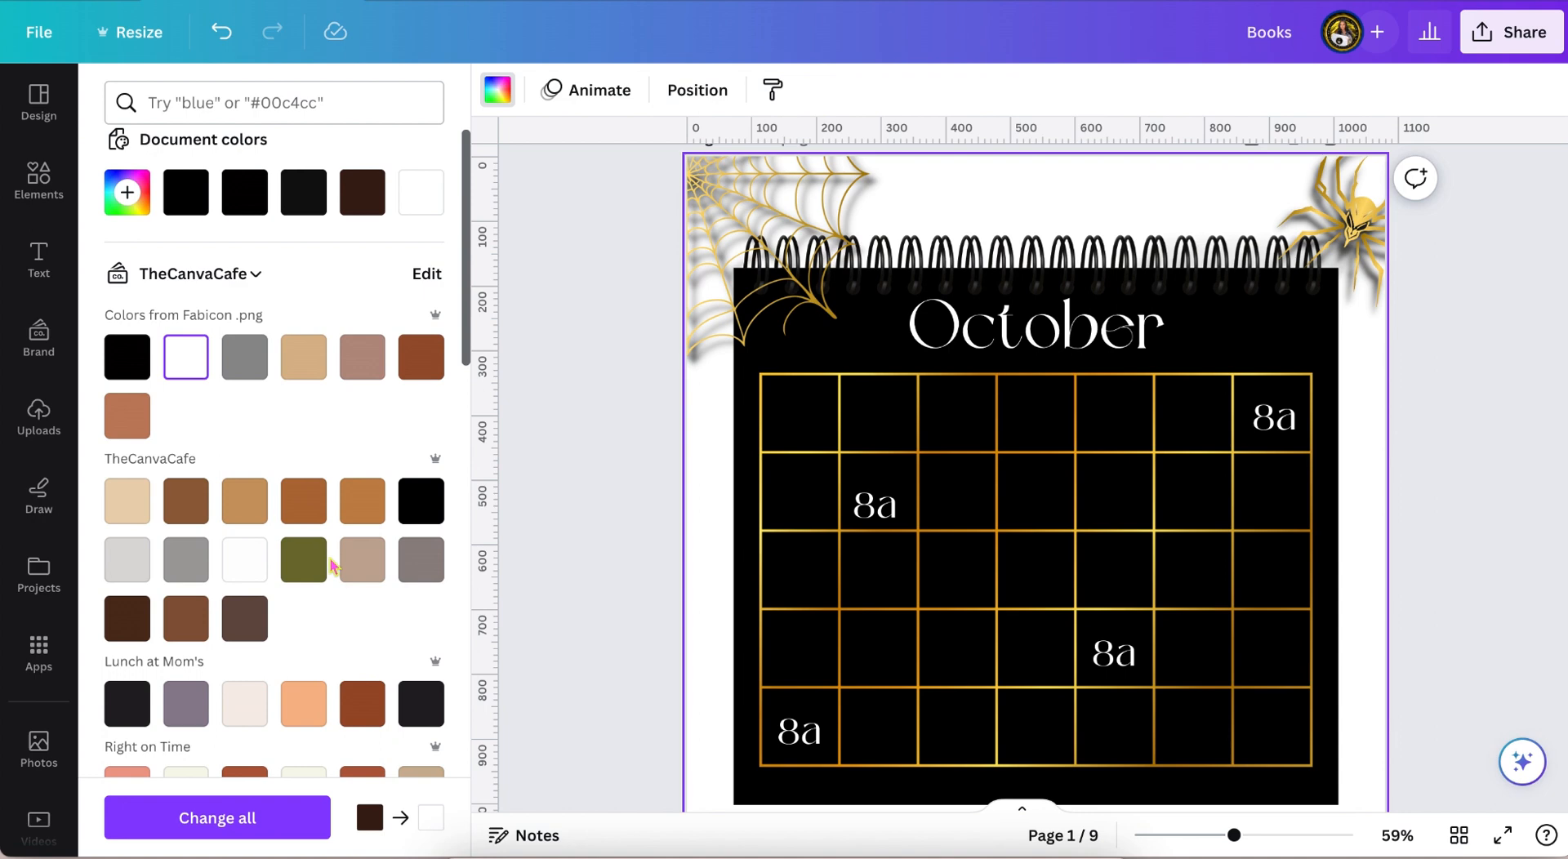
pyautogui.click(302, 558)
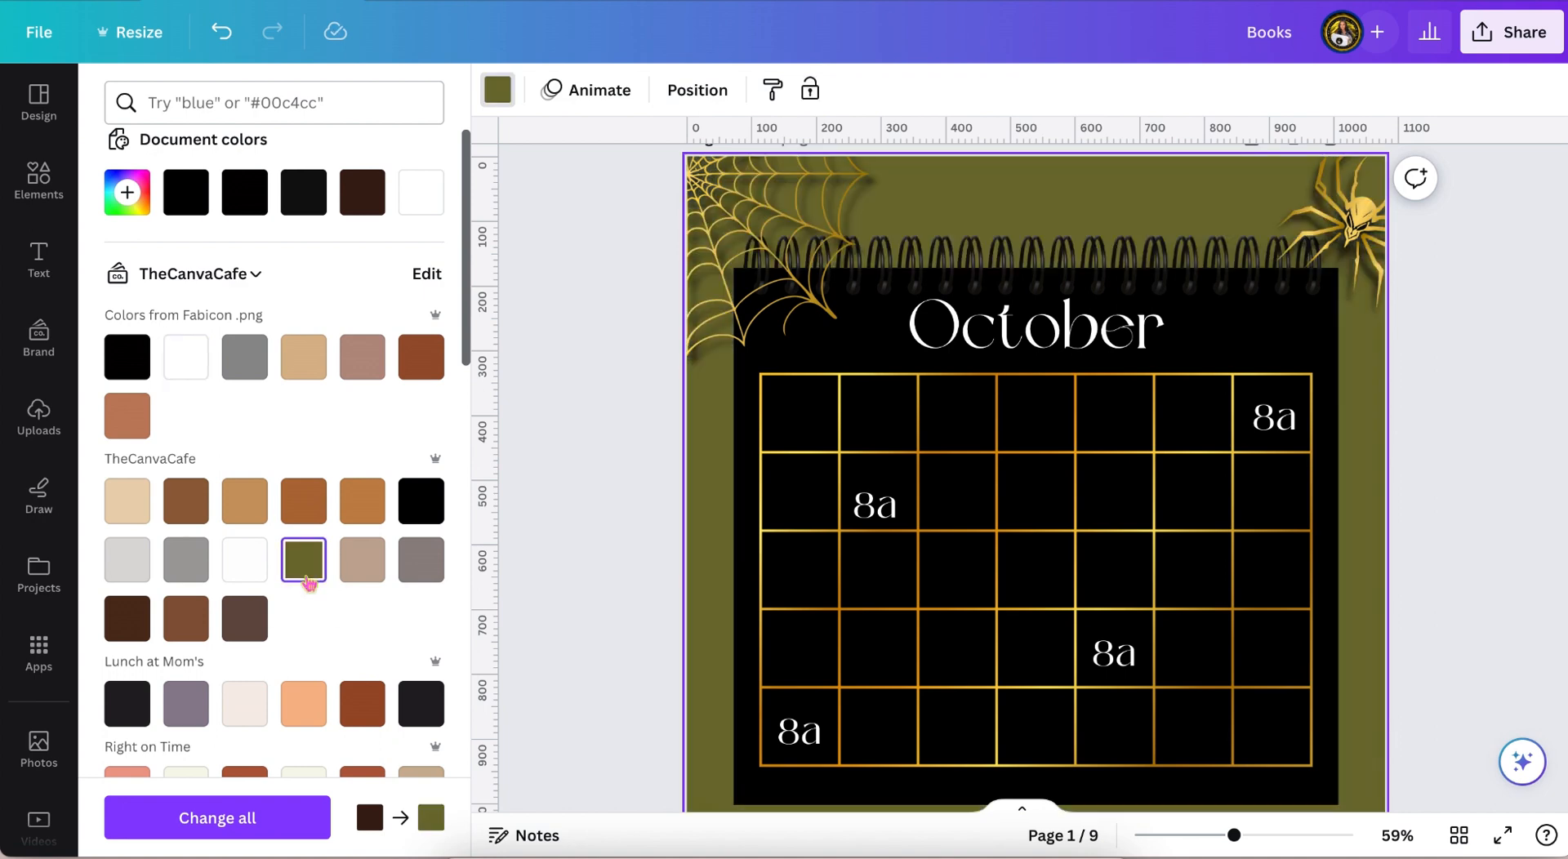
pyautogui.scroll(-3)
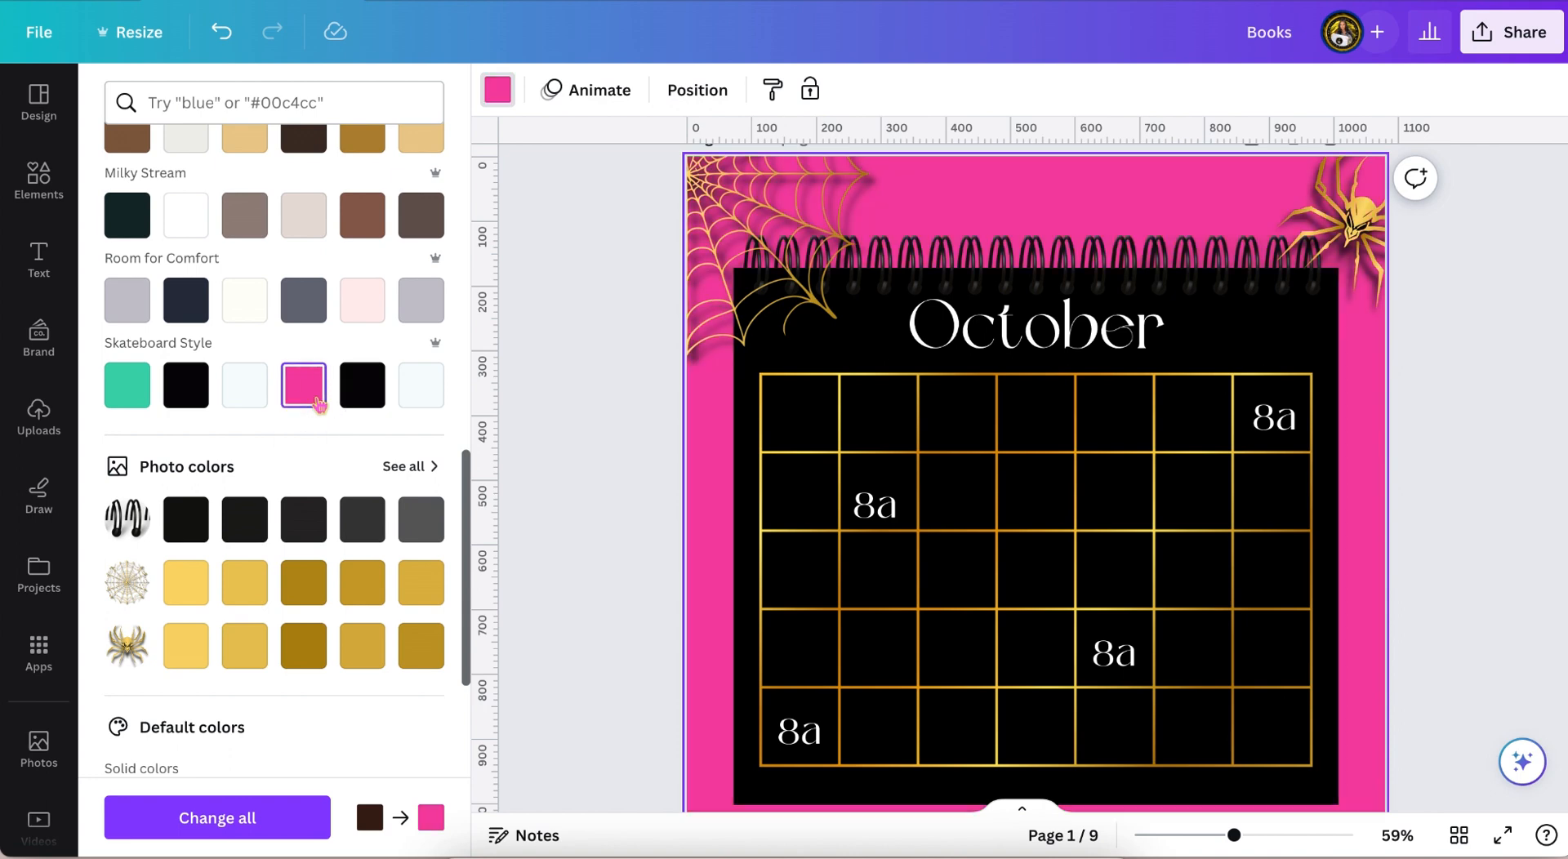
pyautogui.scroll(-3)
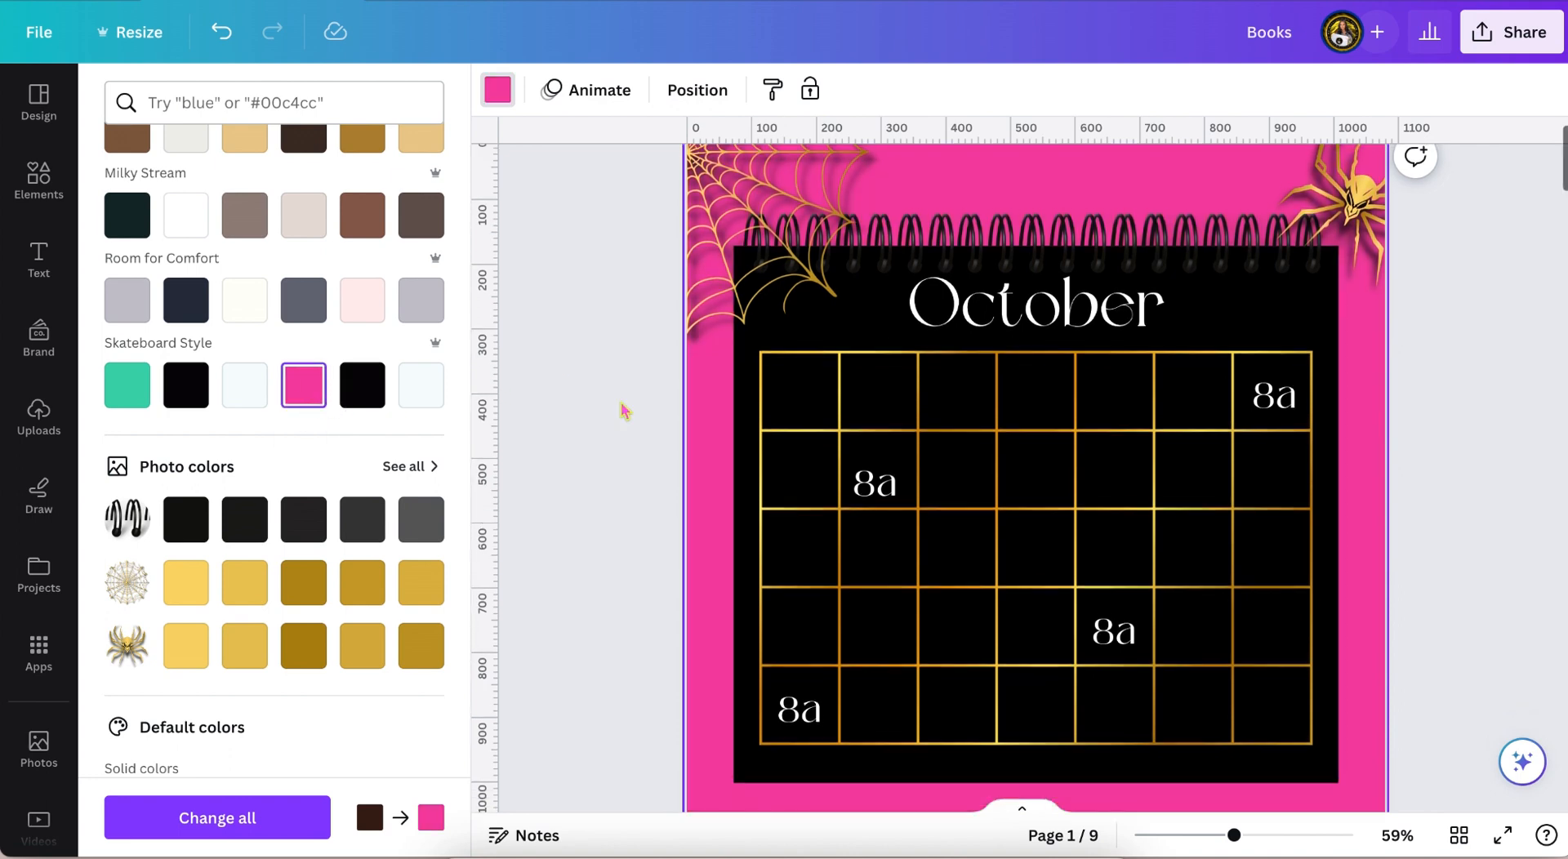
pyautogui.scroll(-3)
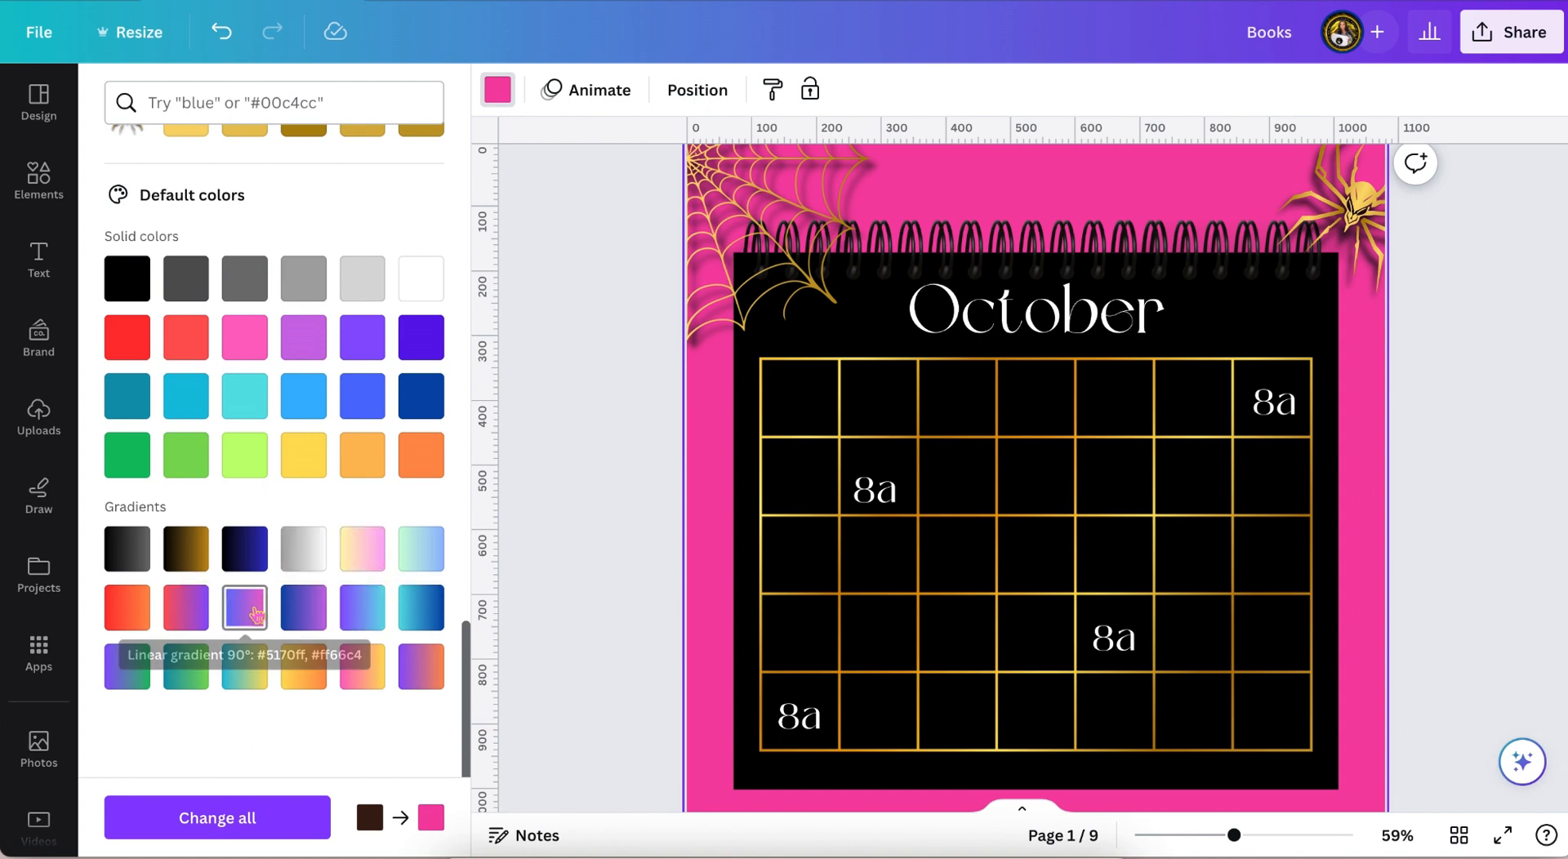
pyautogui.moveTo(185, 550)
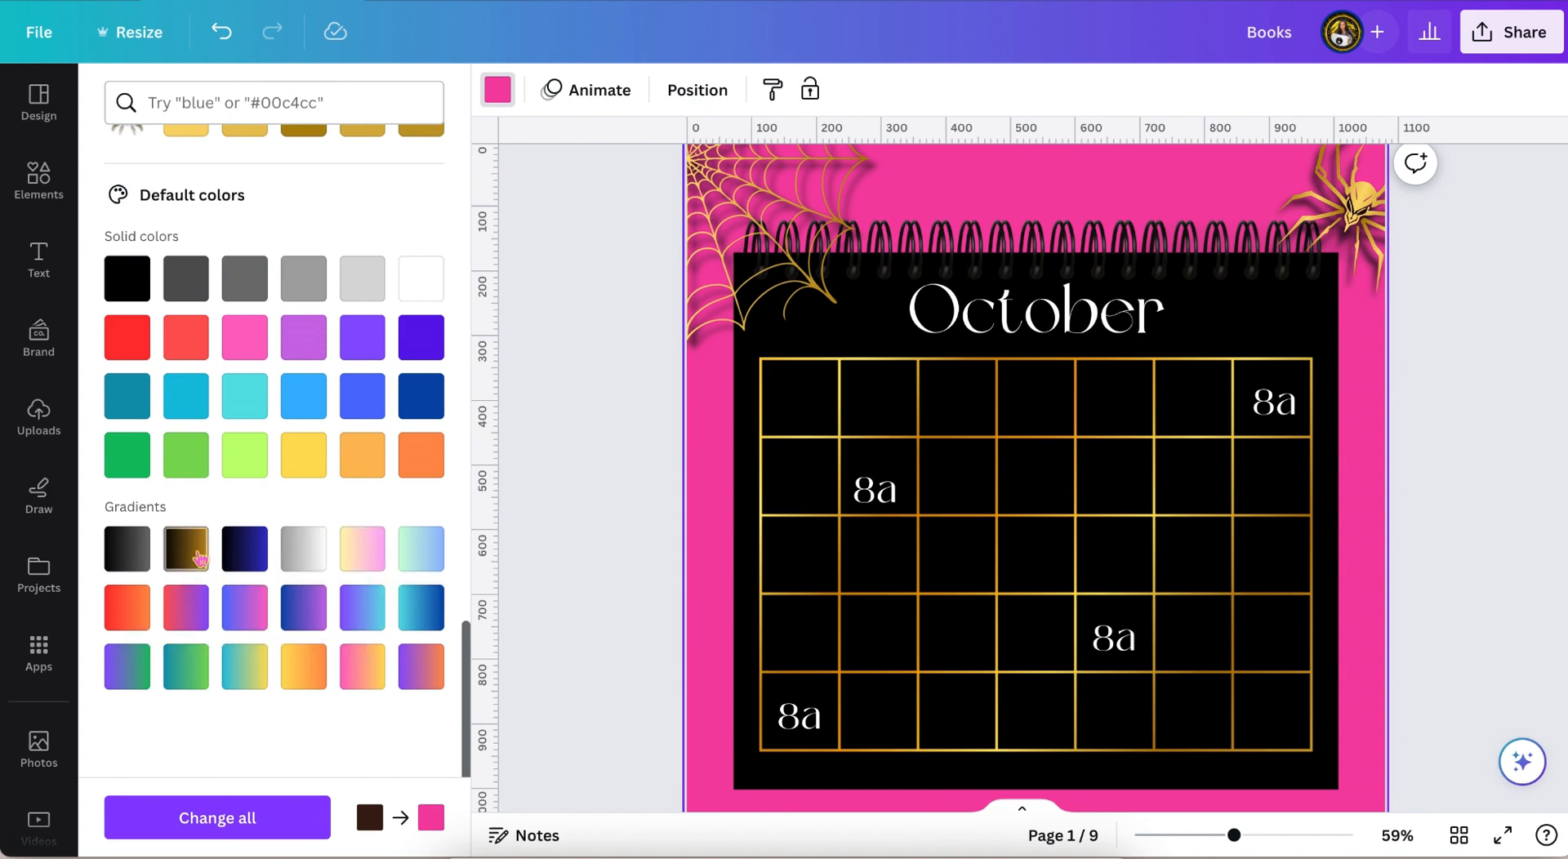
pyautogui.click(186, 548)
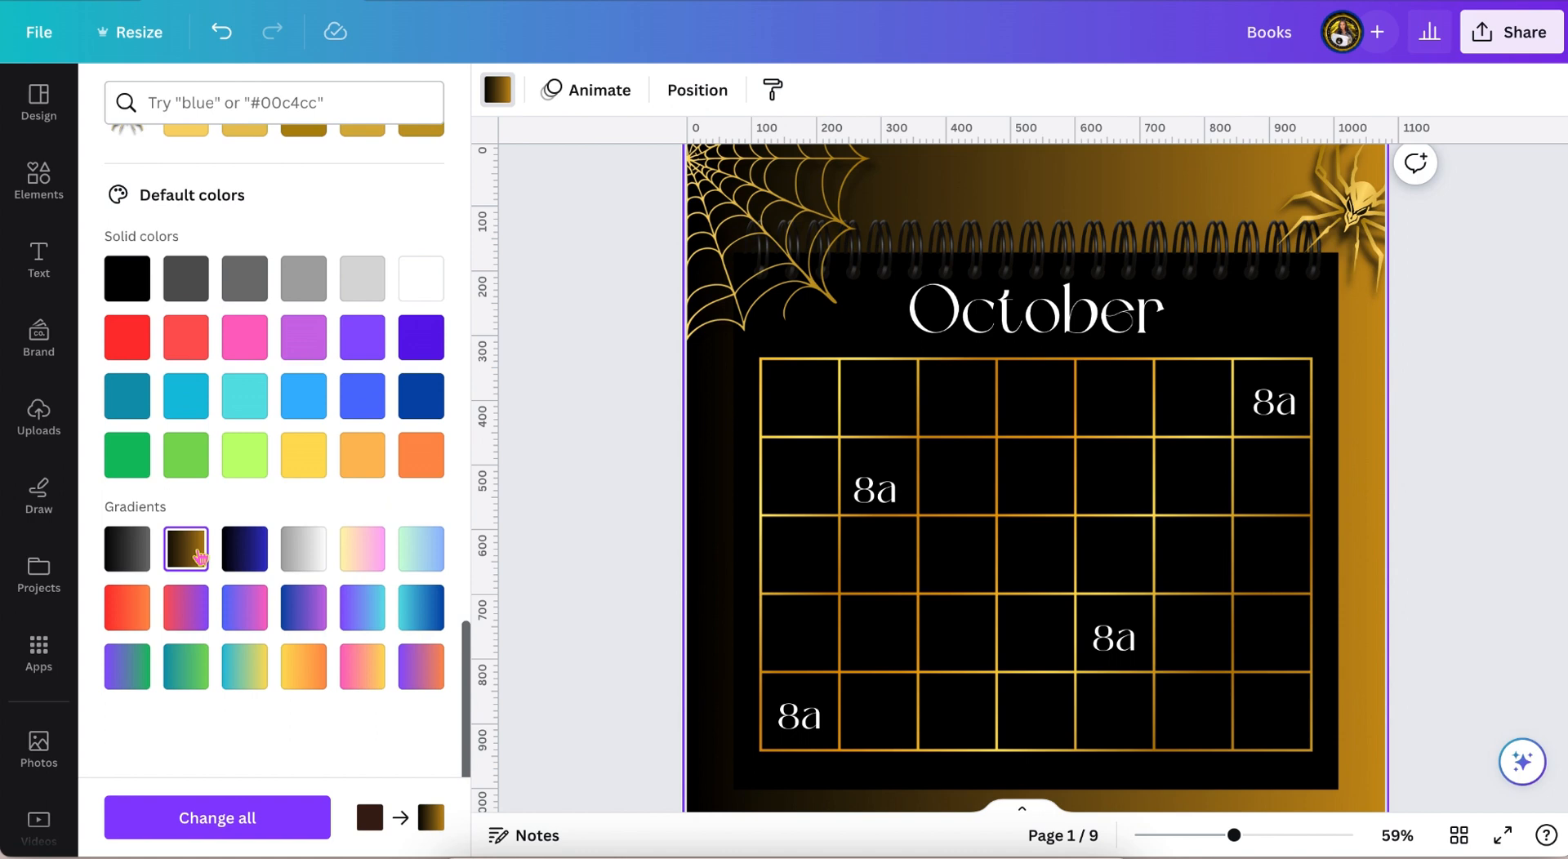
pyautogui.scroll(3)
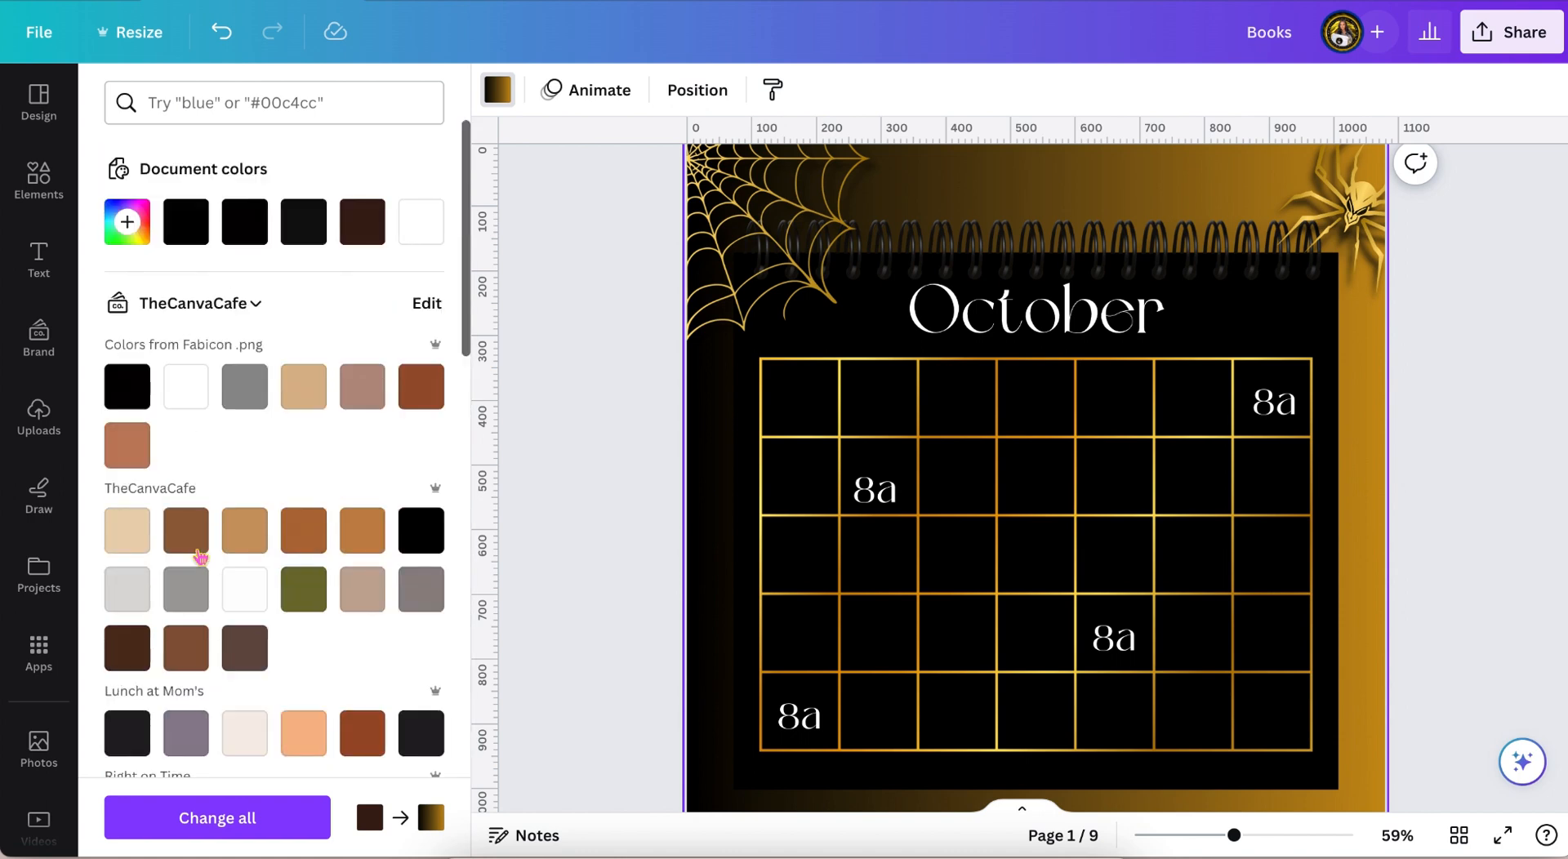
pyautogui.moveTo(183, 387)
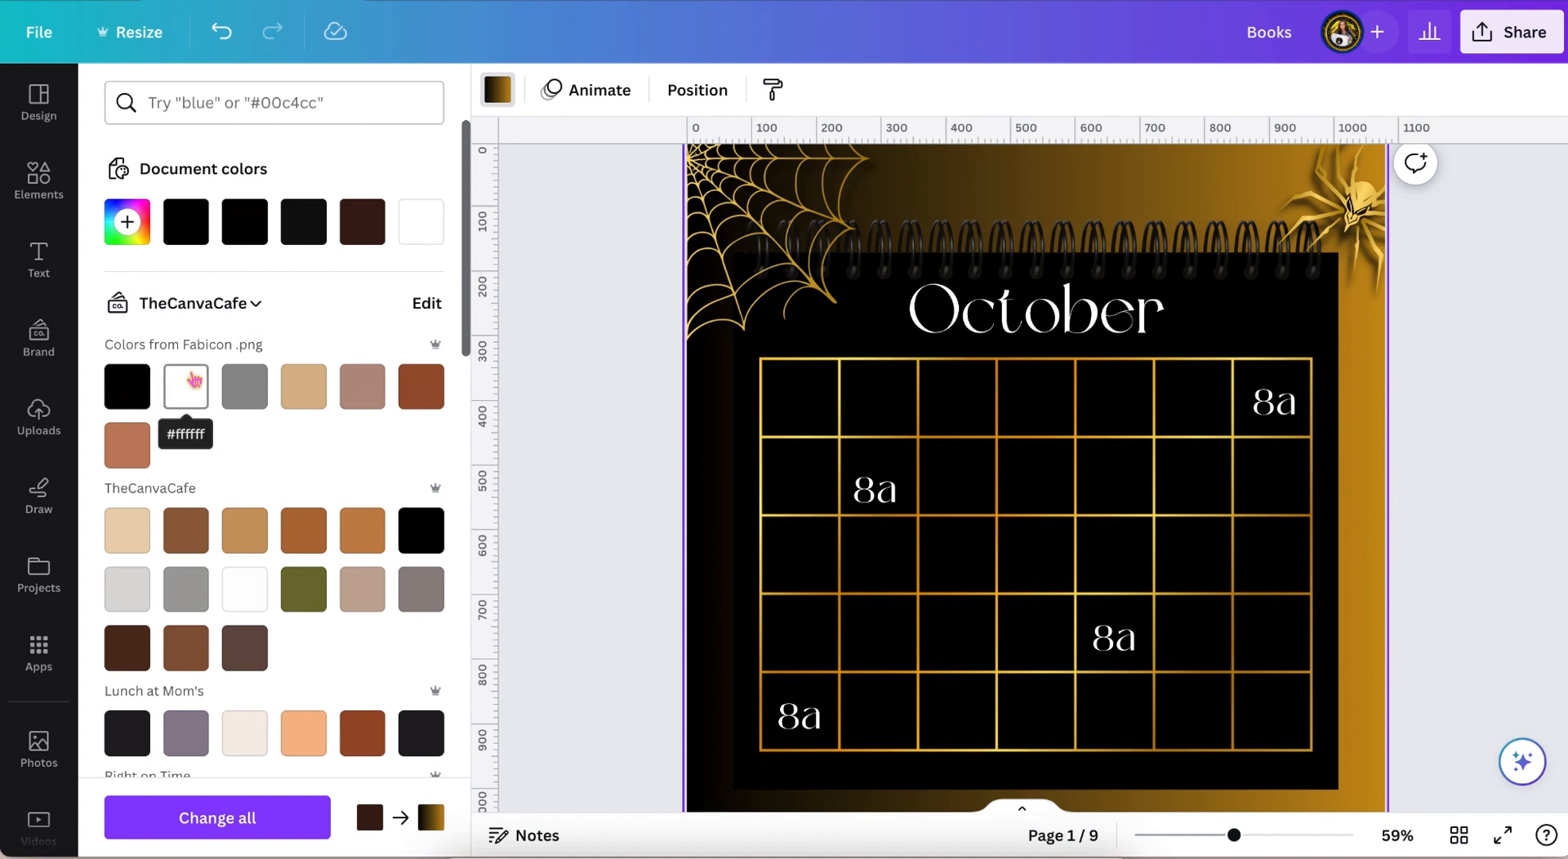
pyautogui.click(185, 387)
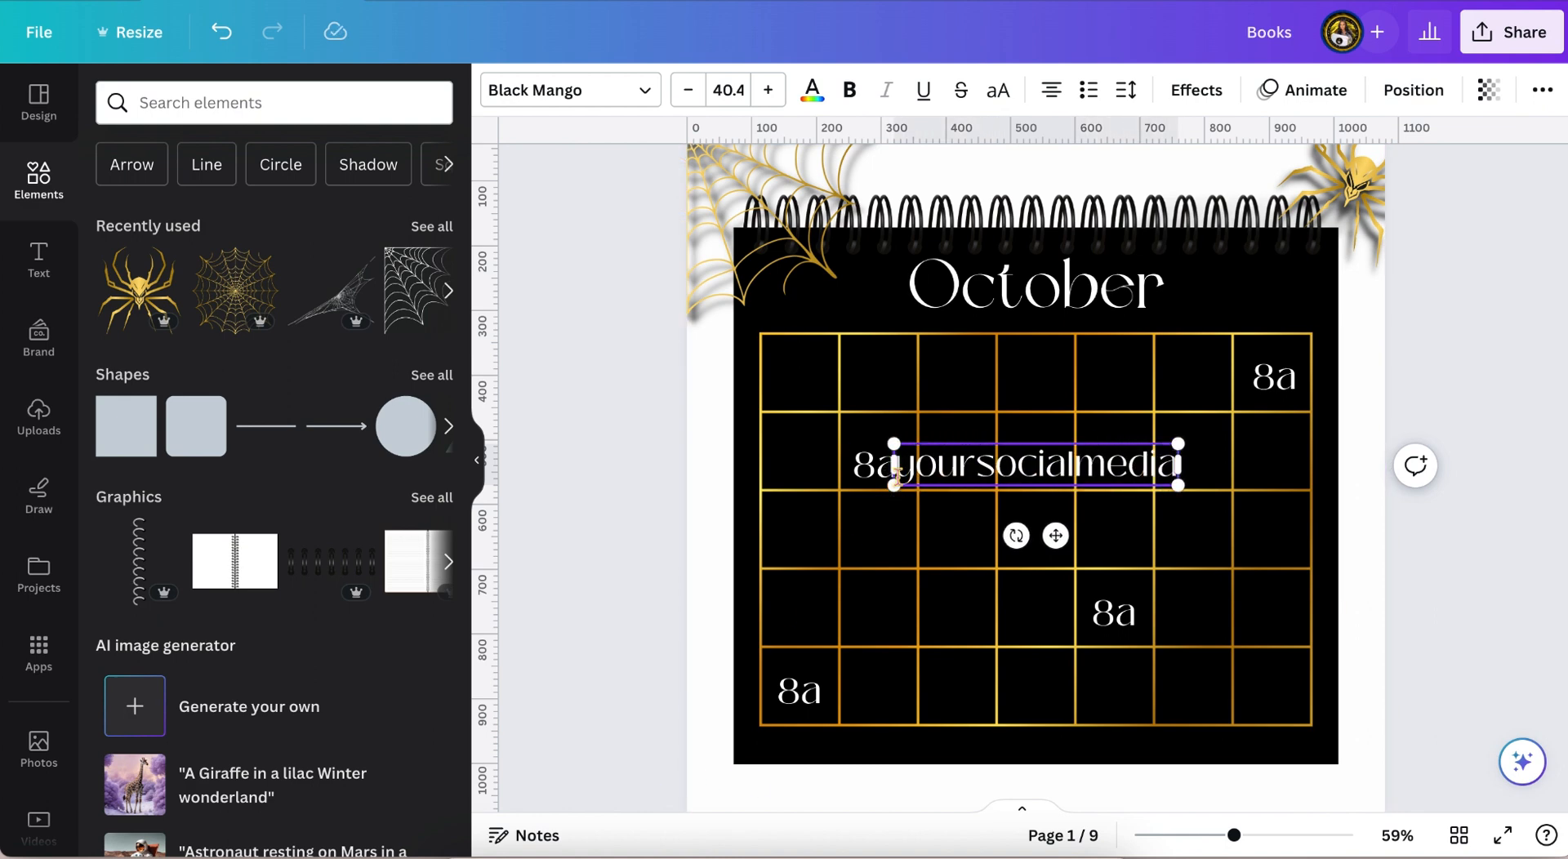
# Prefix the handle with @, make its text black, and shrink its font size
pyautogui.write('@')
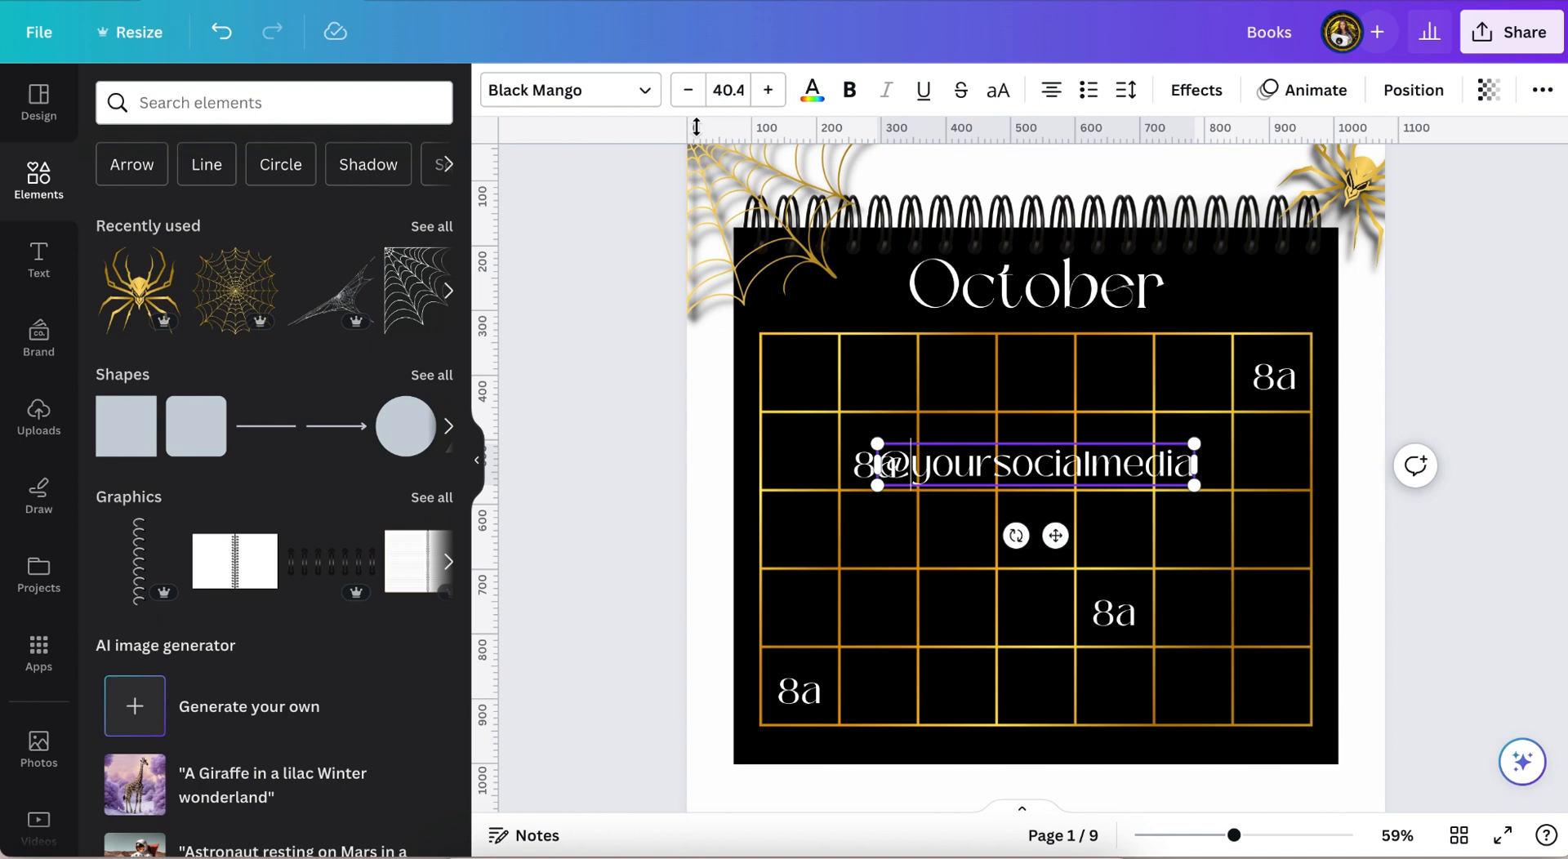
pyautogui.click(811, 90)
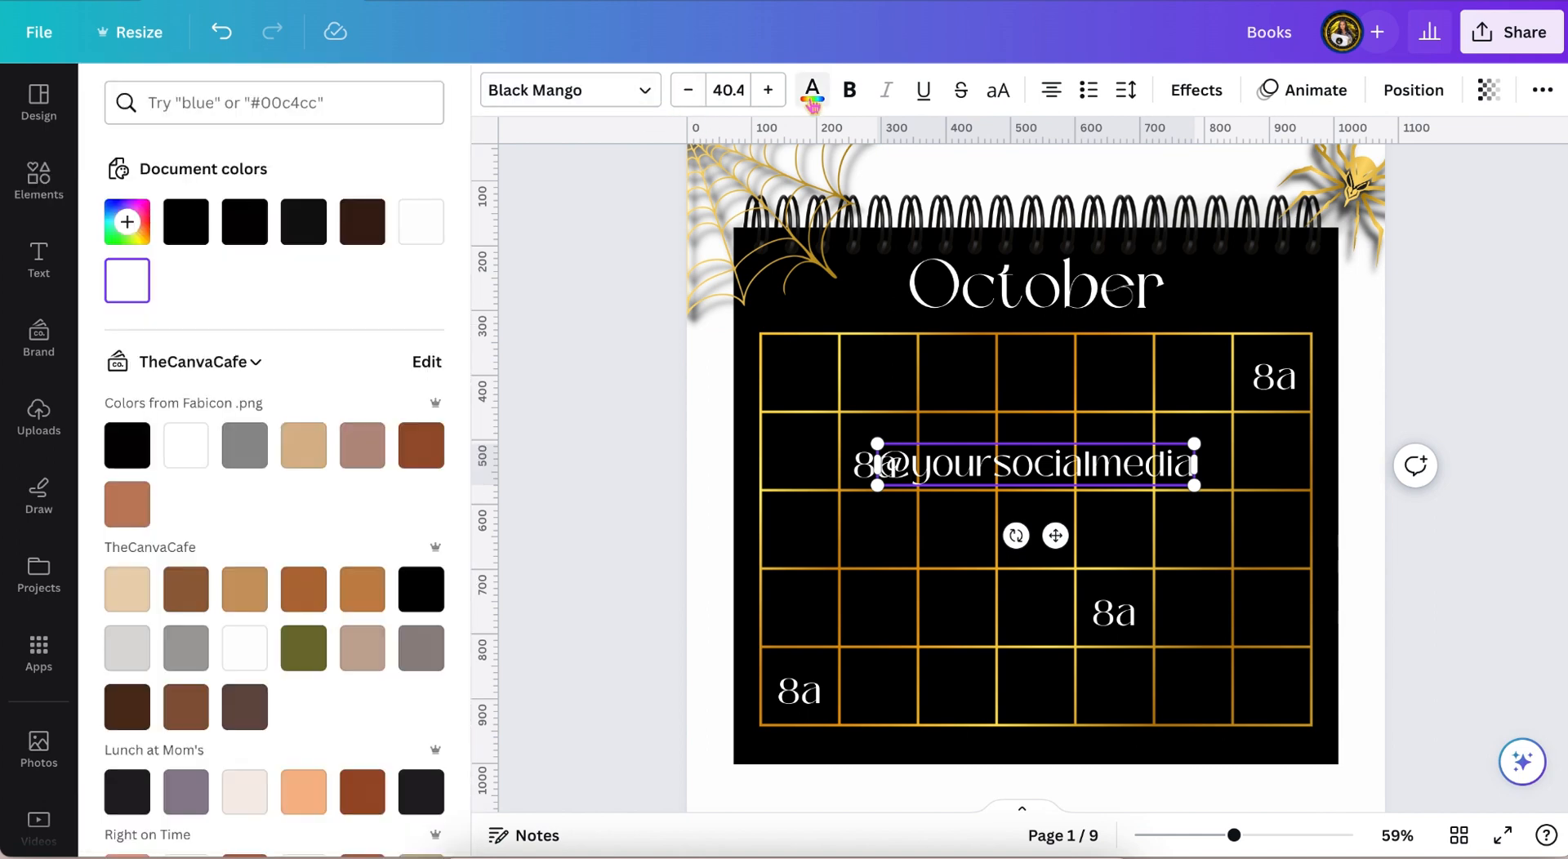
pyautogui.click(39, 181)
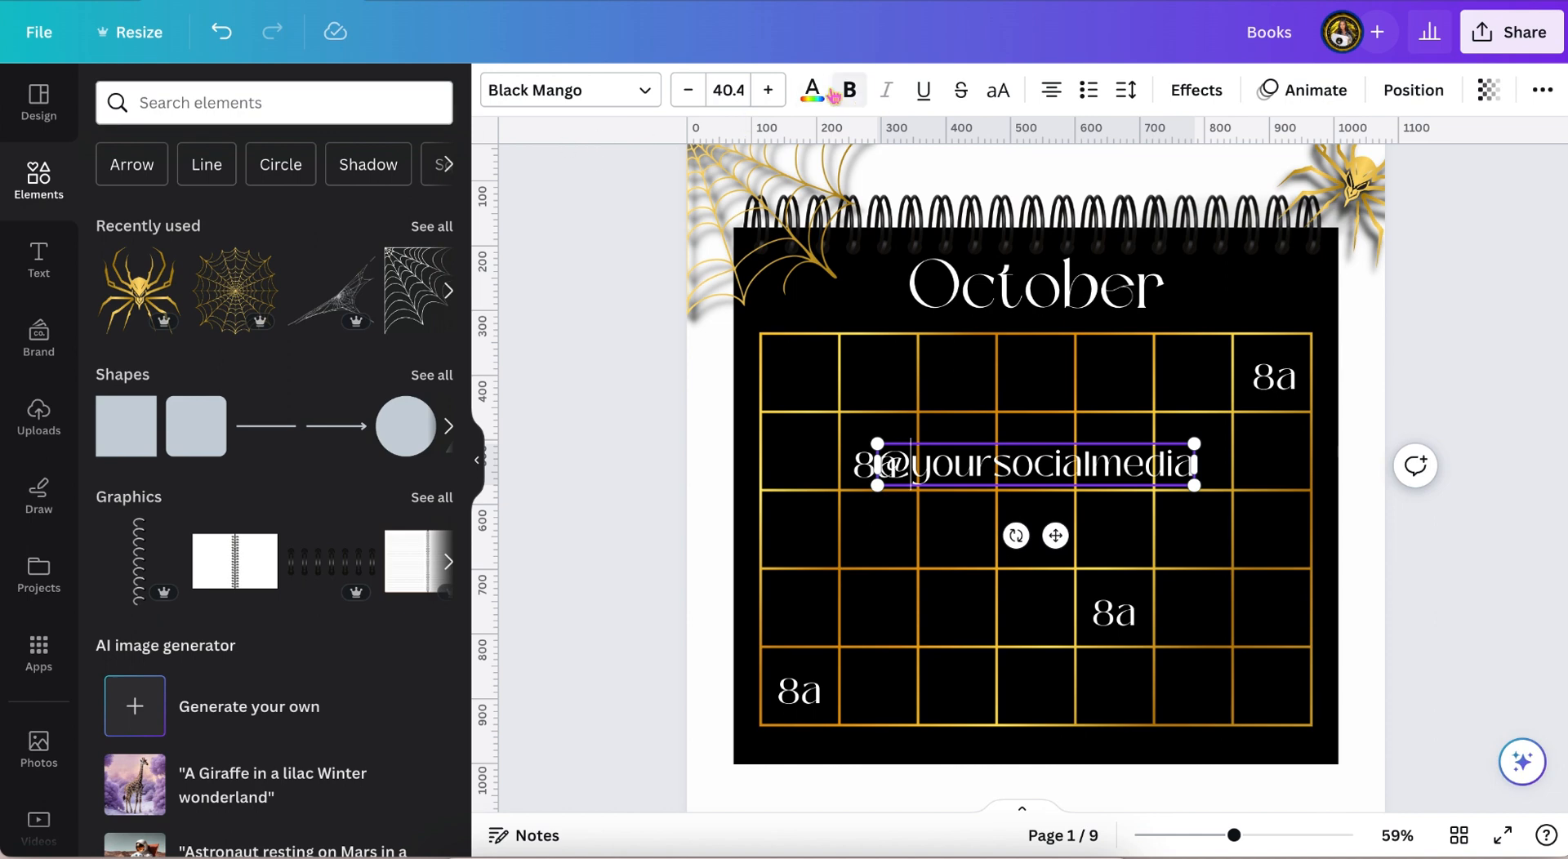
pyautogui.click(811, 89)
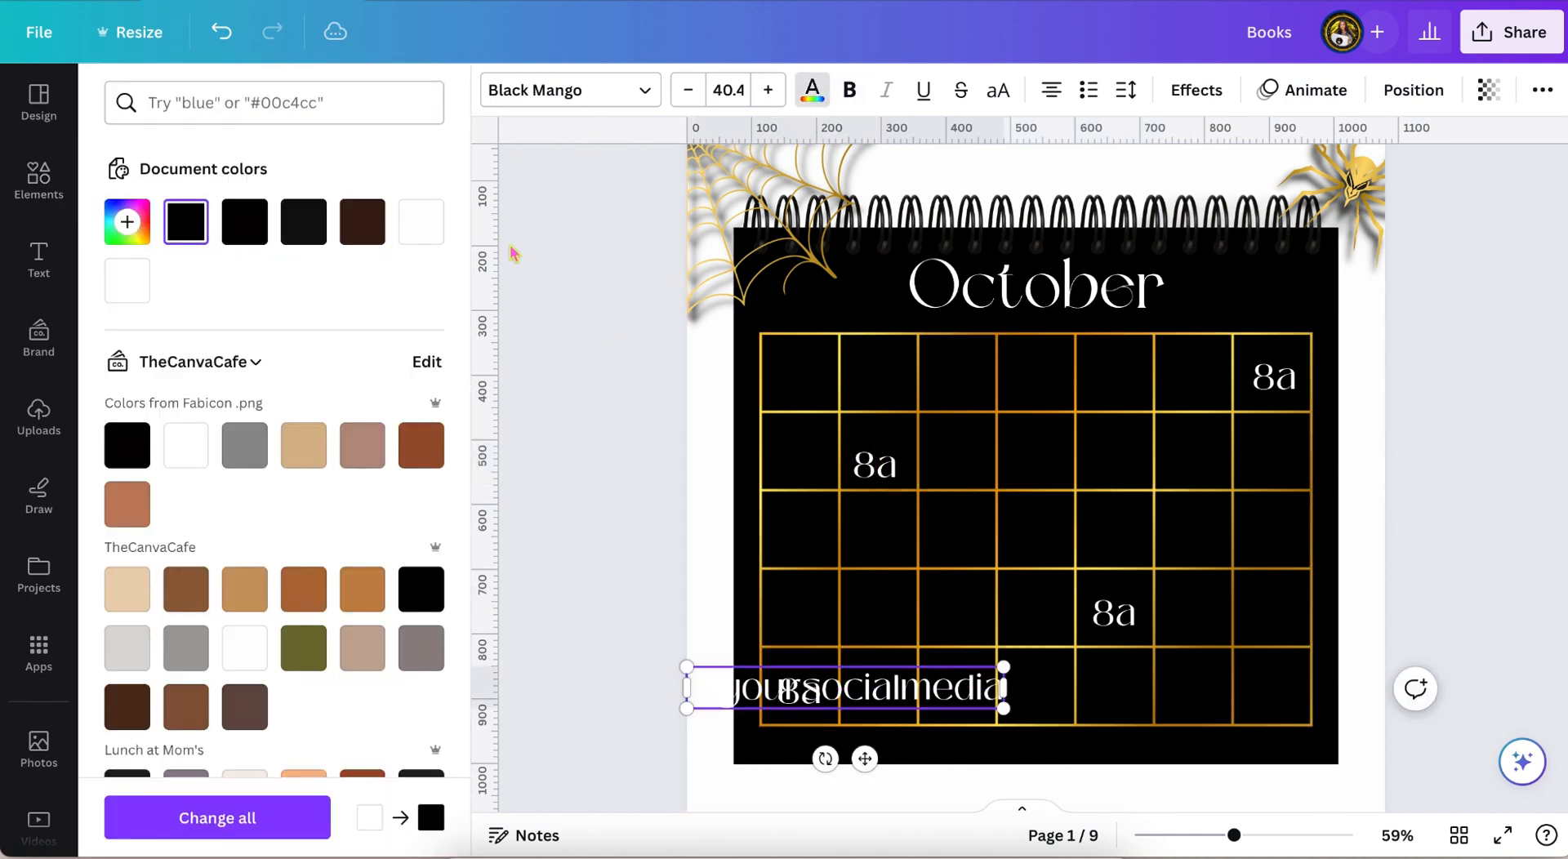
pyautogui.click(38, 182)
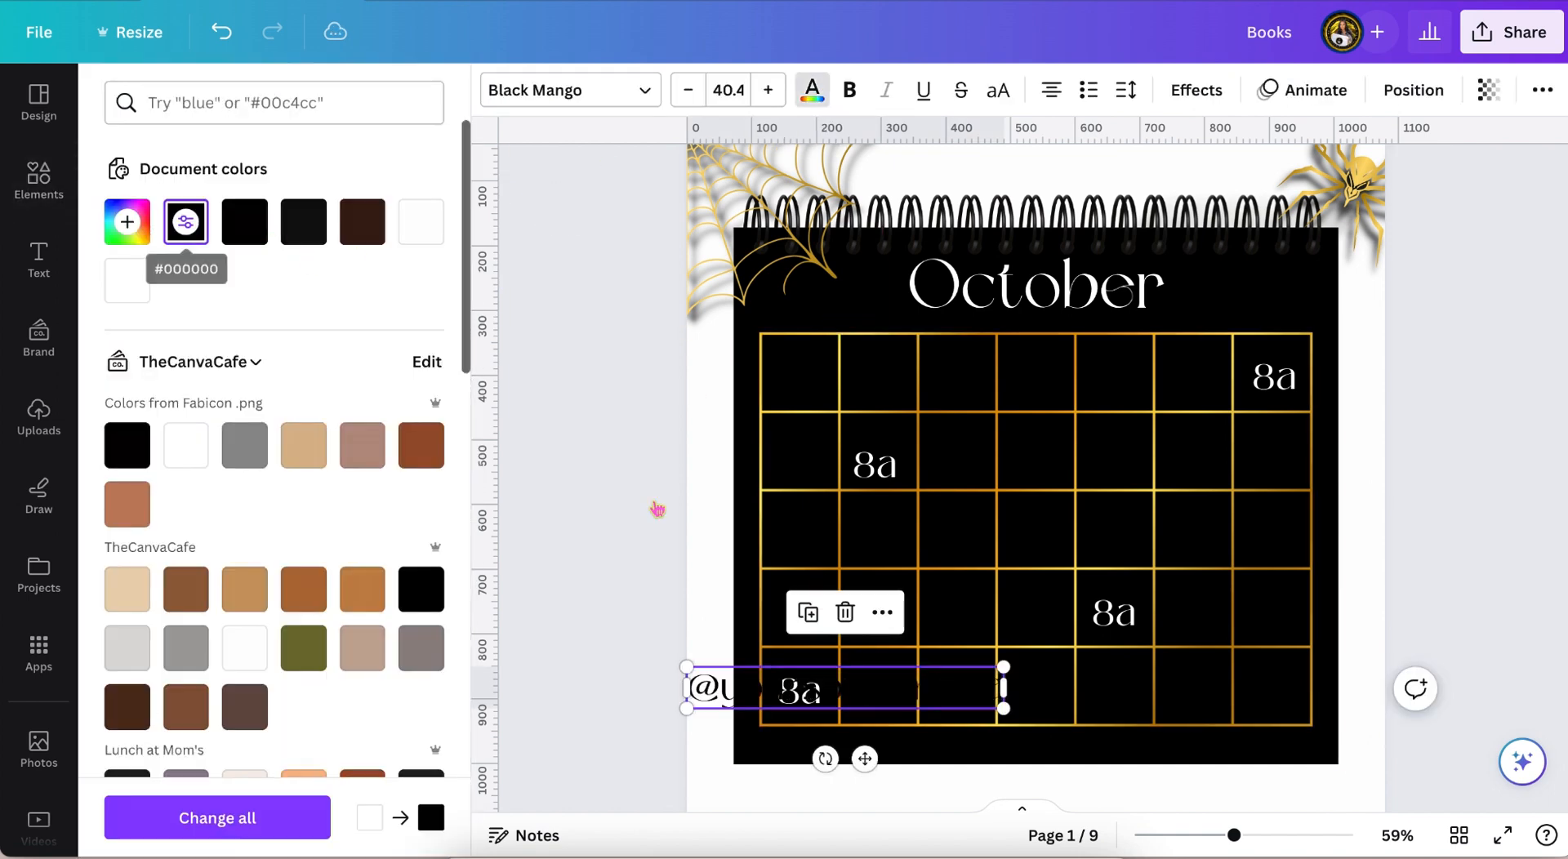
pyautogui.scroll(-3)
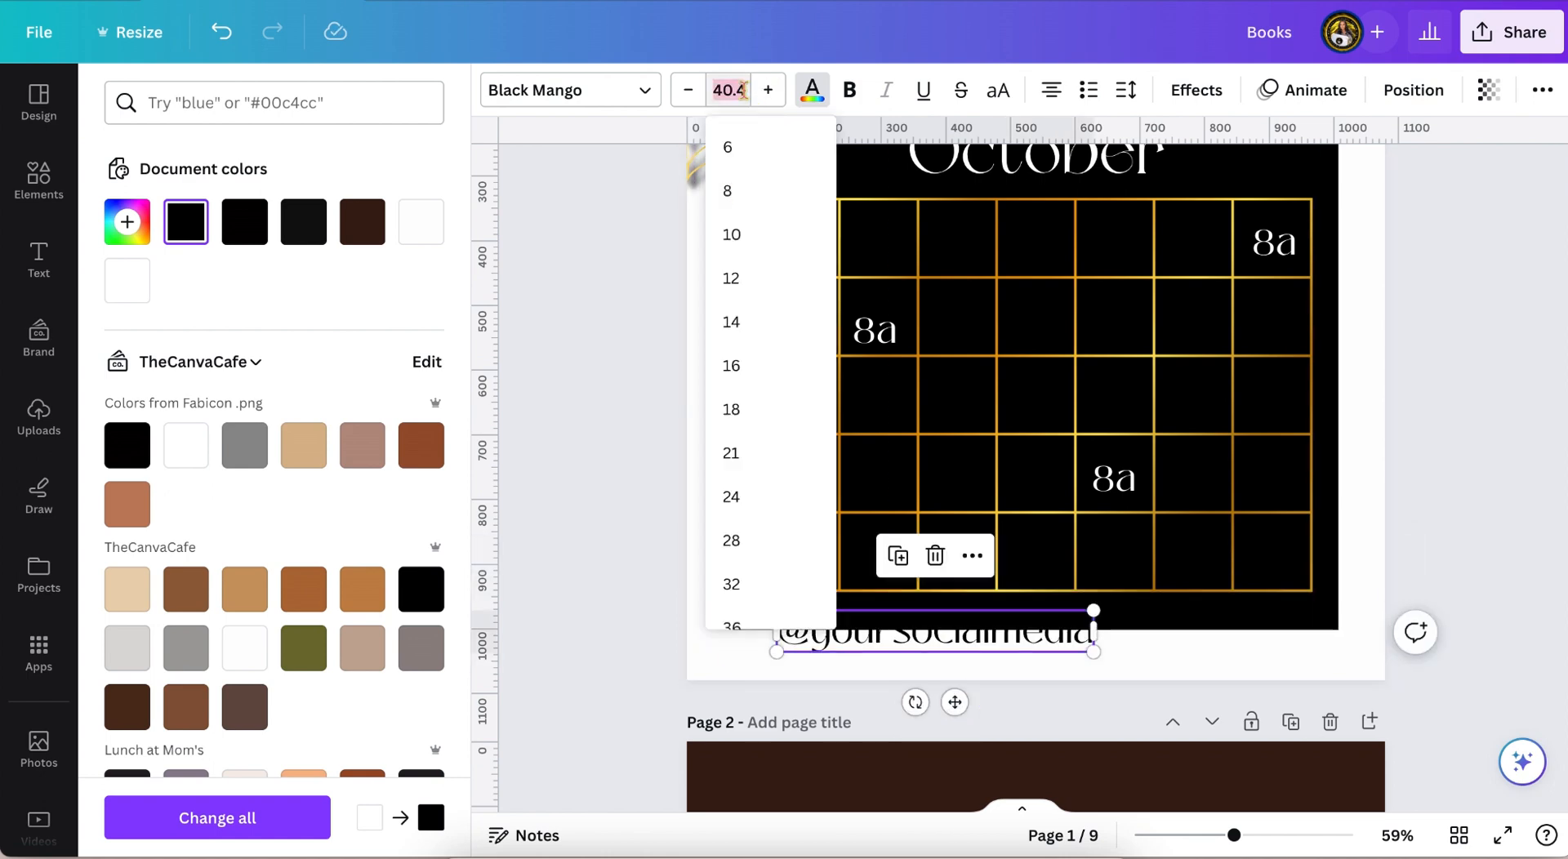
pyautogui.click(730, 453)
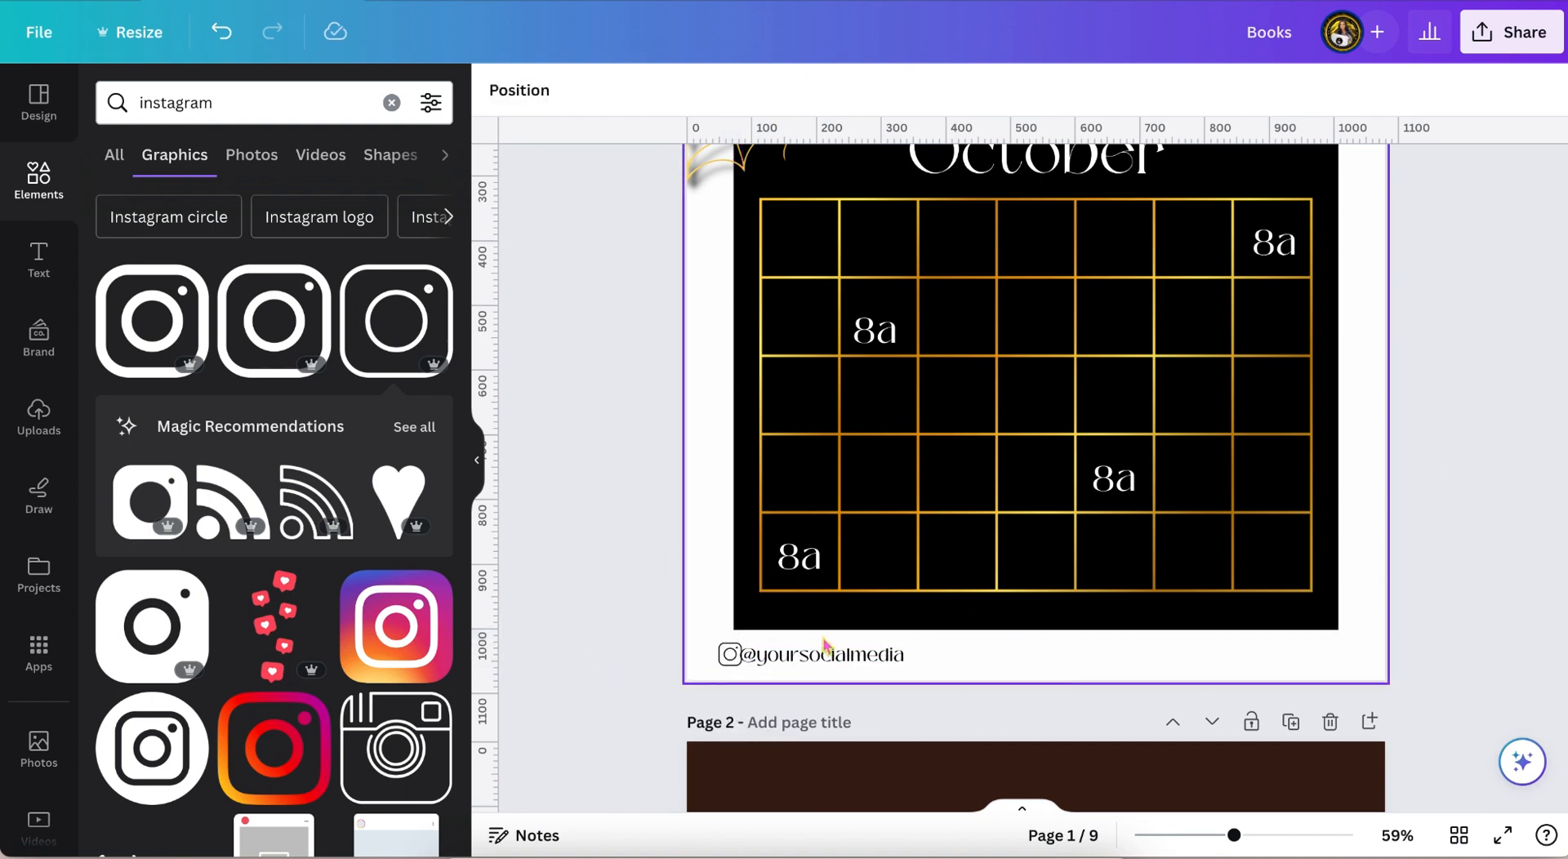
# Place a golden leaf over the calendar's upper-left corner beside the spiderweb
pyautogui.click(860, 654)
pyautogui.write('golden leaves')
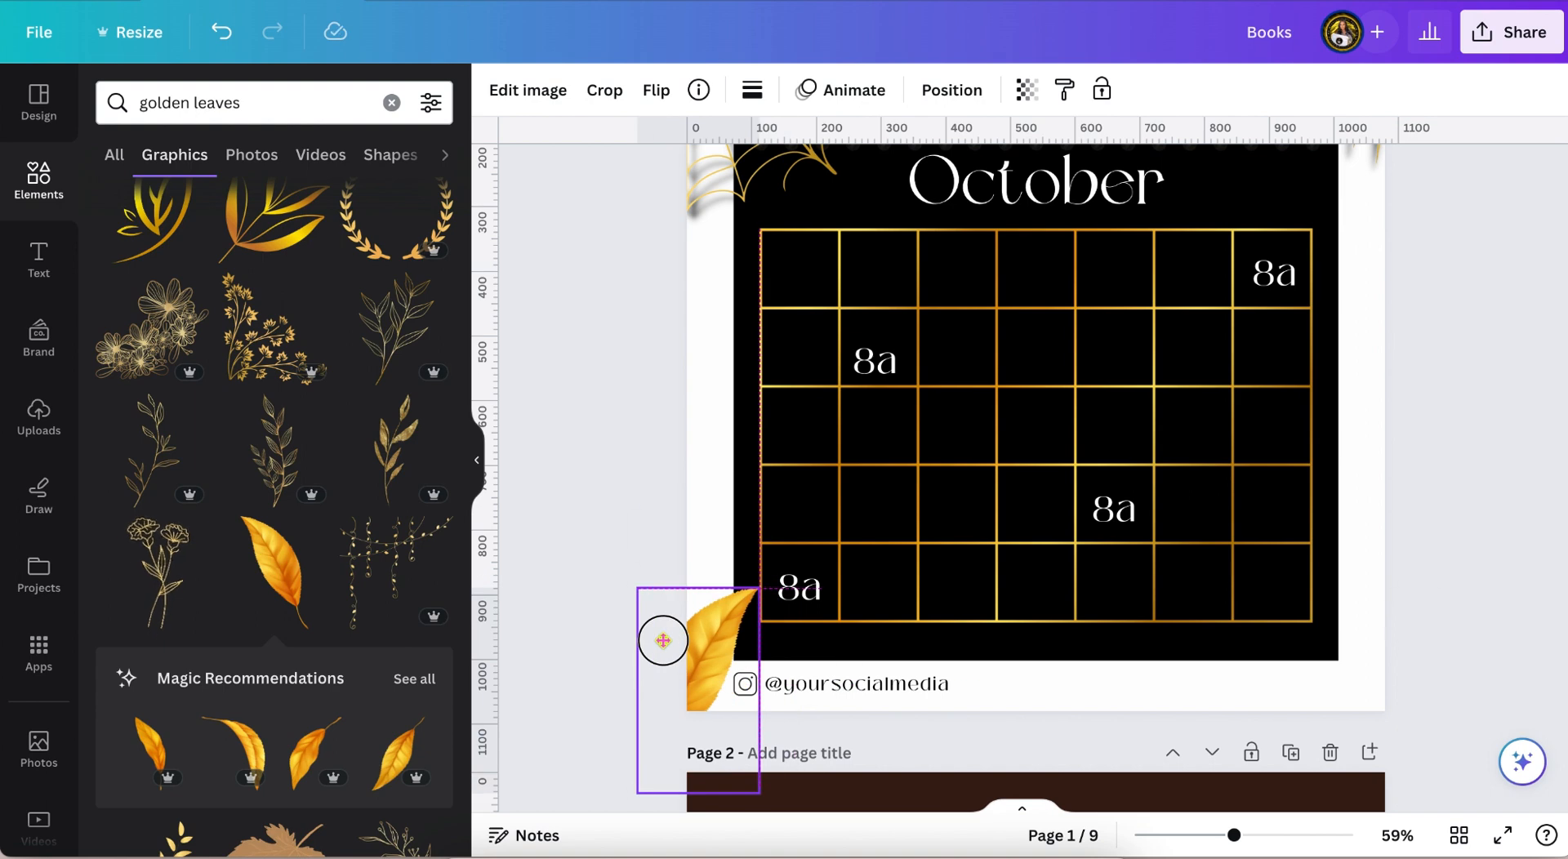
pyautogui.click(950, 90)
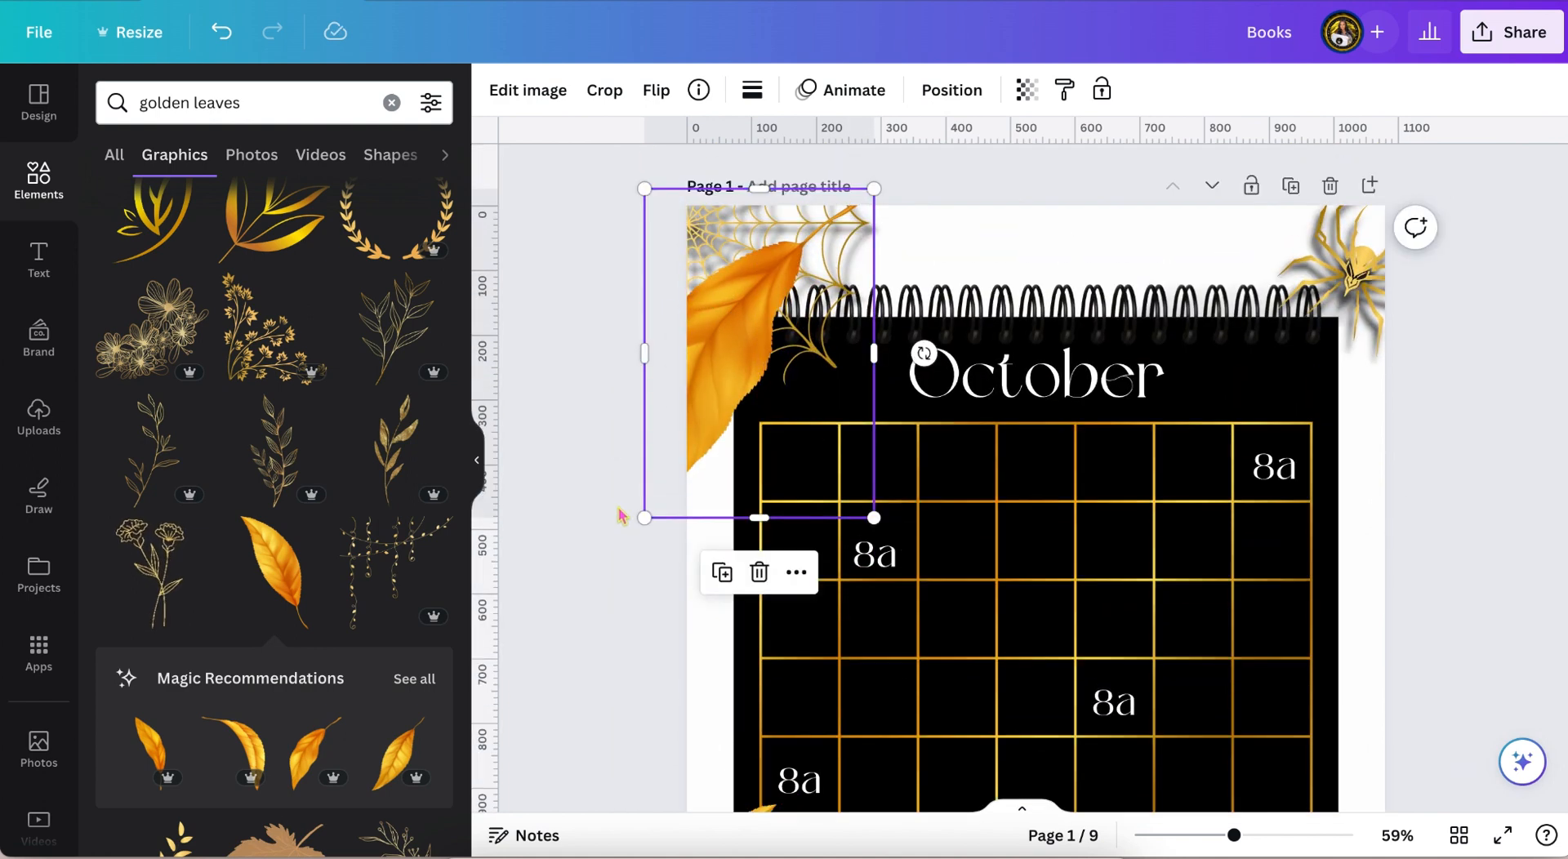
# Try a bottom-left-cast shadow on the leaf, then discard the shadow changes
pyautogui.click(950, 89)
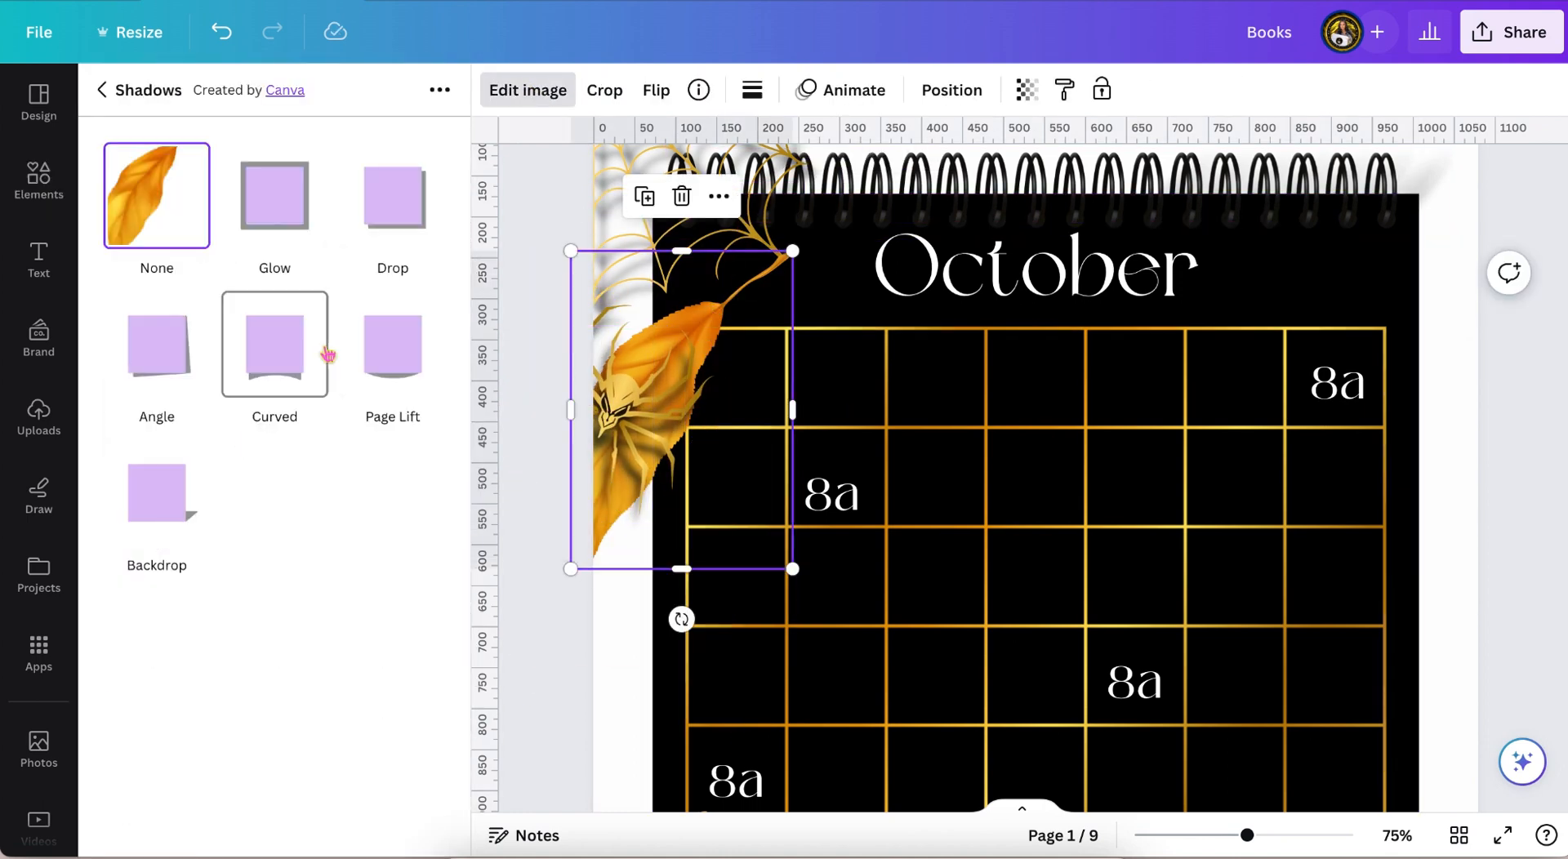
pyautogui.click(392, 195)
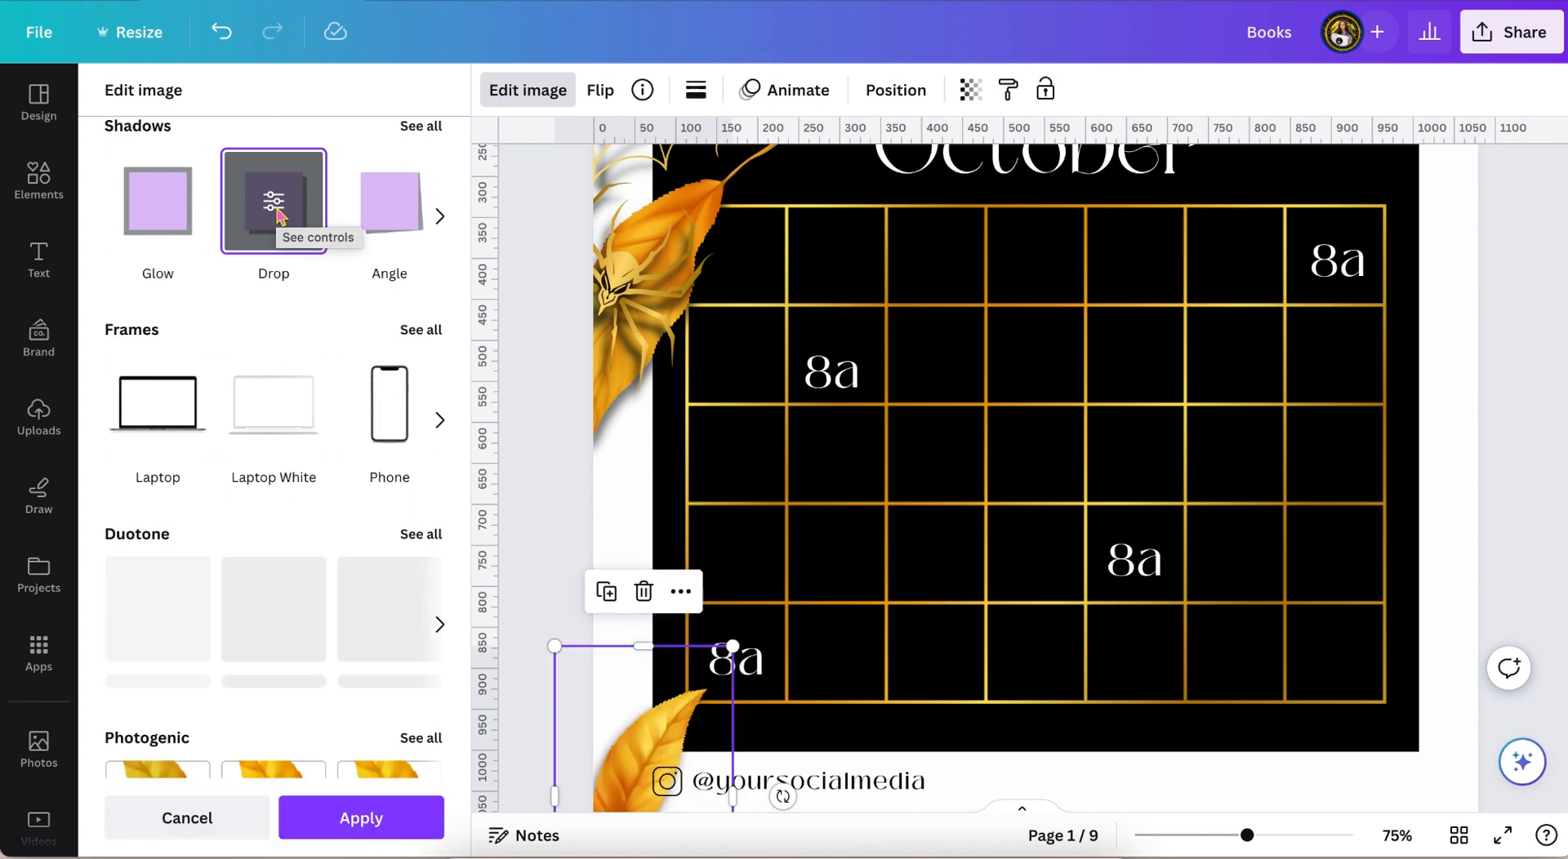
pyautogui.scroll(-3)
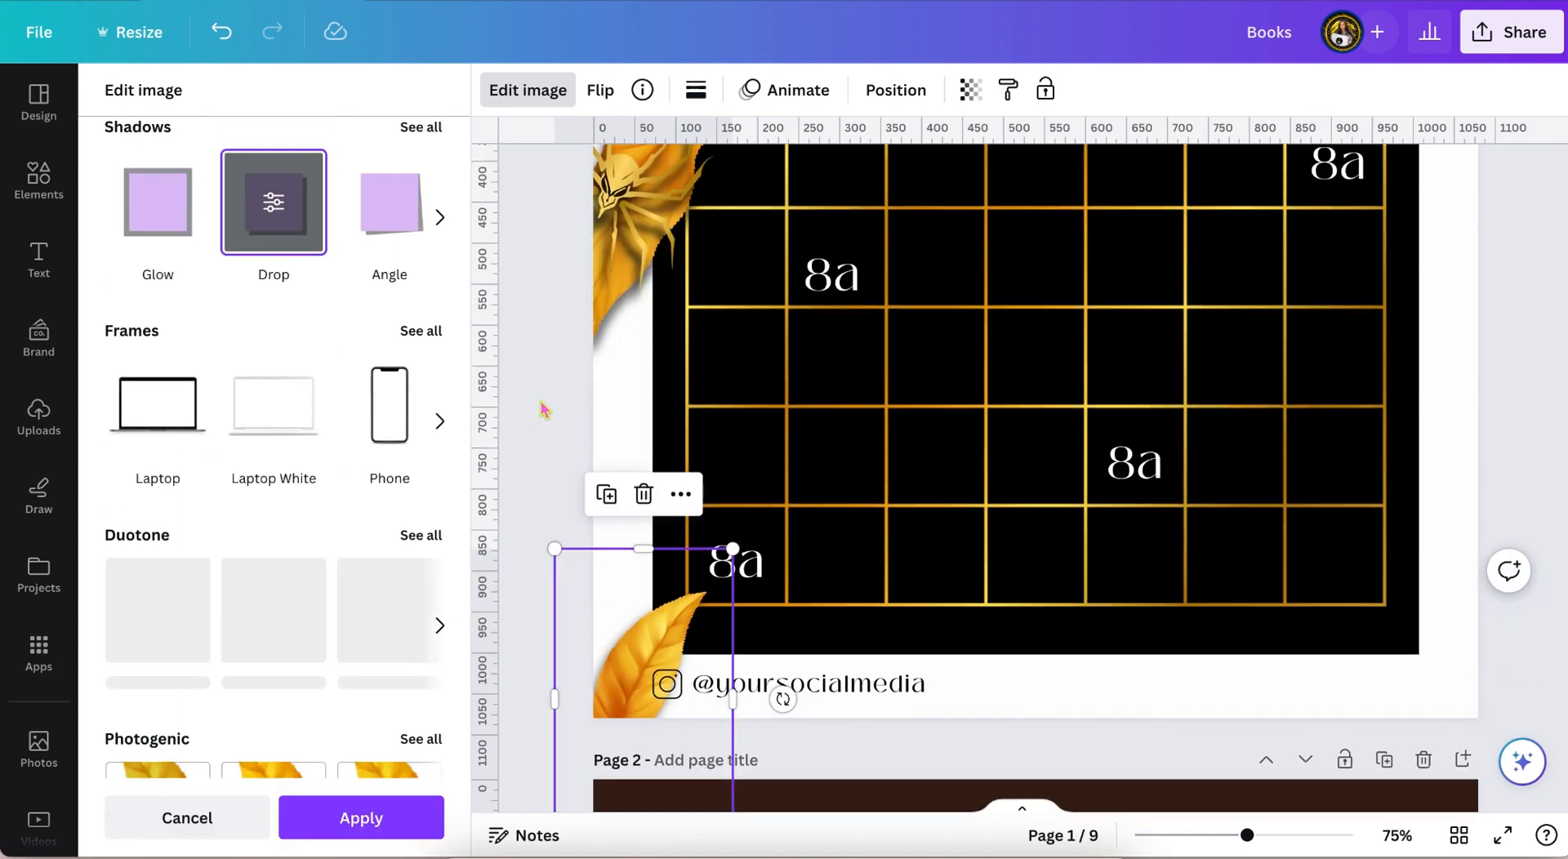
pyautogui.click(273, 204)
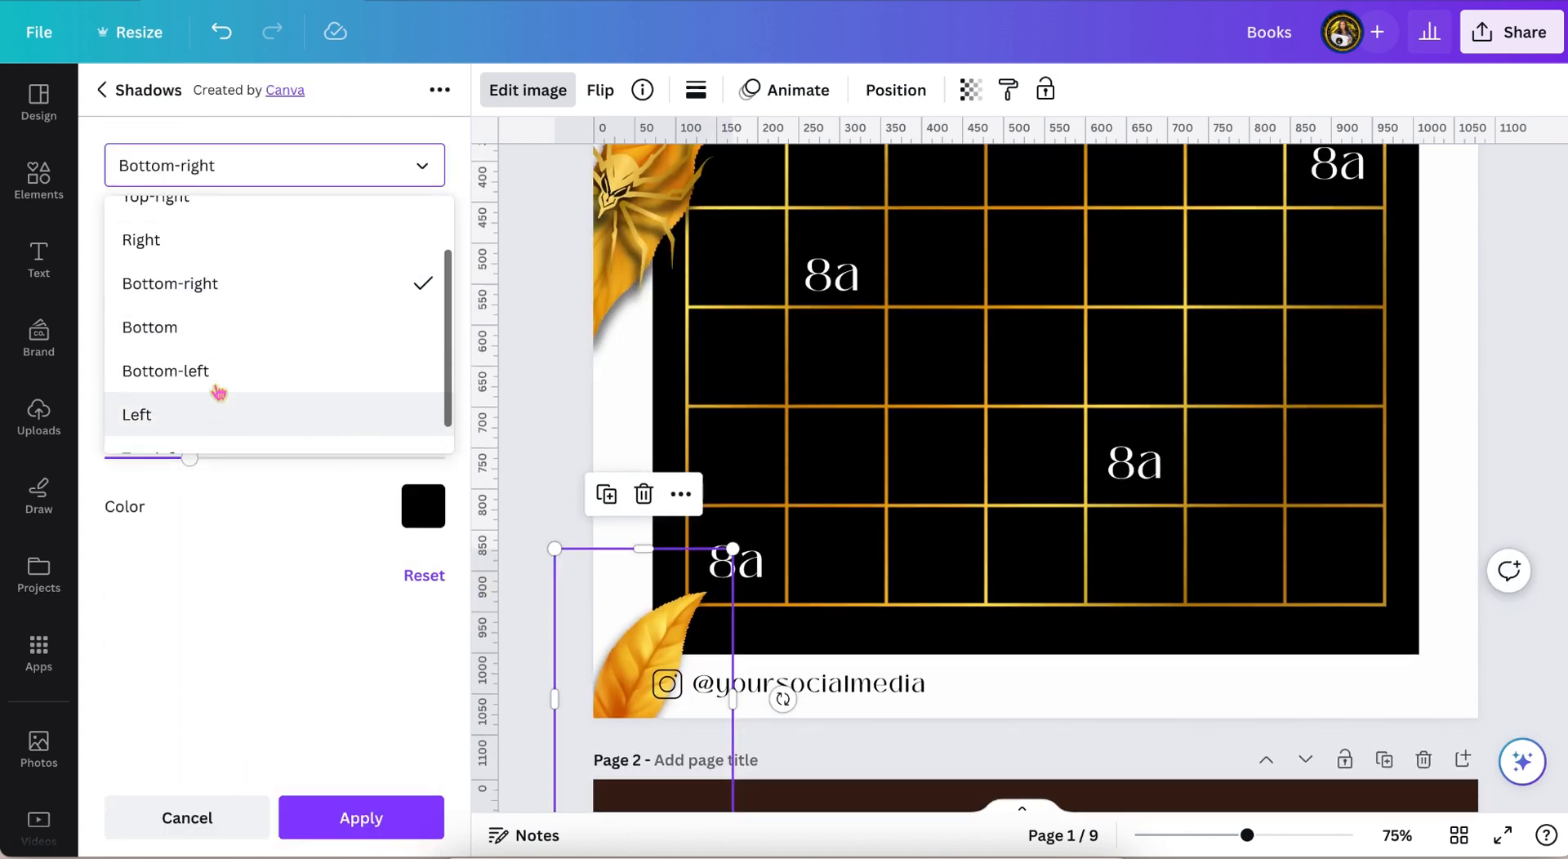
pyautogui.click(164, 370)
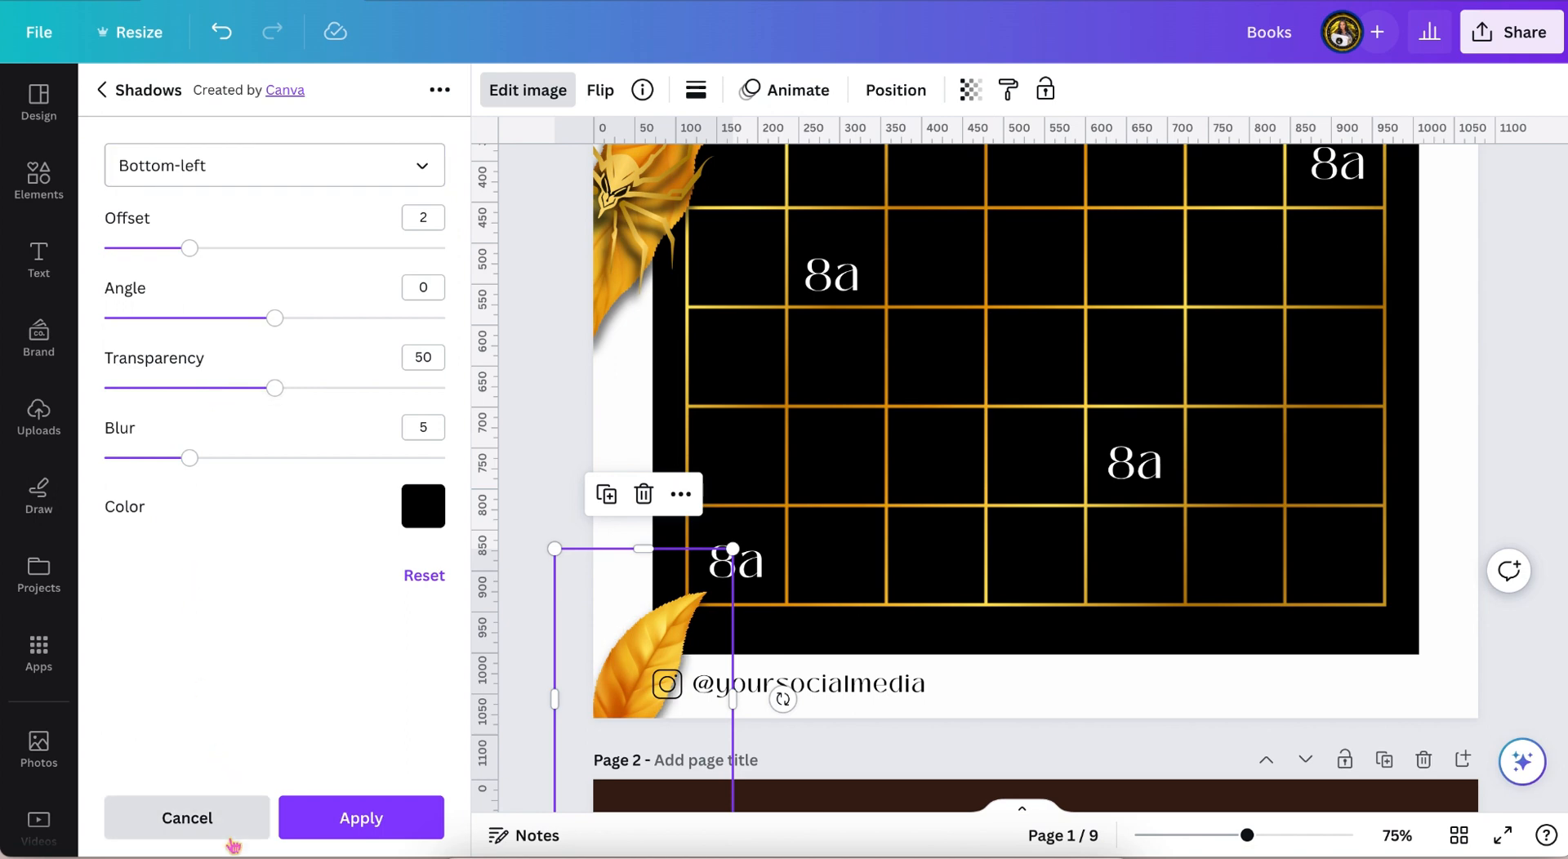
pyautogui.click(187, 818)
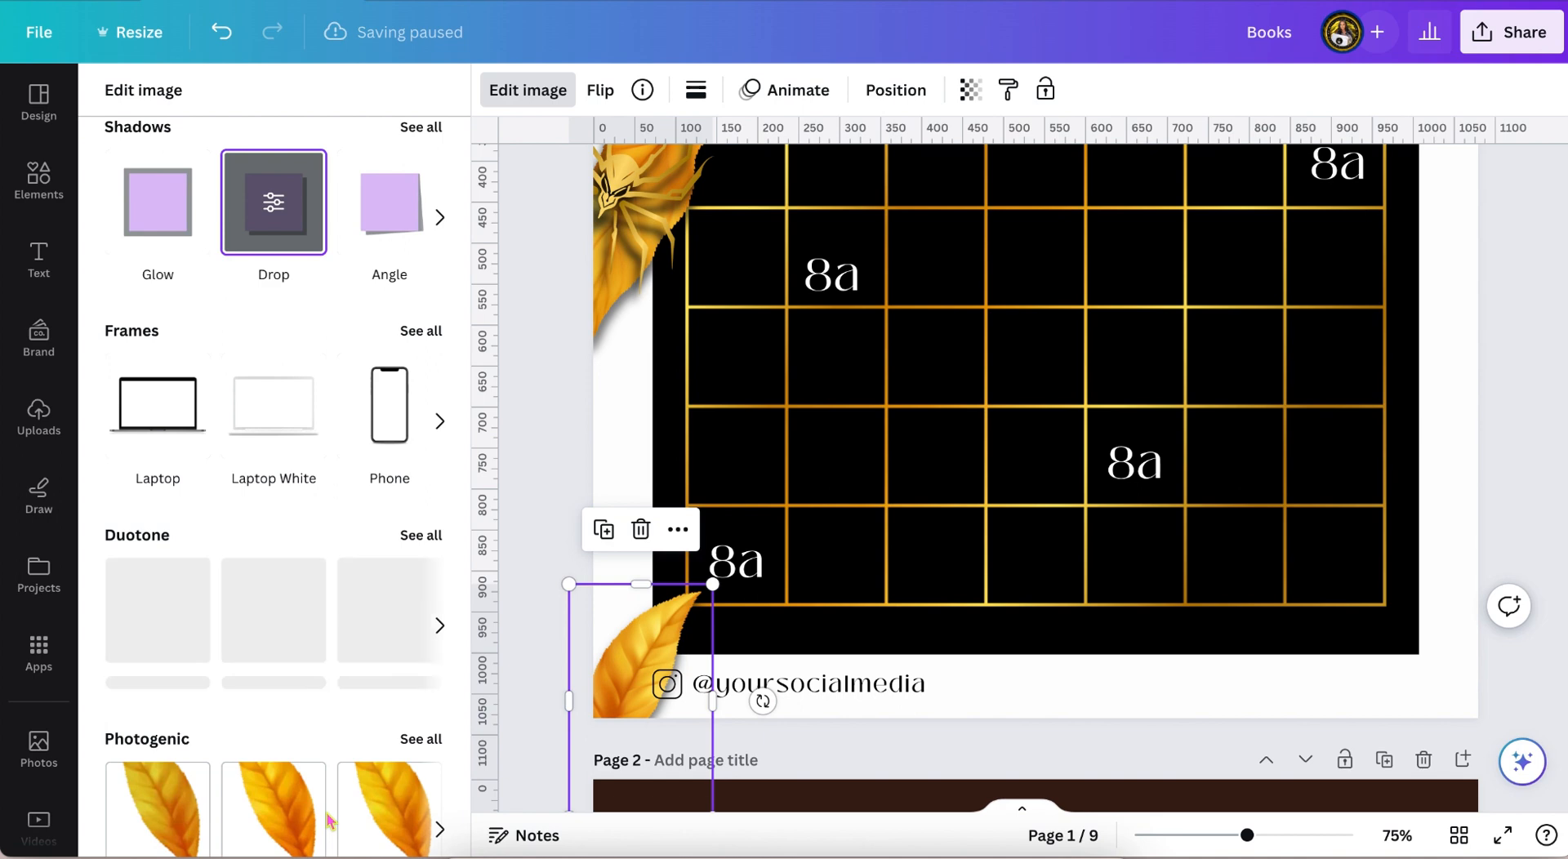
pyautogui.click(39, 180)
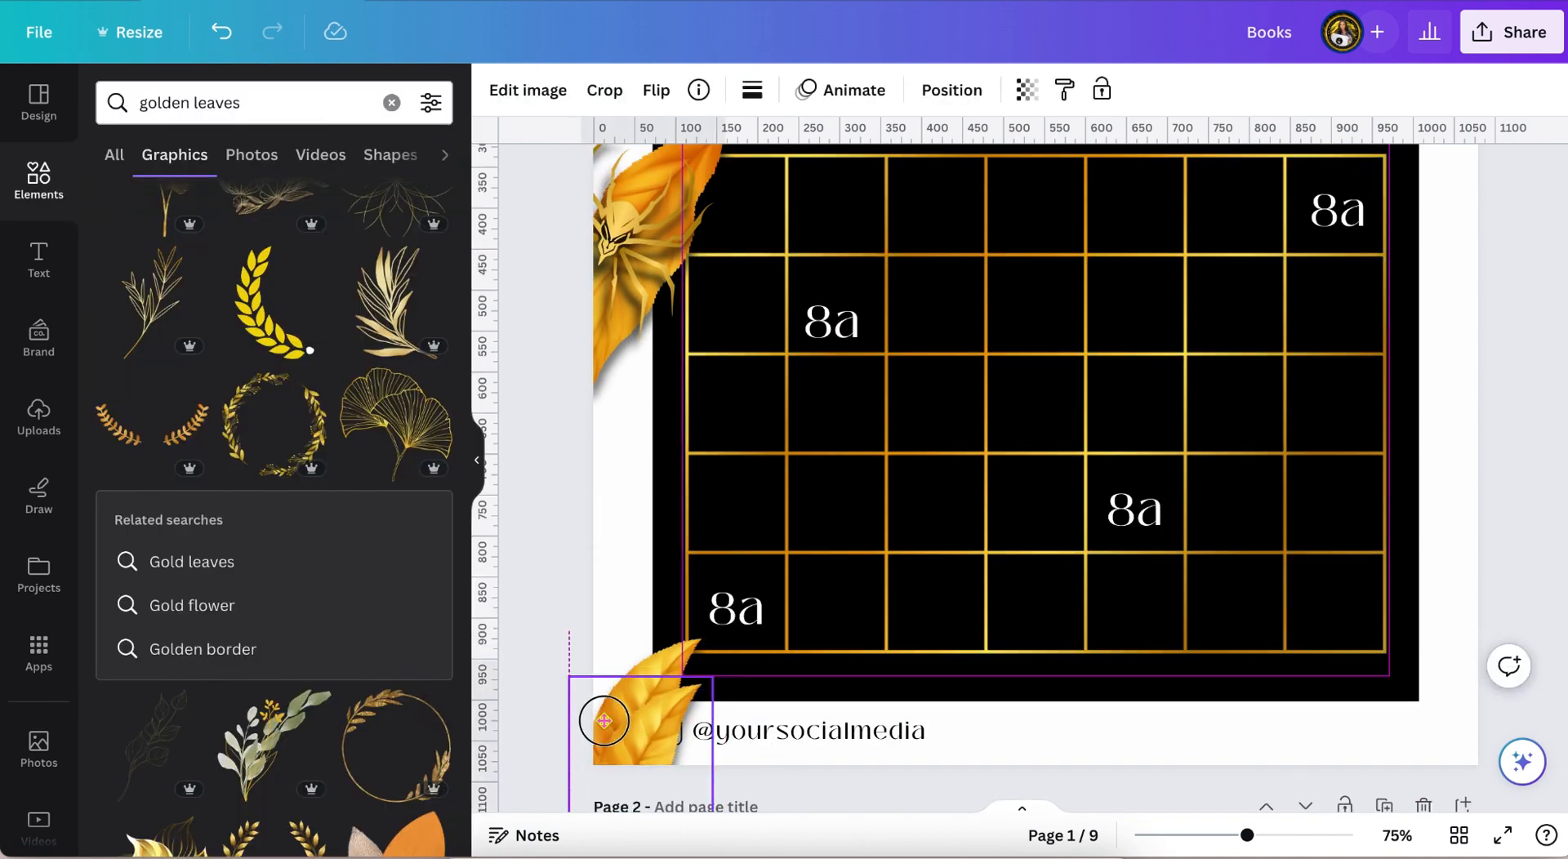
# Preview Sea Blue and Amber duotones on the leaf, then keep the Sepia tint
pyautogui.click(527, 90)
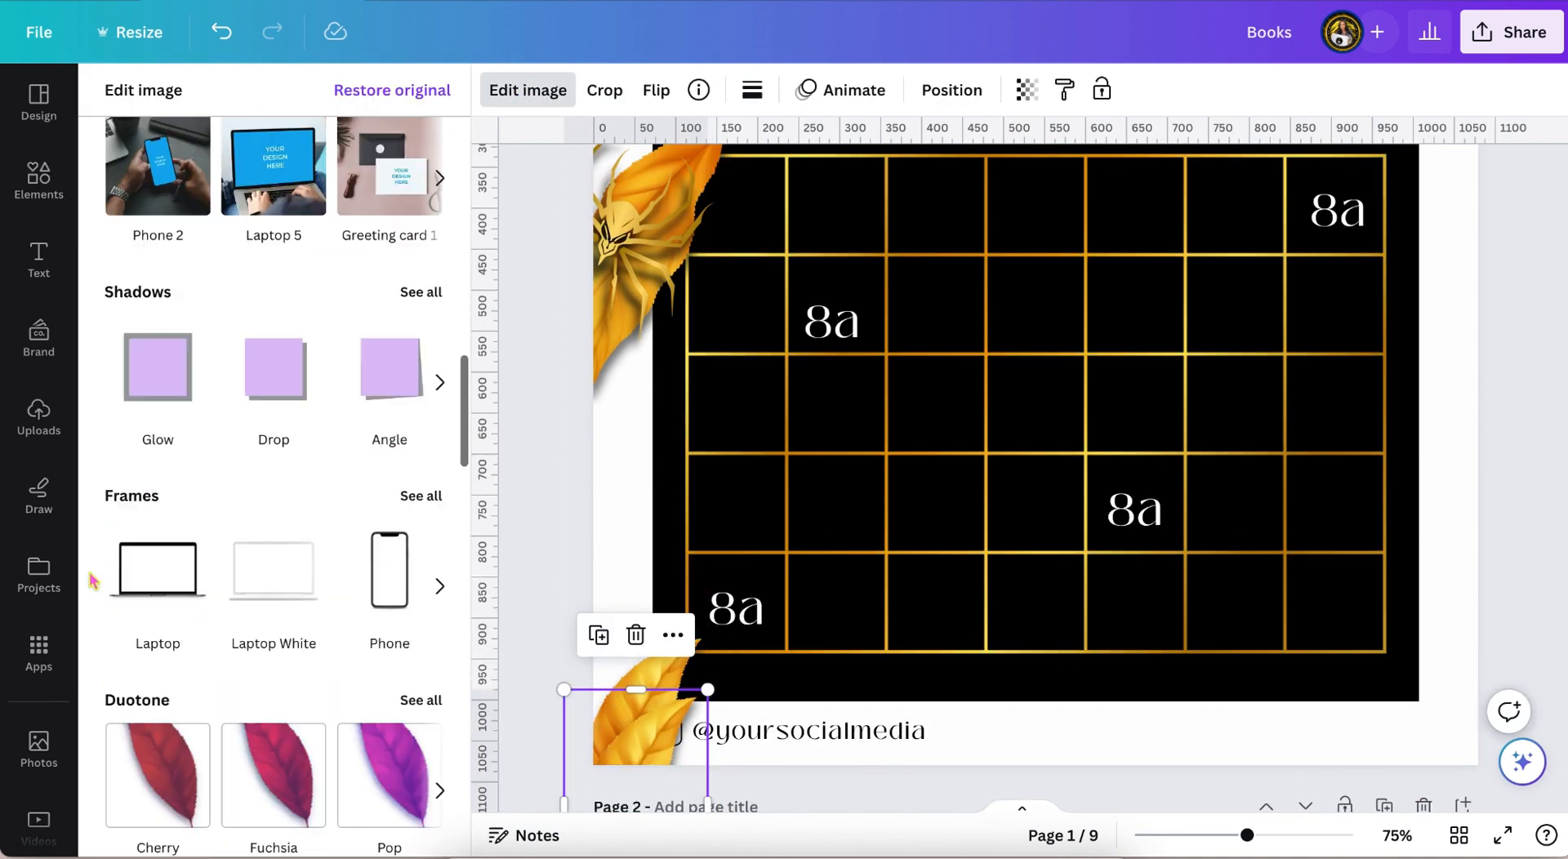
pyautogui.click(421, 698)
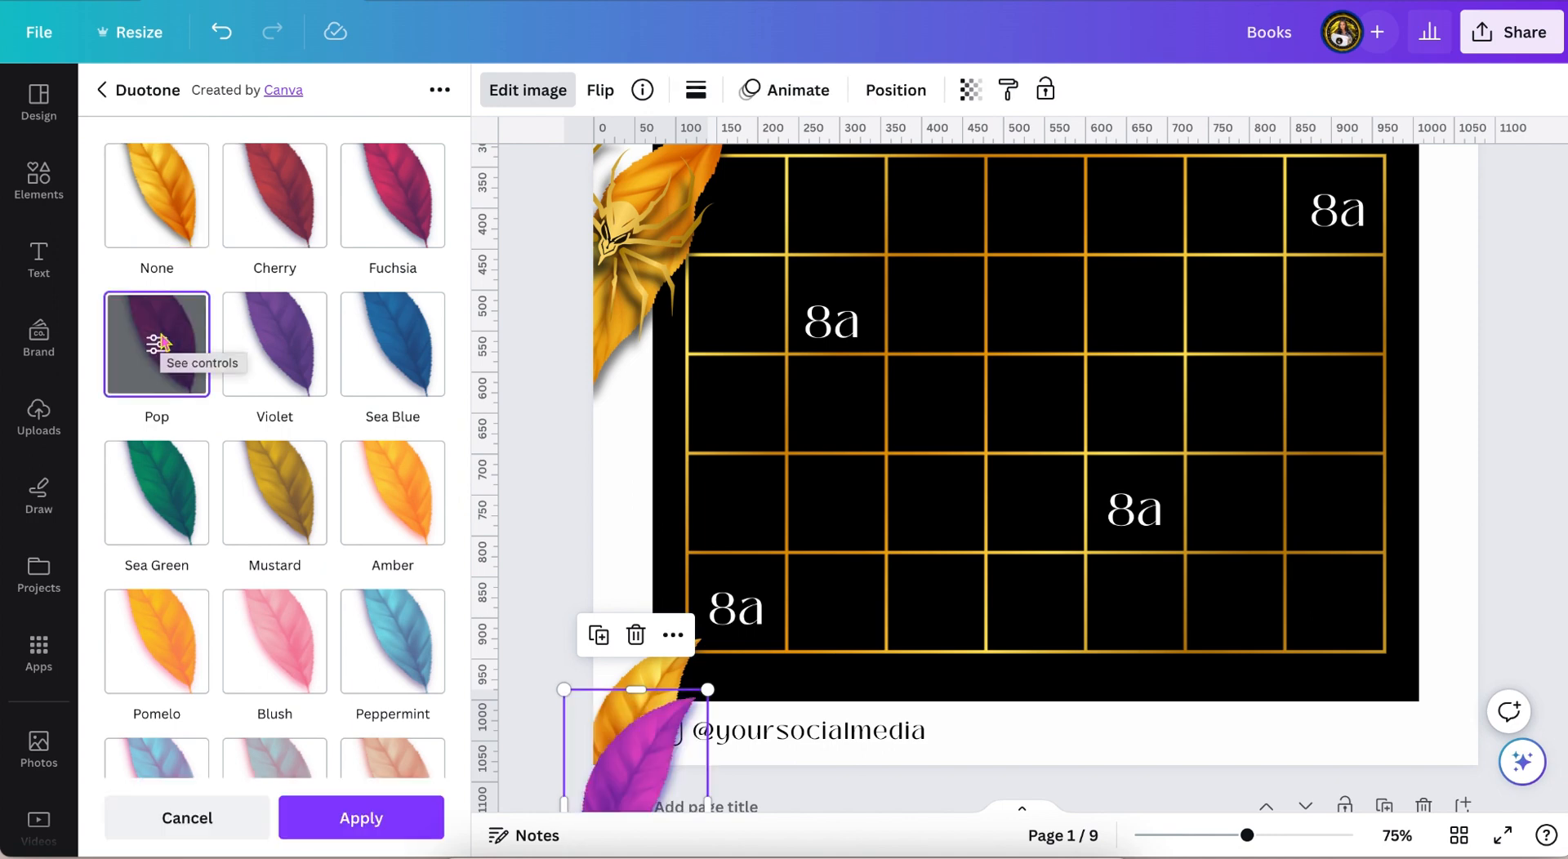
pyautogui.scroll(-3)
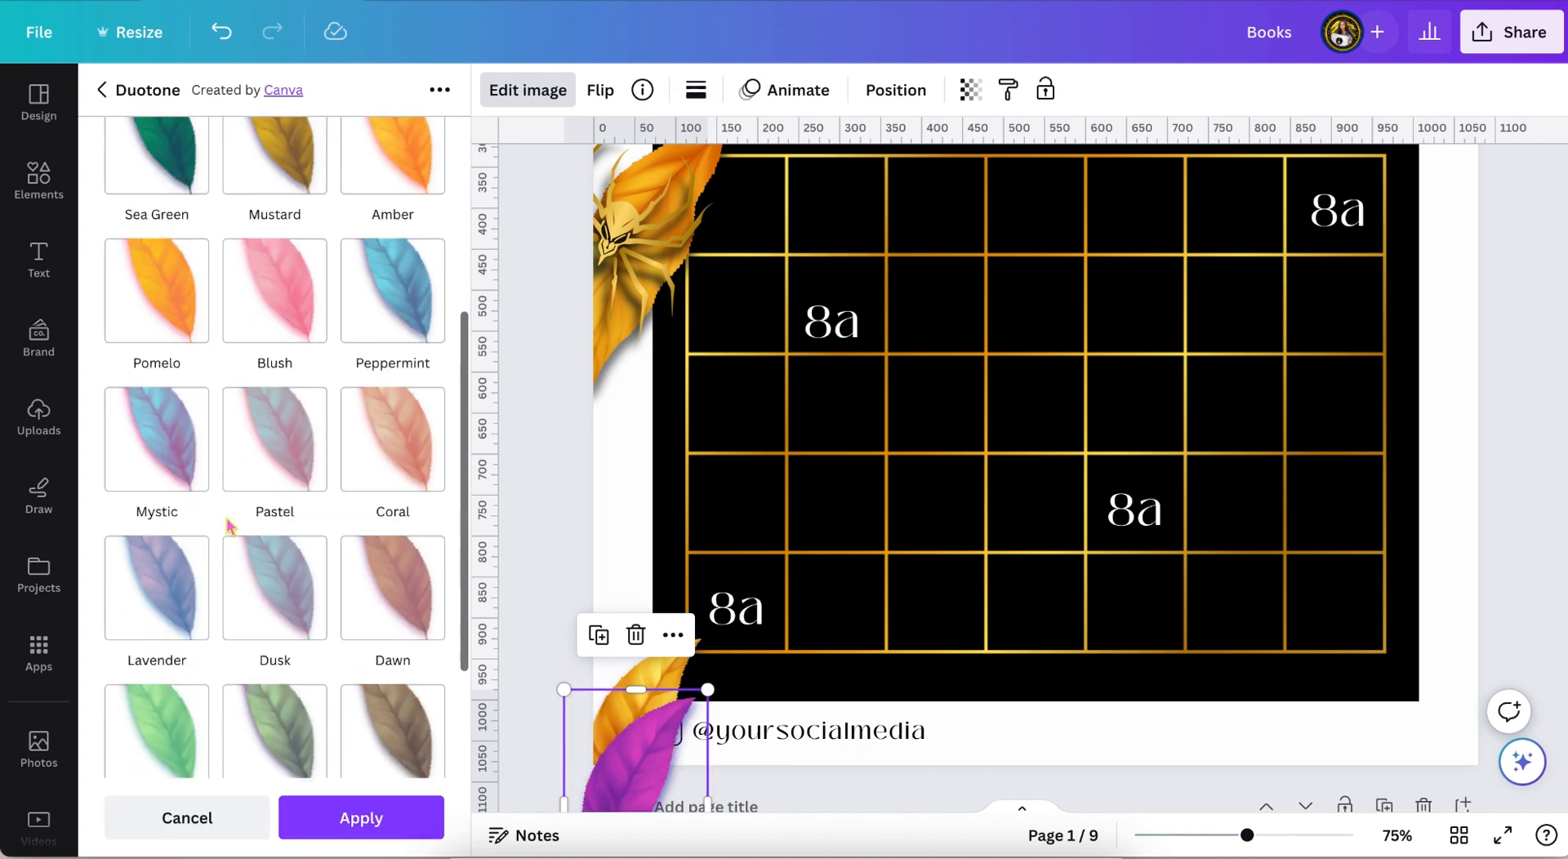
pyautogui.scroll(3)
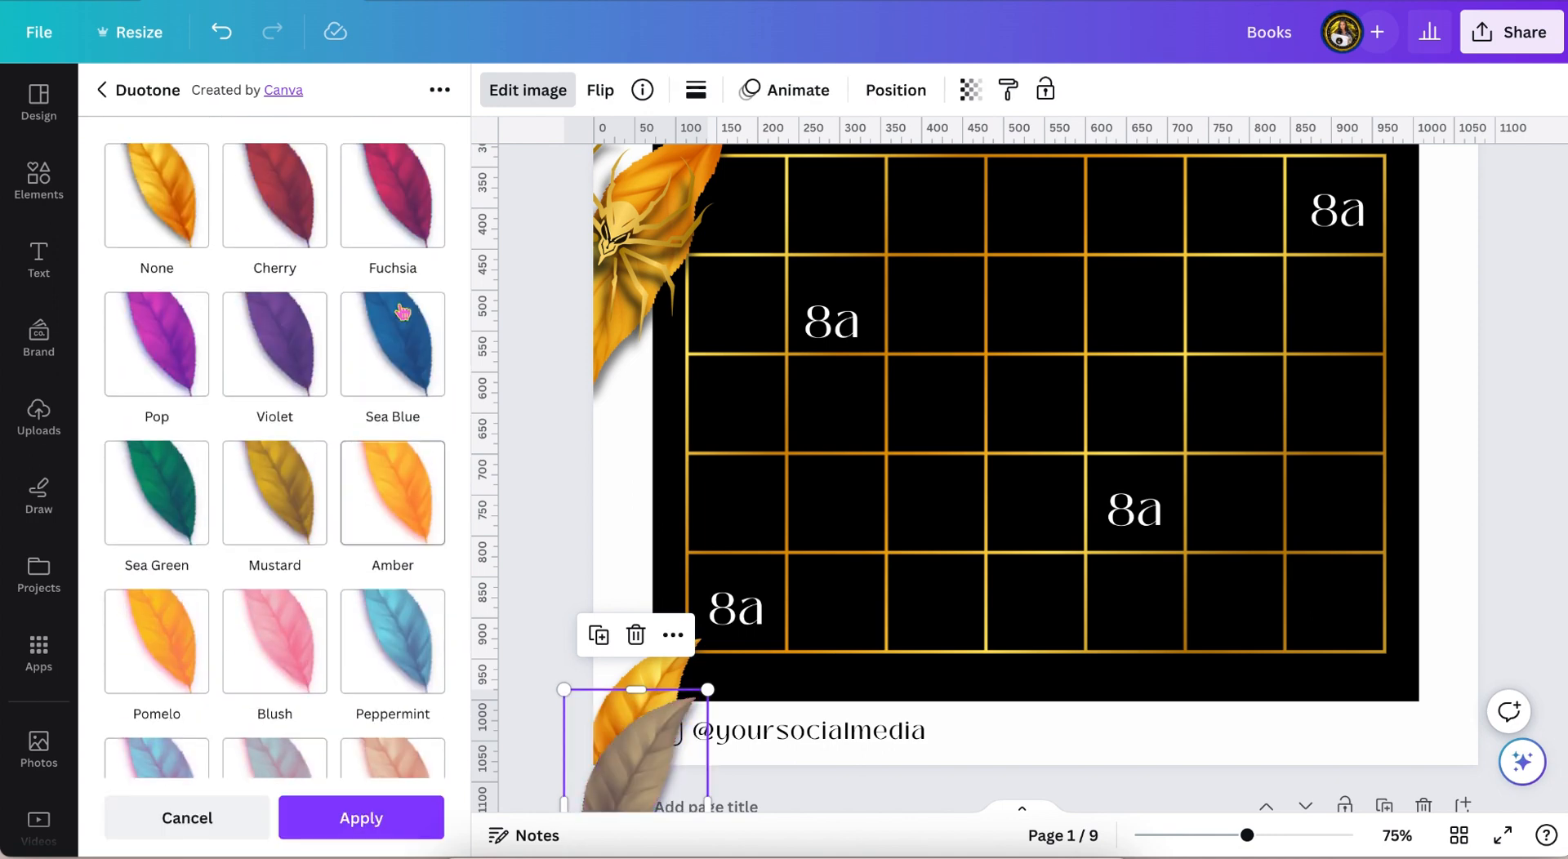
pyautogui.click(392, 343)
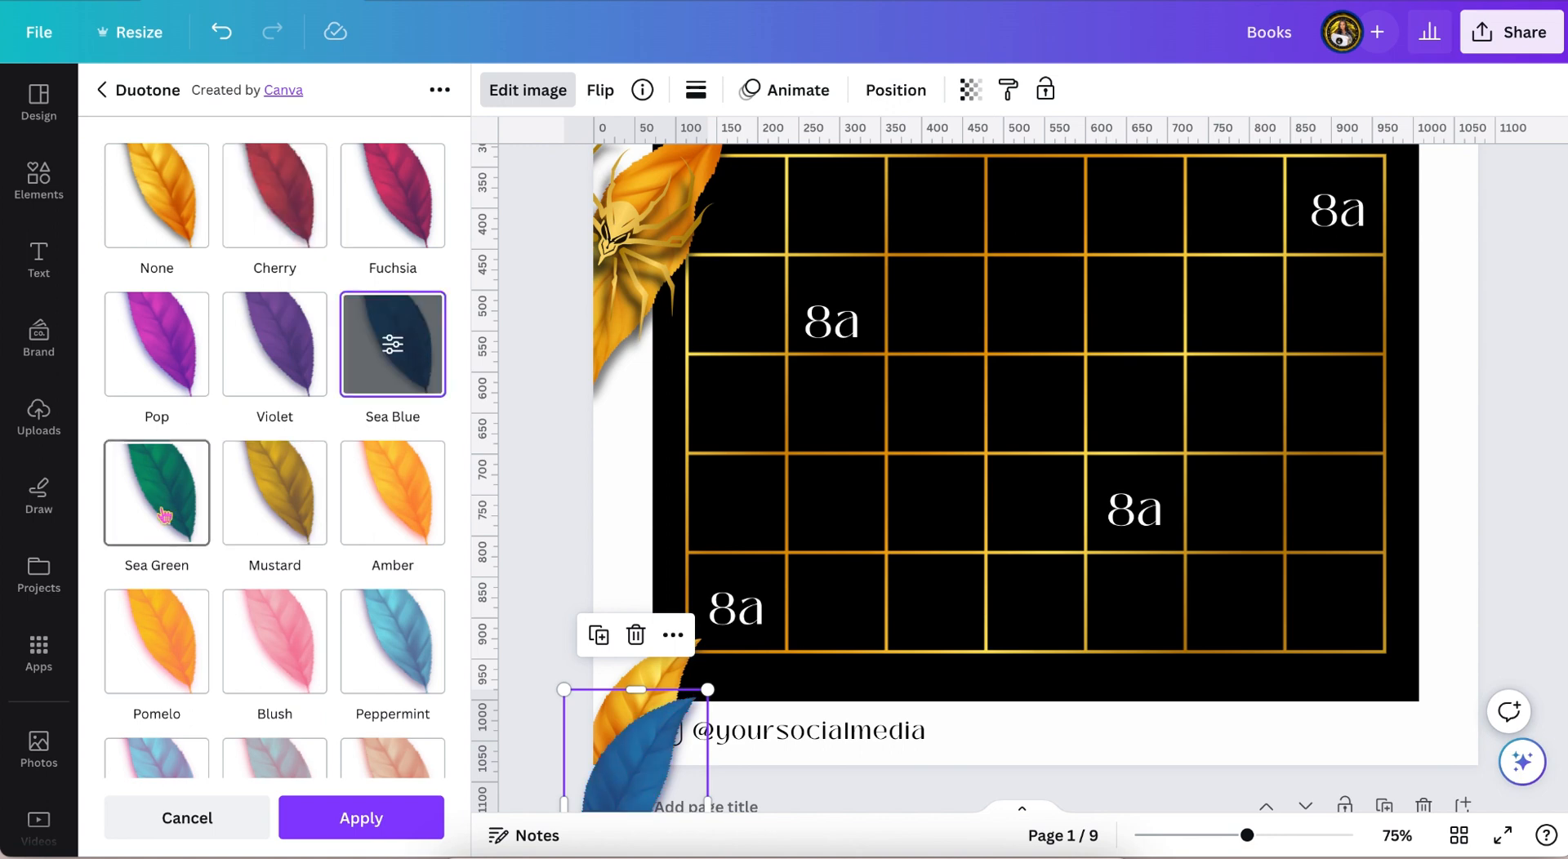
pyautogui.click(392, 493)
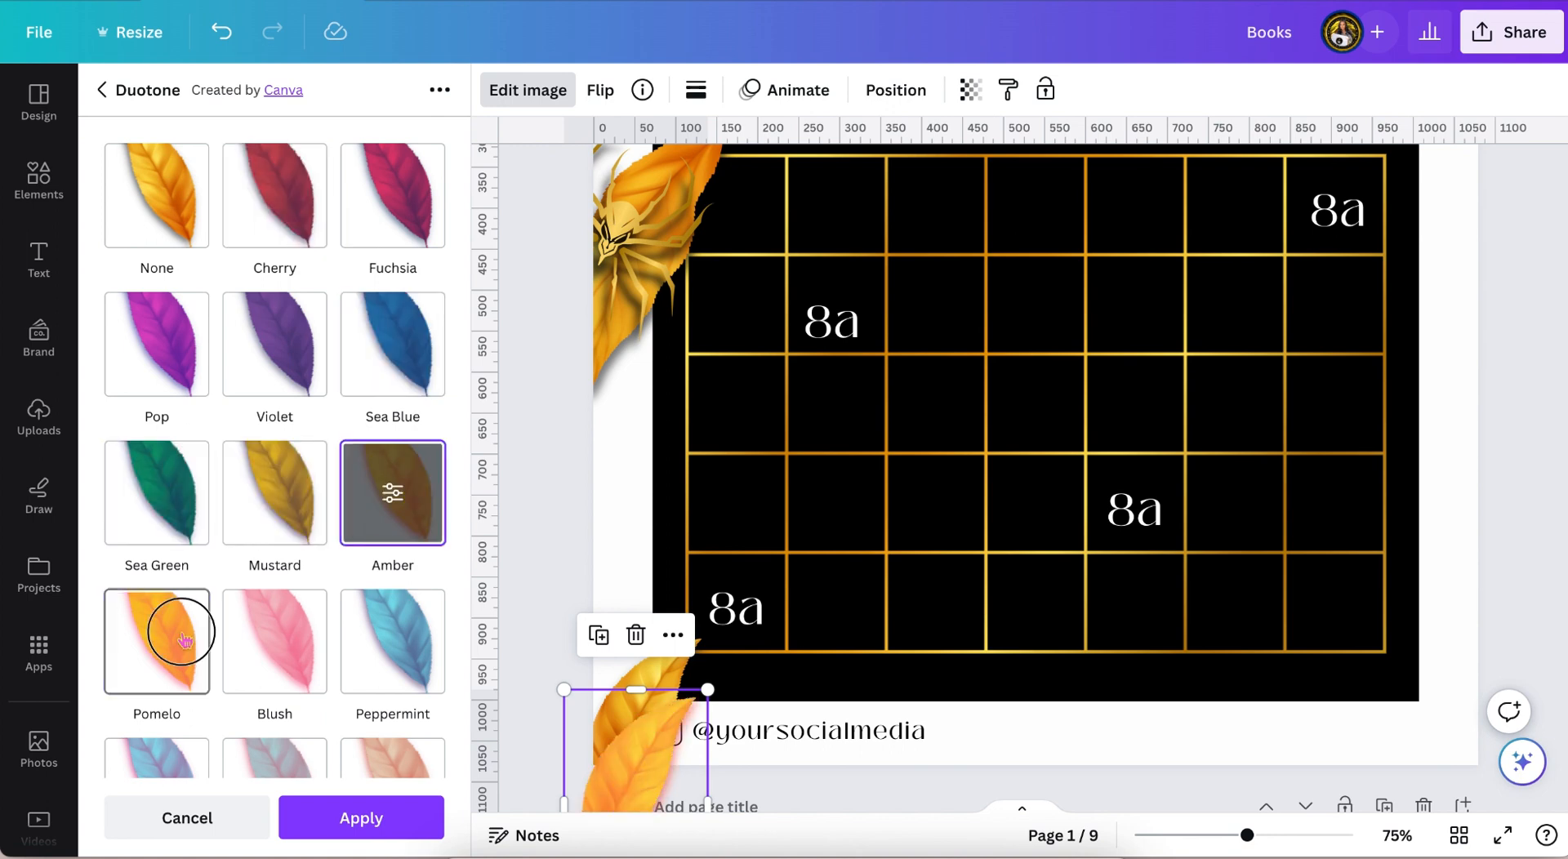
pyautogui.scroll(-3)
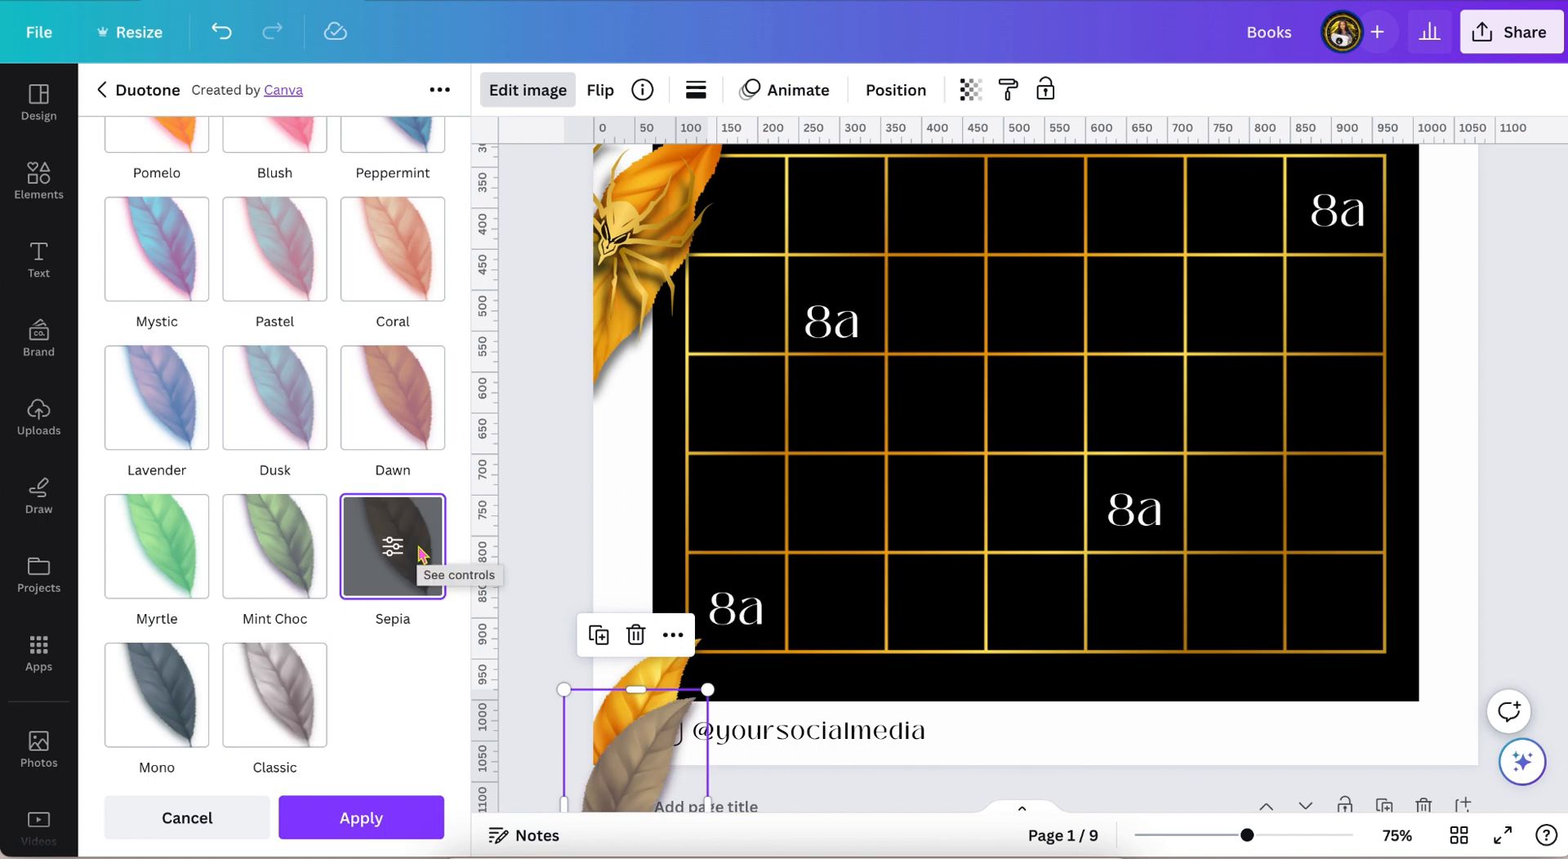
pyautogui.click(391, 547)
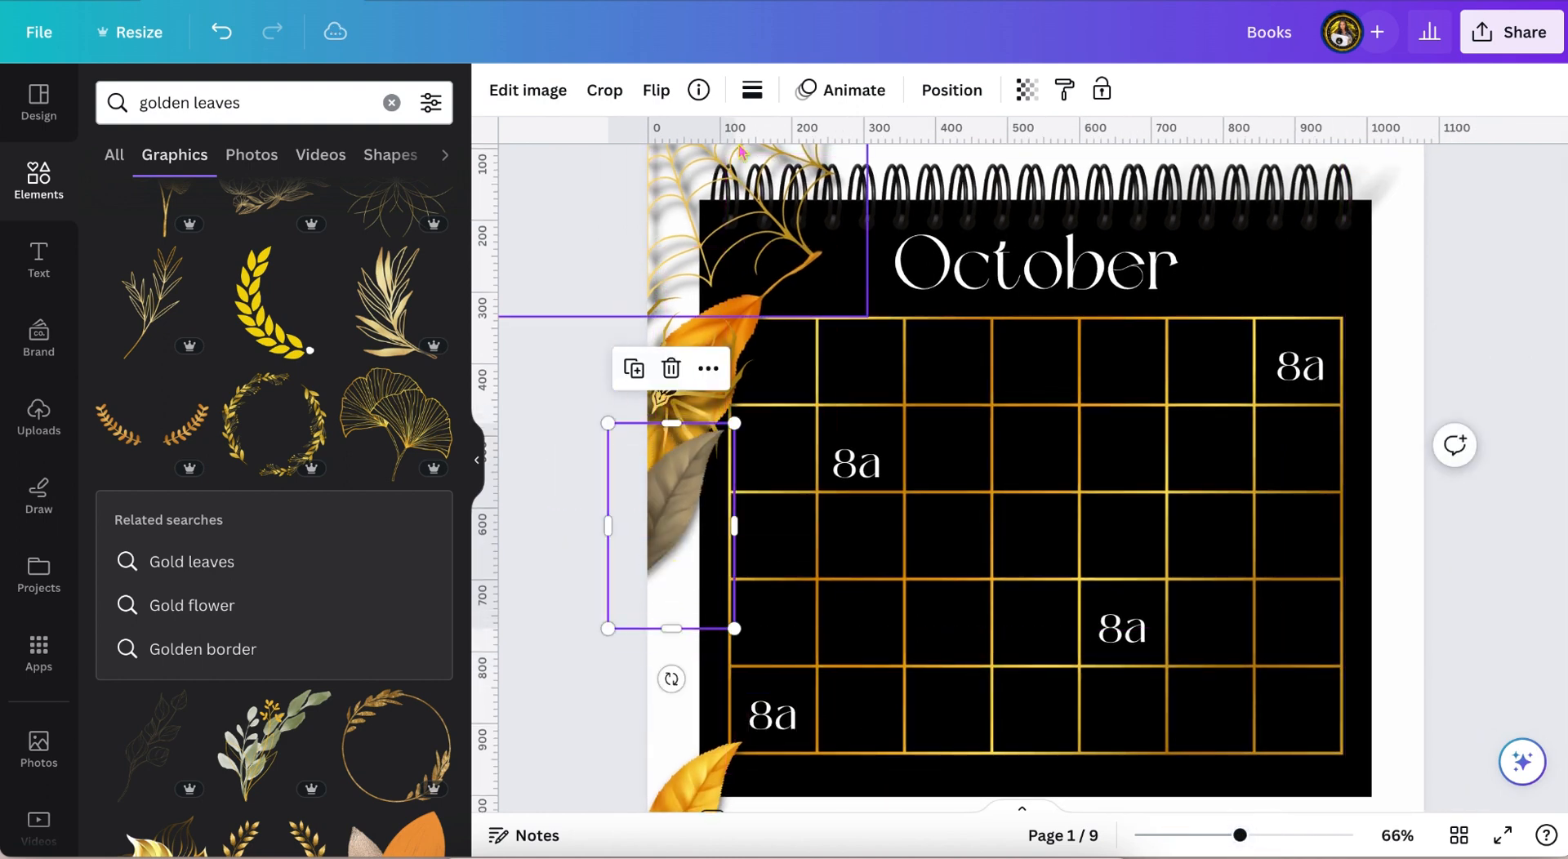
# Make the page background dark brown and browse flare sparkle elements beside the spiderweb
pyautogui.click(950, 89)
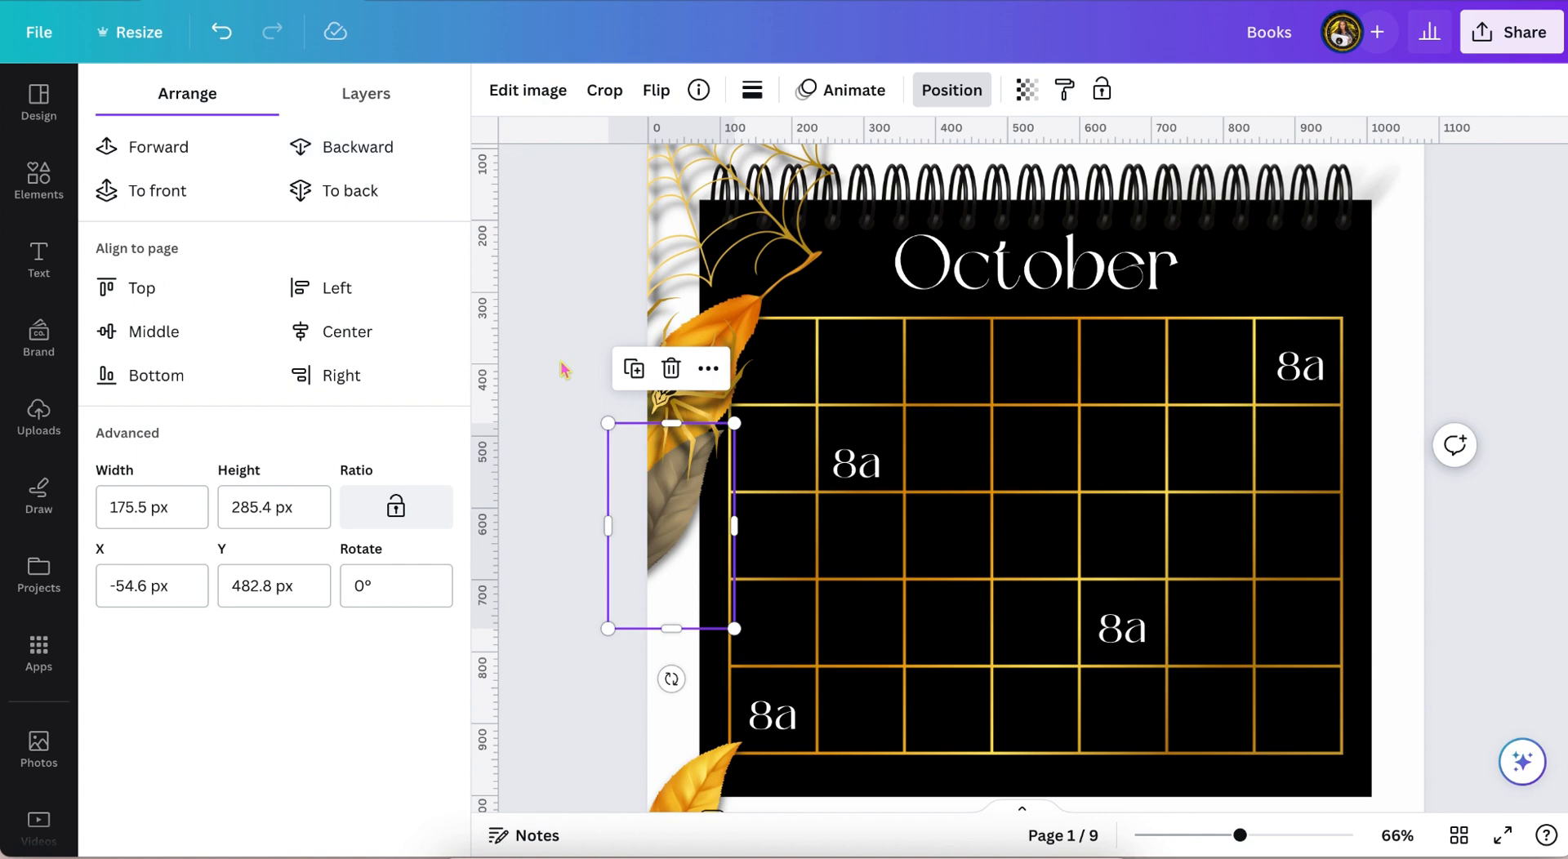
pyautogui.click(39, 180)
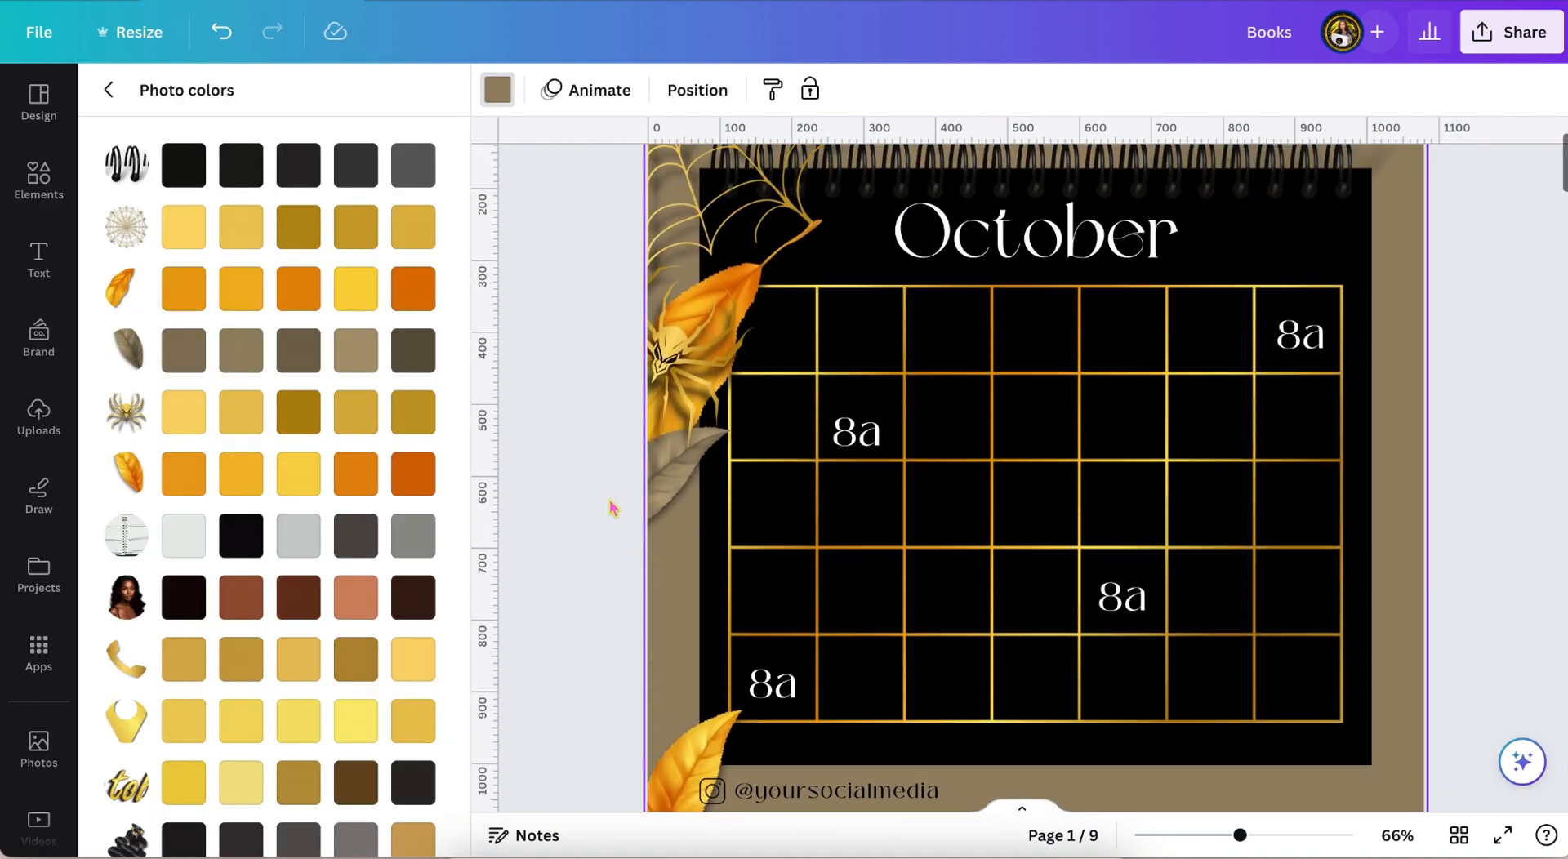
pyautogui.scroll(3)
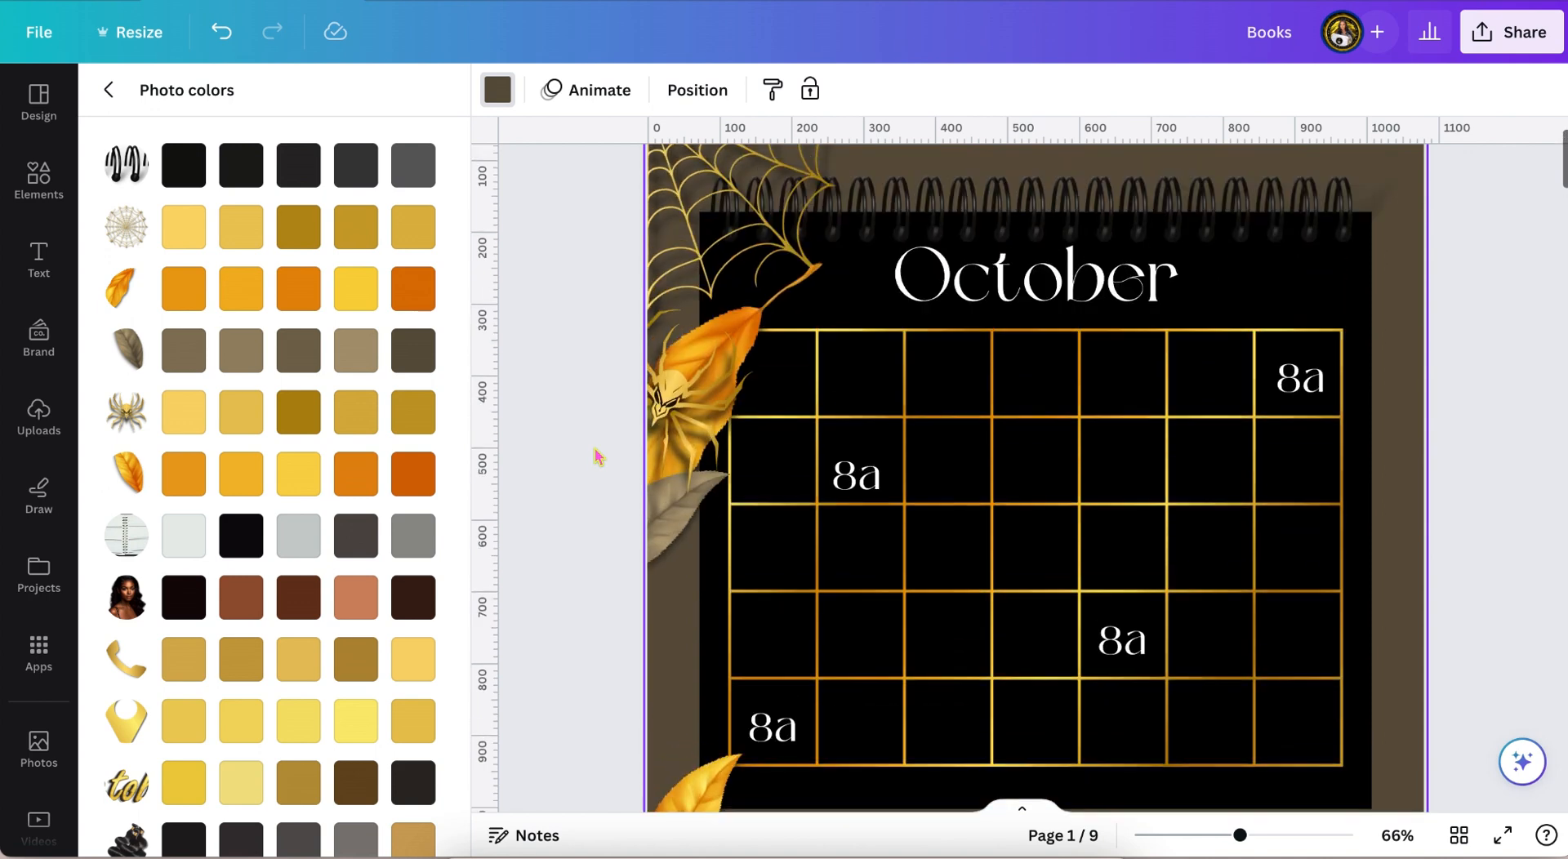
pyautogui.click(297, 288)
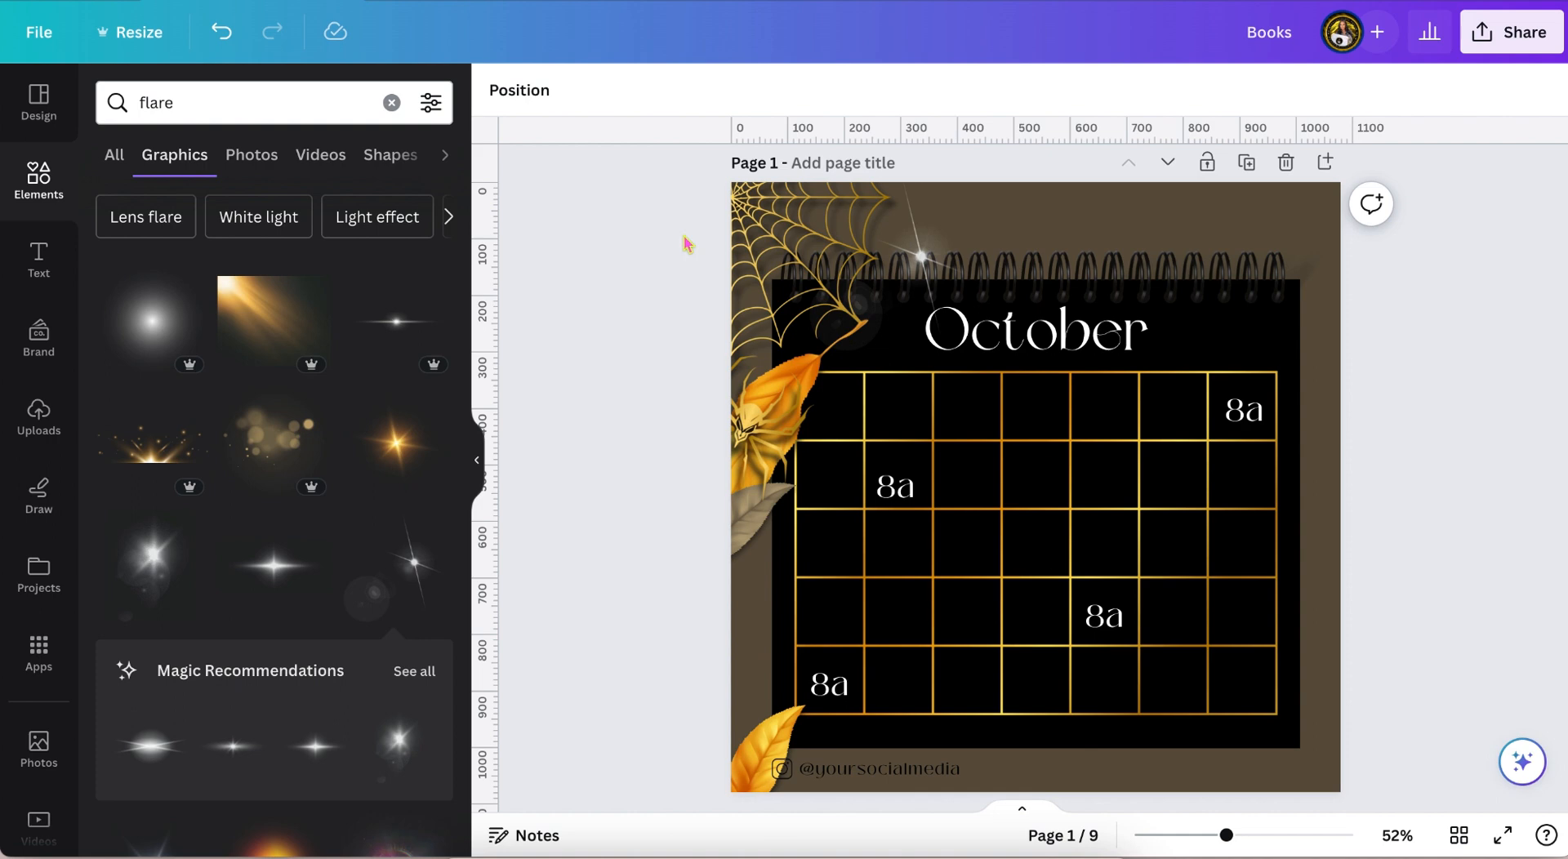
# Place and adjust a soft Shadow graphic beneath the calendar
pyautogui.scroll(-3)
pyautogui.write('Shadow')
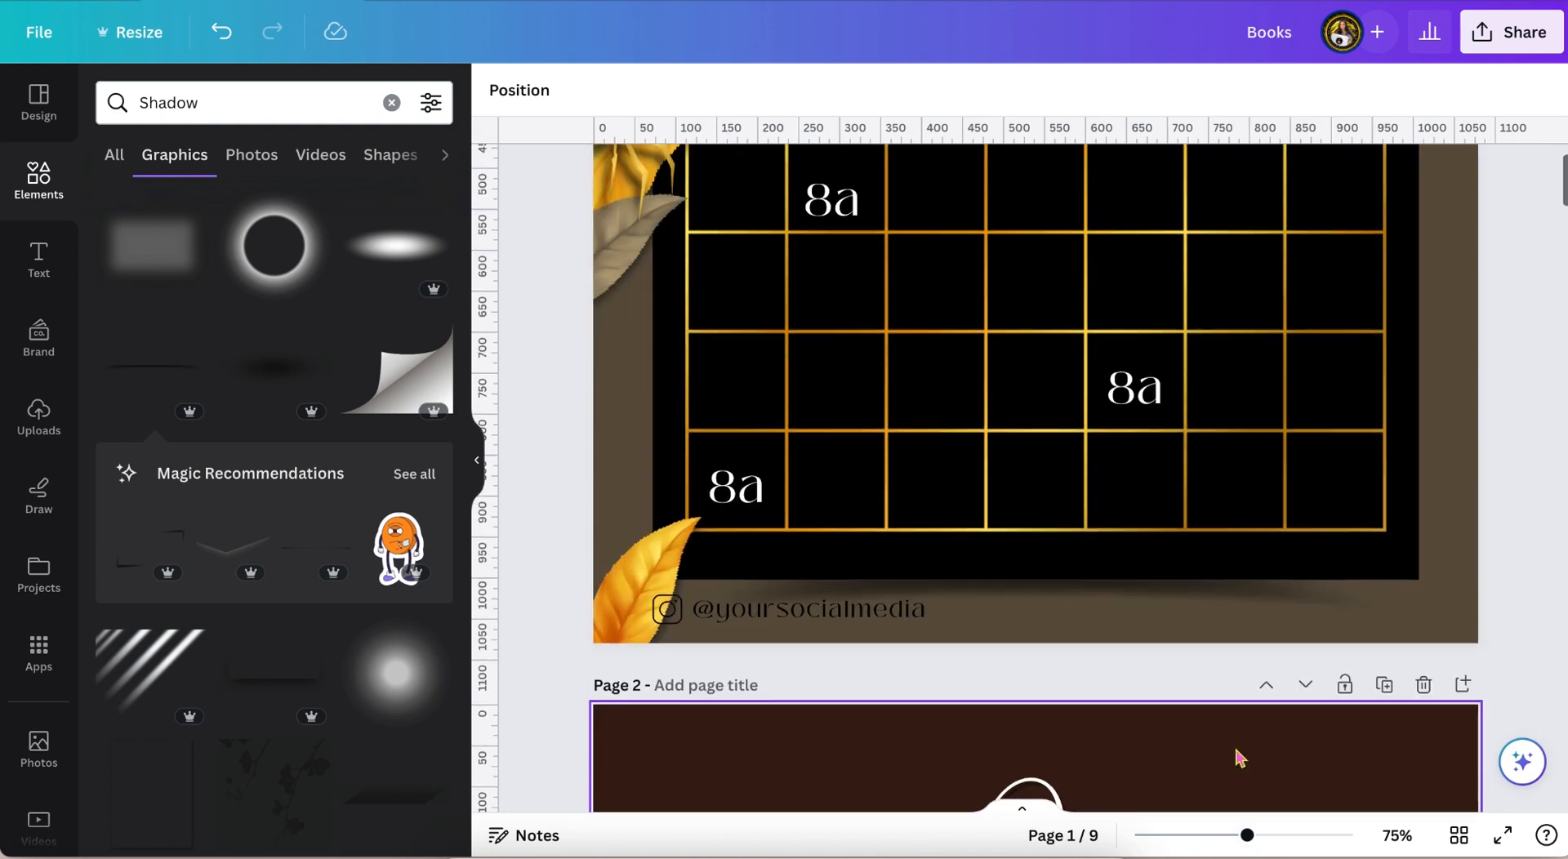
pyautogui.click(790, 608)
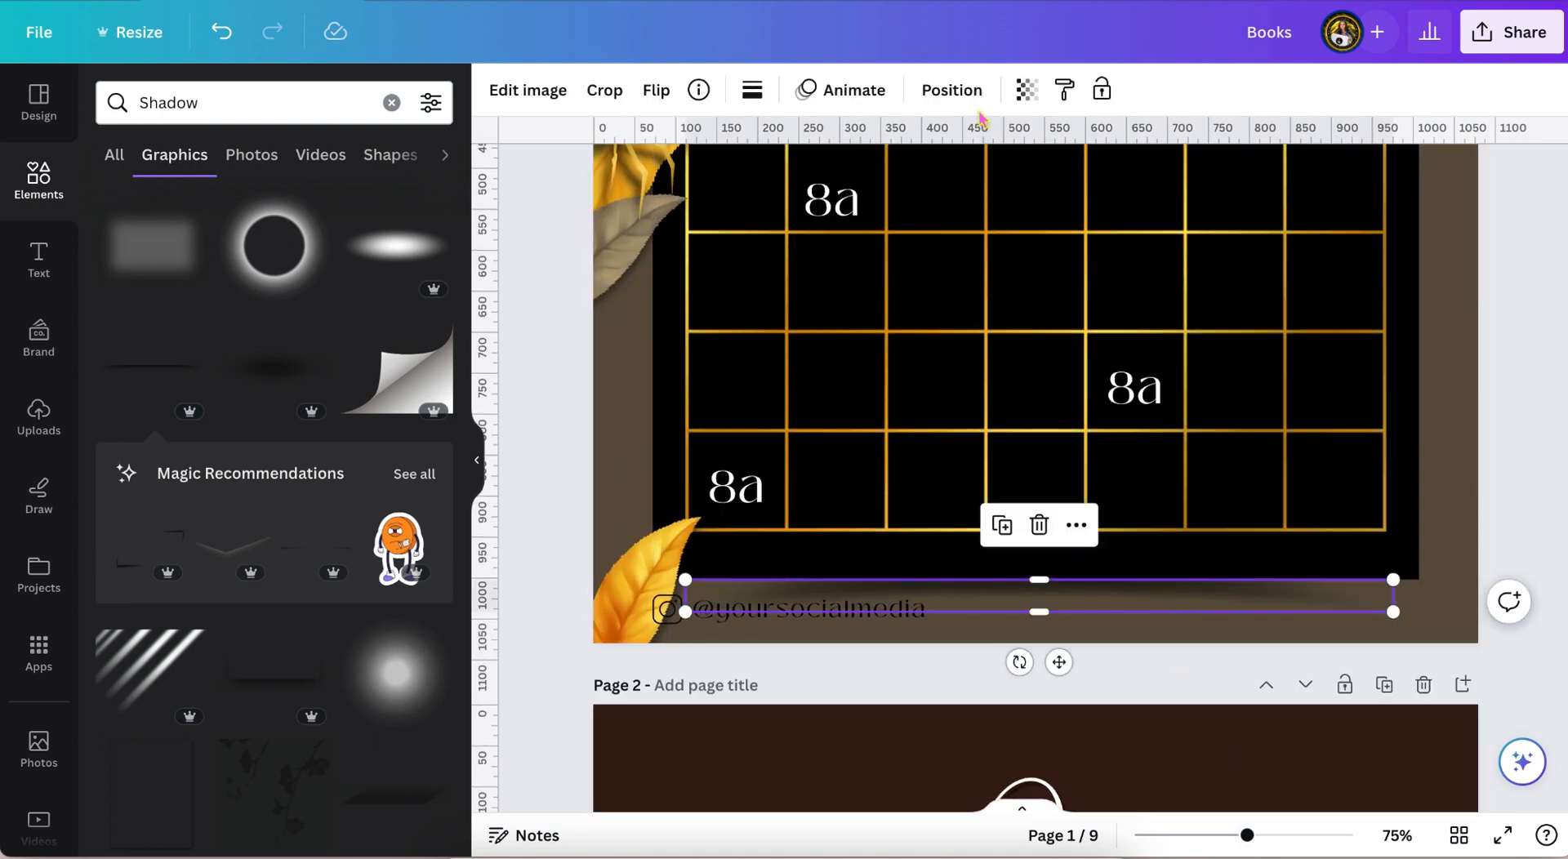
pyautogui.click(950, 89)
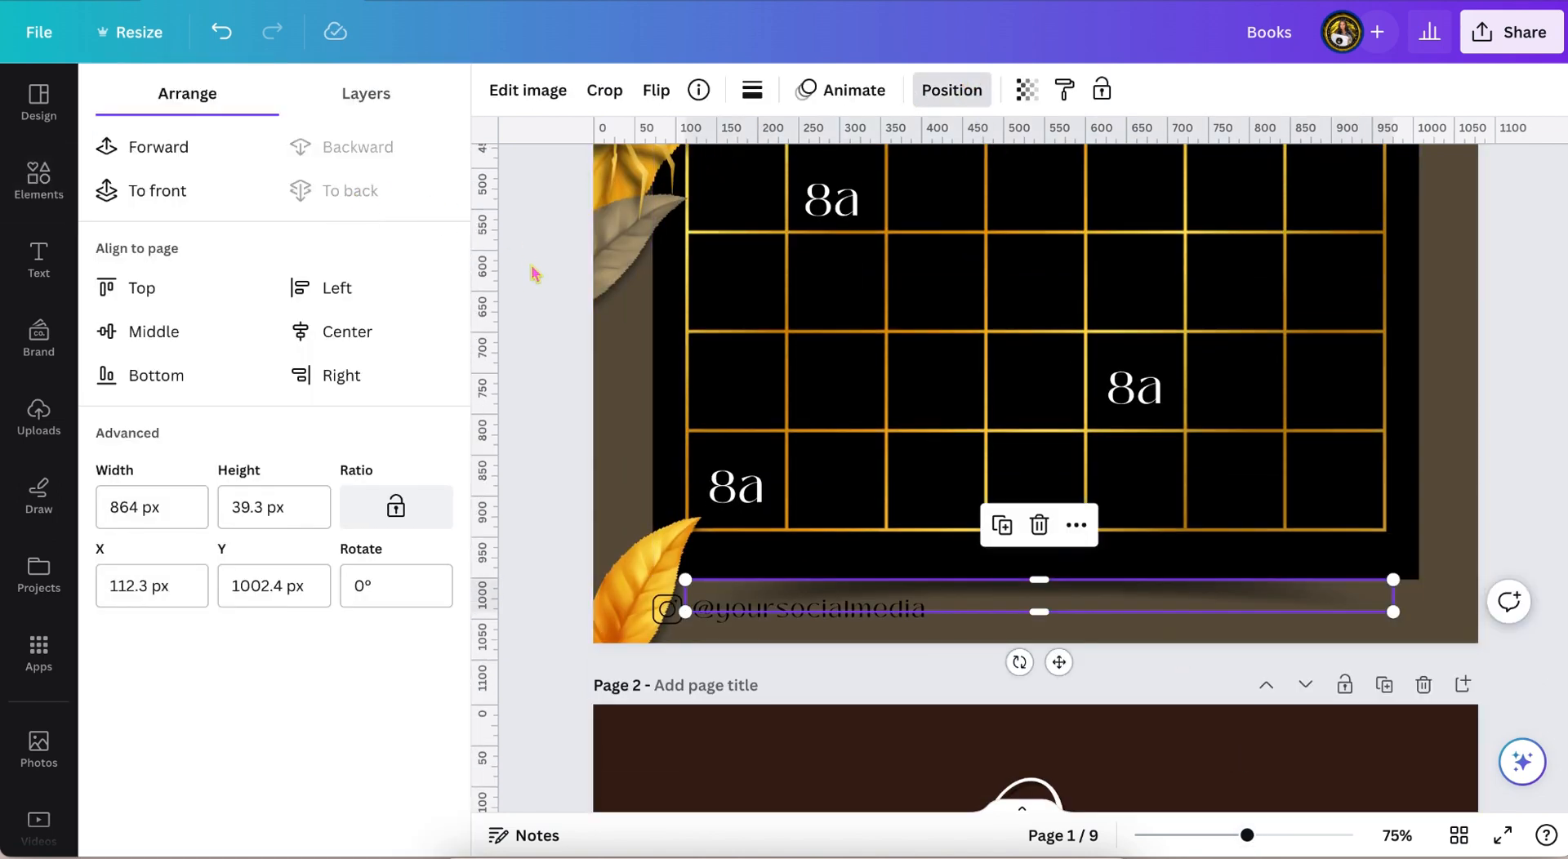
pyautogui.click(39, 179)
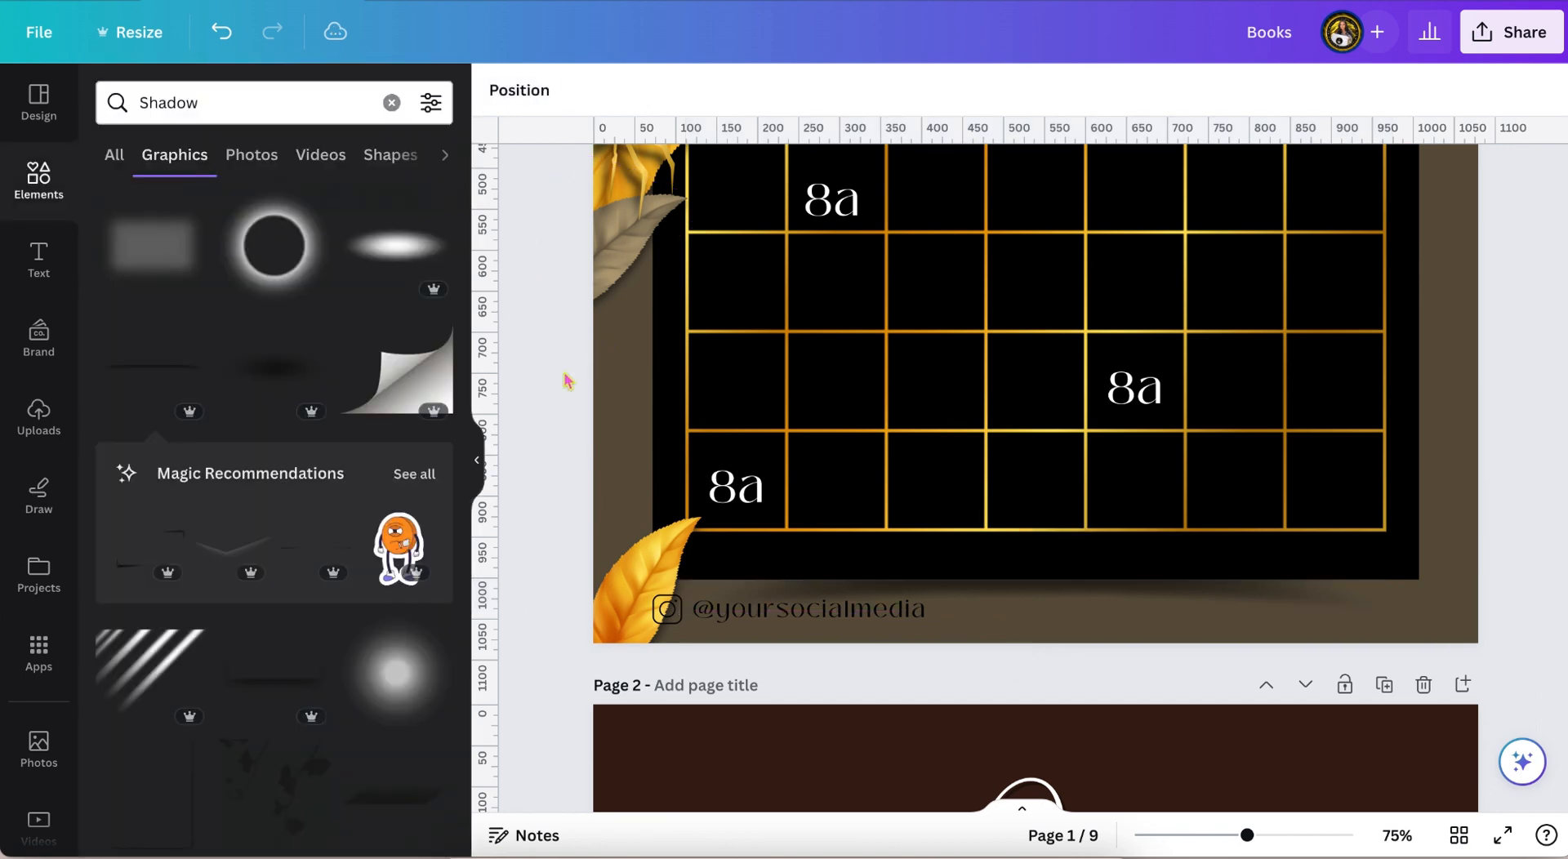
# Add the orange backlight glow, resize it over the grid, and move it forward
pyautogui.scroll(3)
pyautogui.write('backlight')
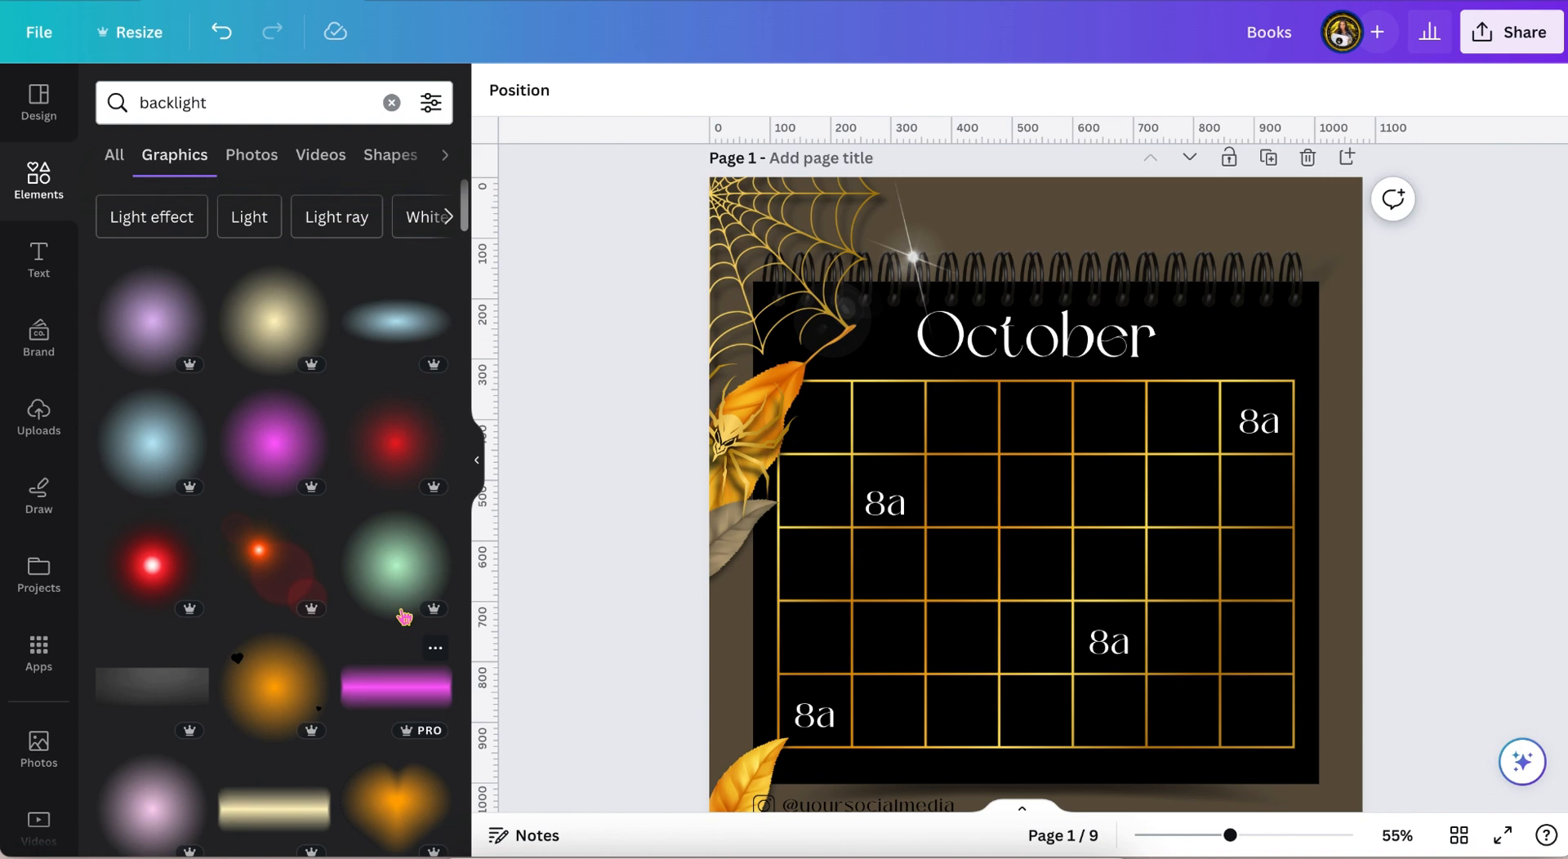
pyautogui.moveTo(274, 695)
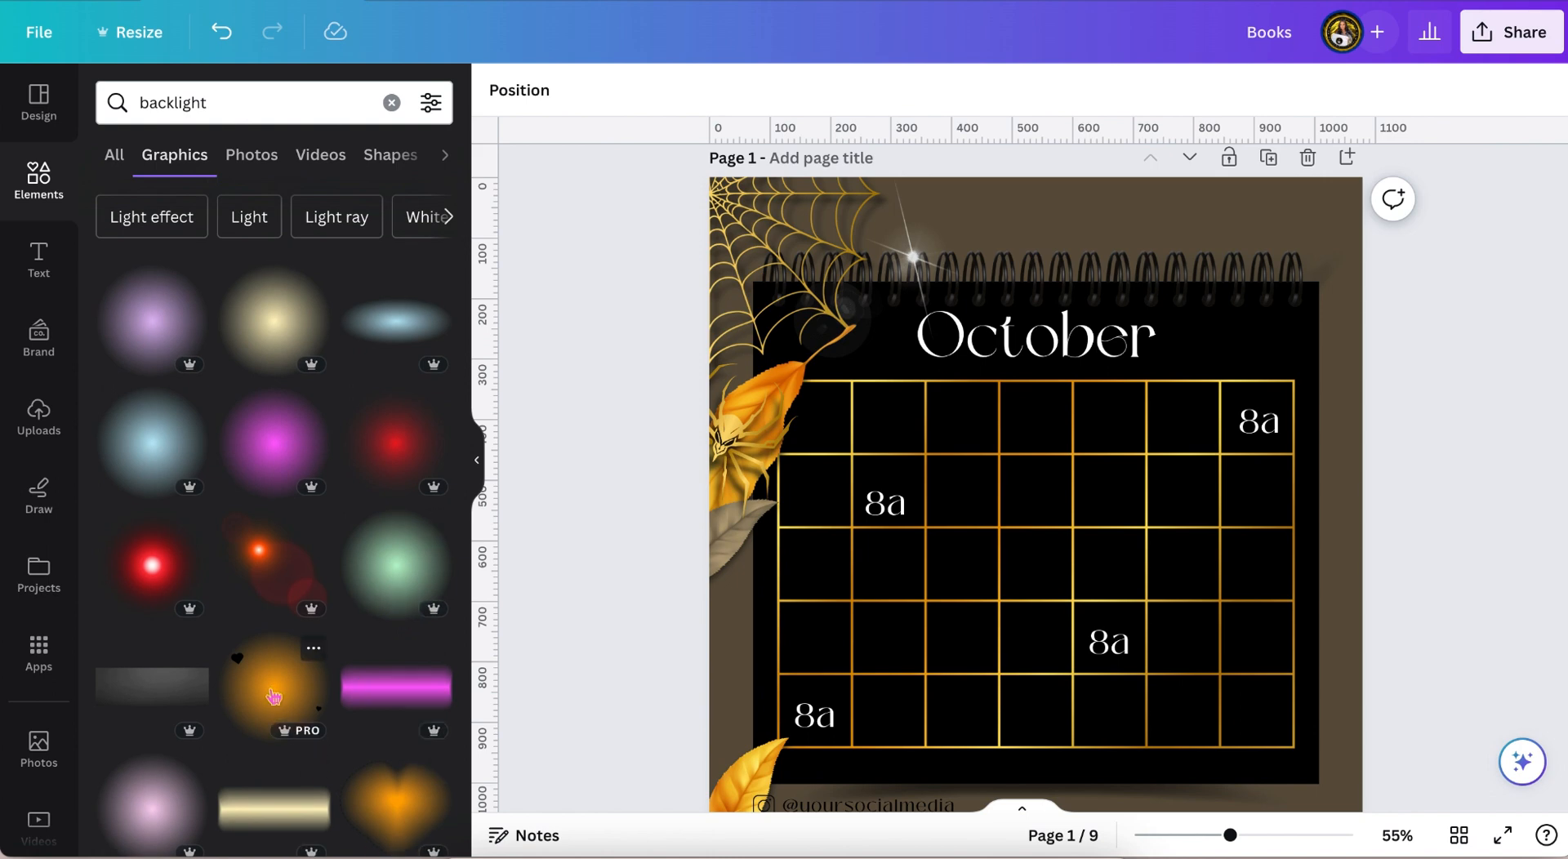
pyautogui.click(272, 687)
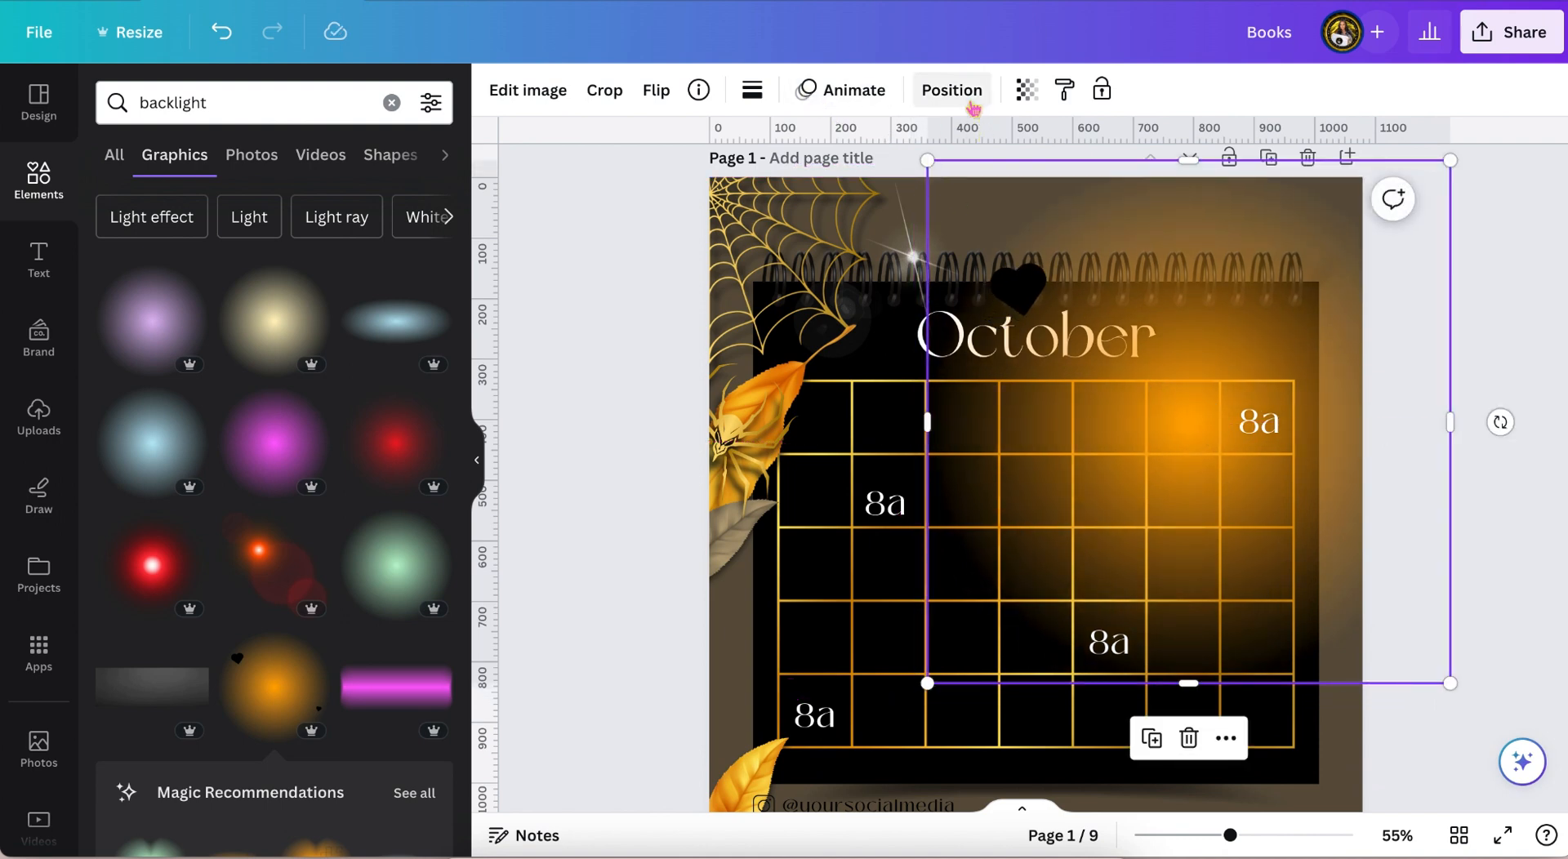
pyautogui.click(950, 90)
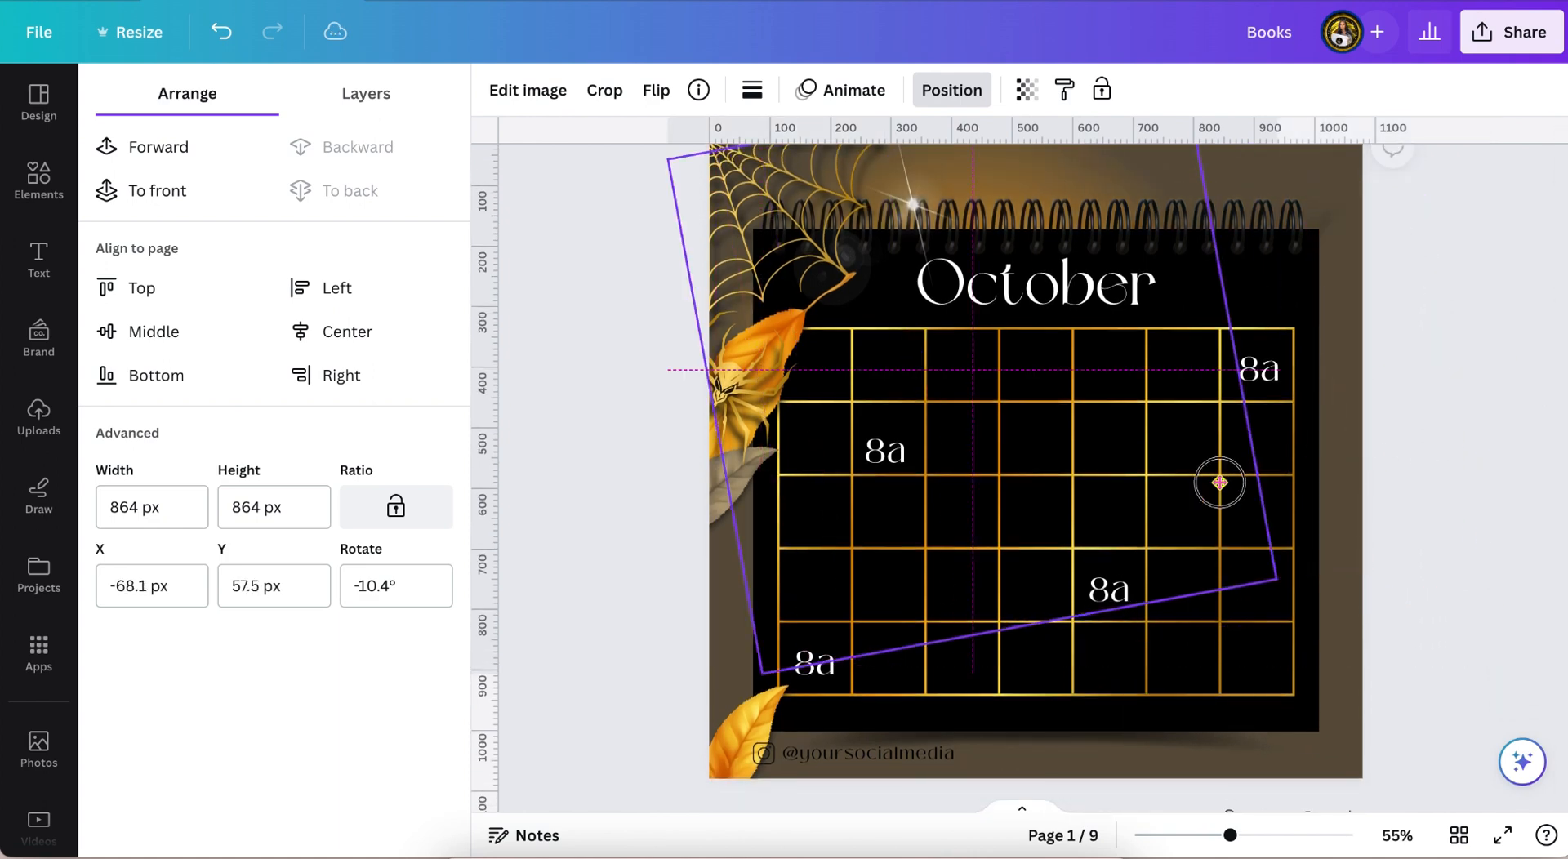
pyautogui.click(39, 180)
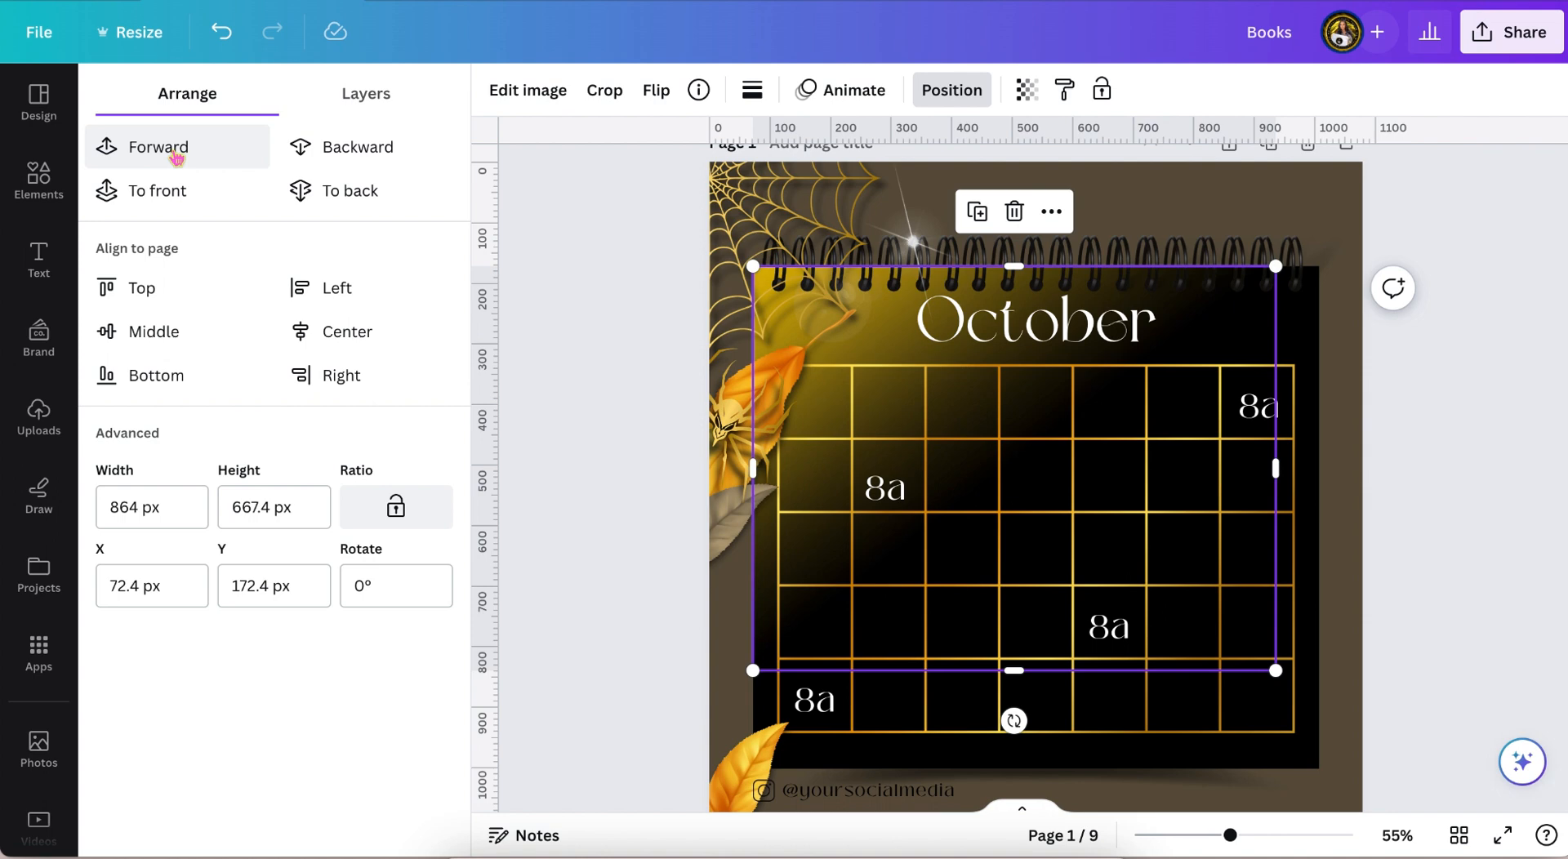
pyautogui.click(38, 180)
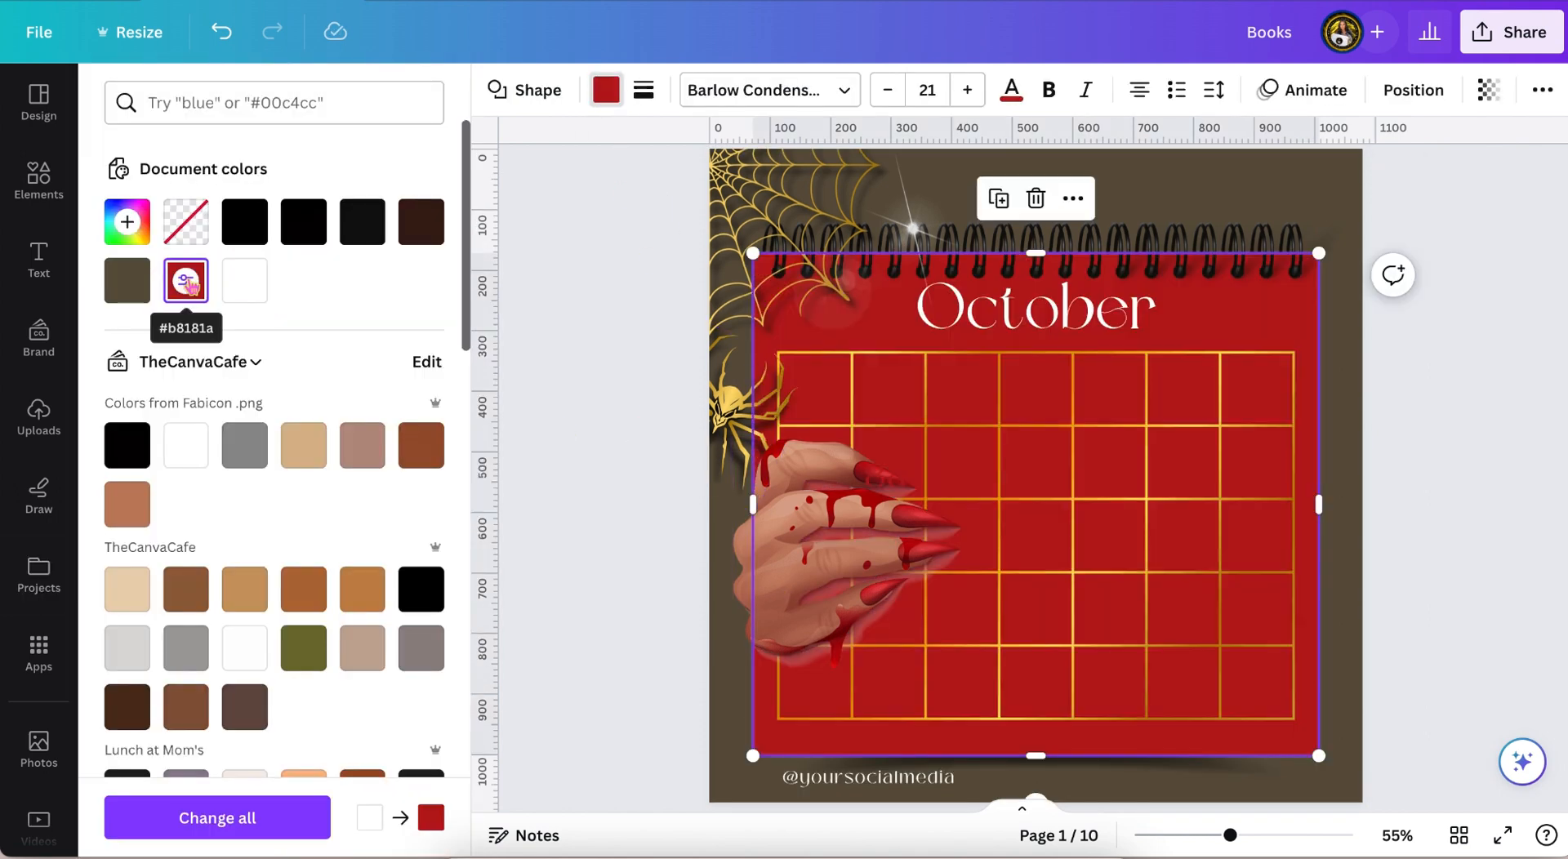
# Recolour the calendar shape and edit the bloody hand image on its left side
pyautogui.click(243, 221)
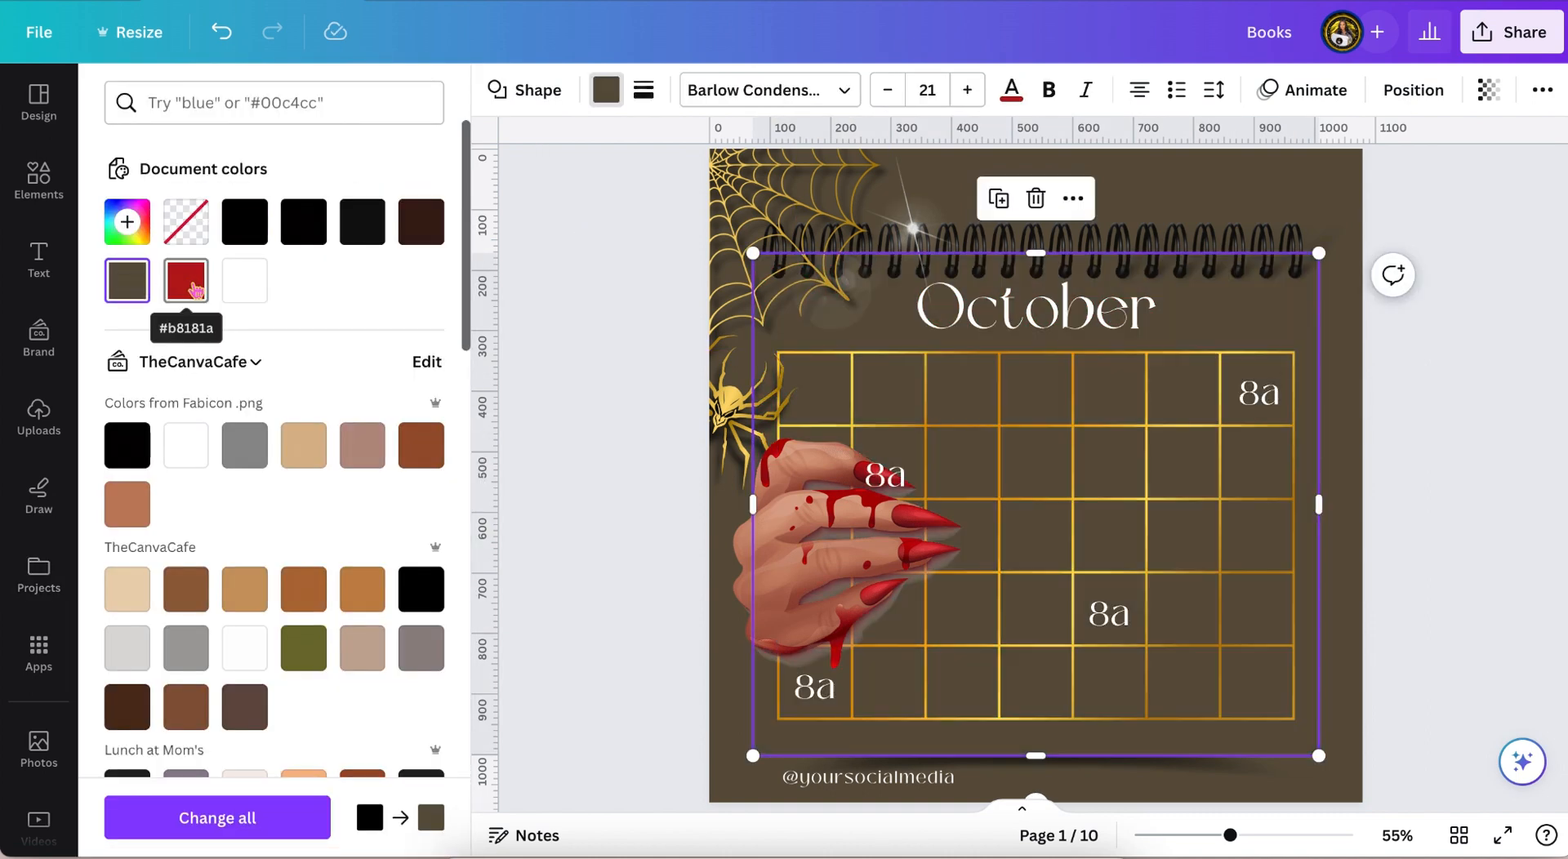
pyautogui.click(185, 280)
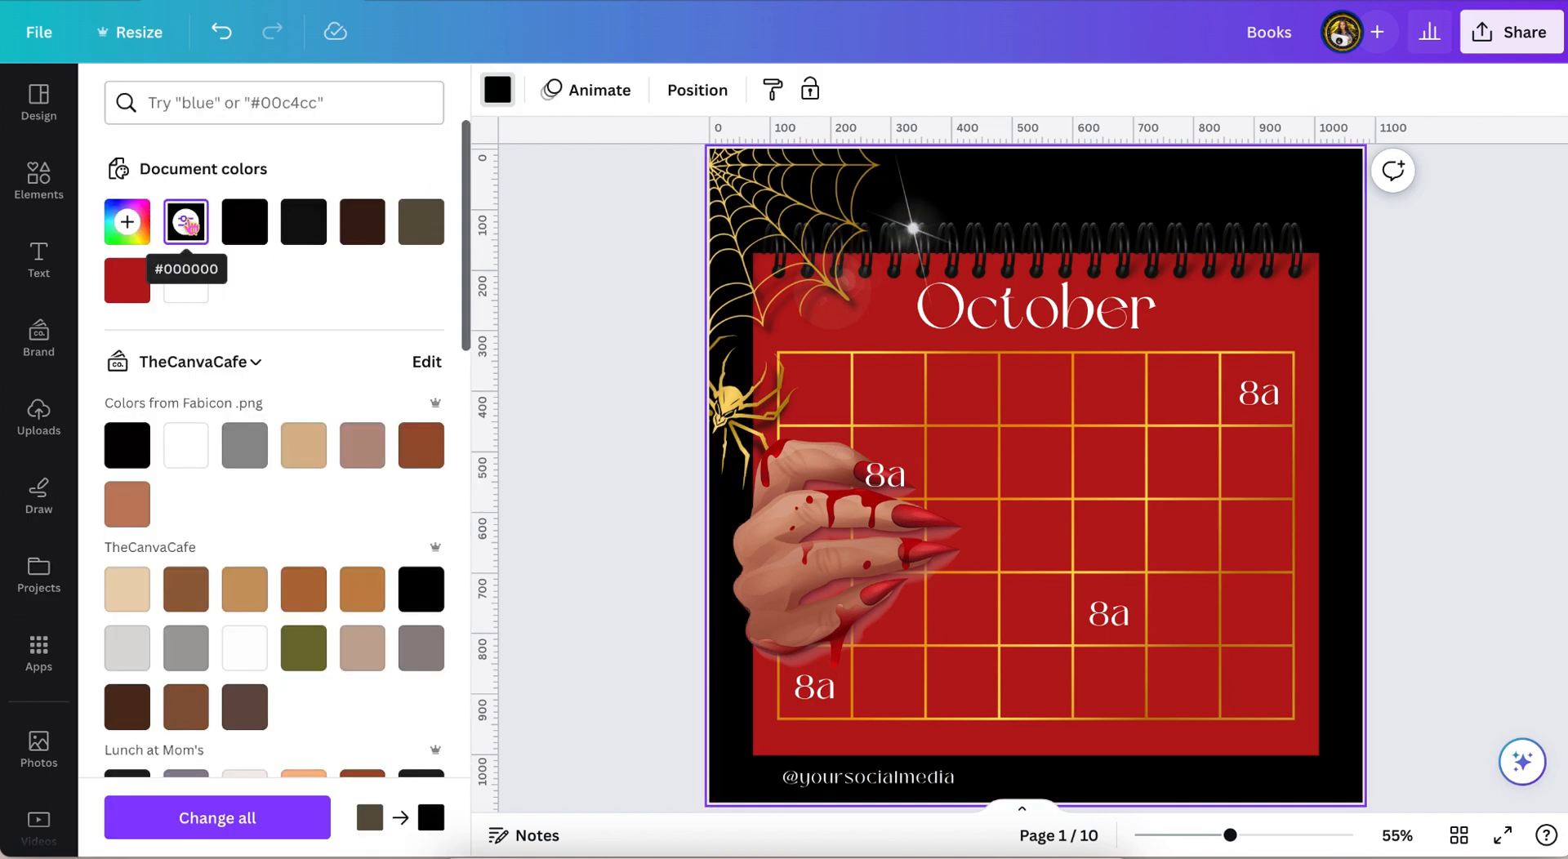
pyautogui.scroll(-3)
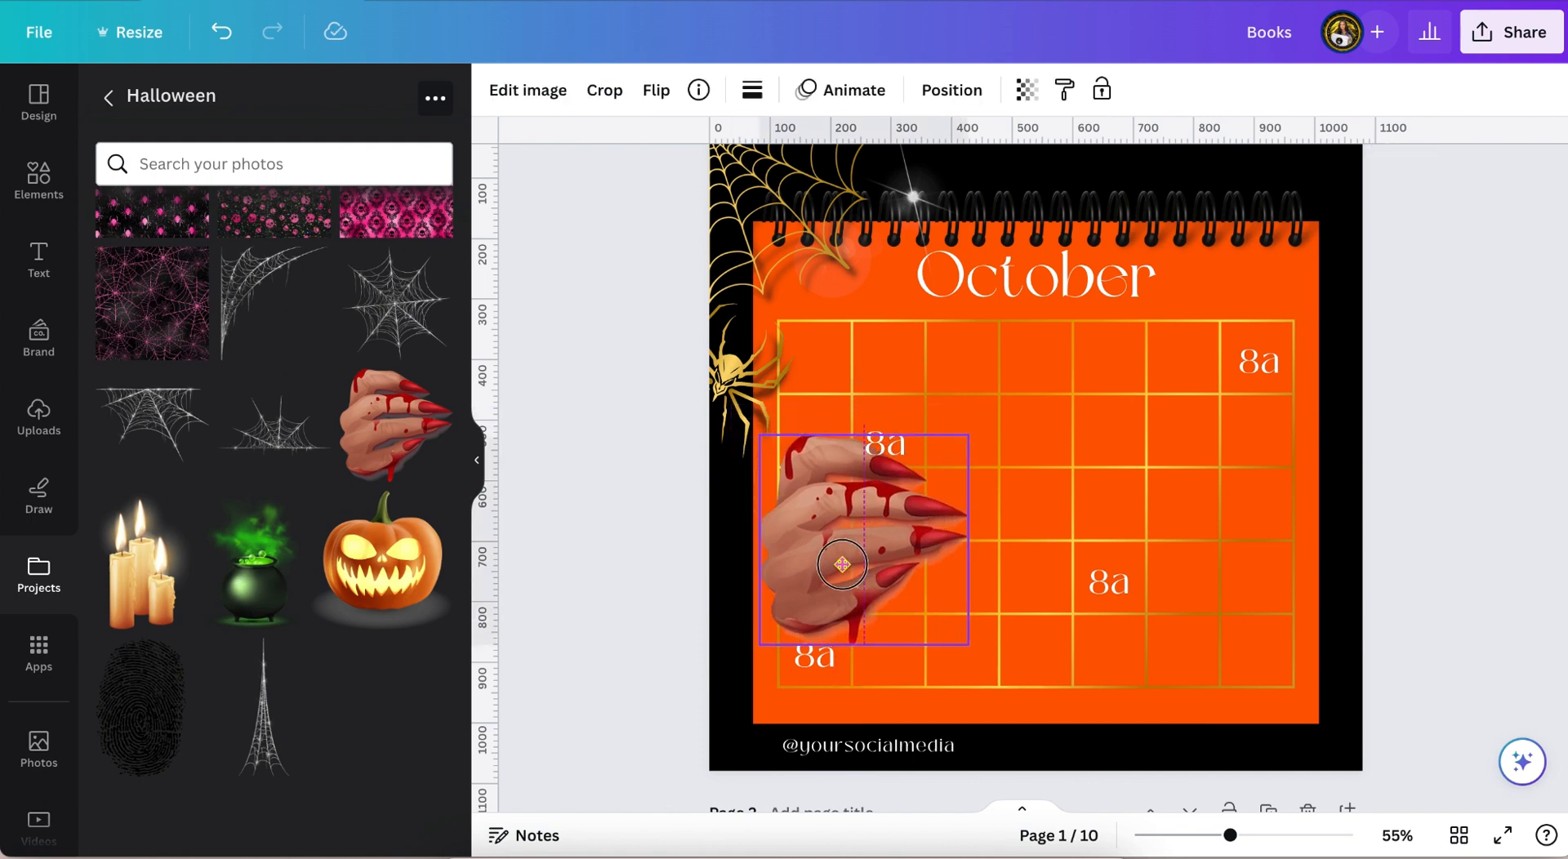
pyautogui.click(527, 90)
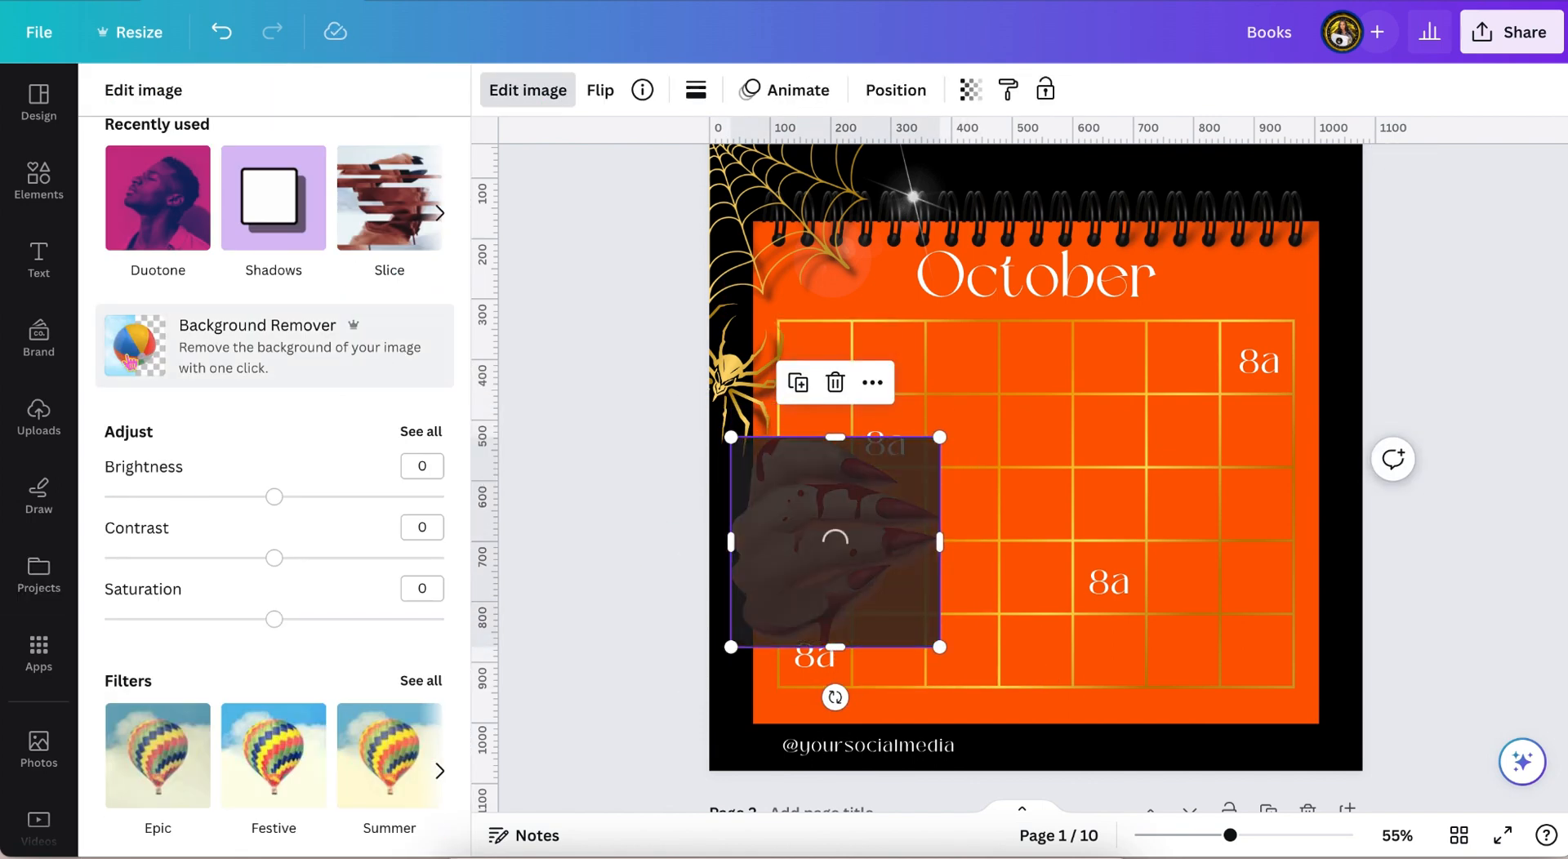
pyautogui.click(272, 197)
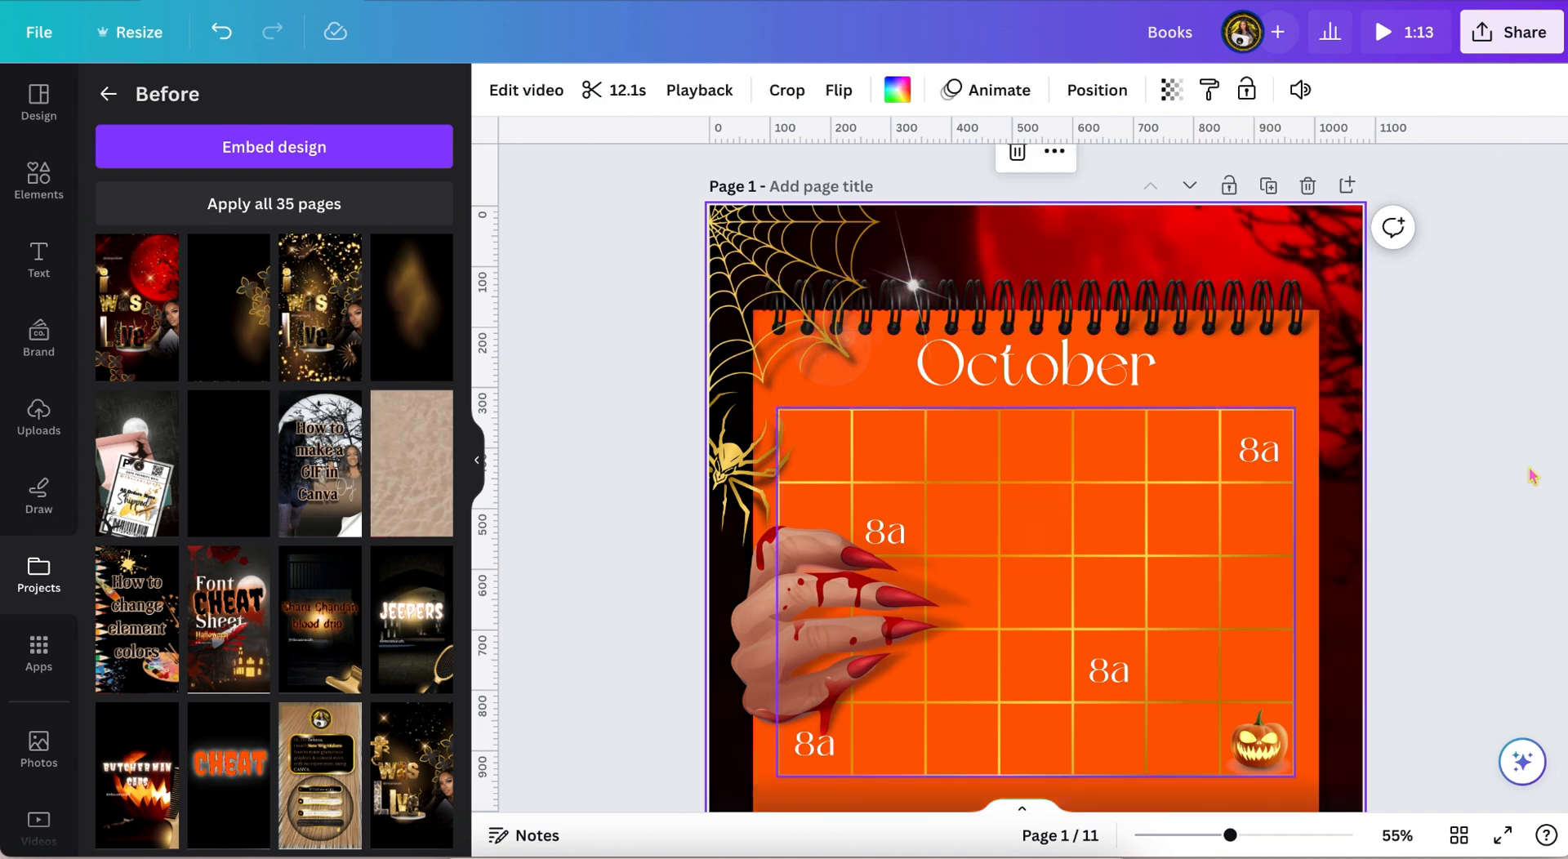
# Preview page 2's moon-and-bats animated background, then pause the playback
pyautogui.scroll(3)
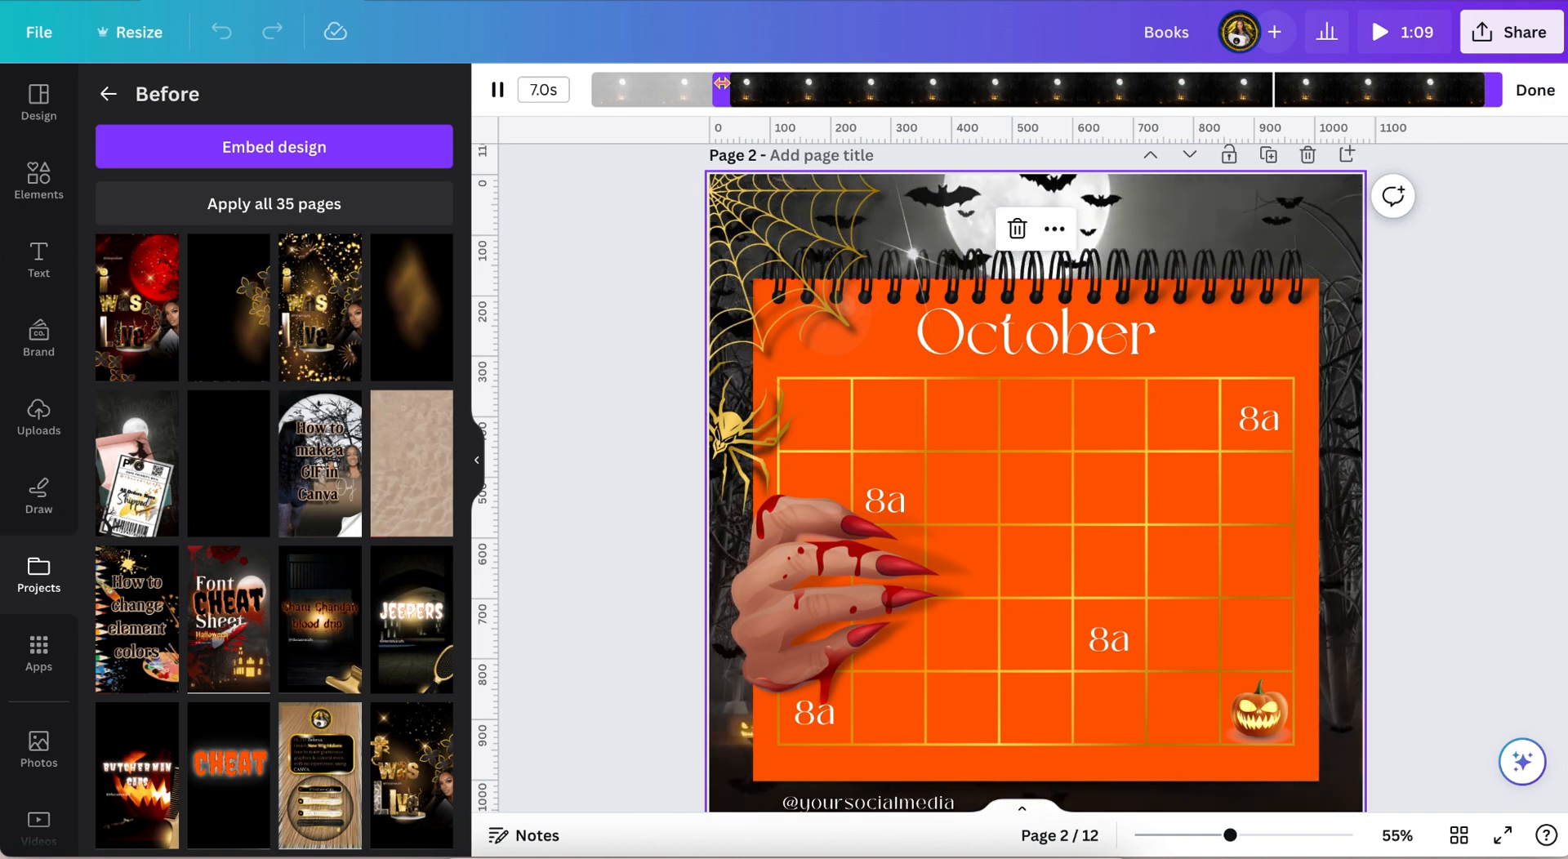
pyautogui.click(497, 89)
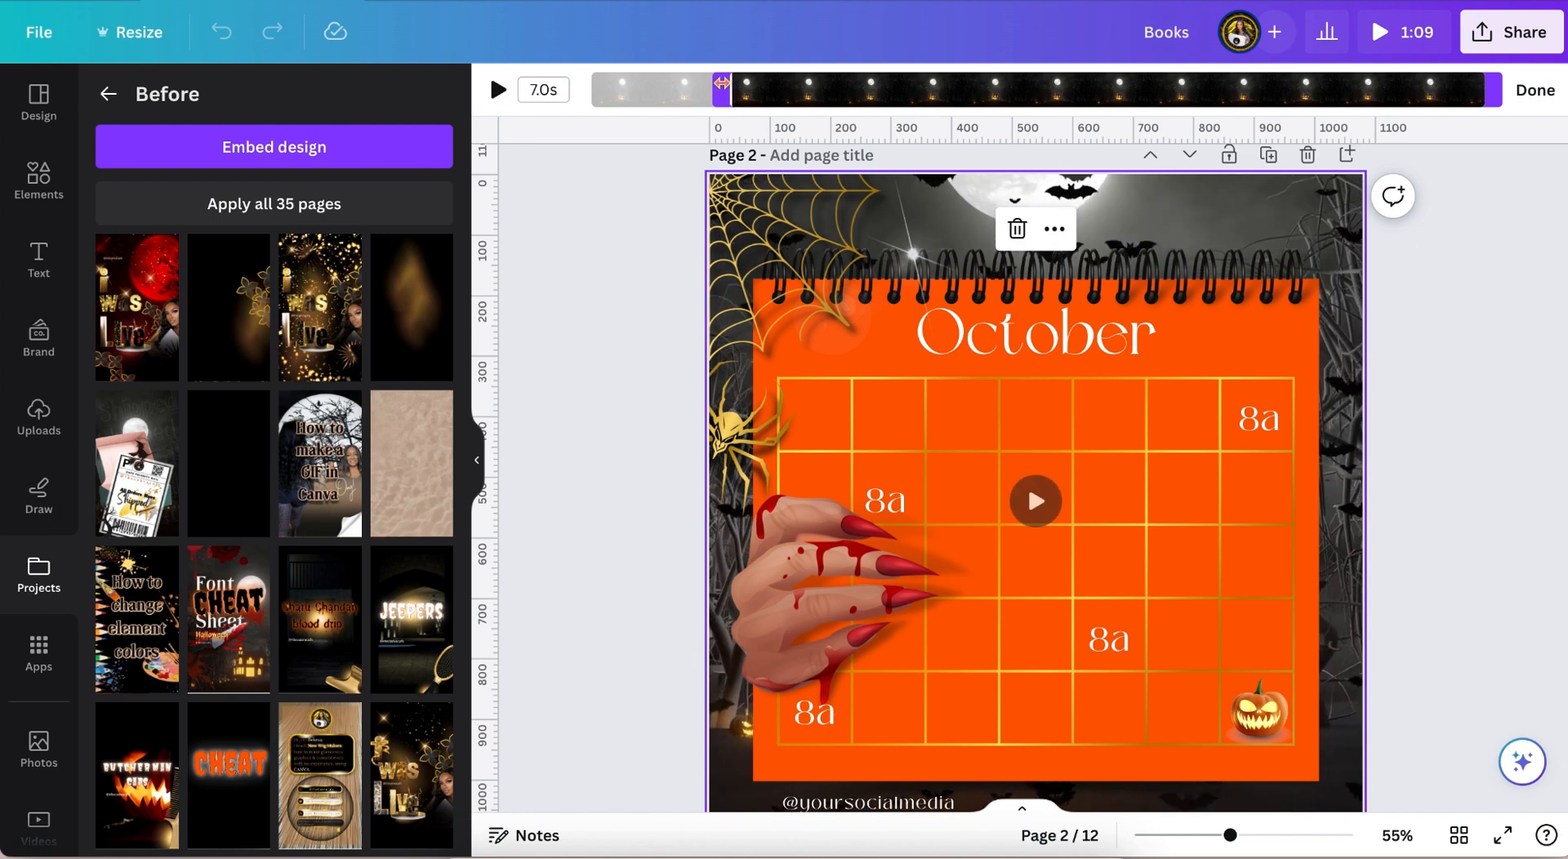